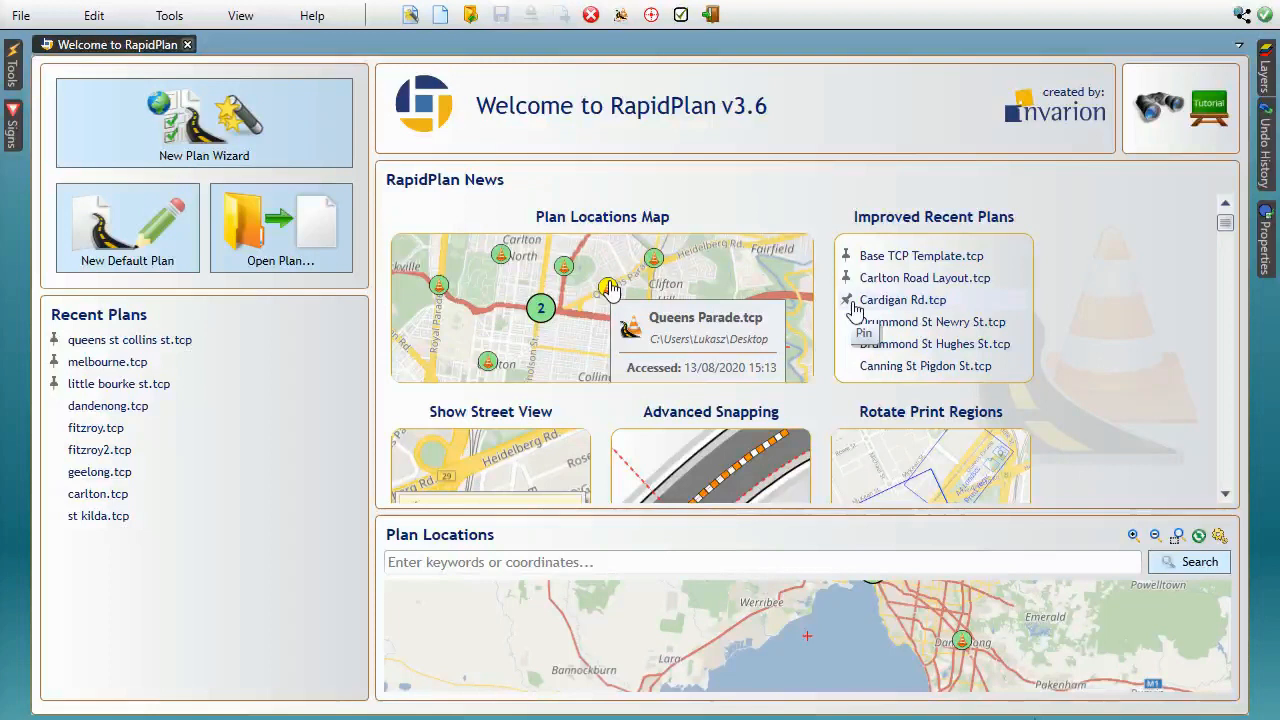
mouse_move(1144, 388)
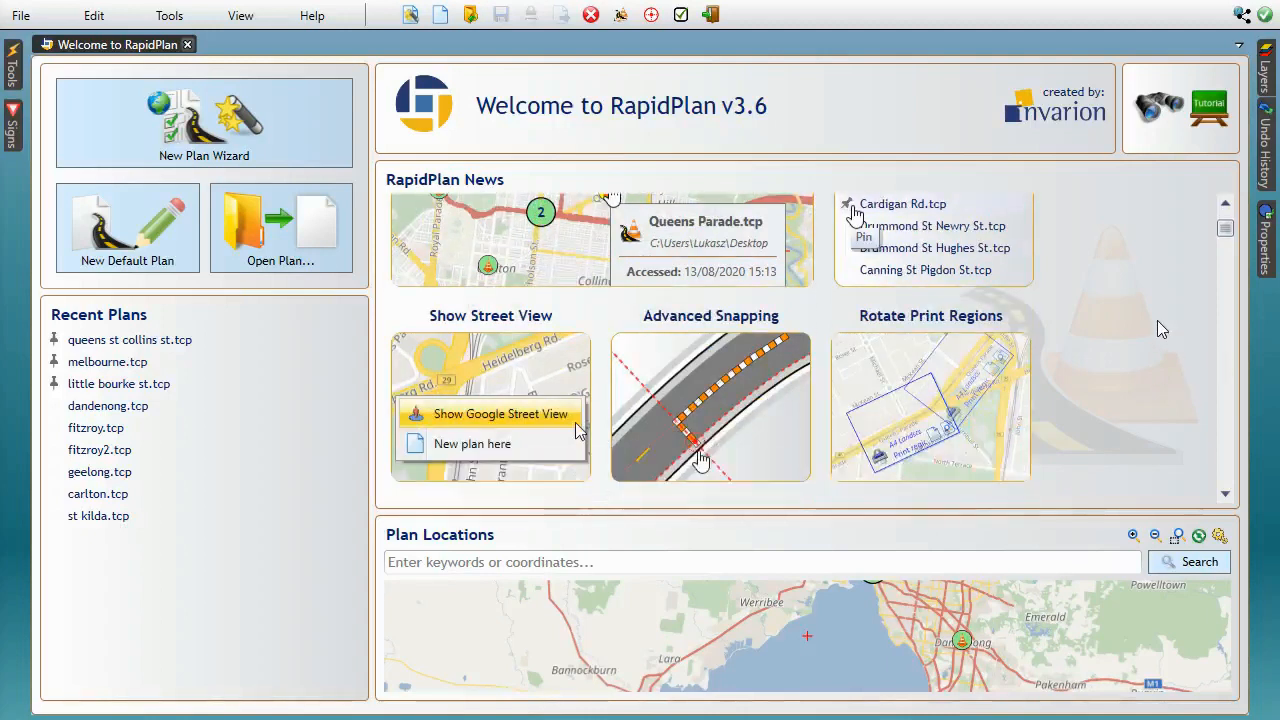
Expand the Plan Locations map so the Melbourne and Geelong plan markers are visible.
scroll("down", 3)
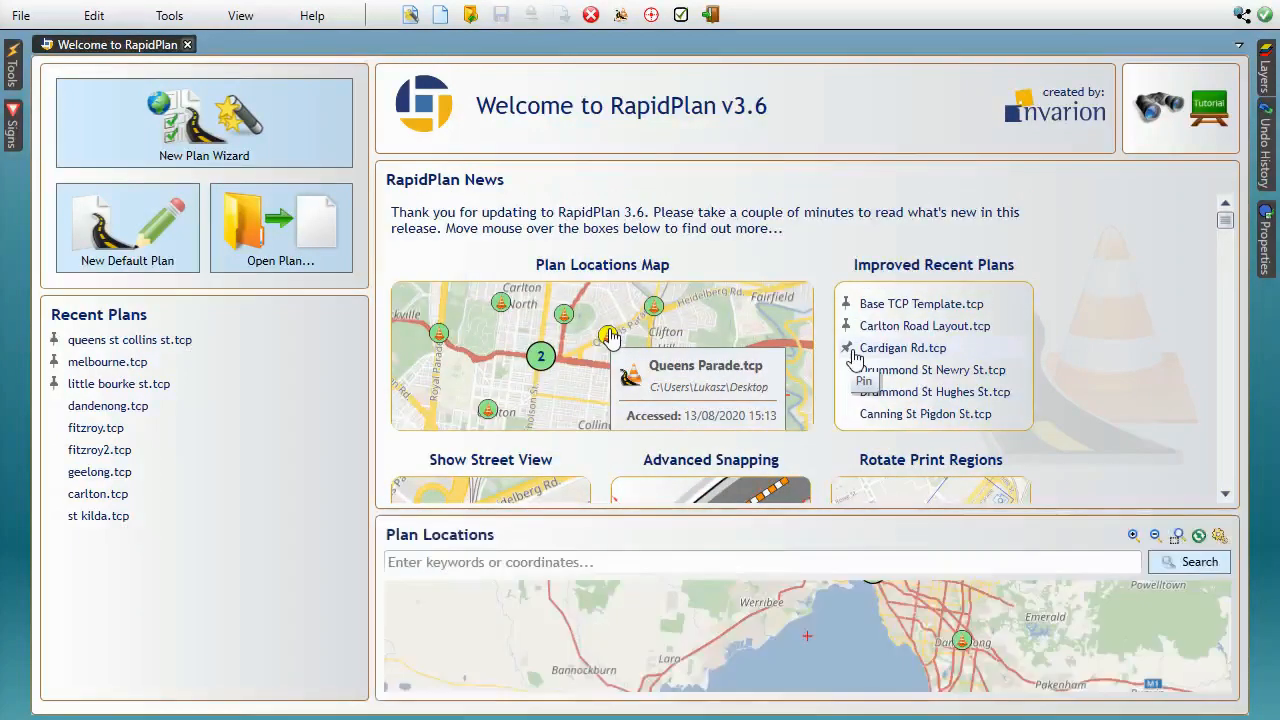
mouse_move(1128, 328)
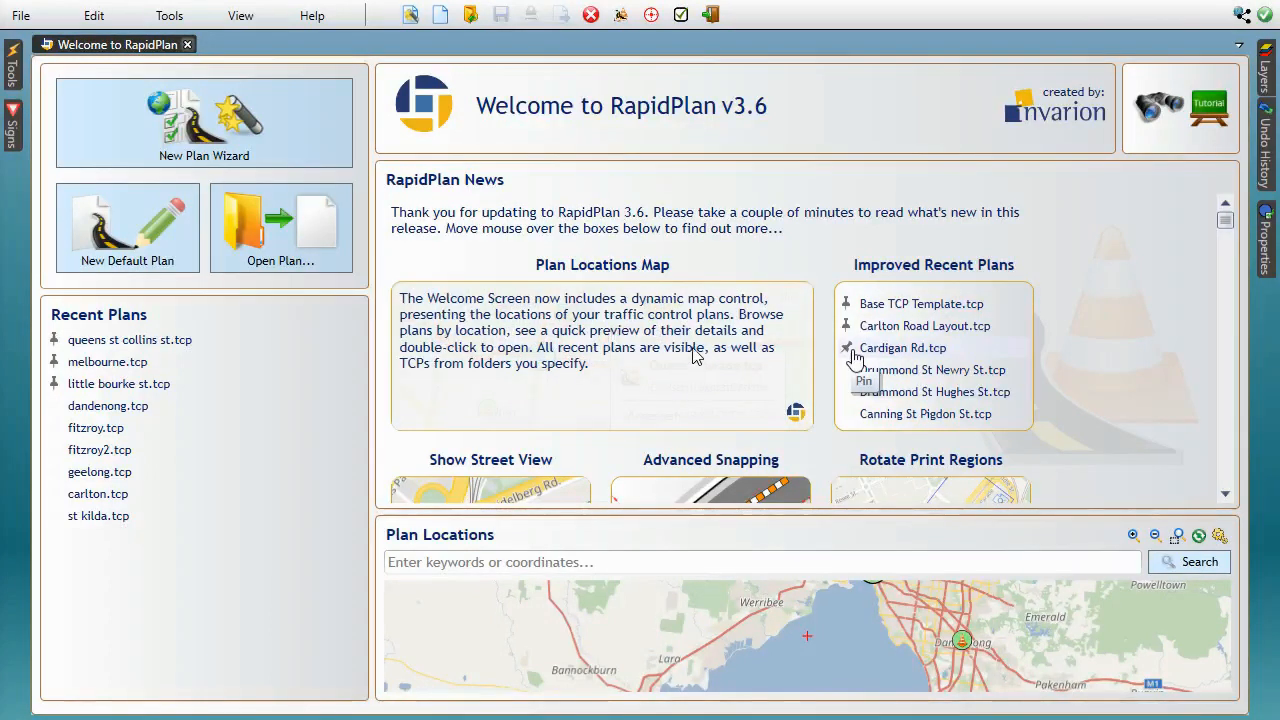
mouse_move(704, 390)
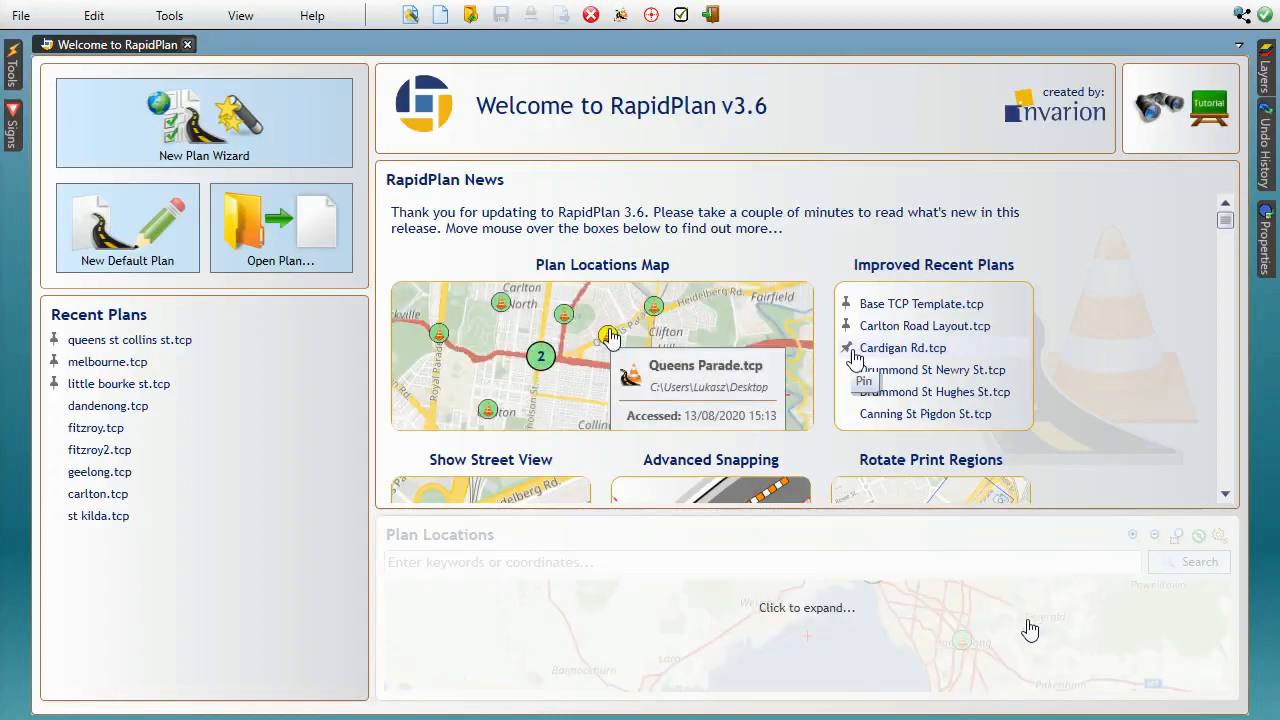
left_click(808, 608)
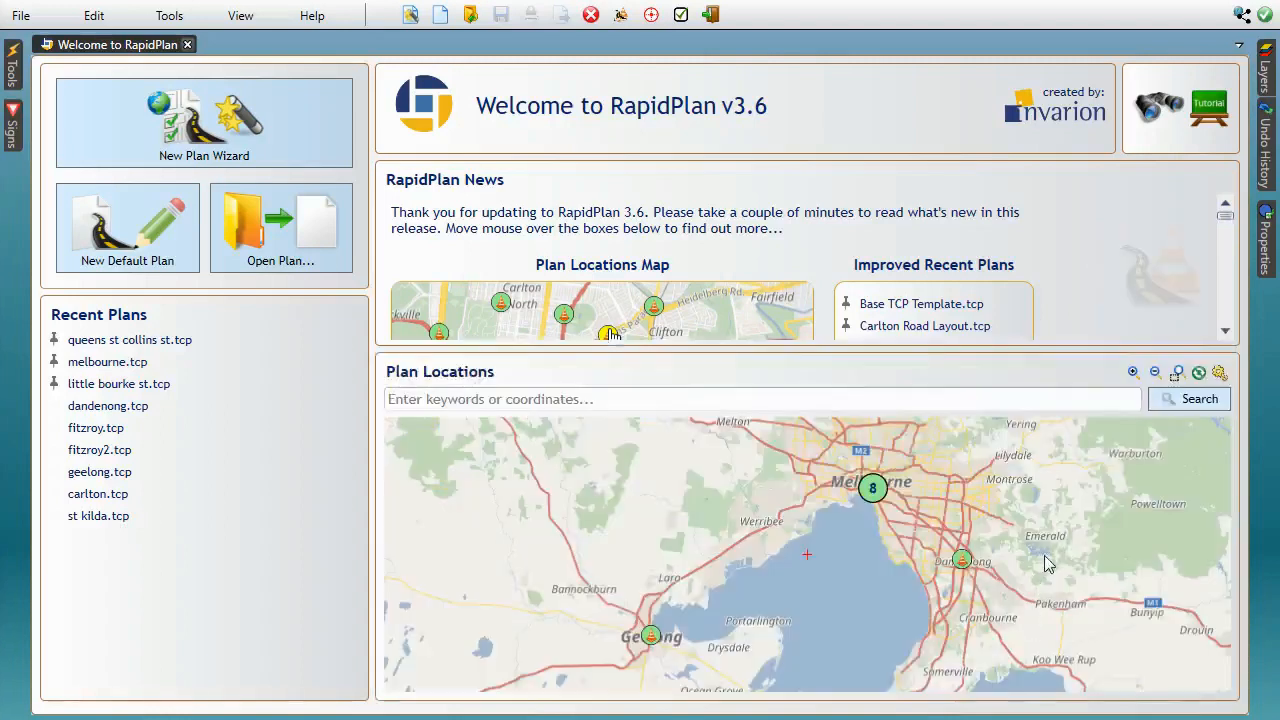
mouse_move(1052, 424)
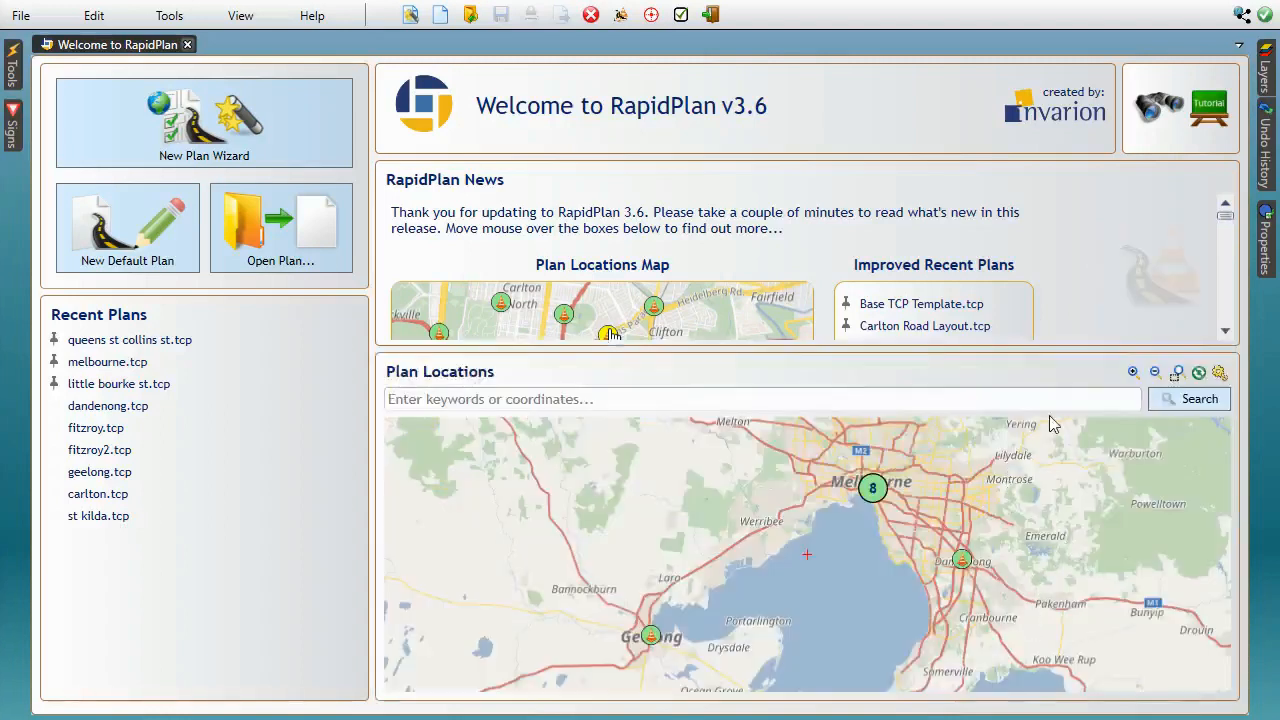
mouse_move(1044, 460)
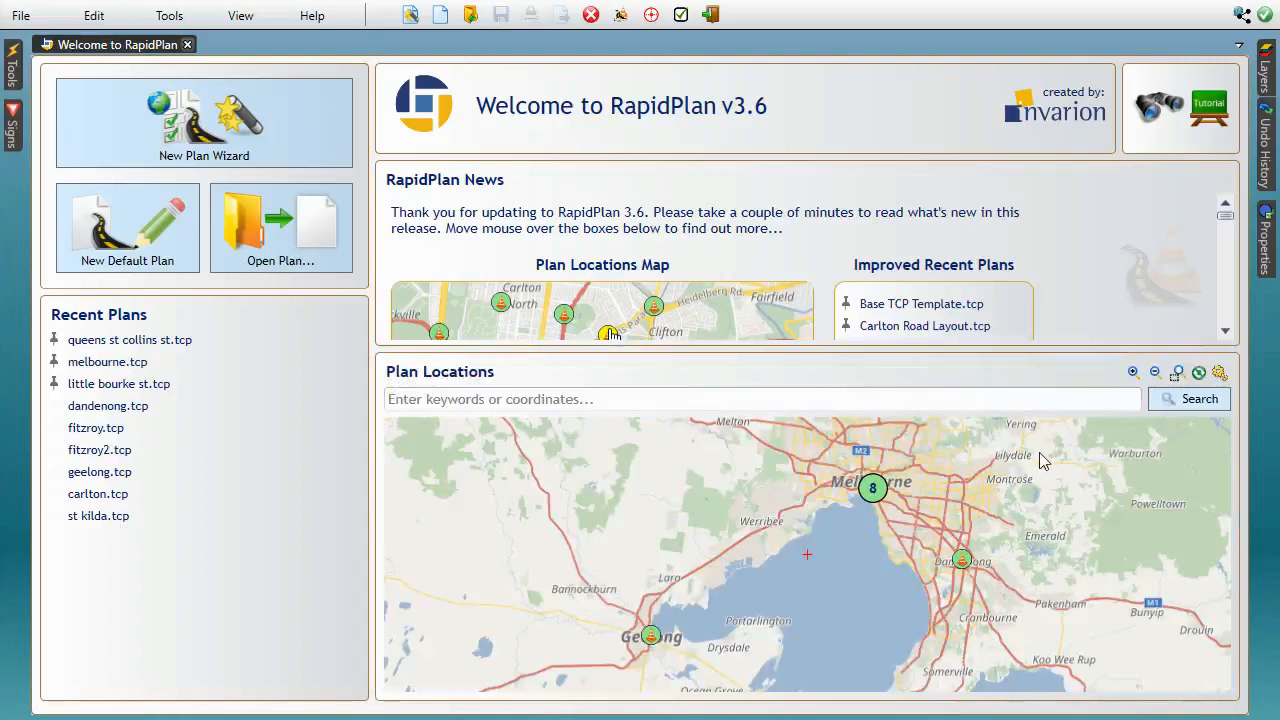
mouse_move(1030, 488)
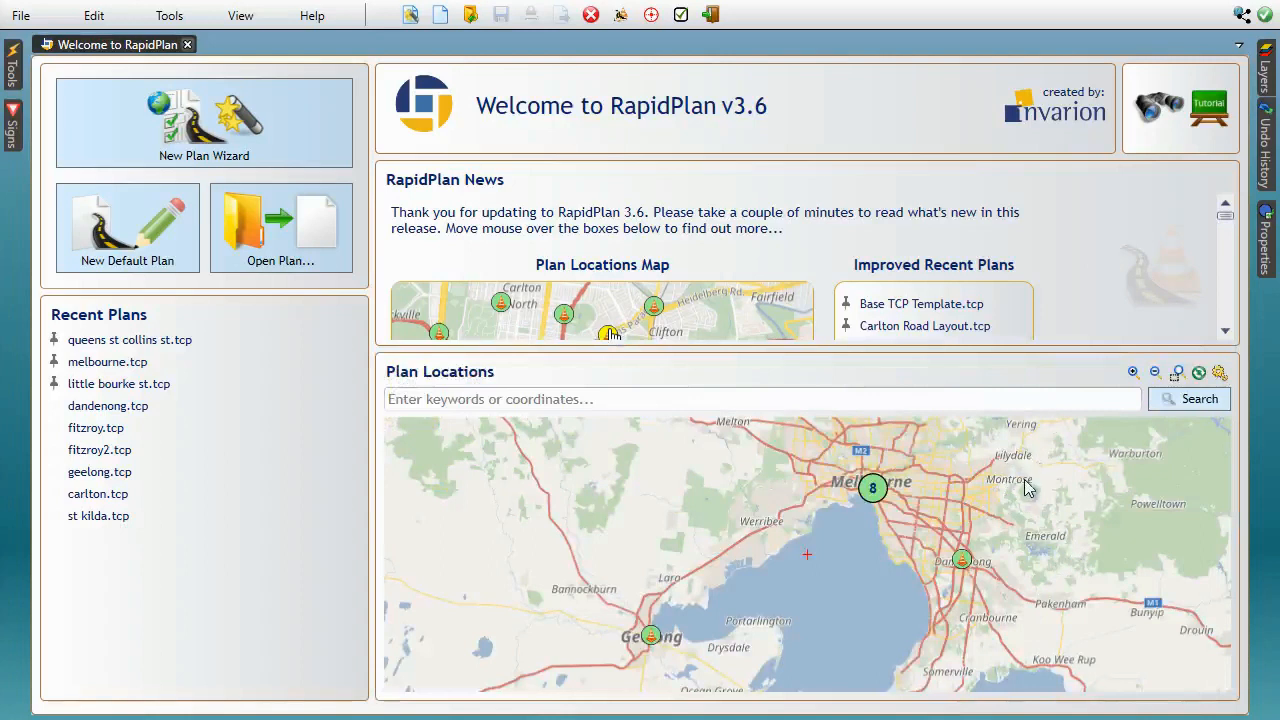
mouse_move(1030, 498)
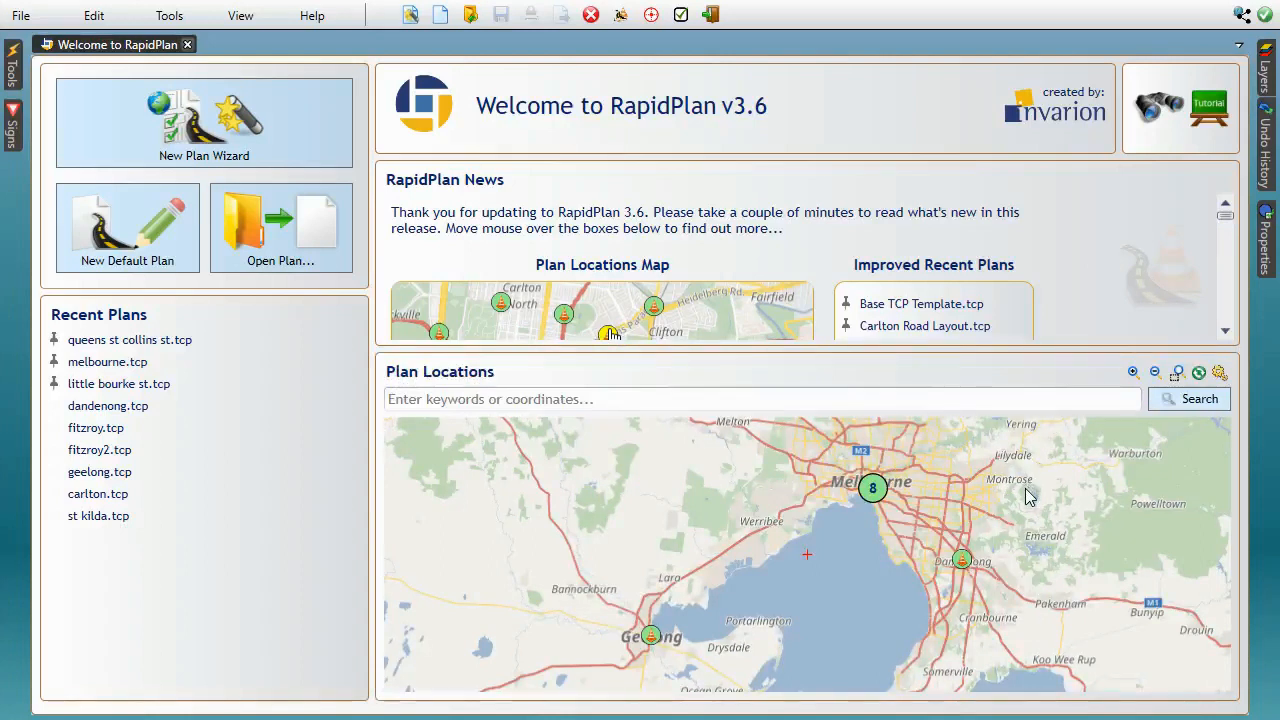
mouse_move(1032, 500)
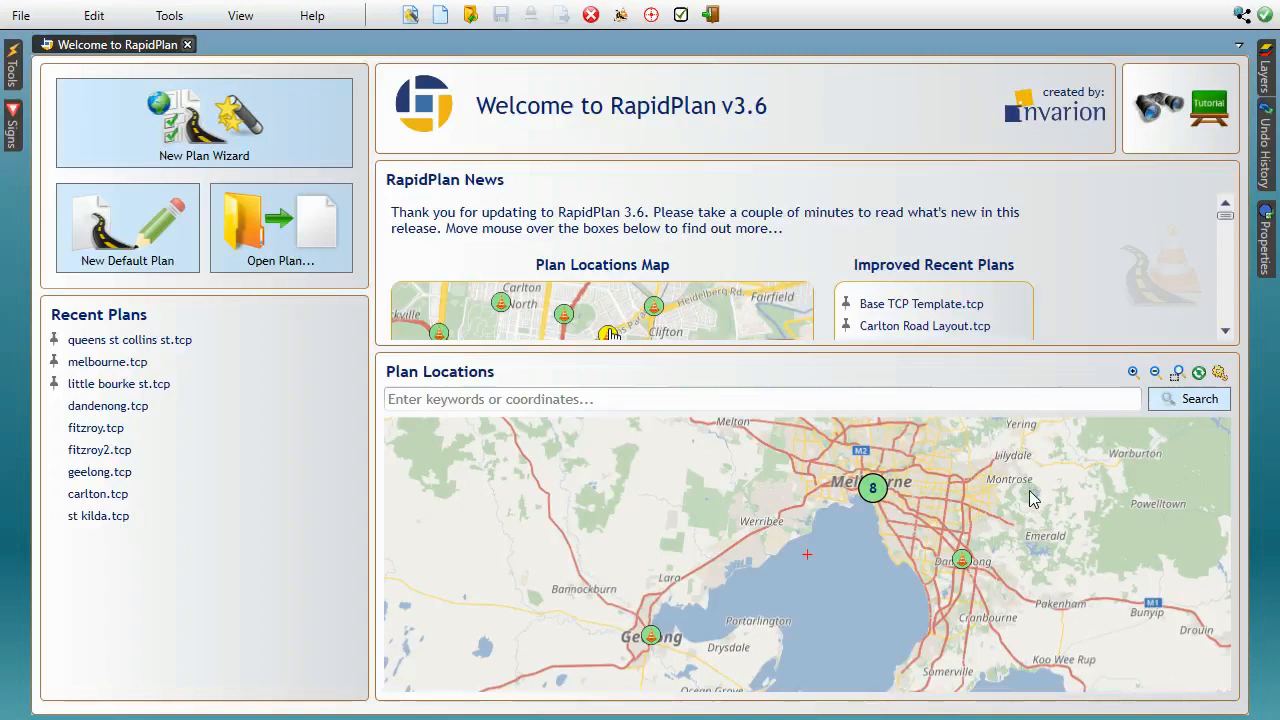
mouse_move(260, 564)
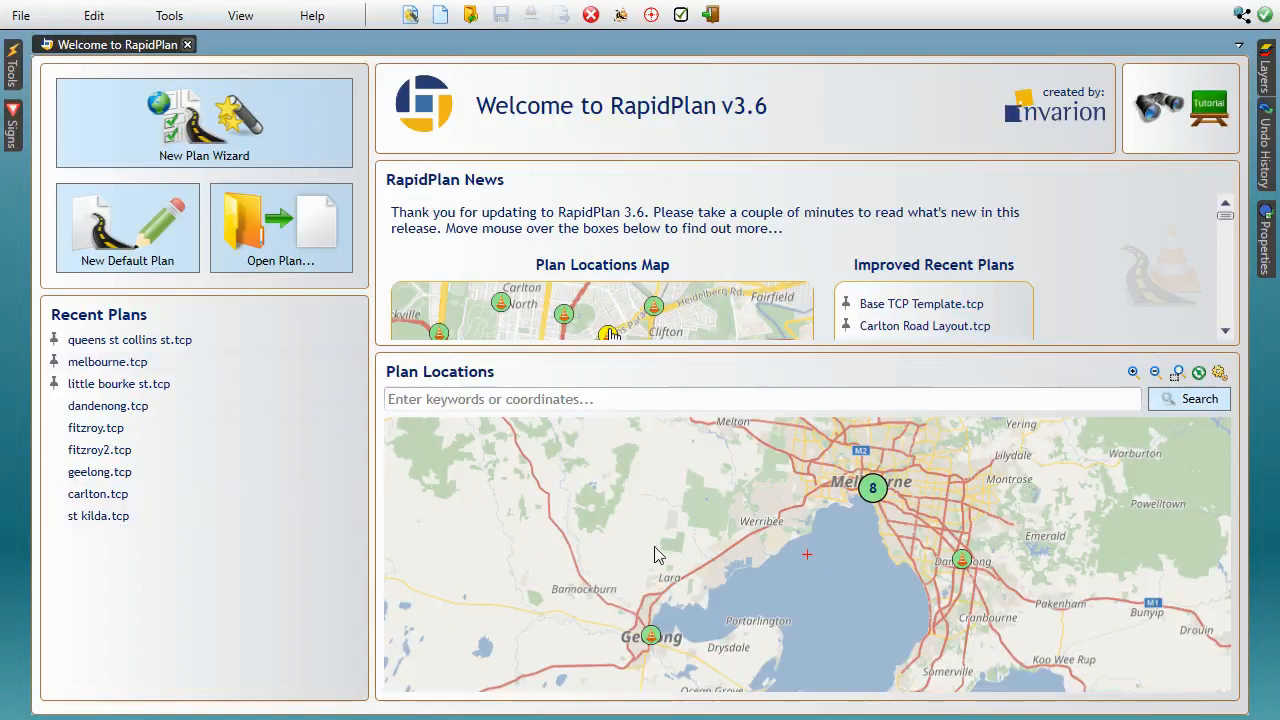
mouse_move(932, 612)
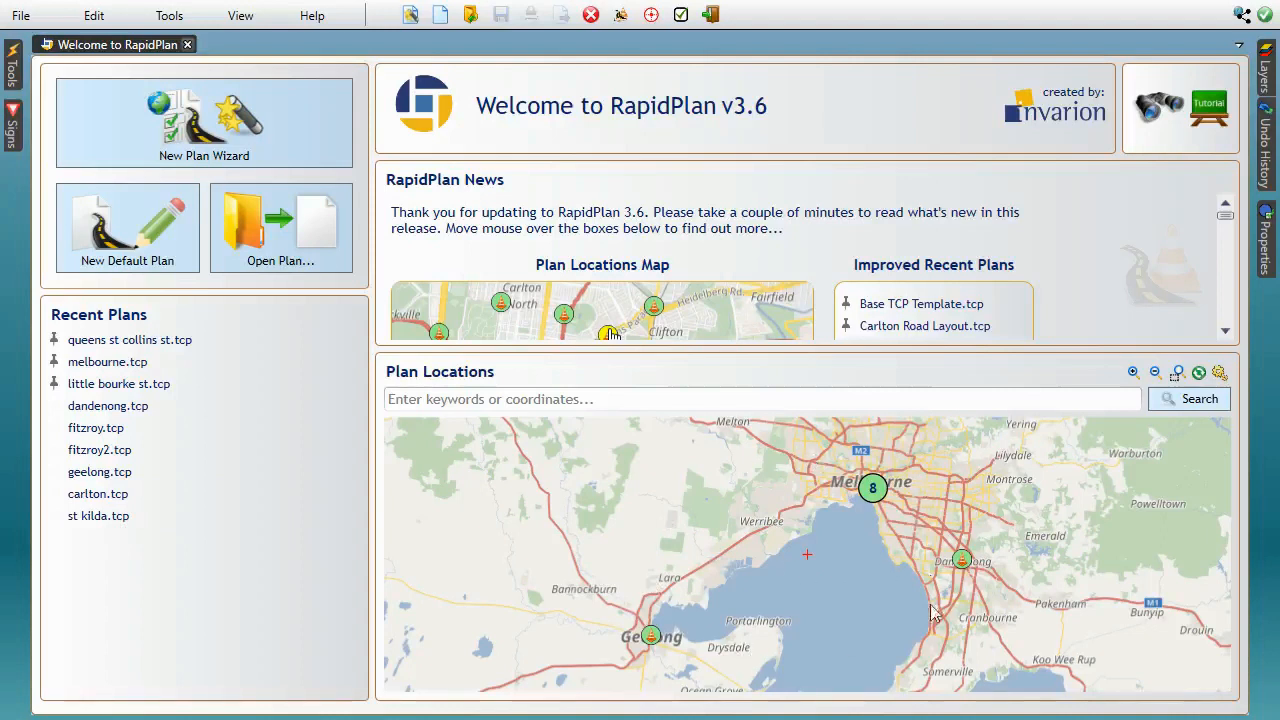
mouse_move(844, 540)
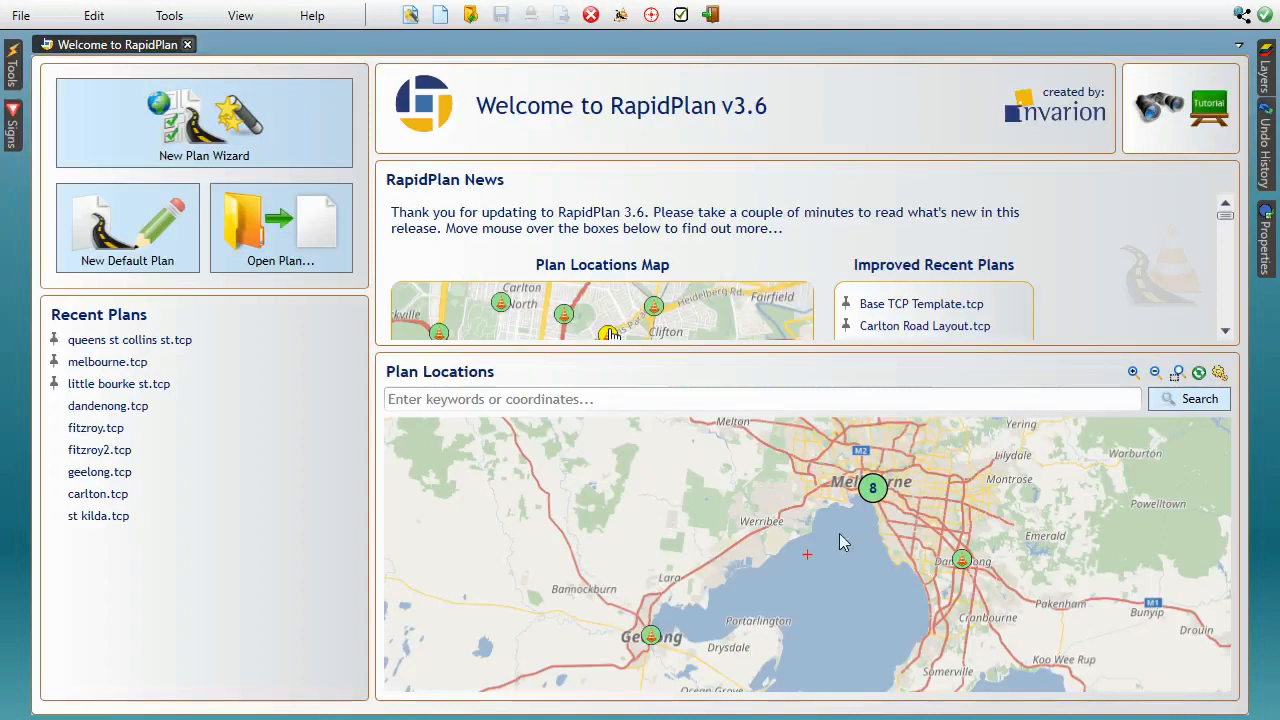
mouse_move(868, 552)
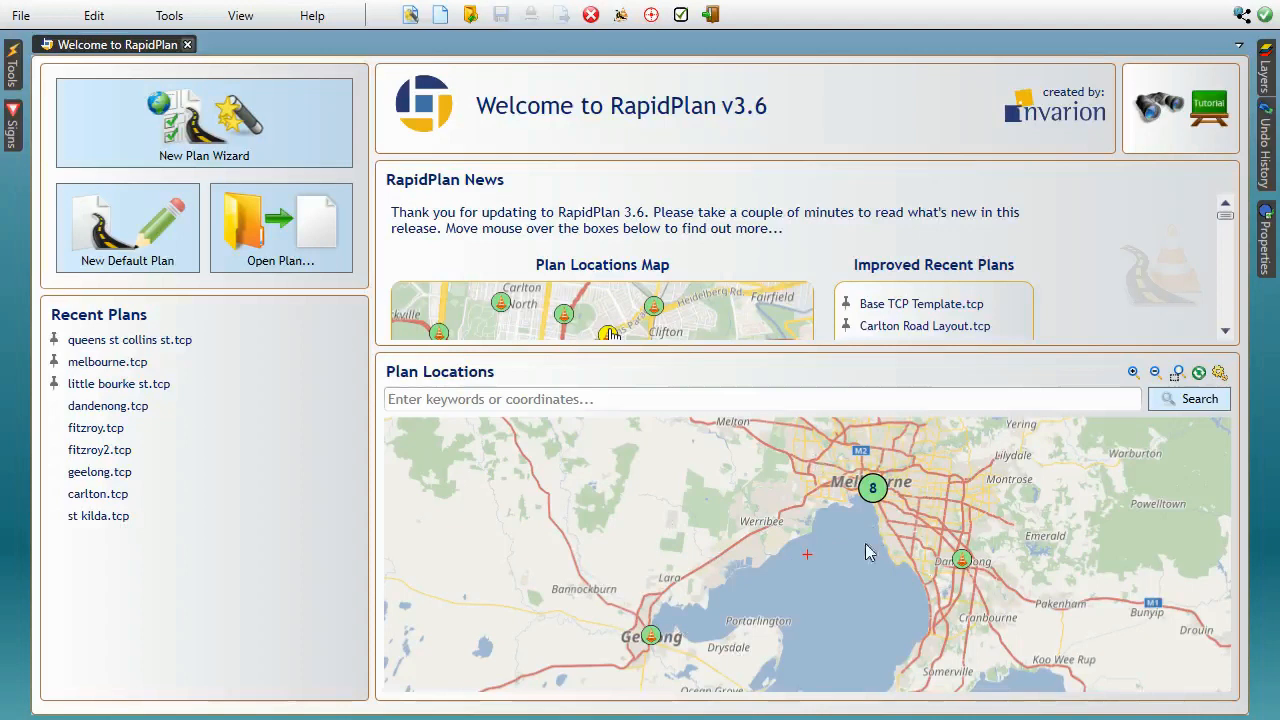
mouse_move(1220, 372)
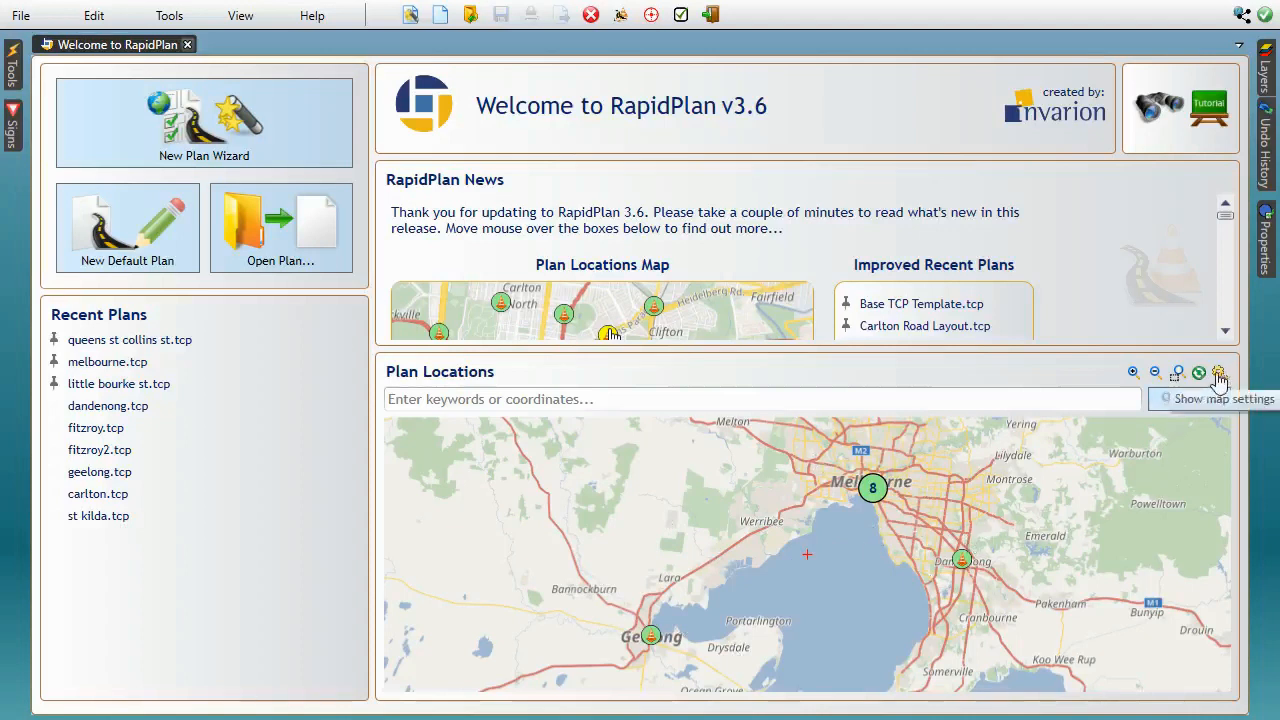
Show the map's display settings listing recent plans, folders and the default plans folder.
left_click(1220, 372)
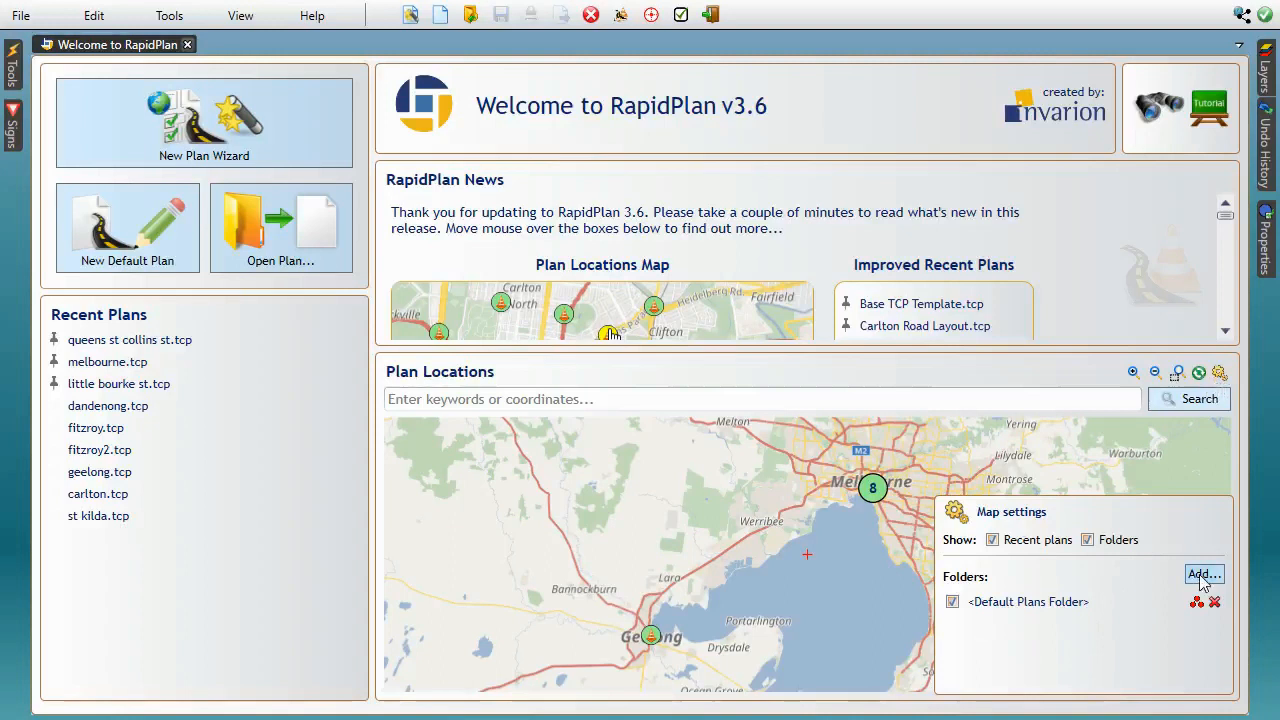
mouse_move(1220, 376)
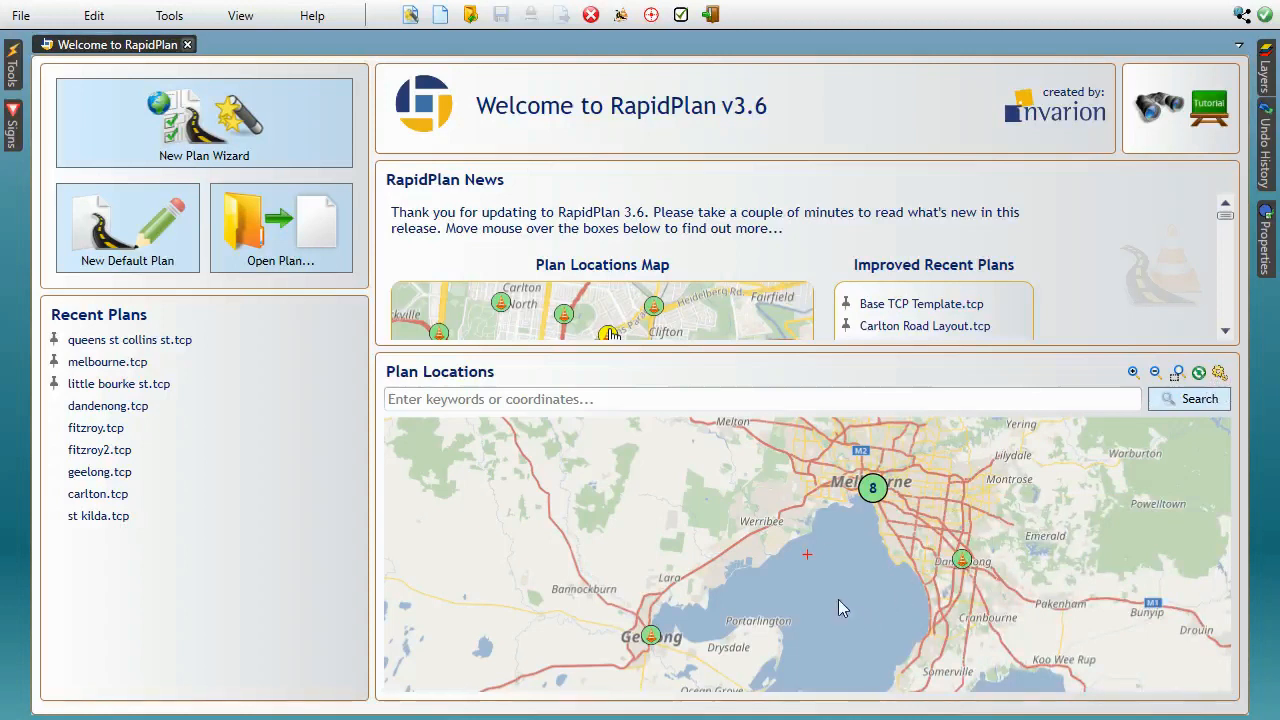
mouse_move(848, 600)
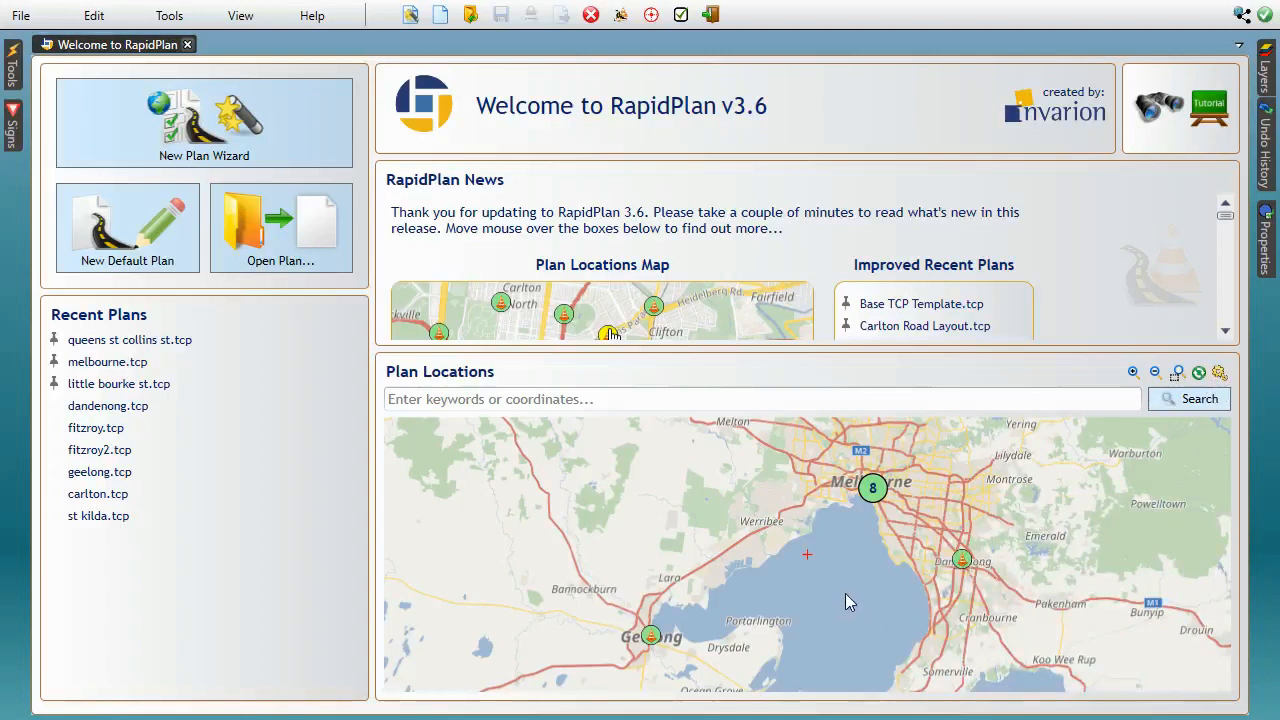
mouse_move(844, 604)
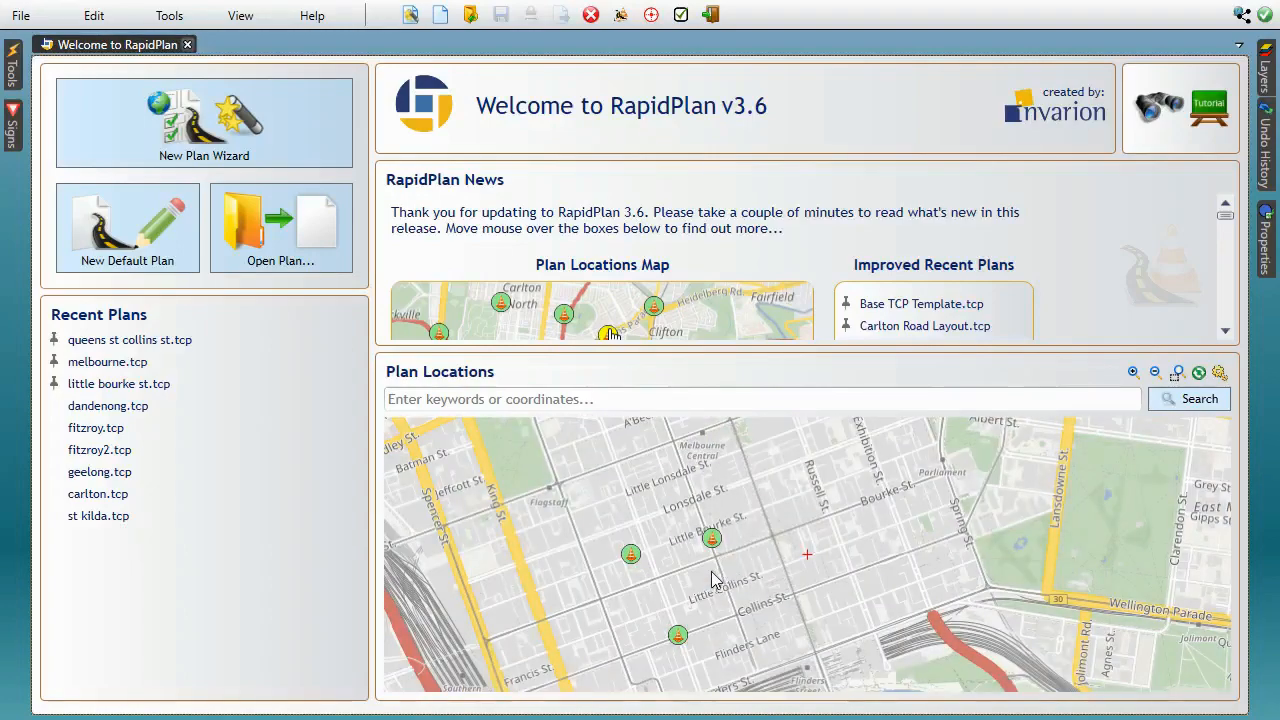
Pan the map across the CBD streets, closing an opened plan to return to the welcome map.
left_click_drag(716, 580, 756, 548)
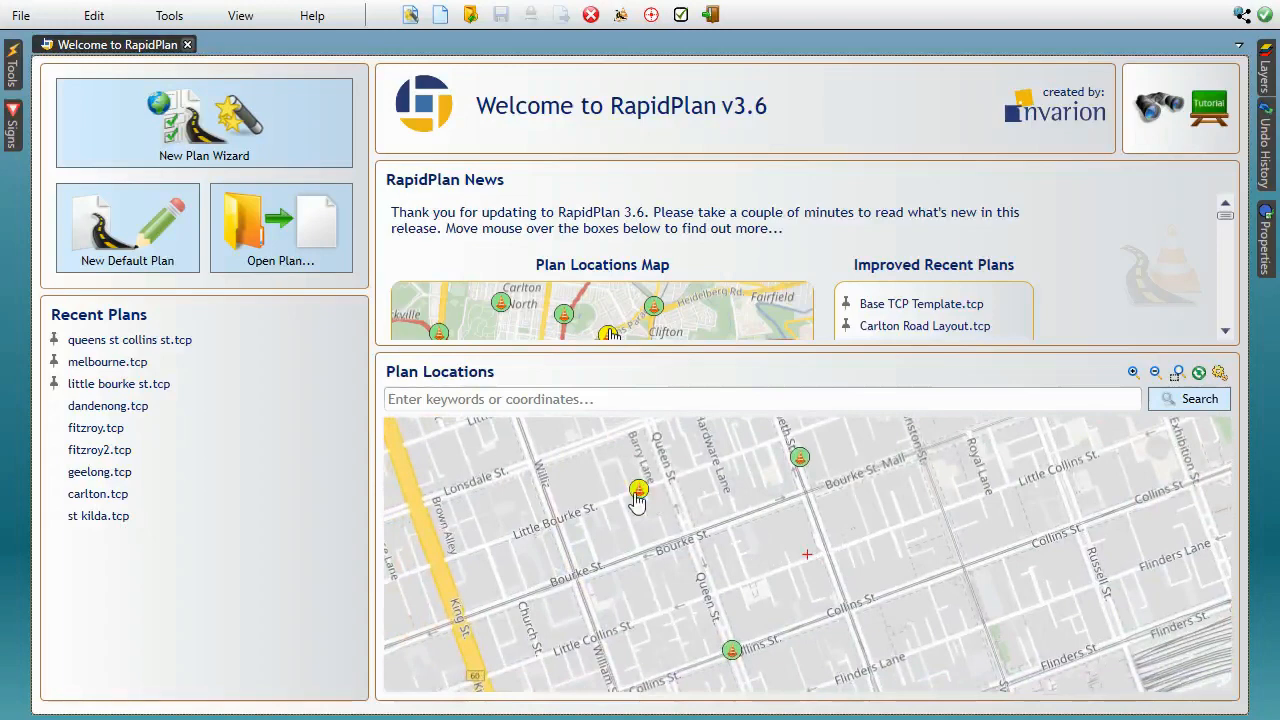
mouse_move(770, 532)
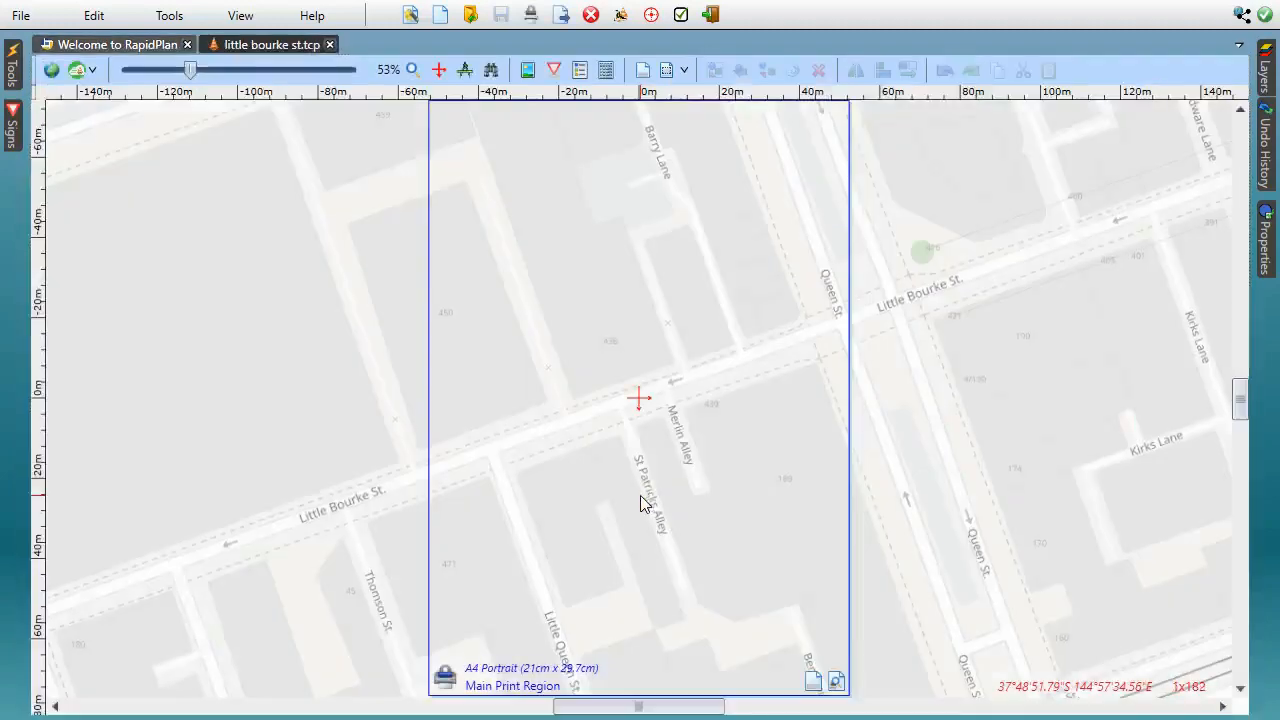
left_click(328, 44)
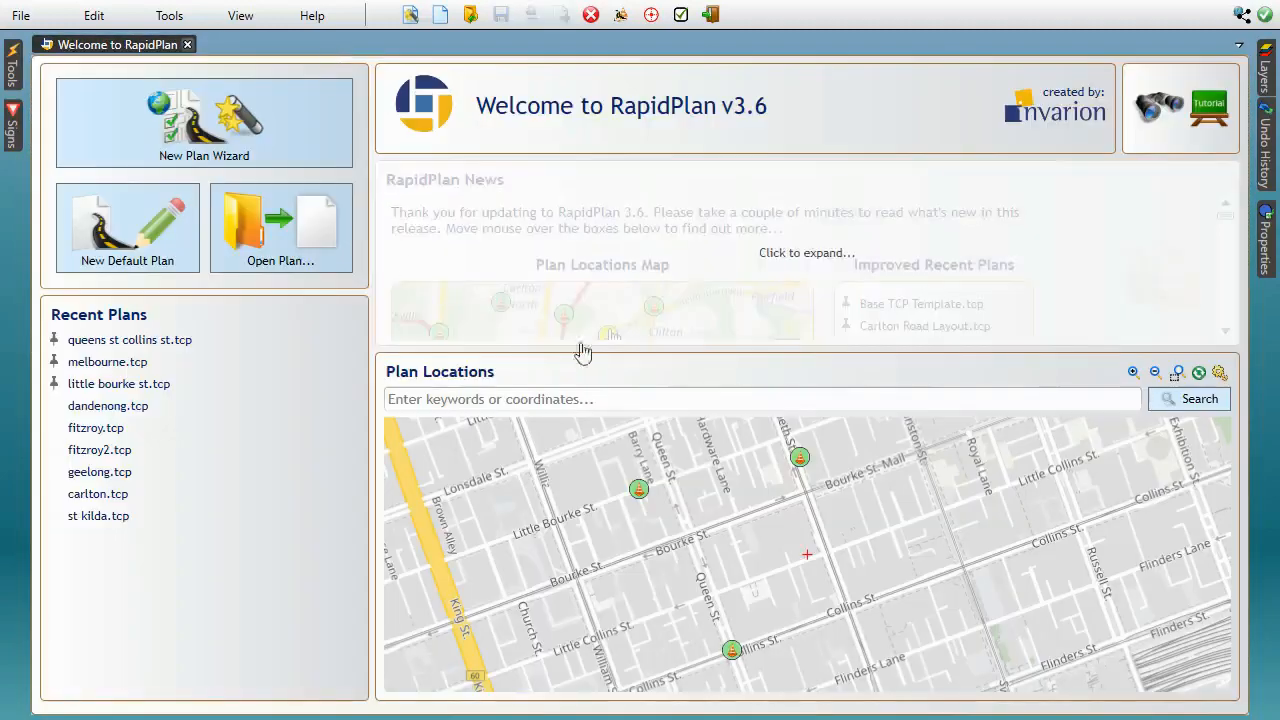
left_click(808, 252)
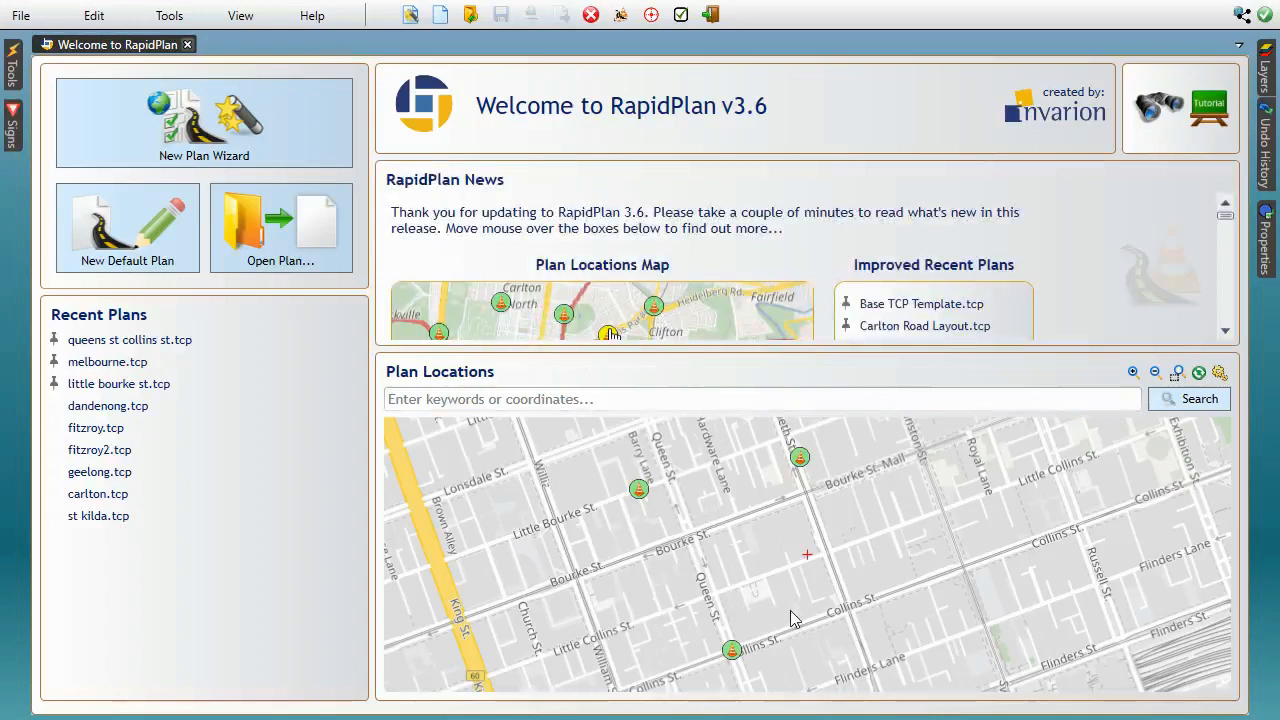
mouse_move(964, 586)
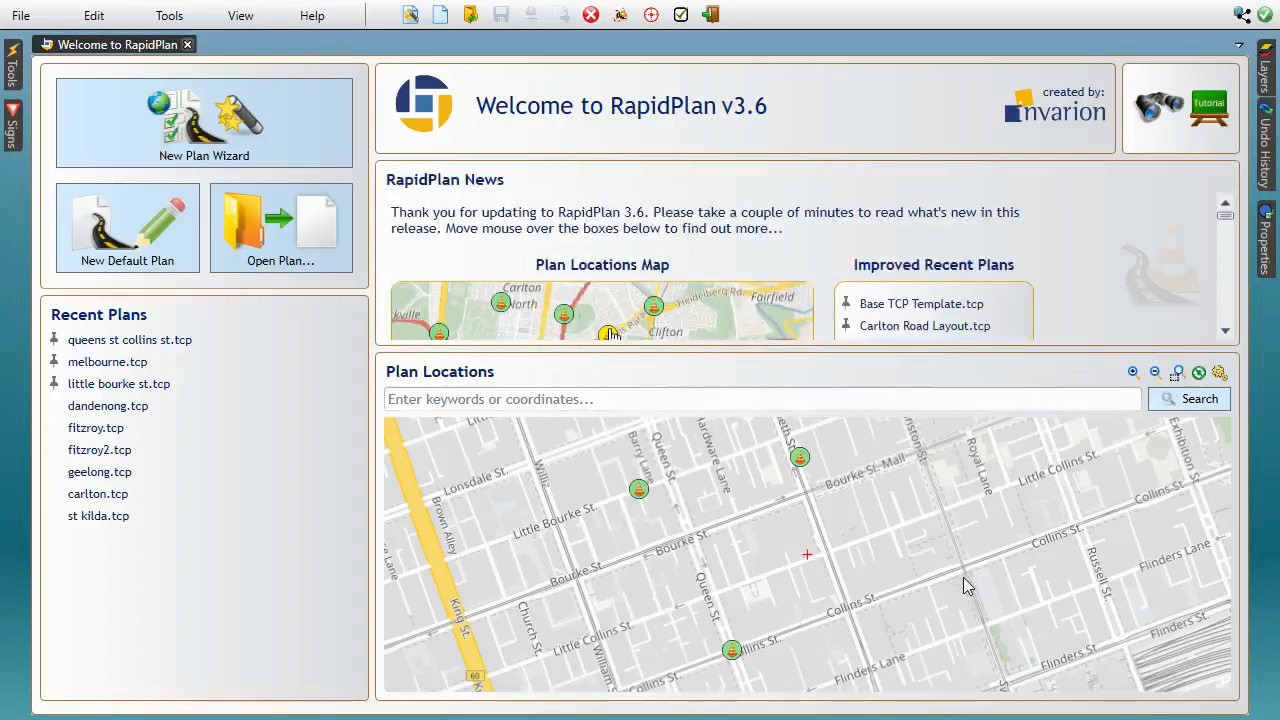
Create a new plan at a Collins St location and save it as new.tcp.
right_click(968, 580)
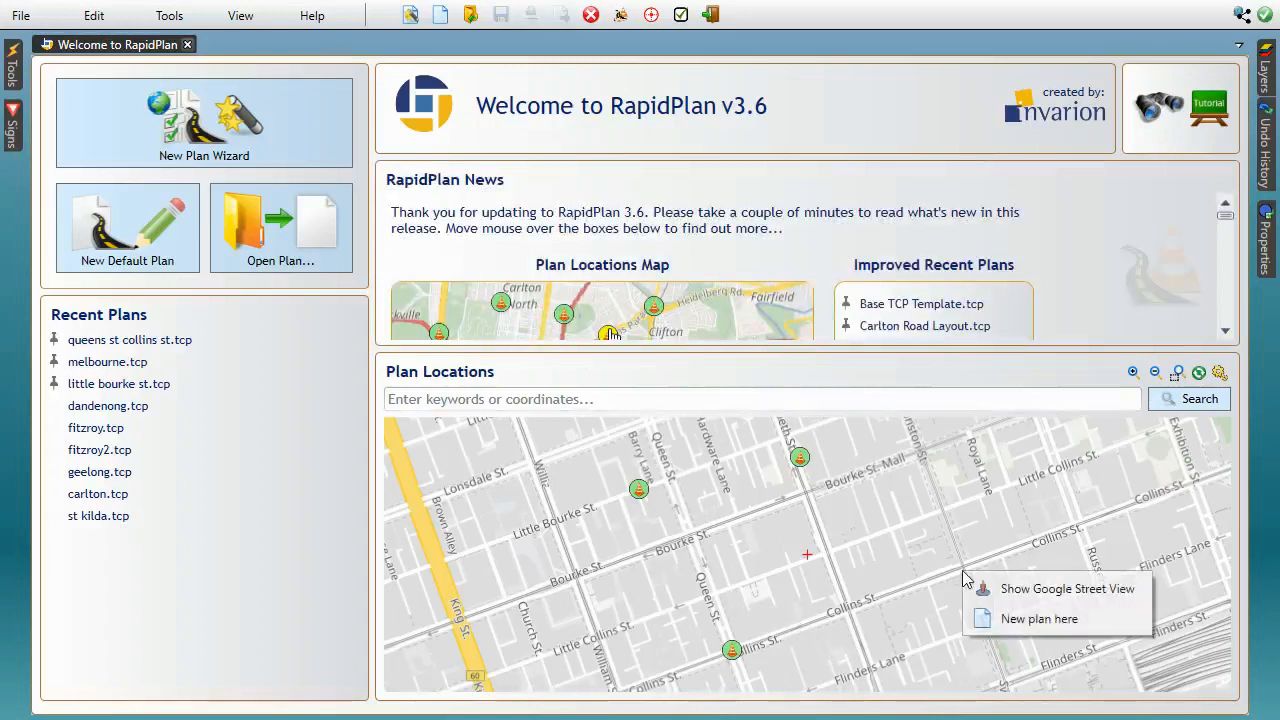
mouse_move(1038, 618)
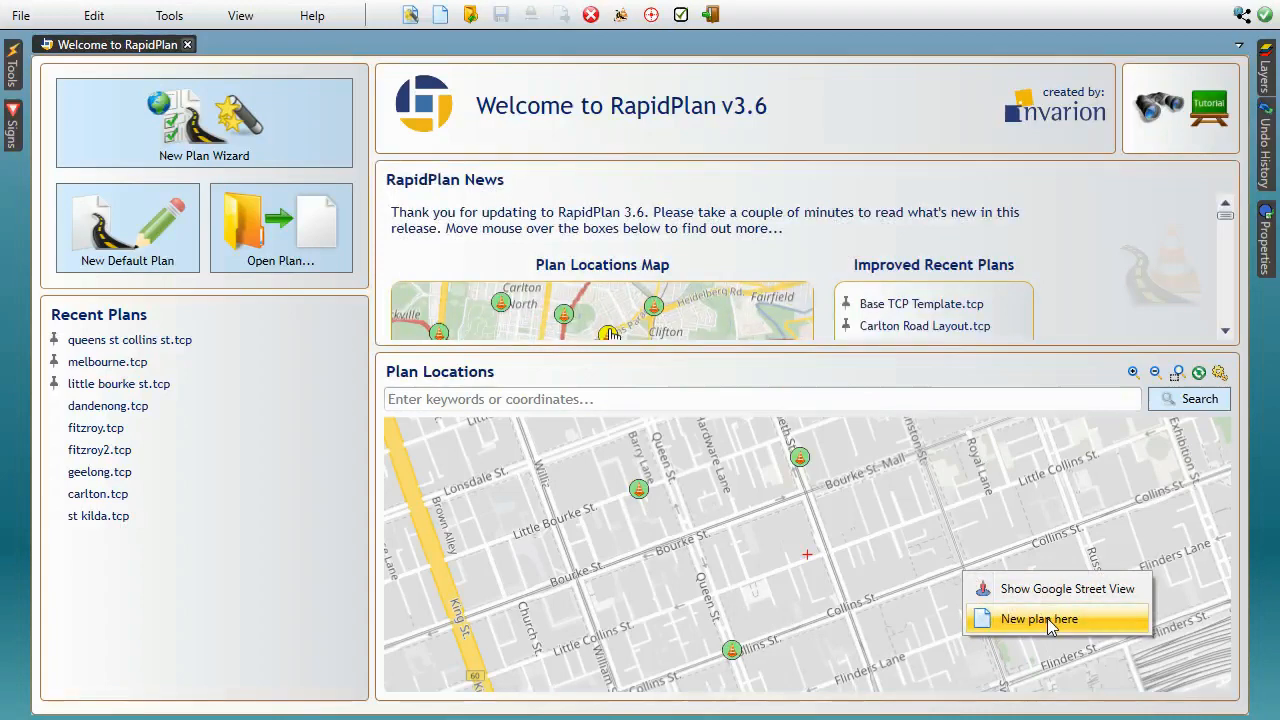
left_click(1038, 618)
type("new")
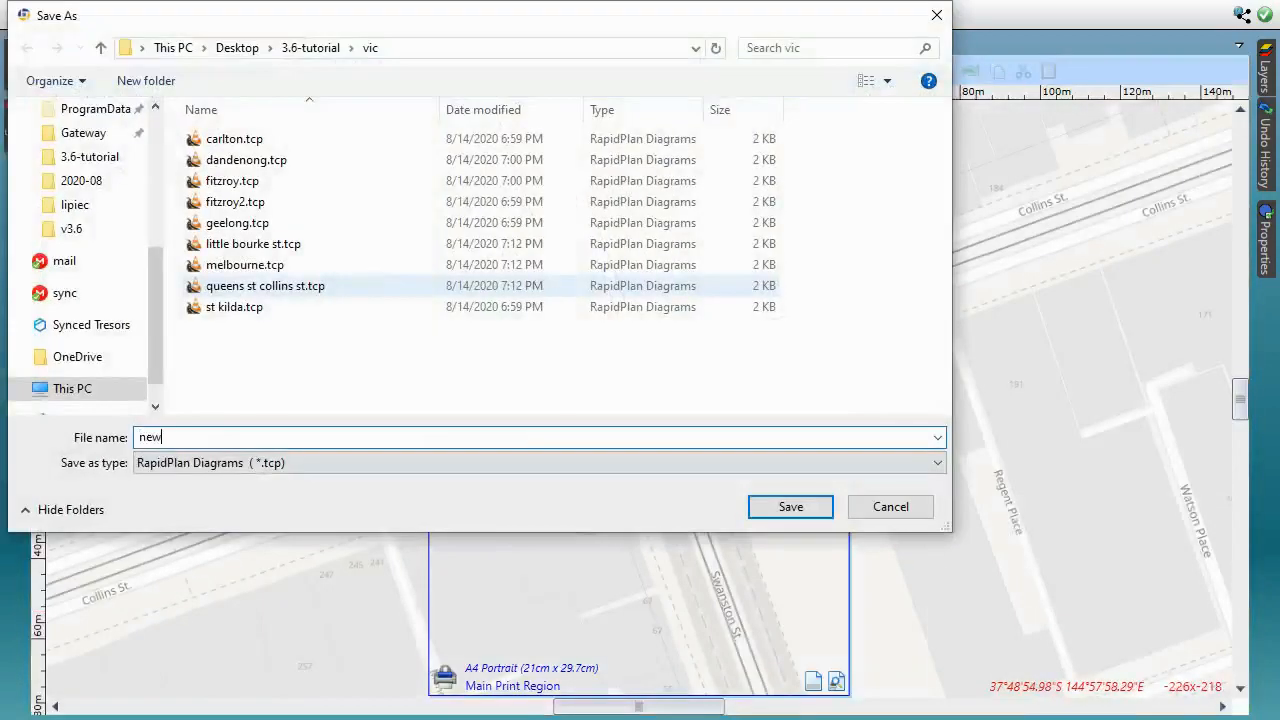
left_click(790, 506)
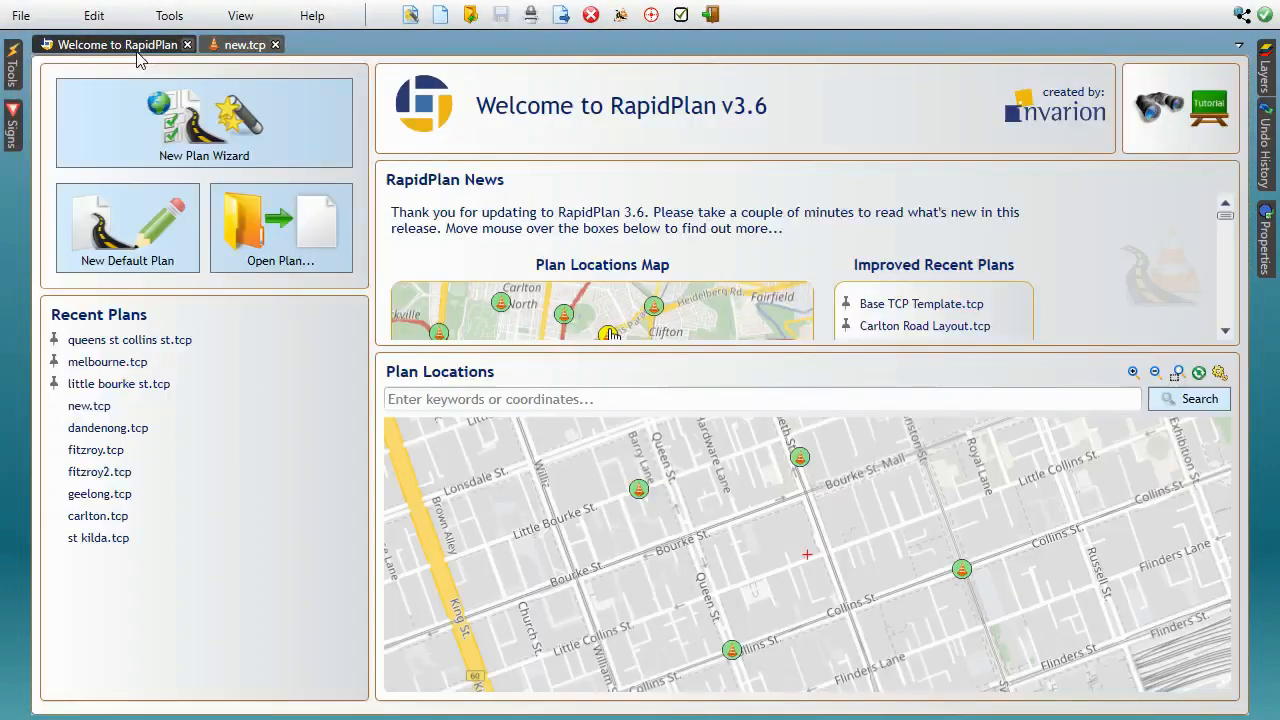
mouse_move(962, 568)
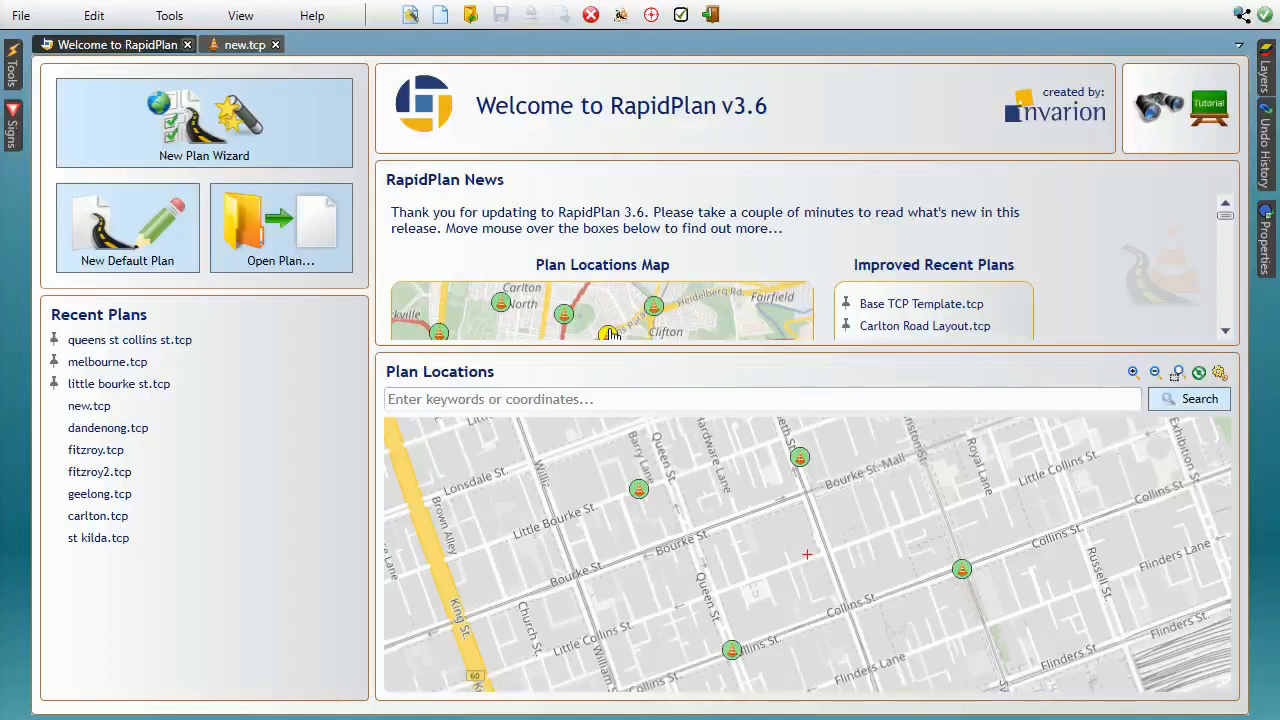
mouse_move(324, 596)
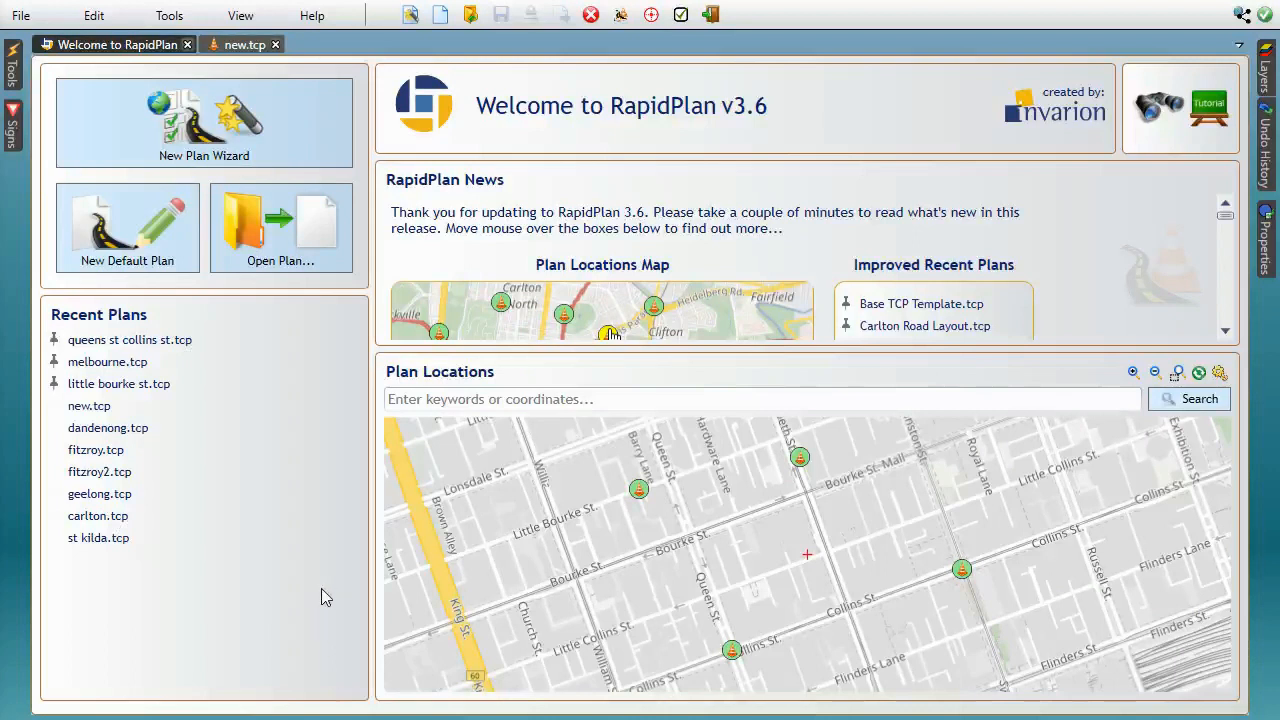
mouse_move(158, 324)
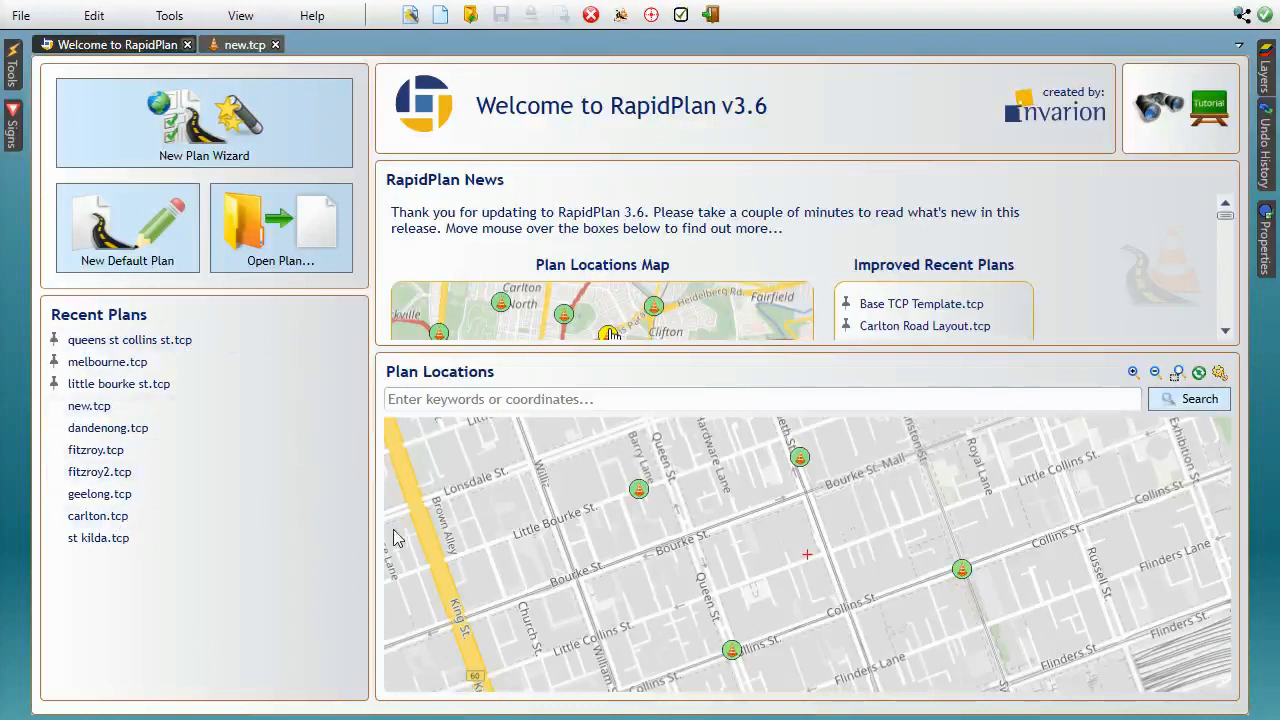
mouse_move(98, 536)
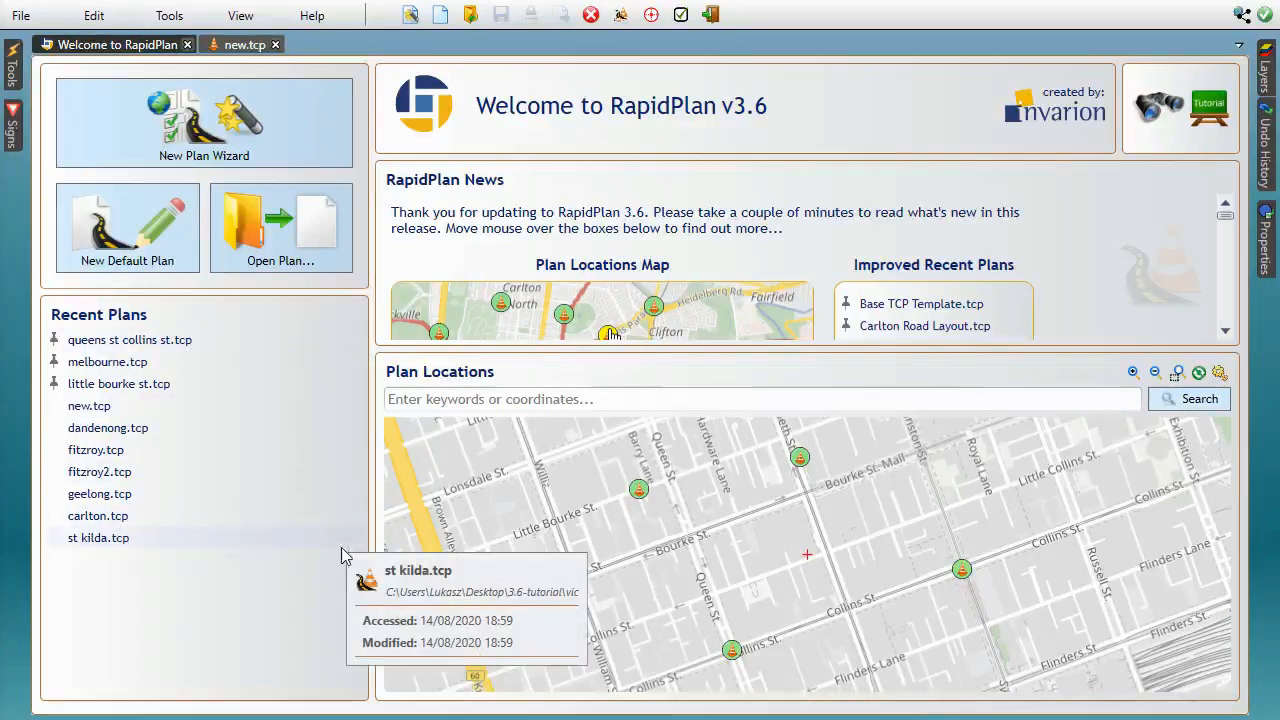
mouse_move(294, 568)
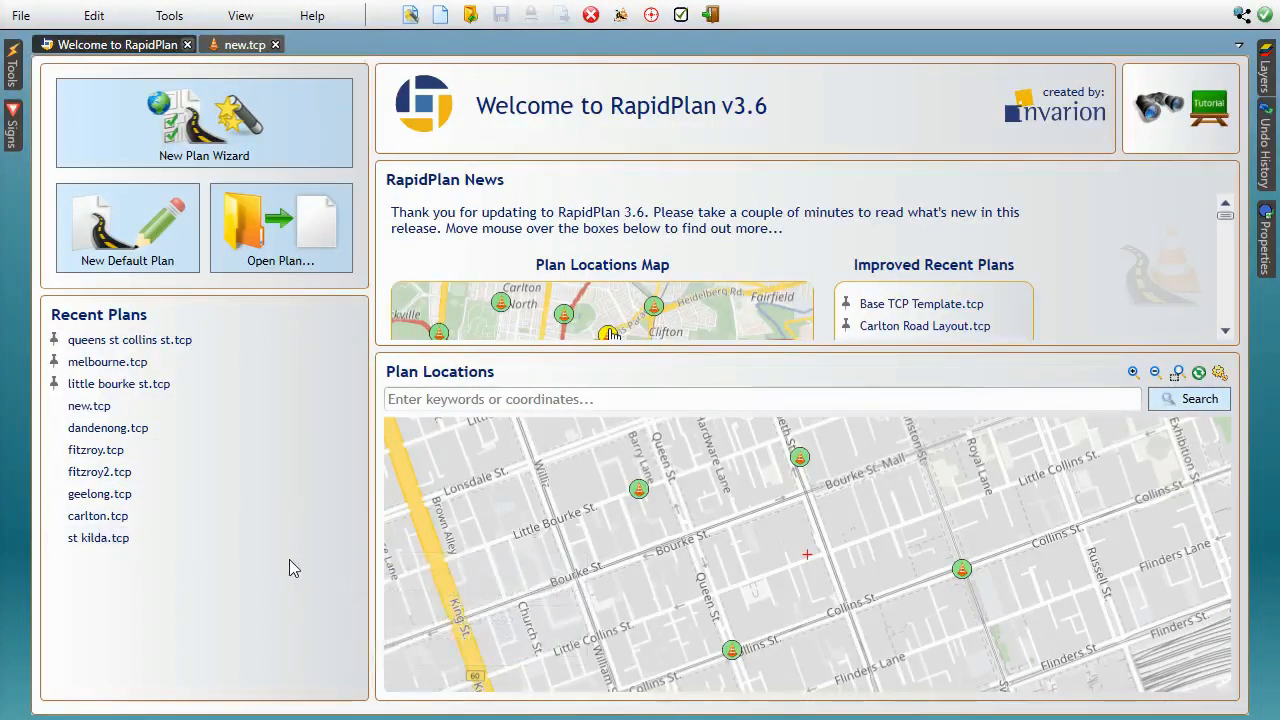
mouse_move(284, 584)
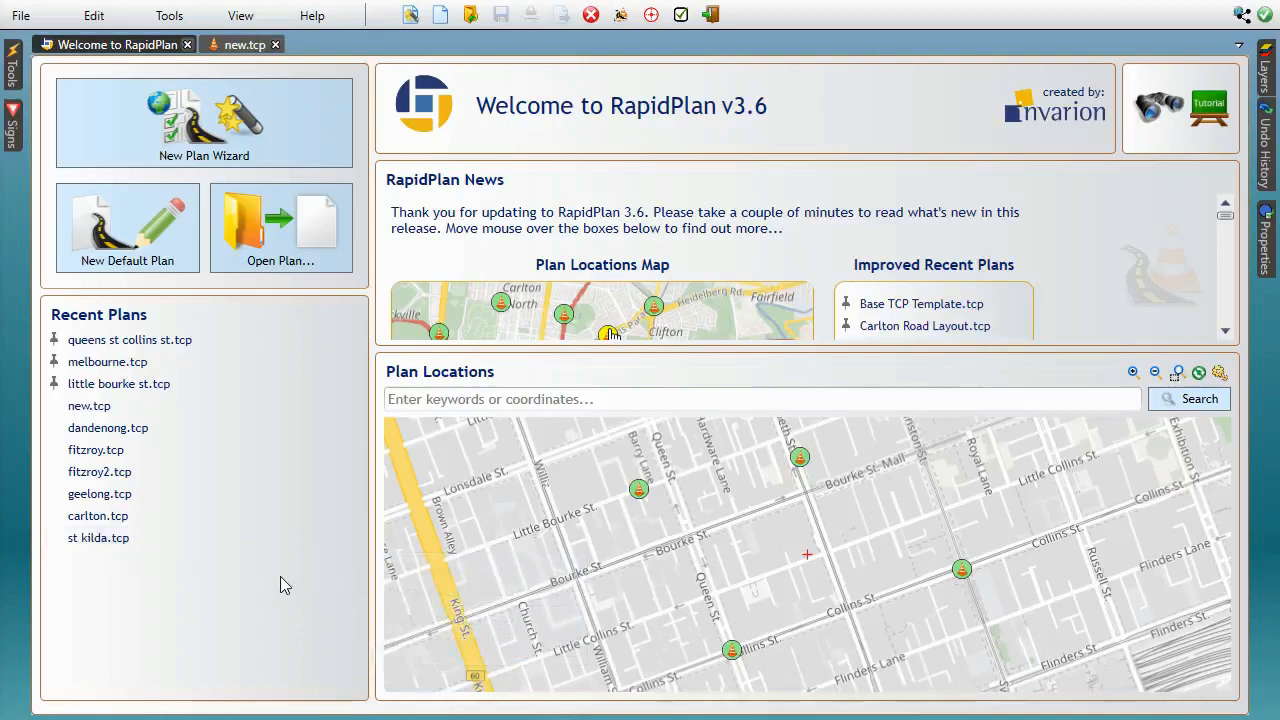
mouse_move(128, 340)
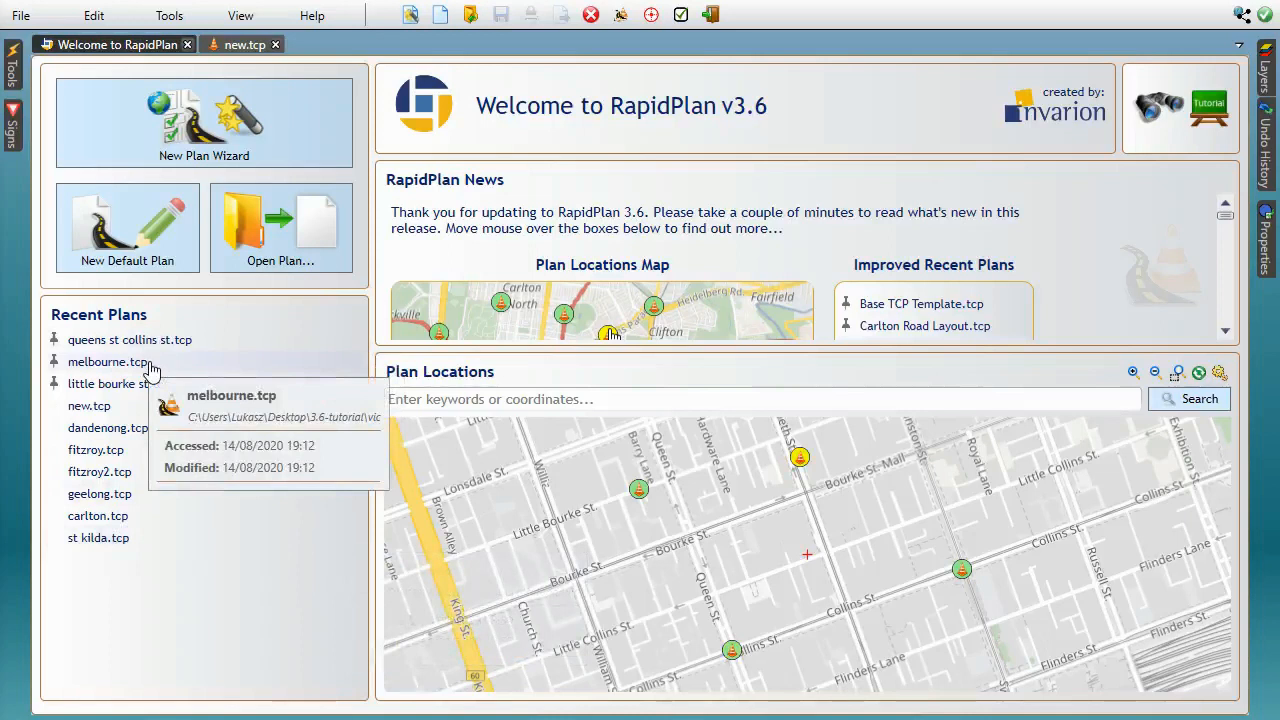
mouse_move(148, 390)
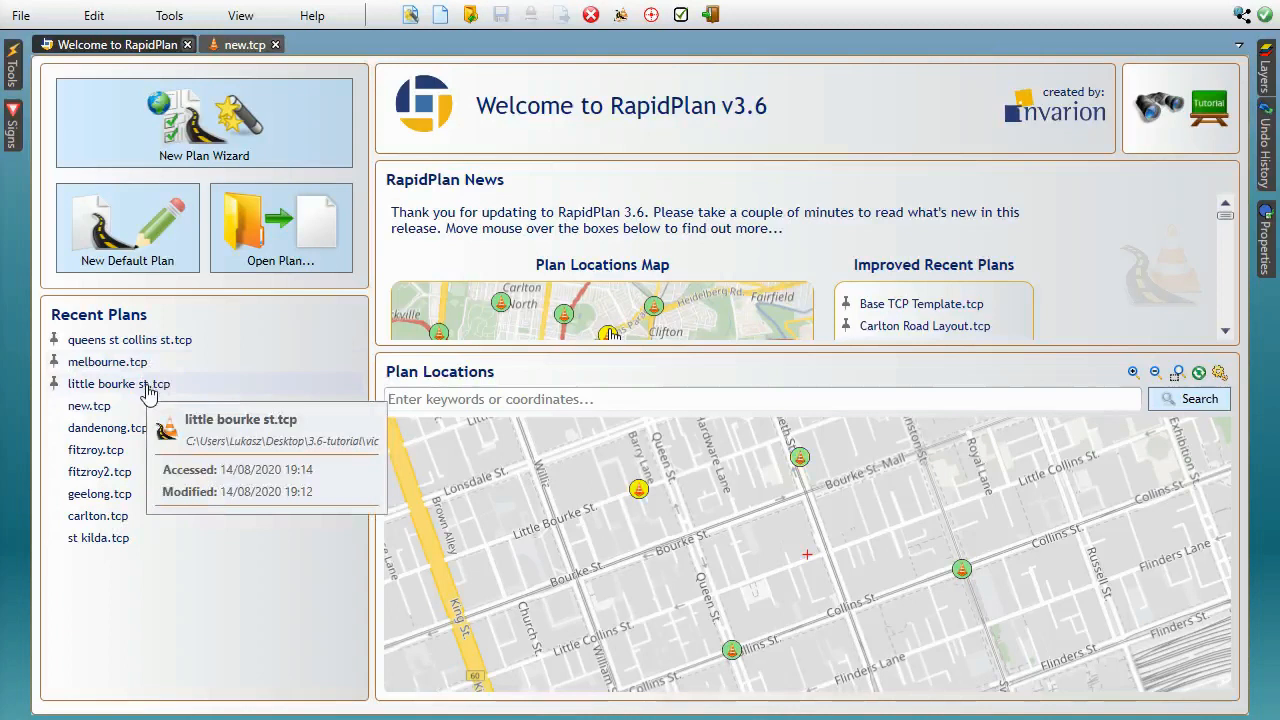
mouse_move(152, 390)
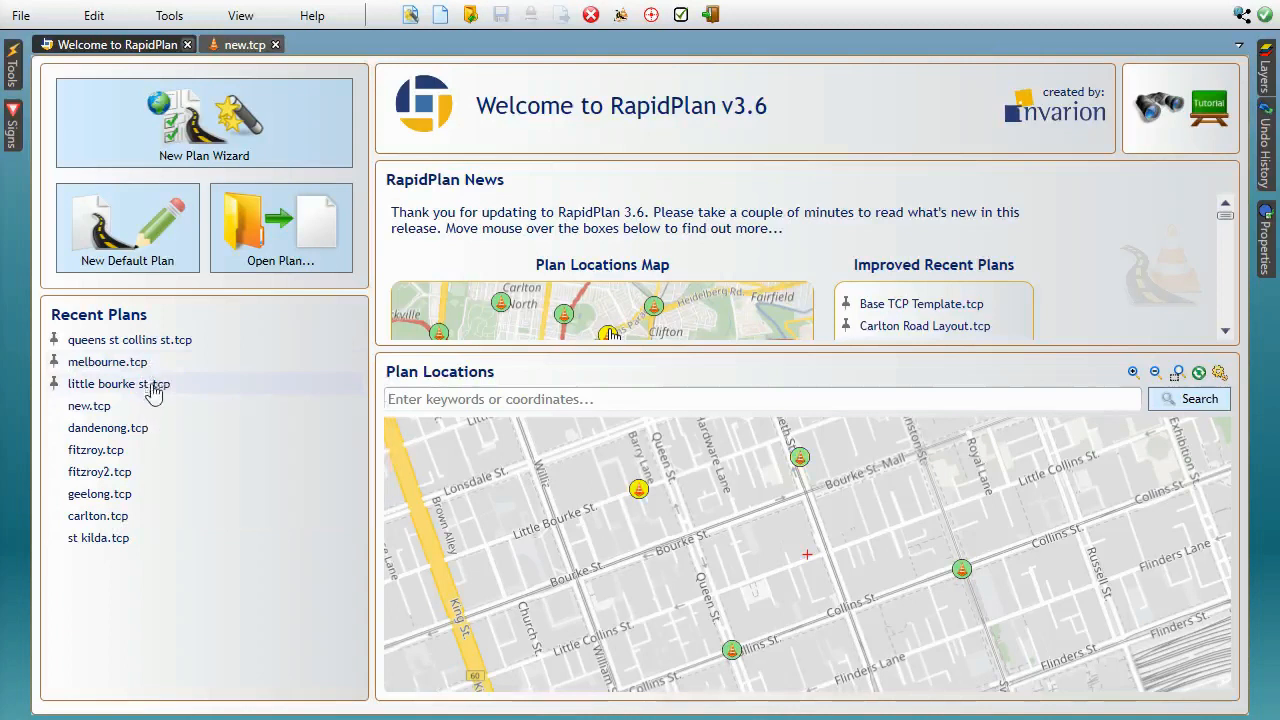
mouse_move(88, 404)
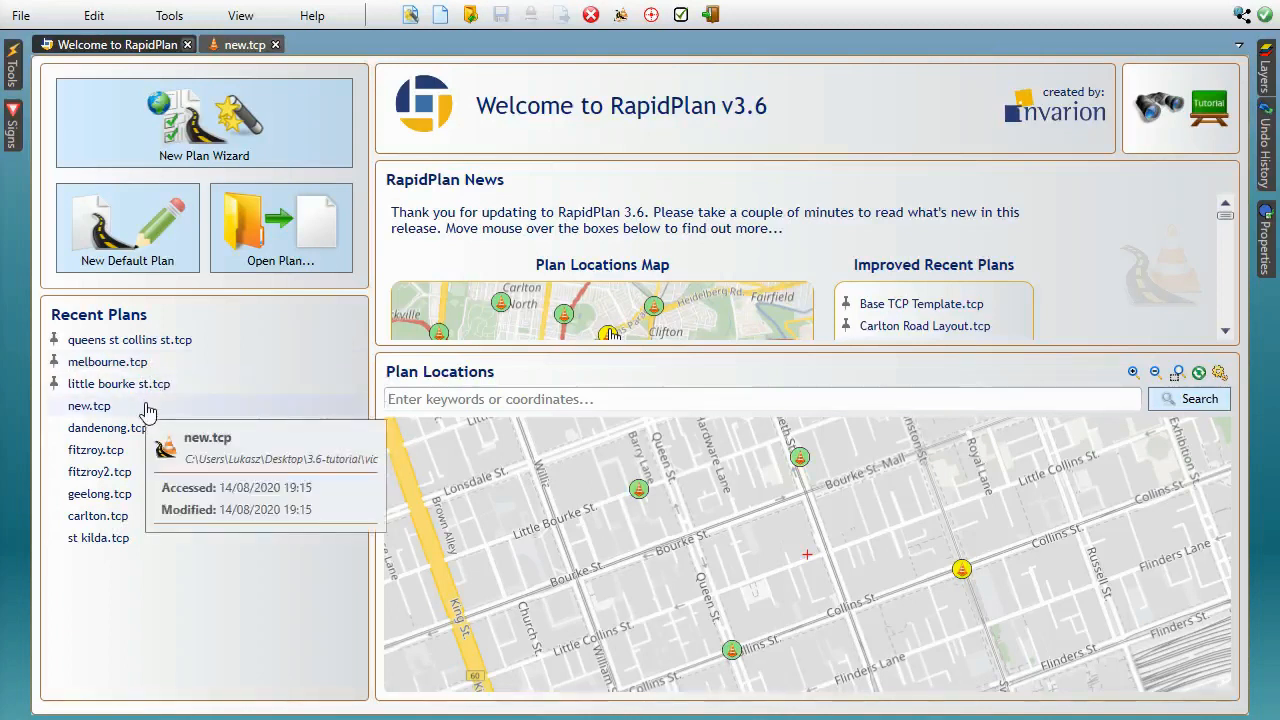
mouse_move(148, 450)
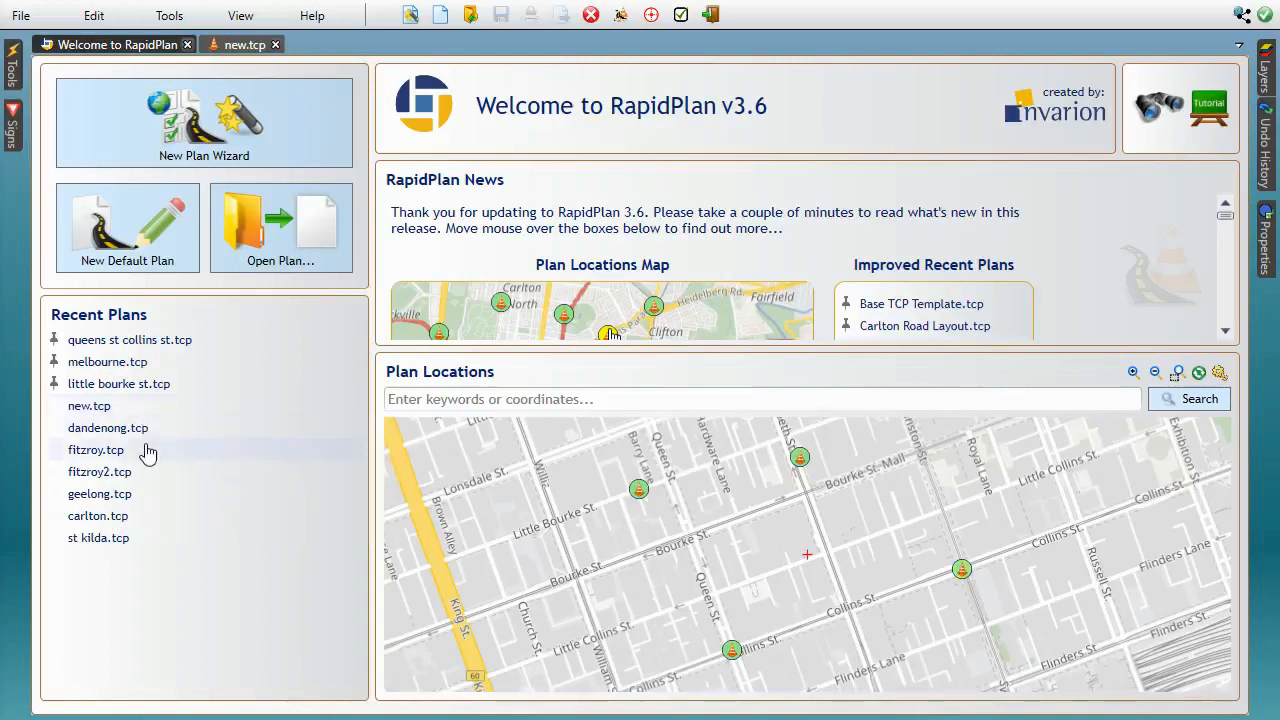
mouse_move(170, 470)
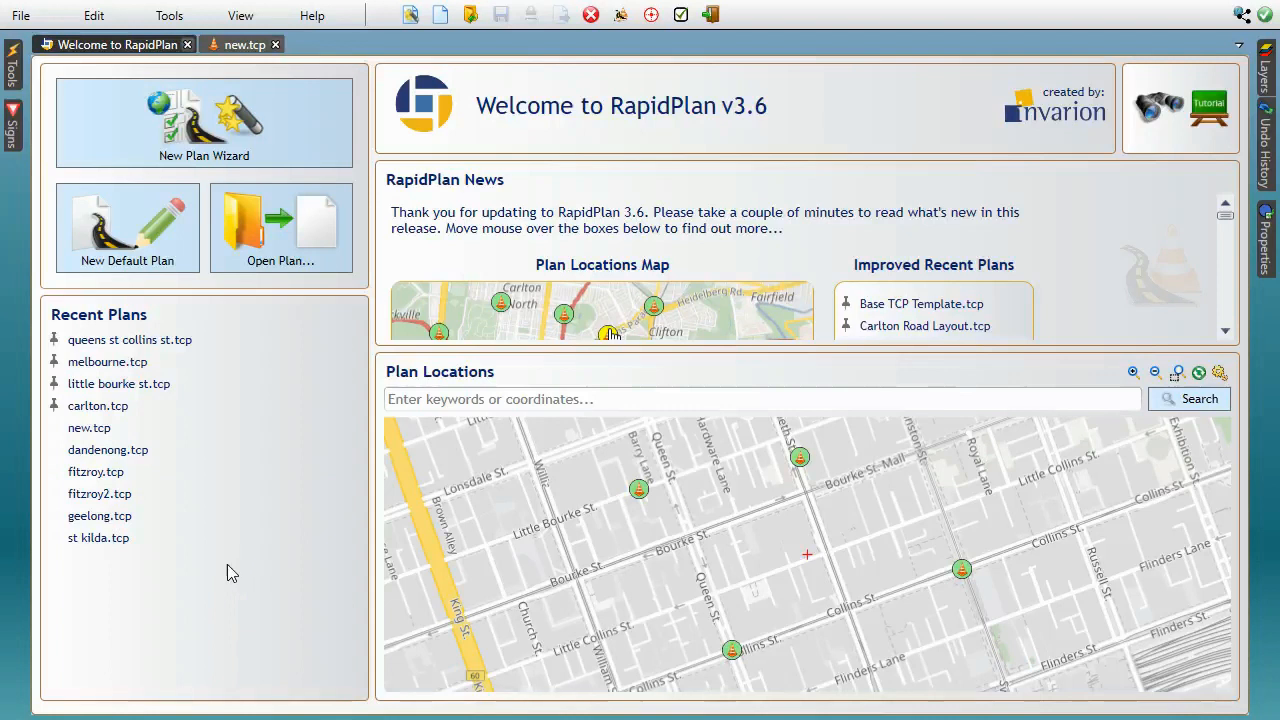
mouse_move(96, 404)
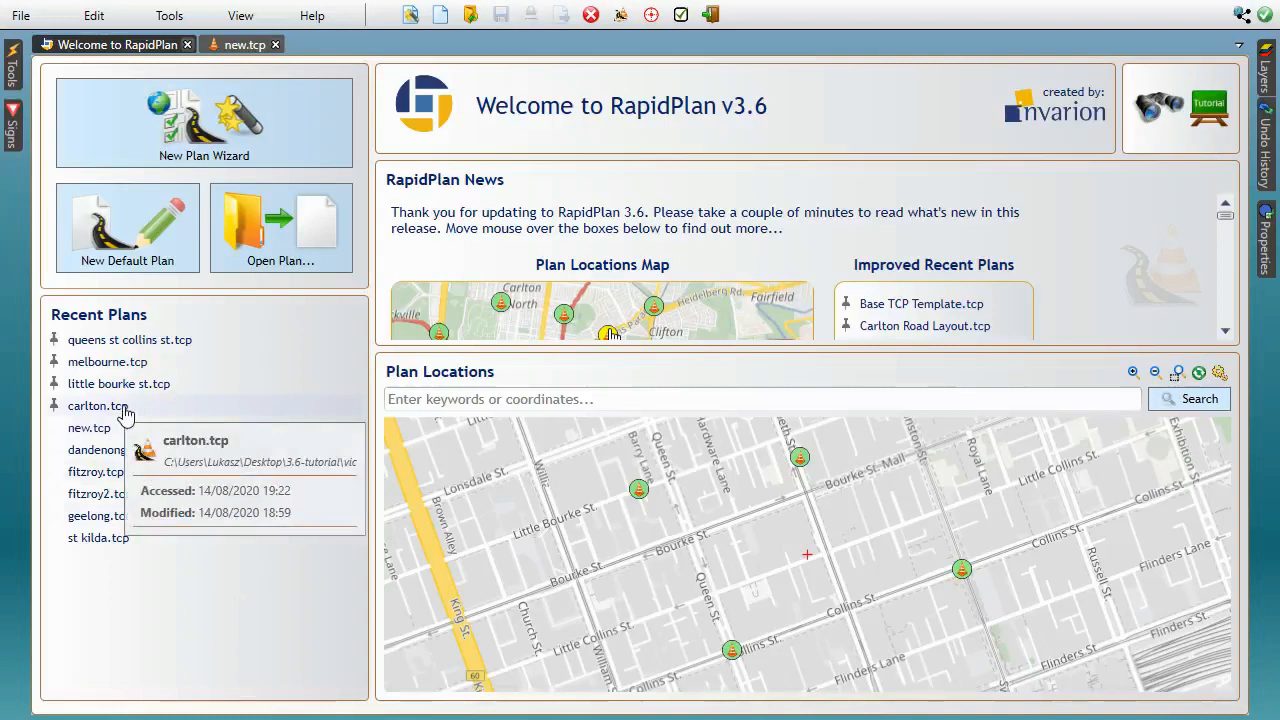
Open carlton.tcp from the Recent Plans list.
double_click(96, 404)
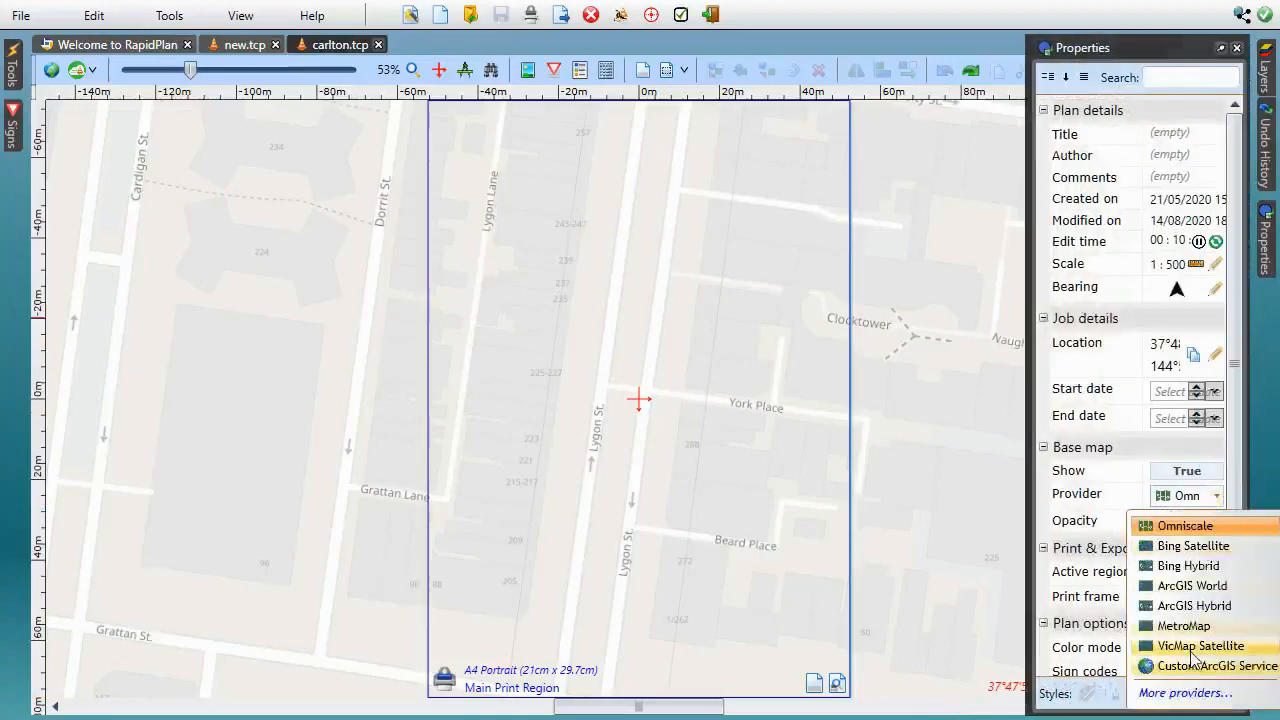
Change the Carlton plan's base map provider to satellite imagery.
left_click(1200, 644)
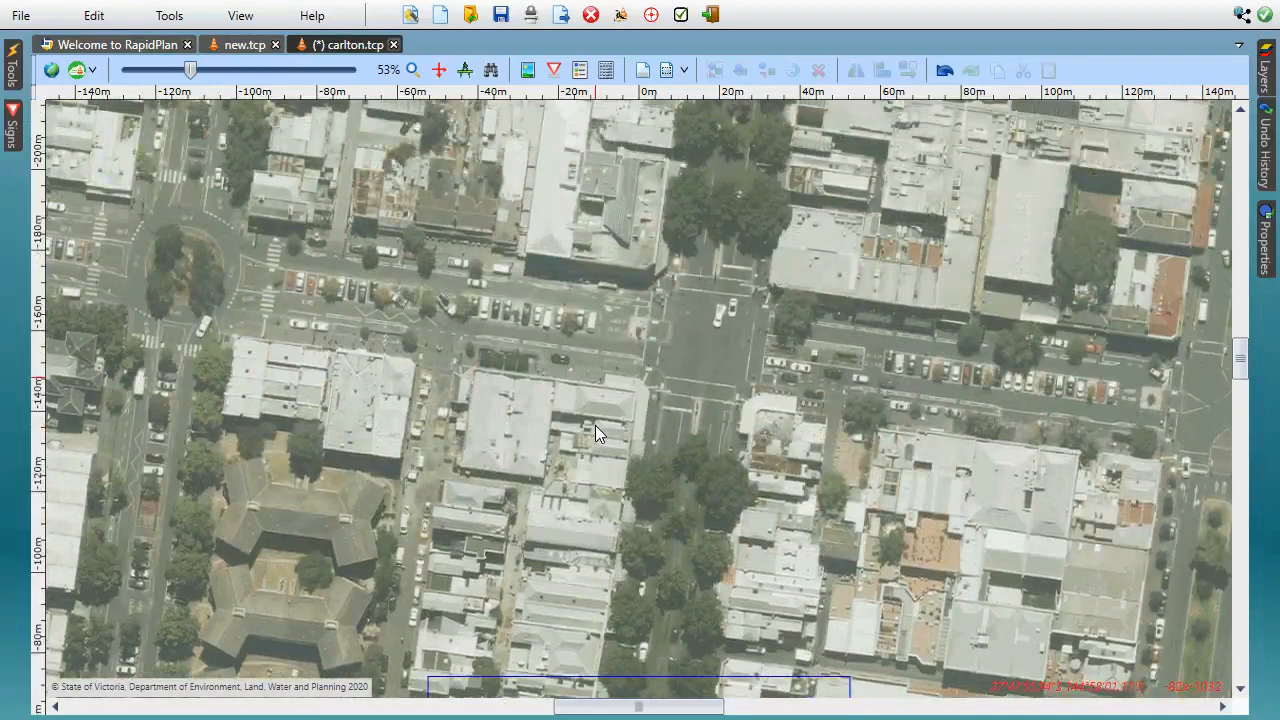
mouse_move(392, 370)
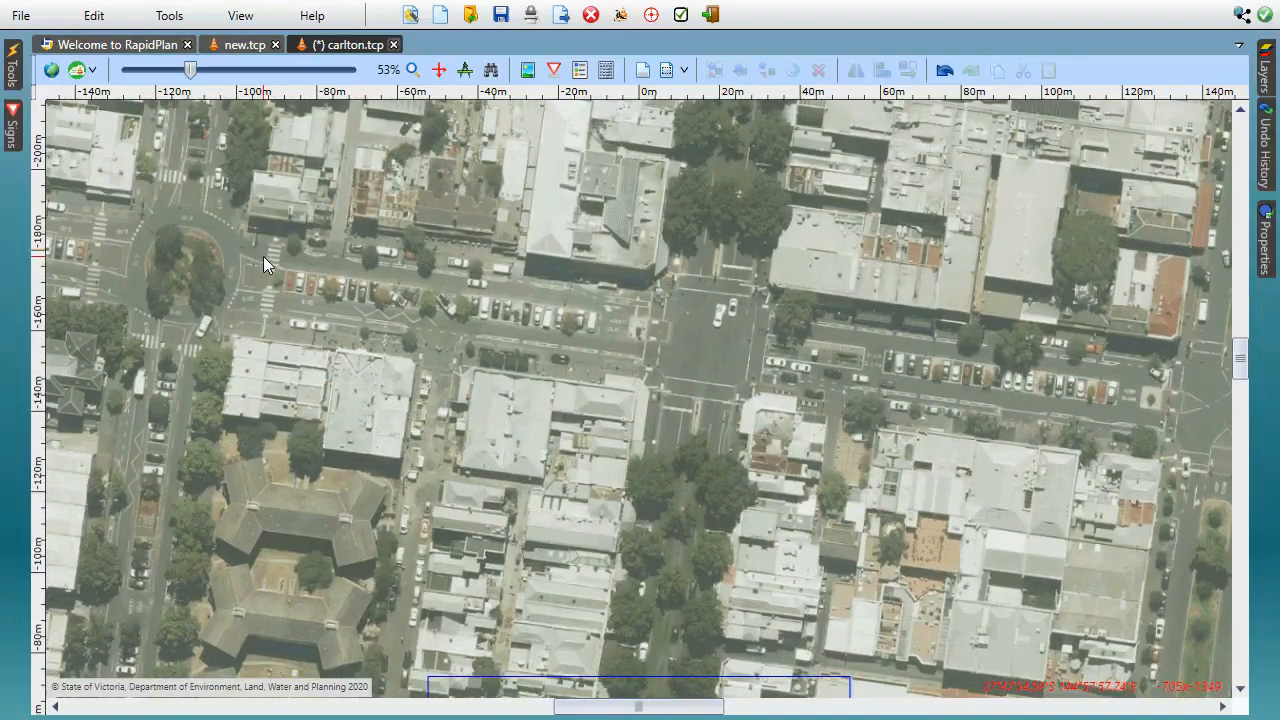
mouse_move(276, 272)
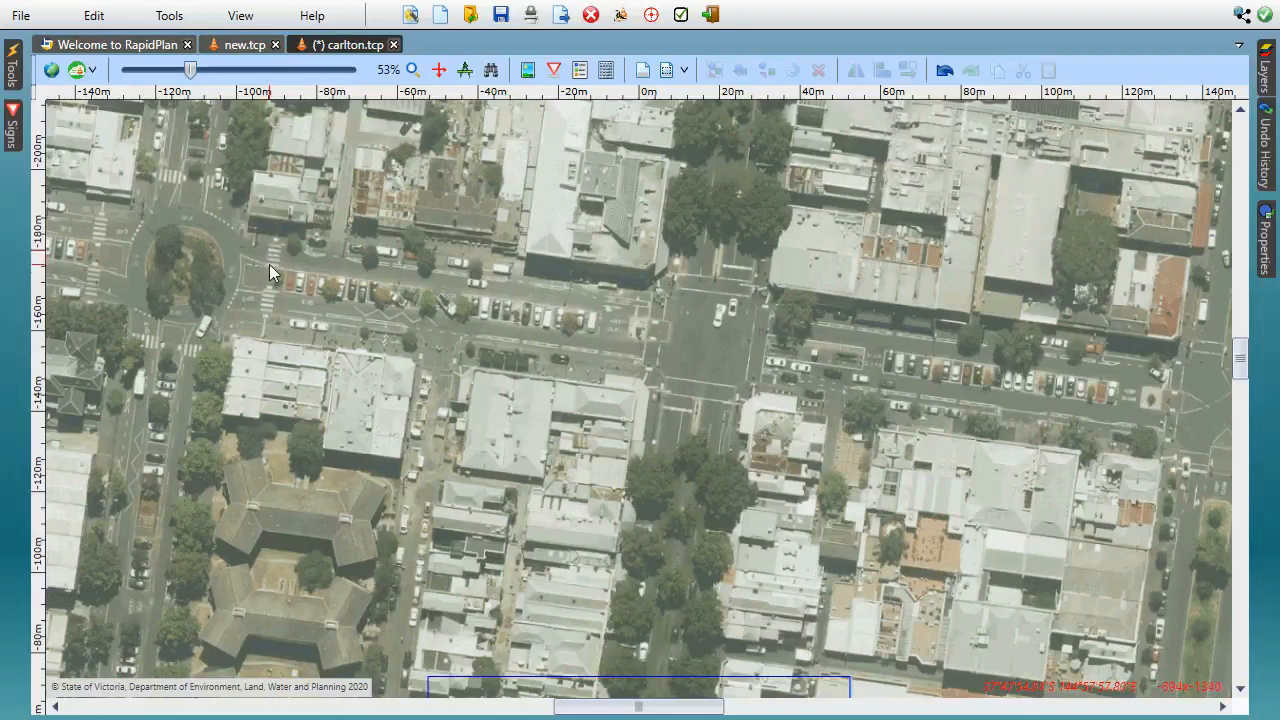
mouse_move(278, 264)
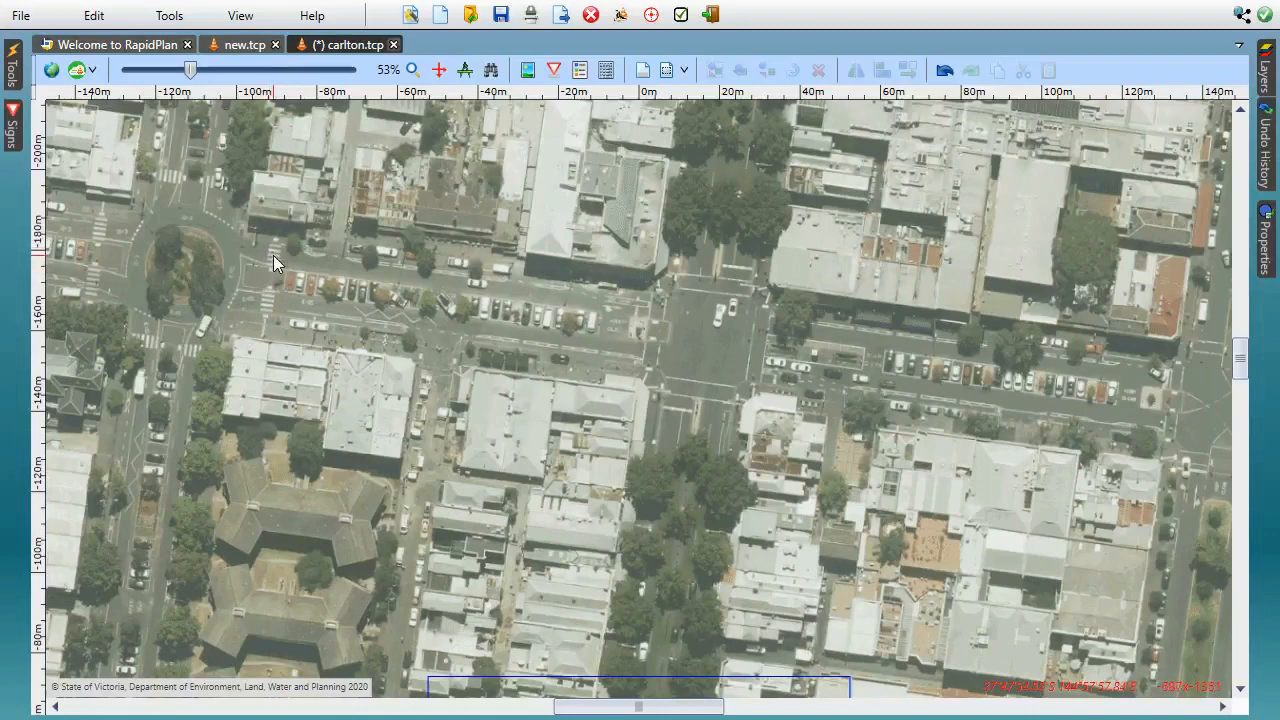
Request Google Street View for a spot on the aerial map and accept the browser redirect.
right_click(276, 264)
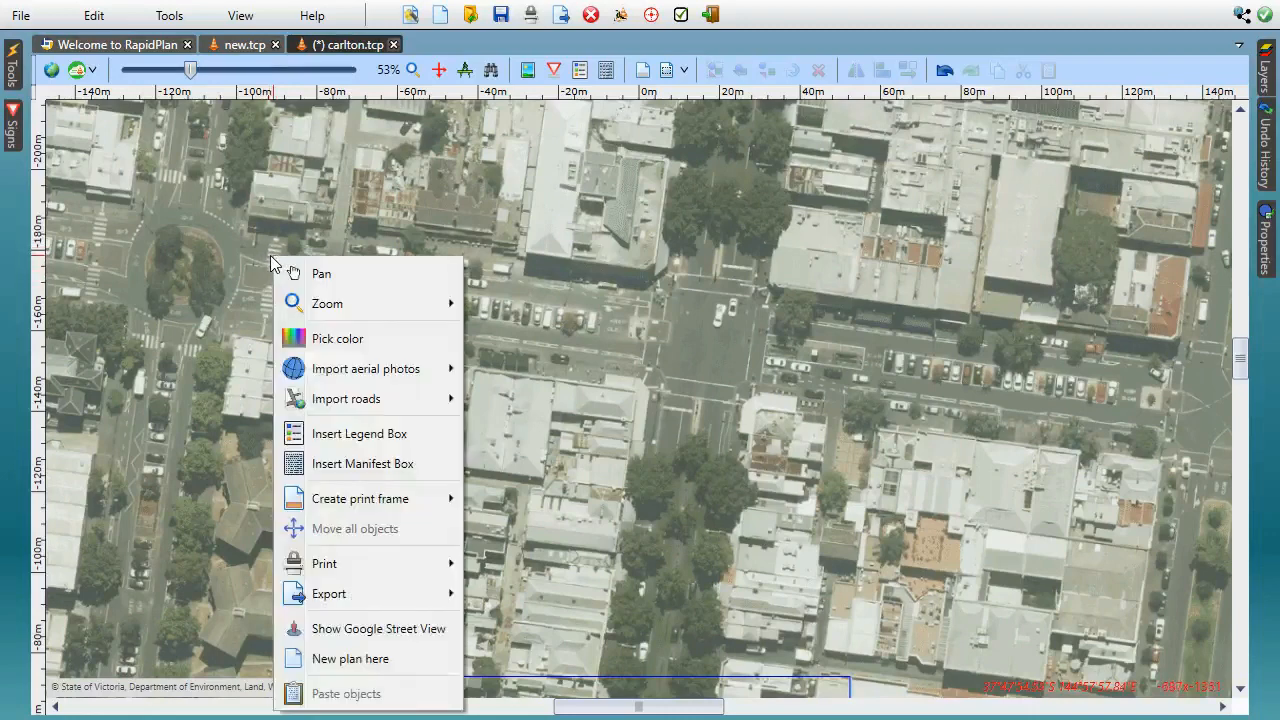
mouse_move(378, 628)
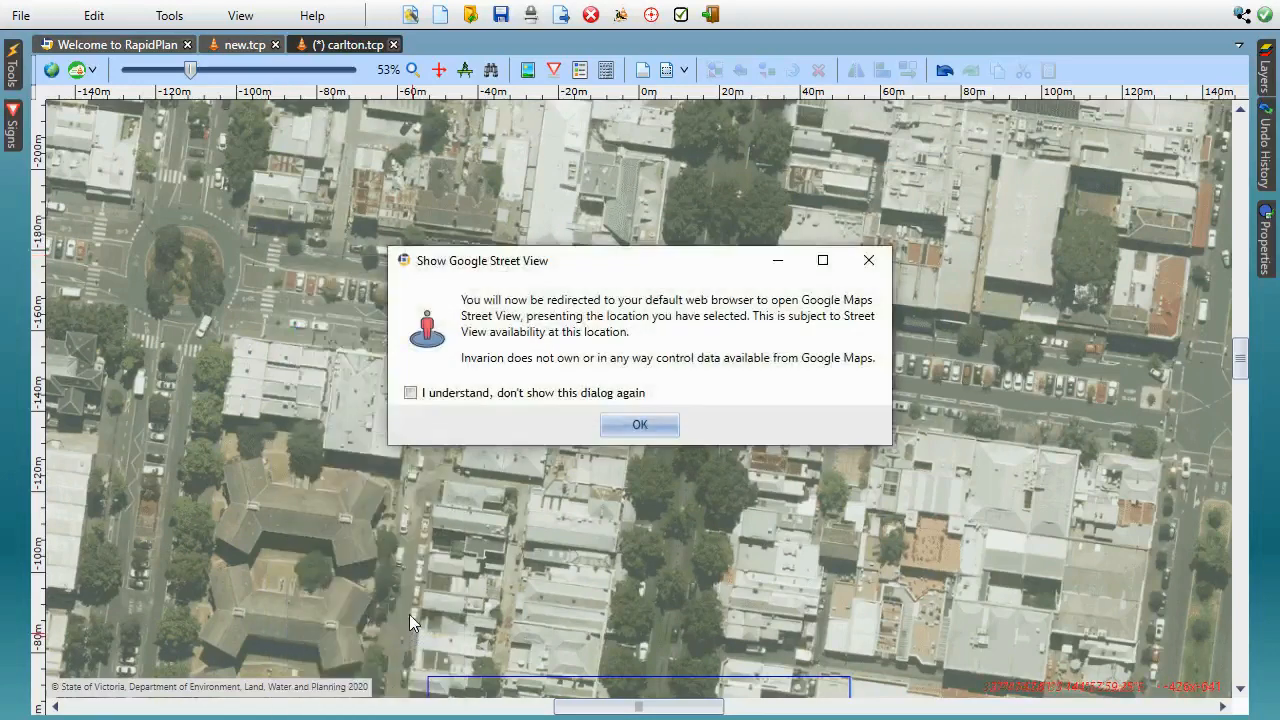
mouse_move(648, 516)
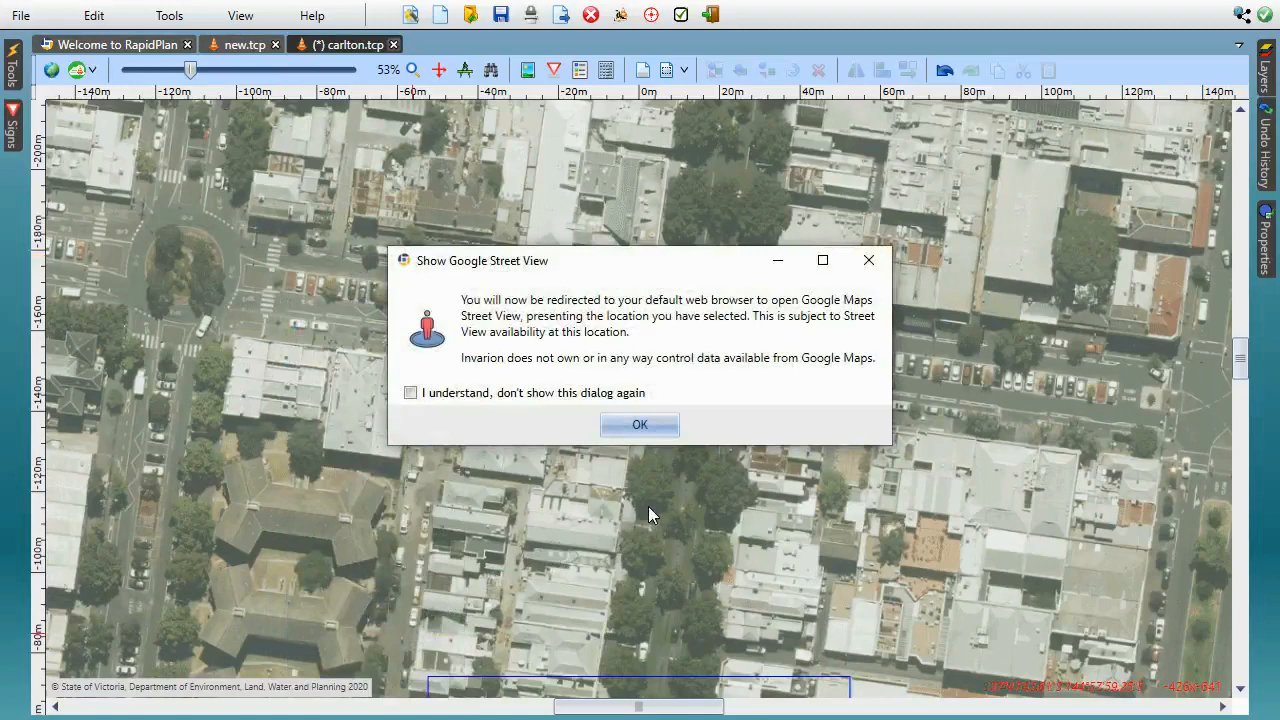
mouse_move(644, 512)
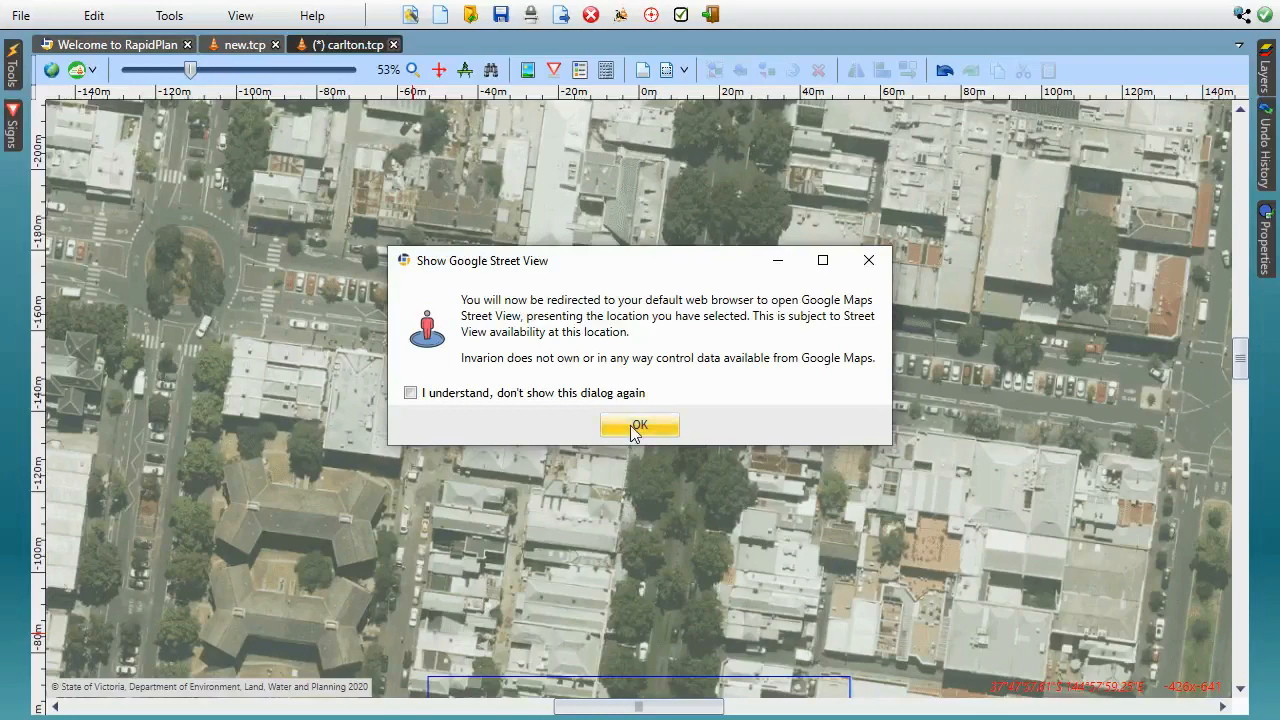
left_click(640, 424)
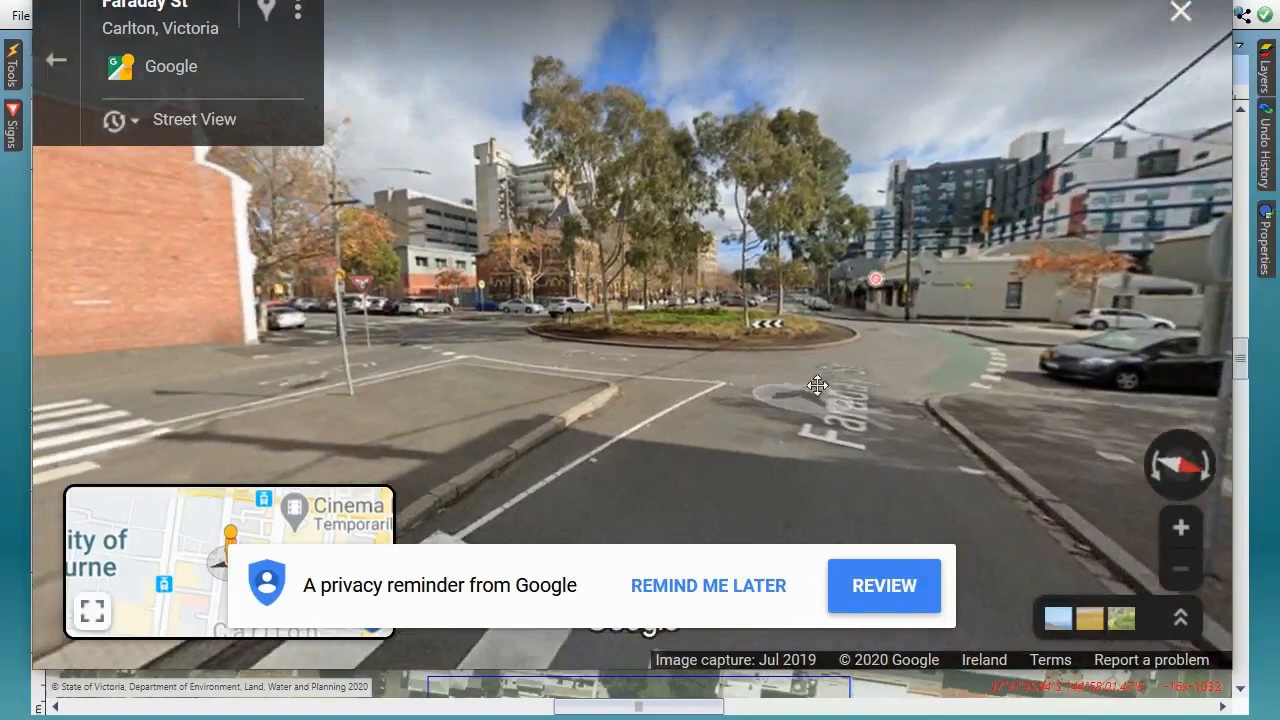
Look around the Faraday St roundabout in Street View and move forward along the street.
left_click_drag(816, 384, 740, 408)
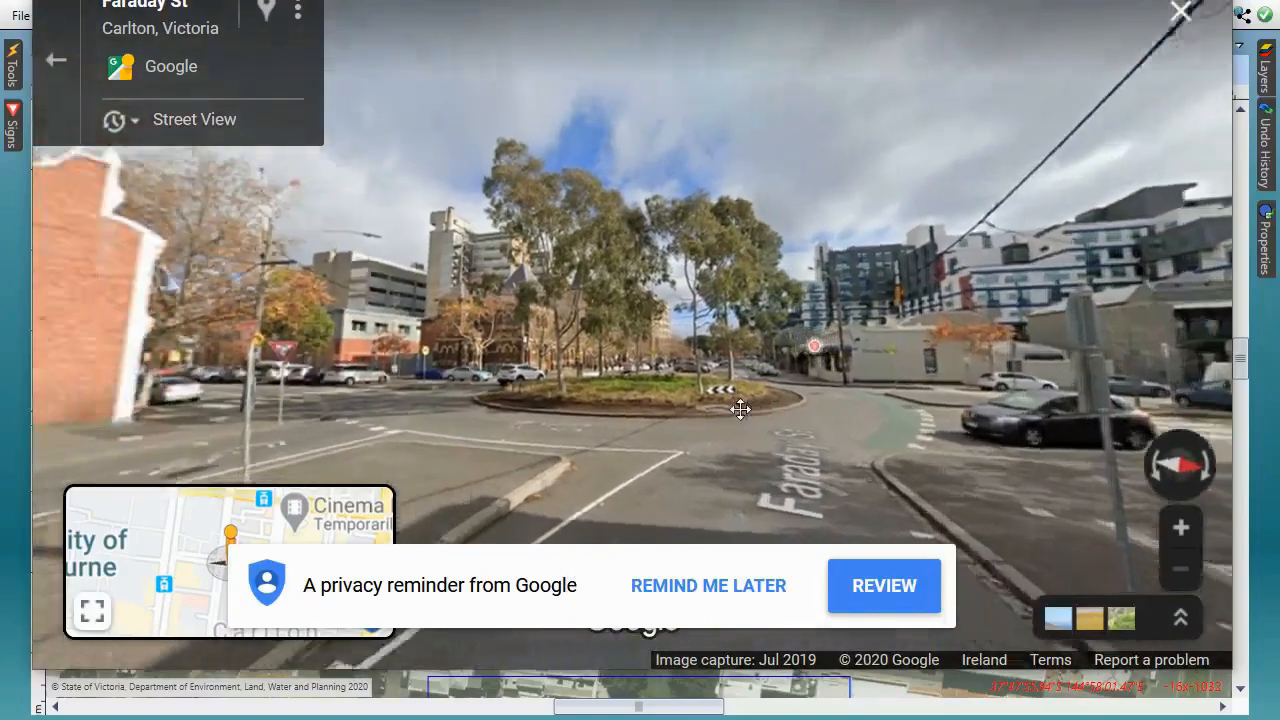
left_click_drag(740, 410, 836, 336)
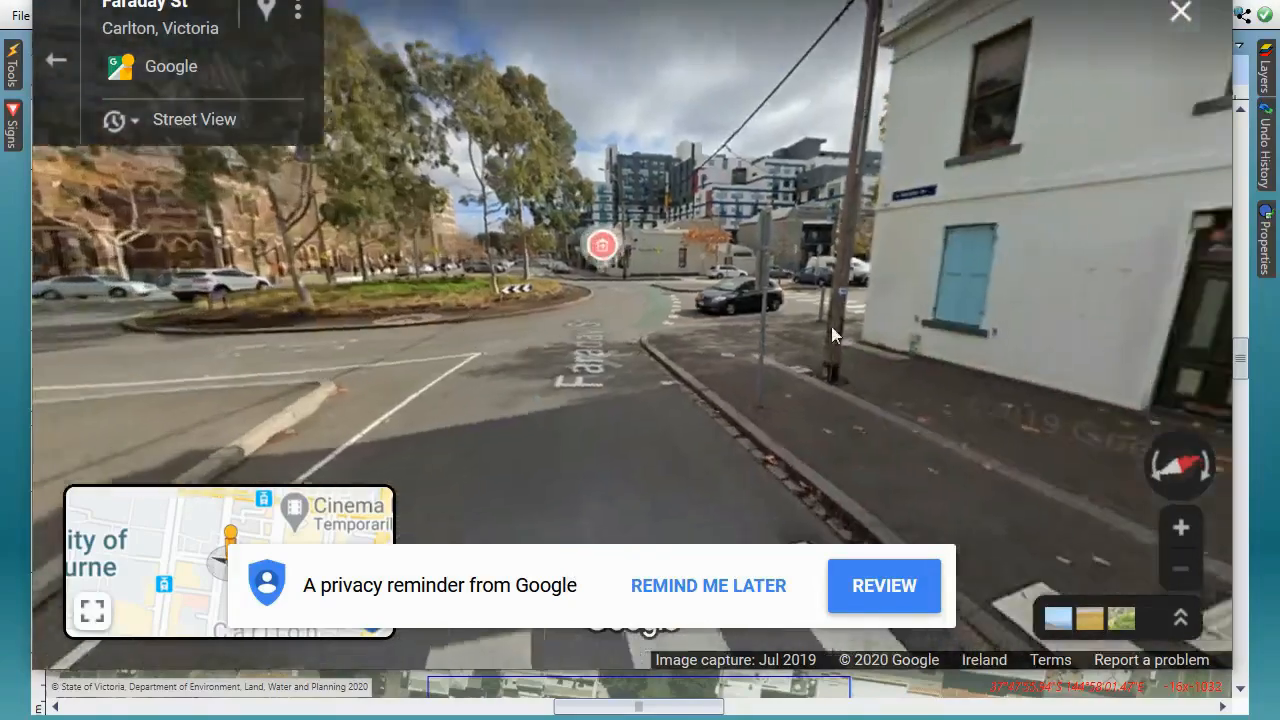
left_click(600, 244)
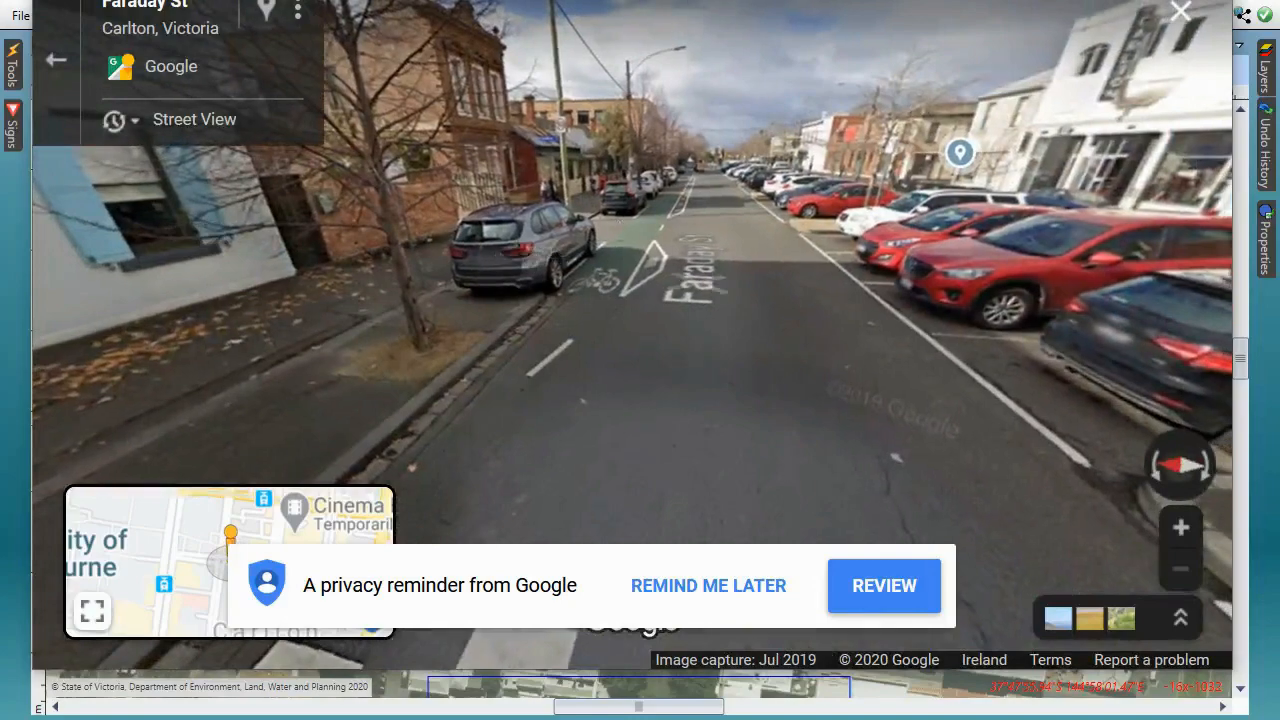
left_click(1180, 12)
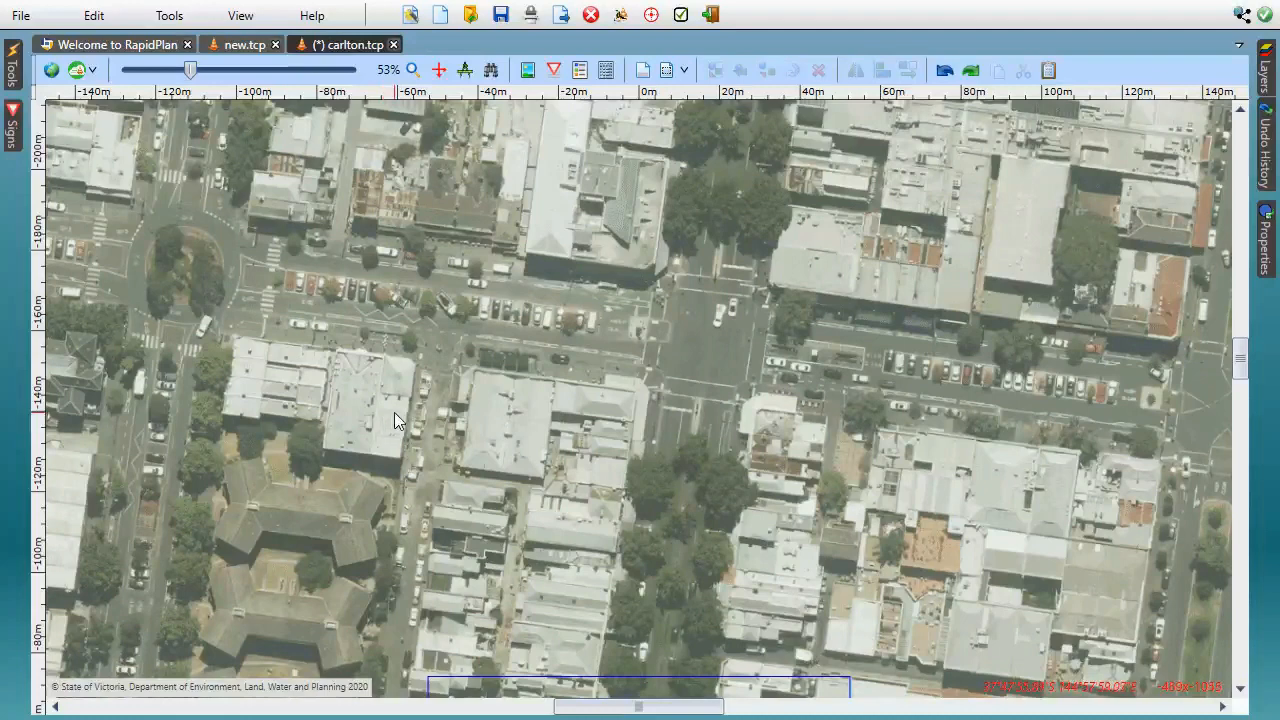
mouse_move(440, 14)
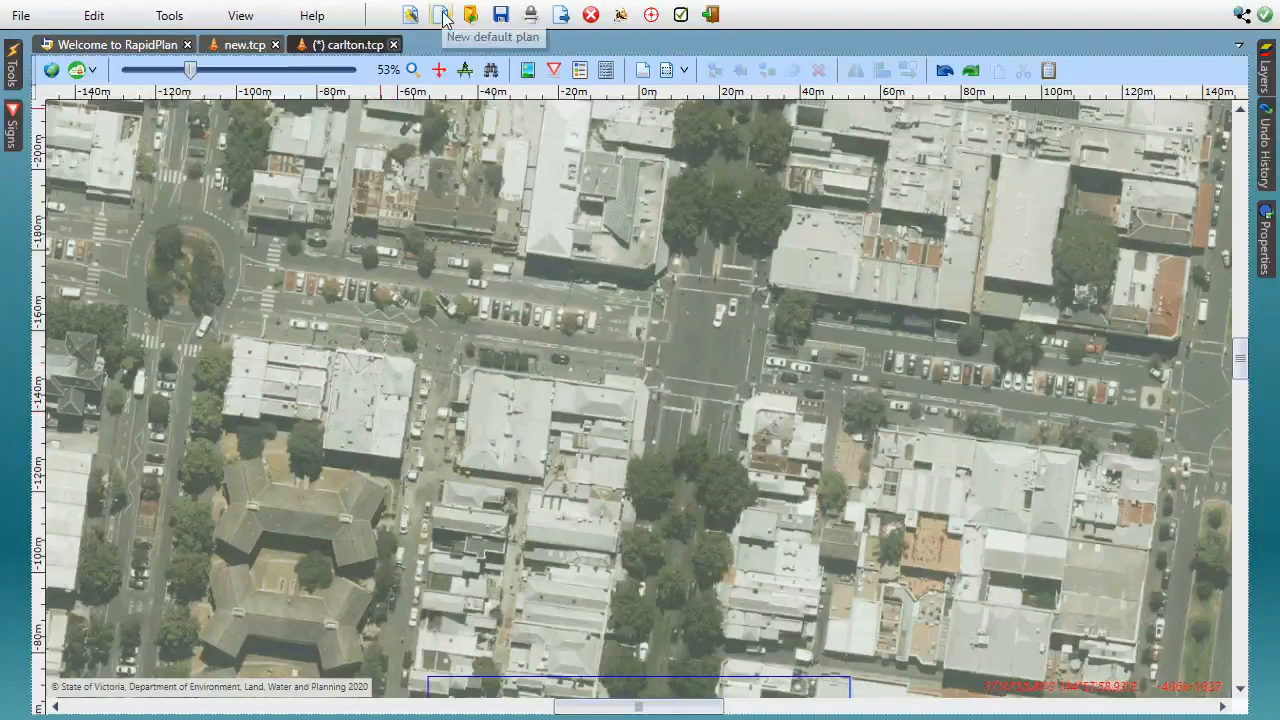
Start a new default plan, rotate its print region clockwise, and return to the welcome screen.
left_click(440, 14)
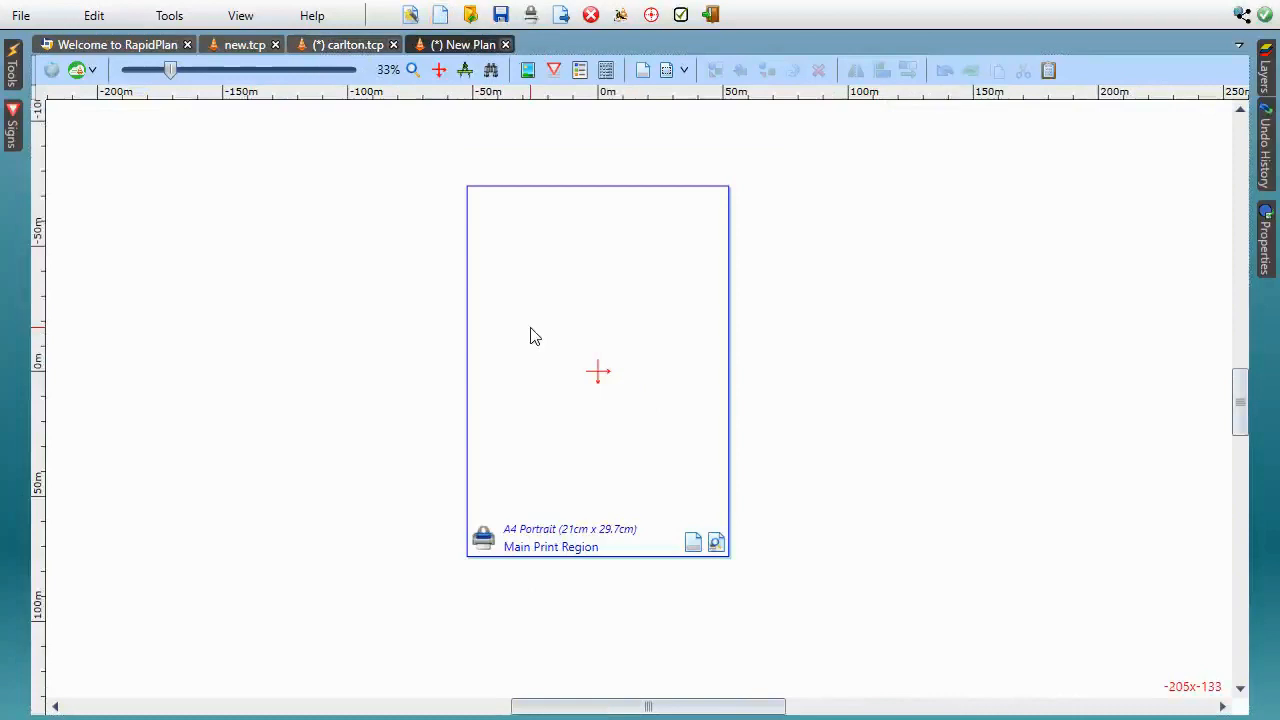
left_click(598, 370)
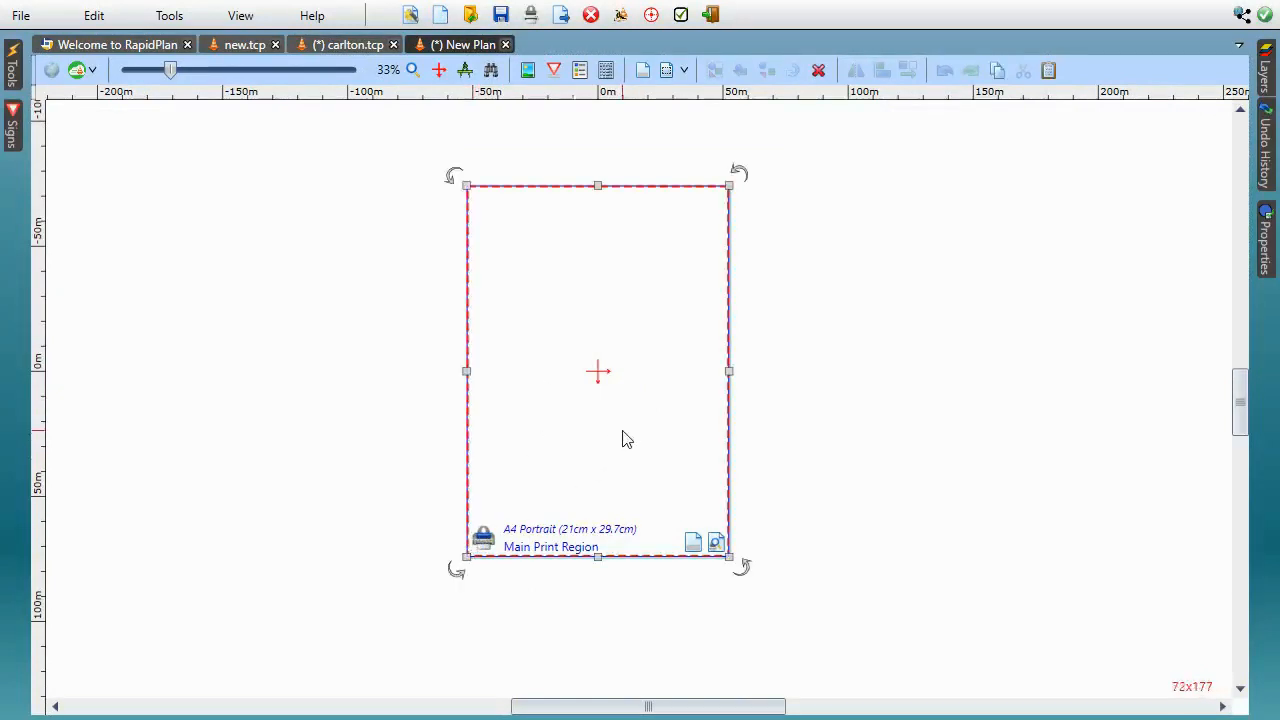
mouse_move(736, 200)
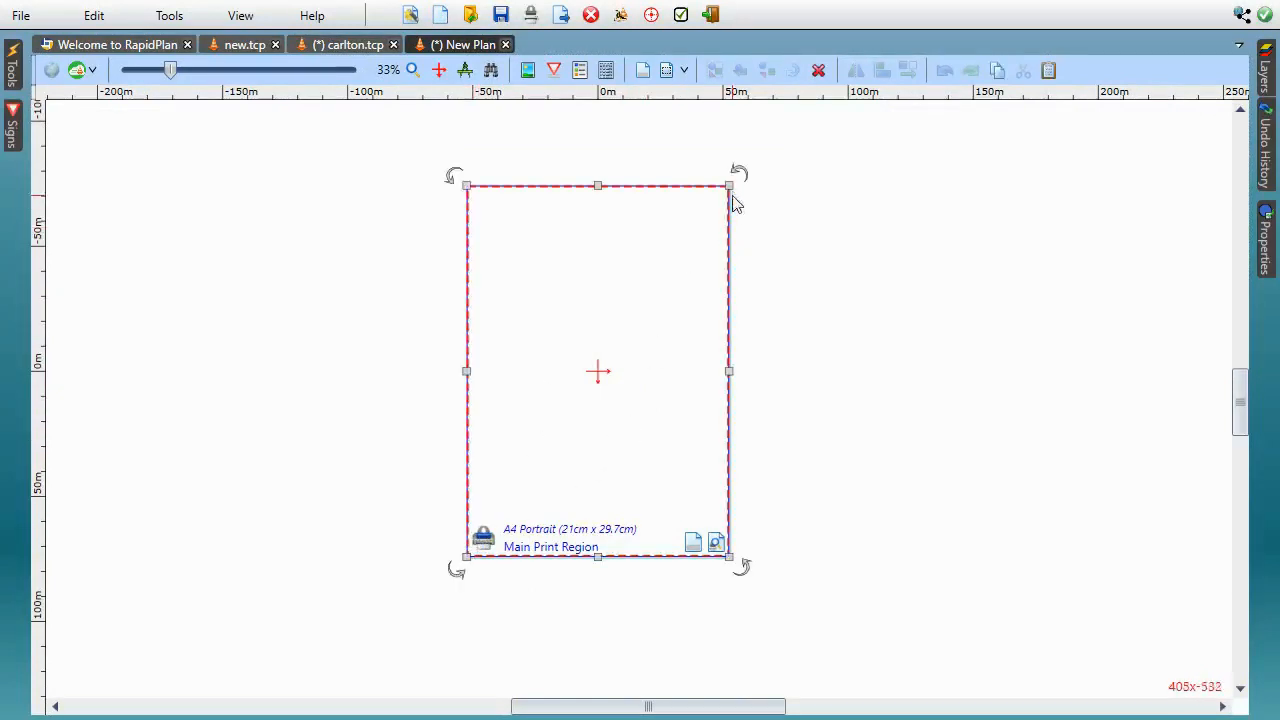
left_click_drag(738, 172, 788, 210)
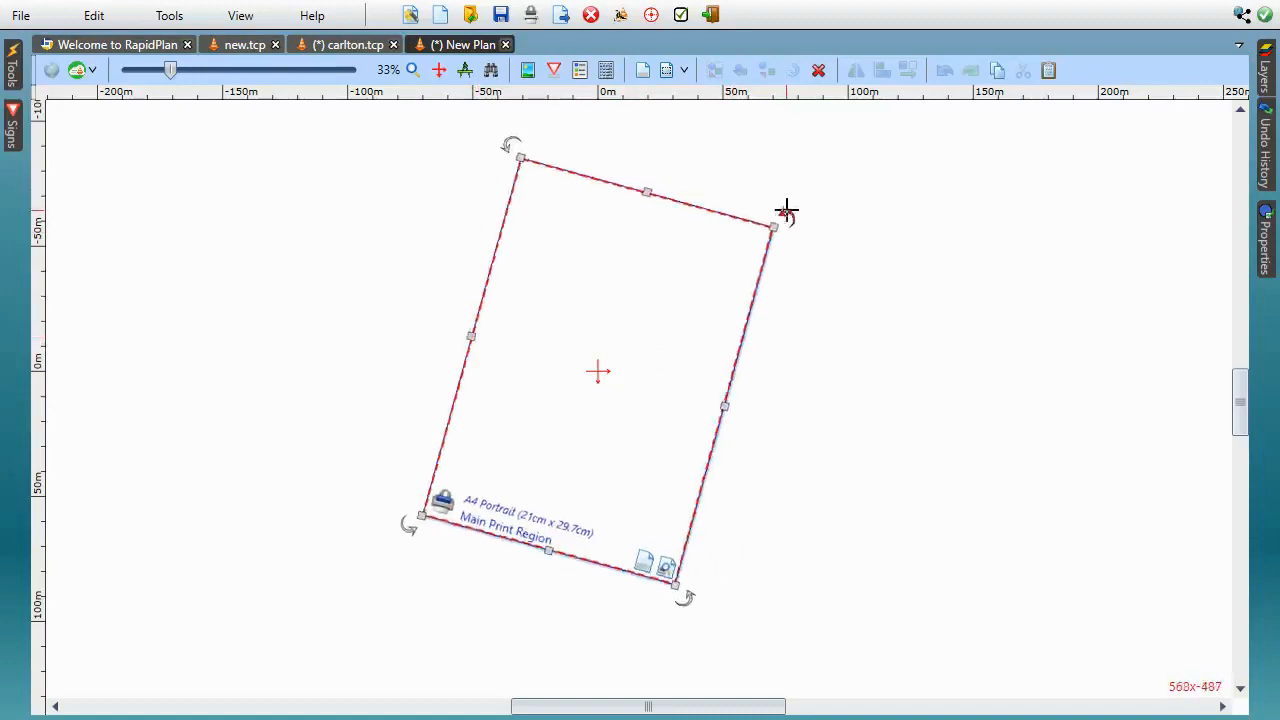
left_click_drag(788, 210, 820, 350)
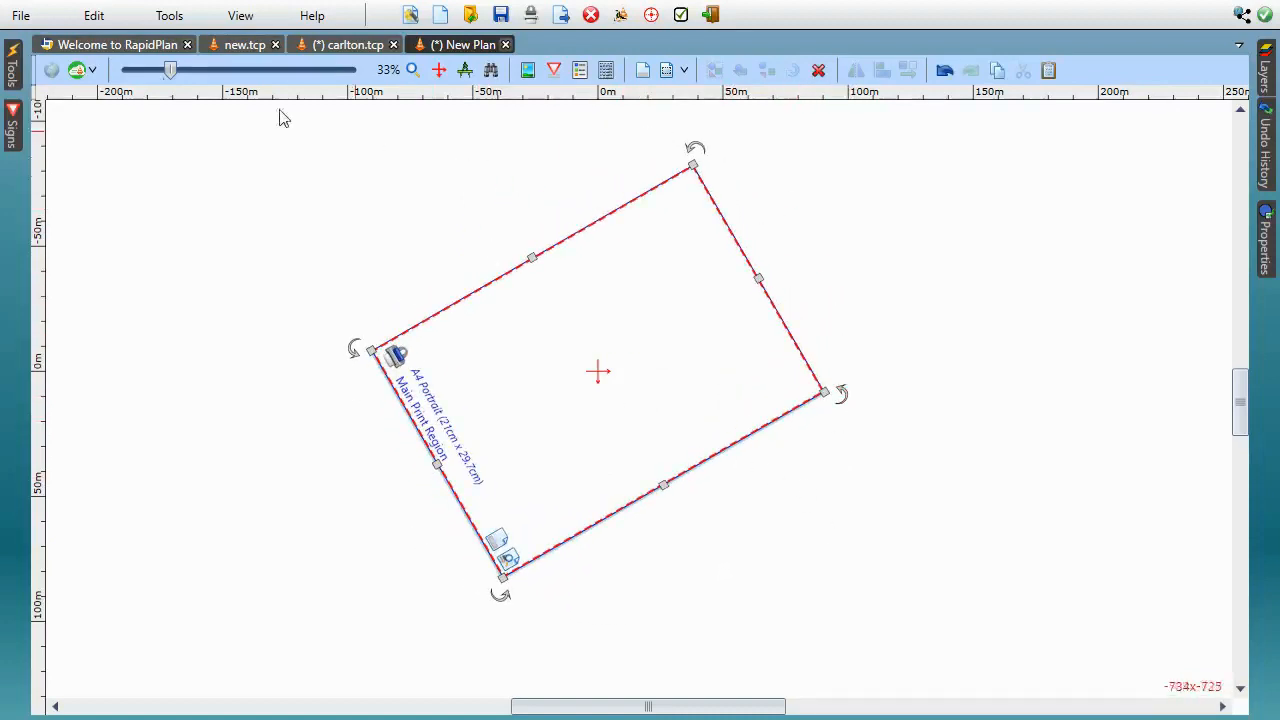
left_click(112, 44)
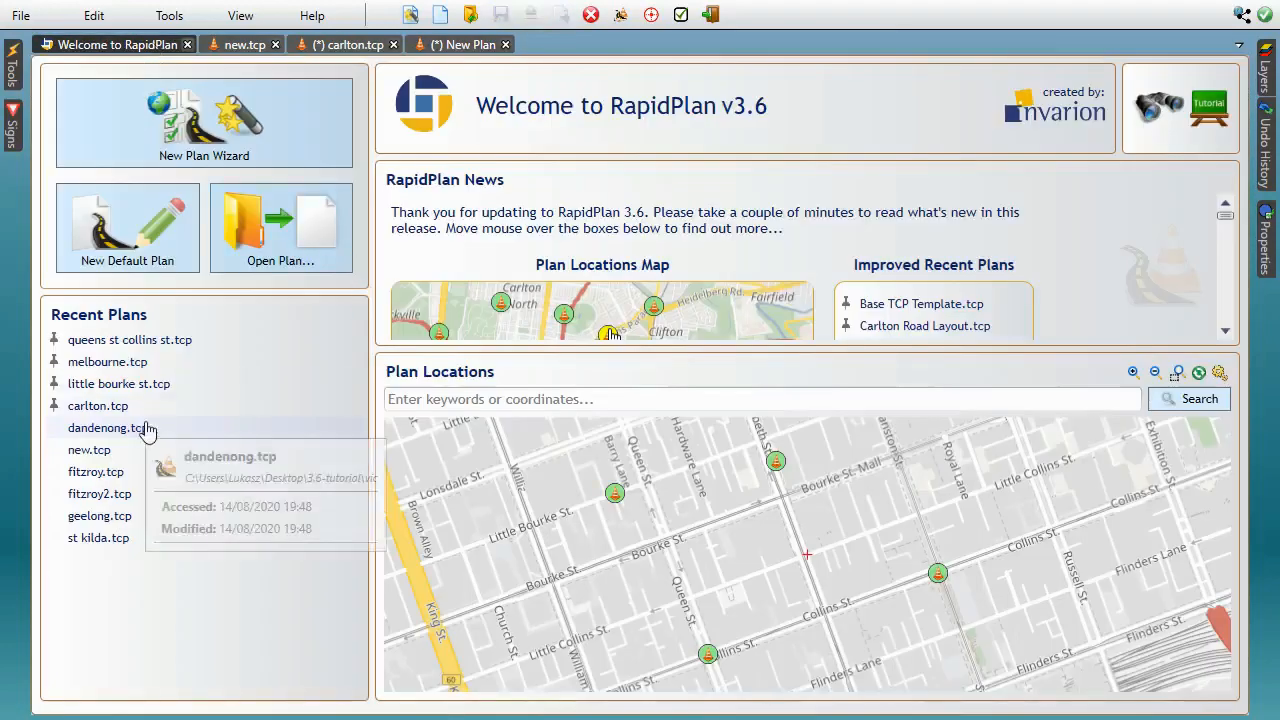
double_click(104, 428)
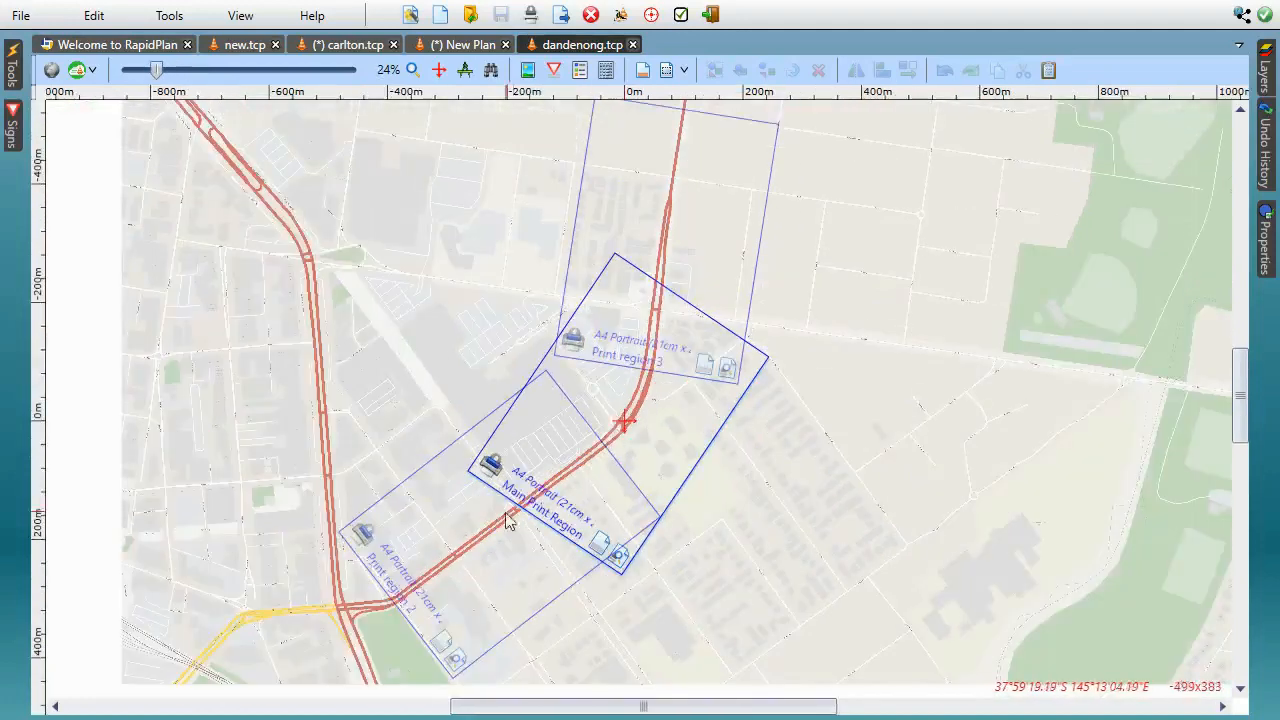
mouse_move(640, 370)
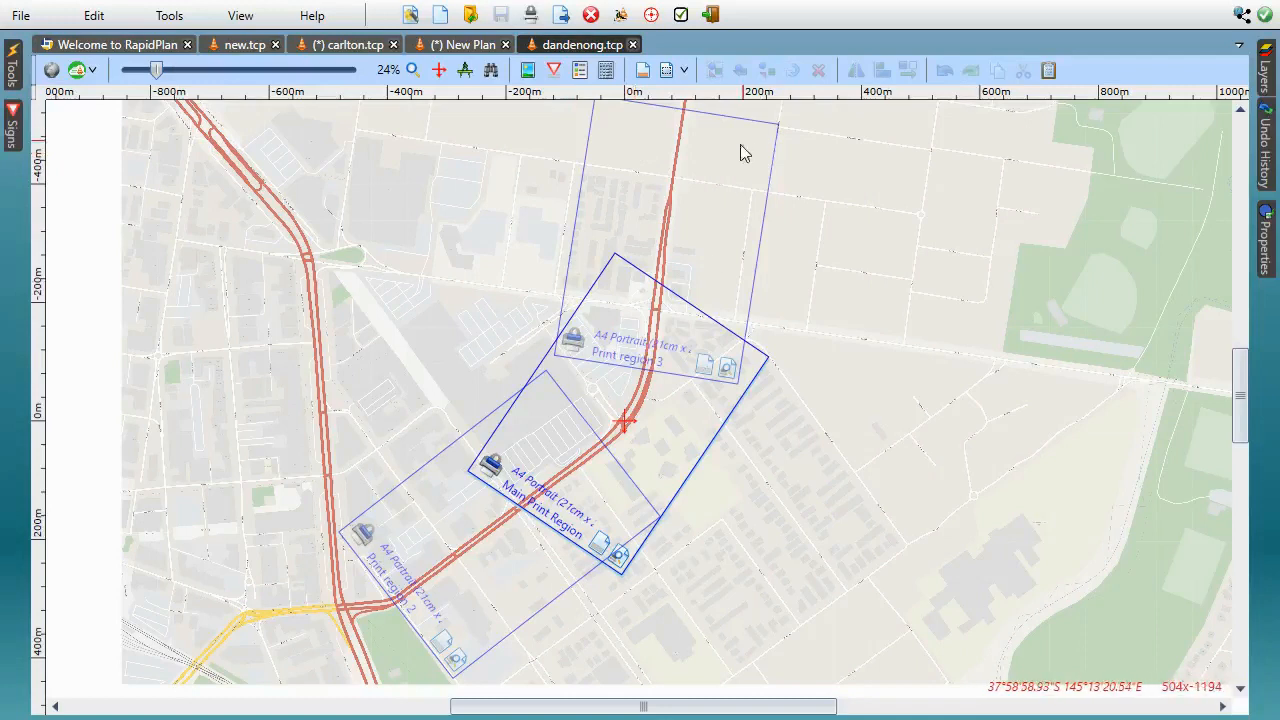
mouse_move(620, 276)
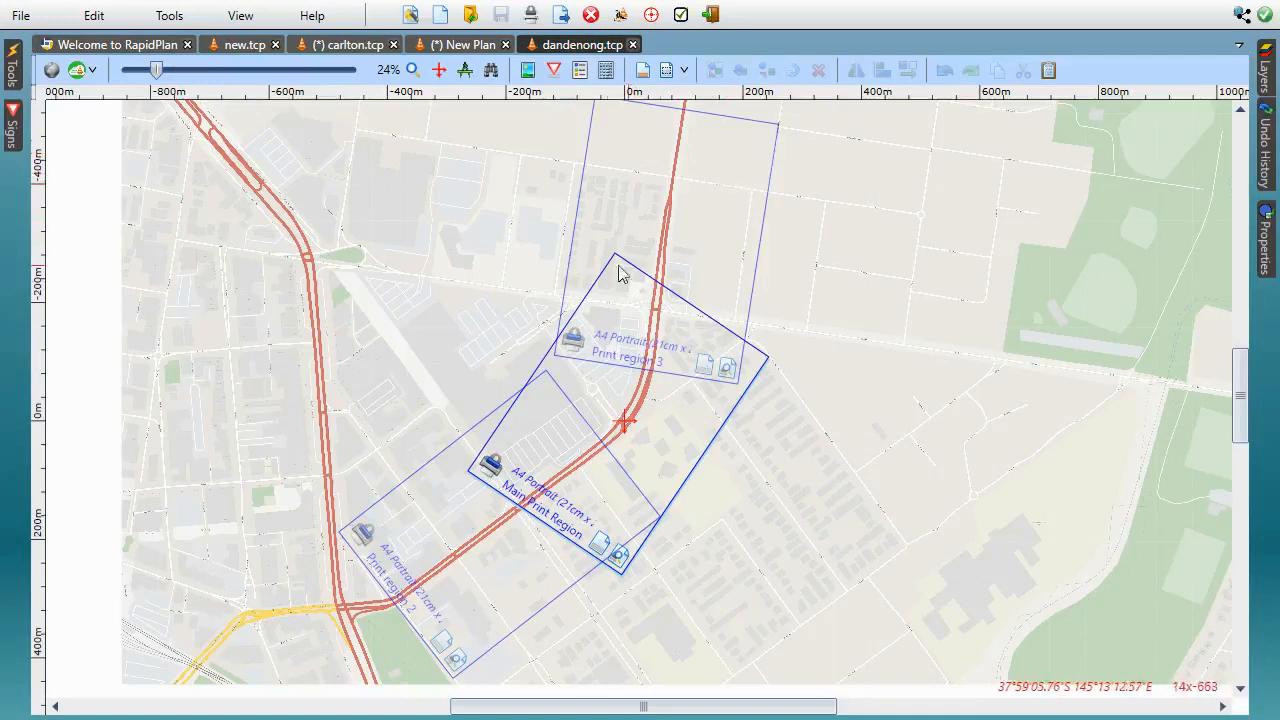
mouse_move(472, 332)
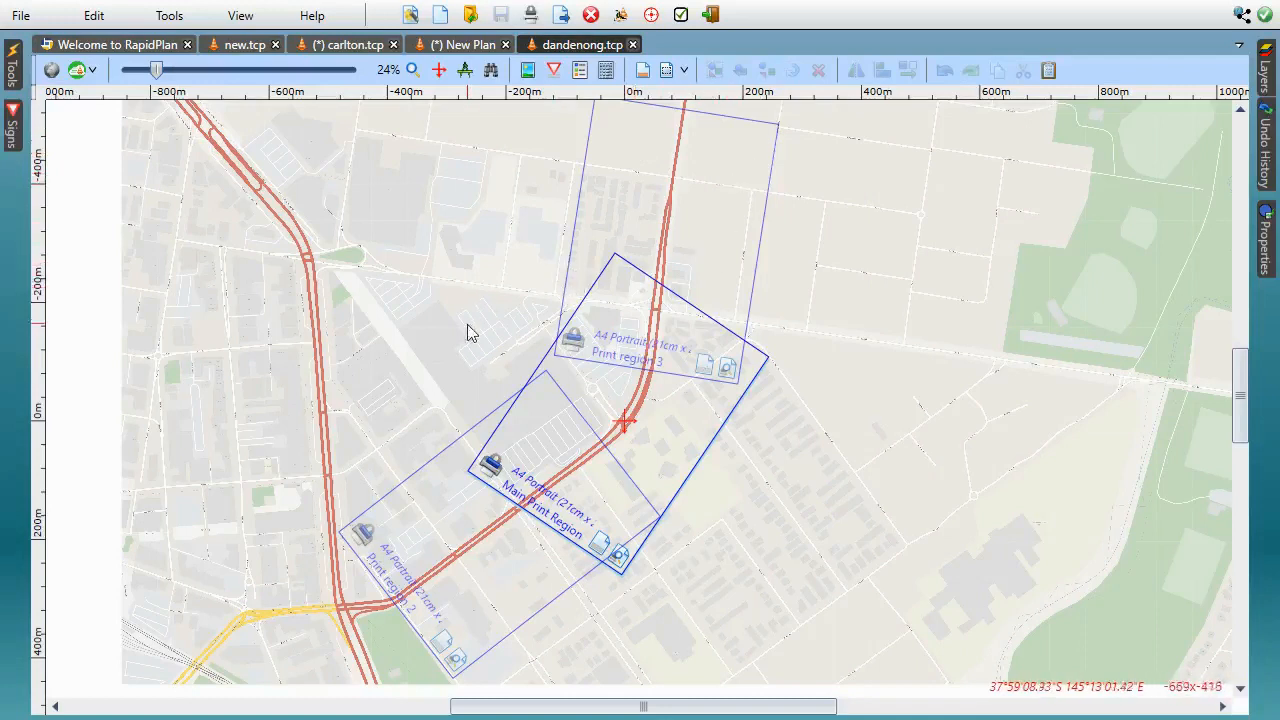
mouse_move(644, 70)
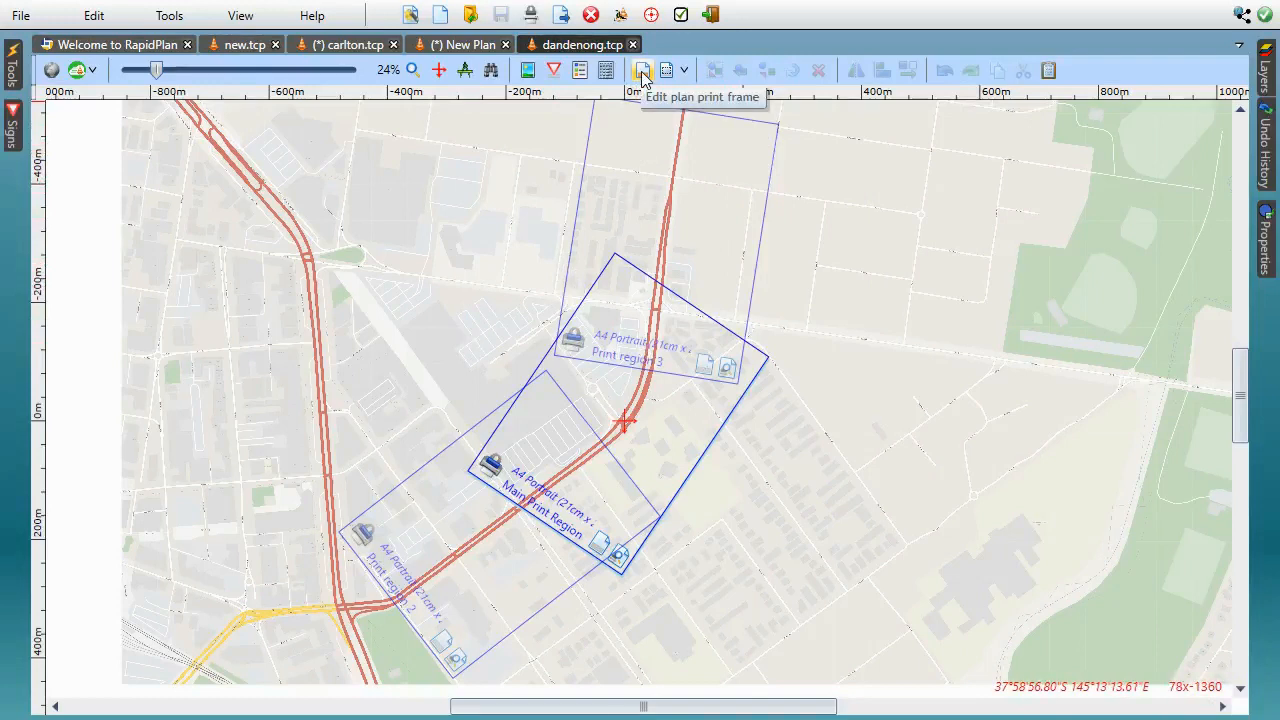
Edit the plan print frame and move the info block to the page's bottom-right corner.
left_click(642, 70)
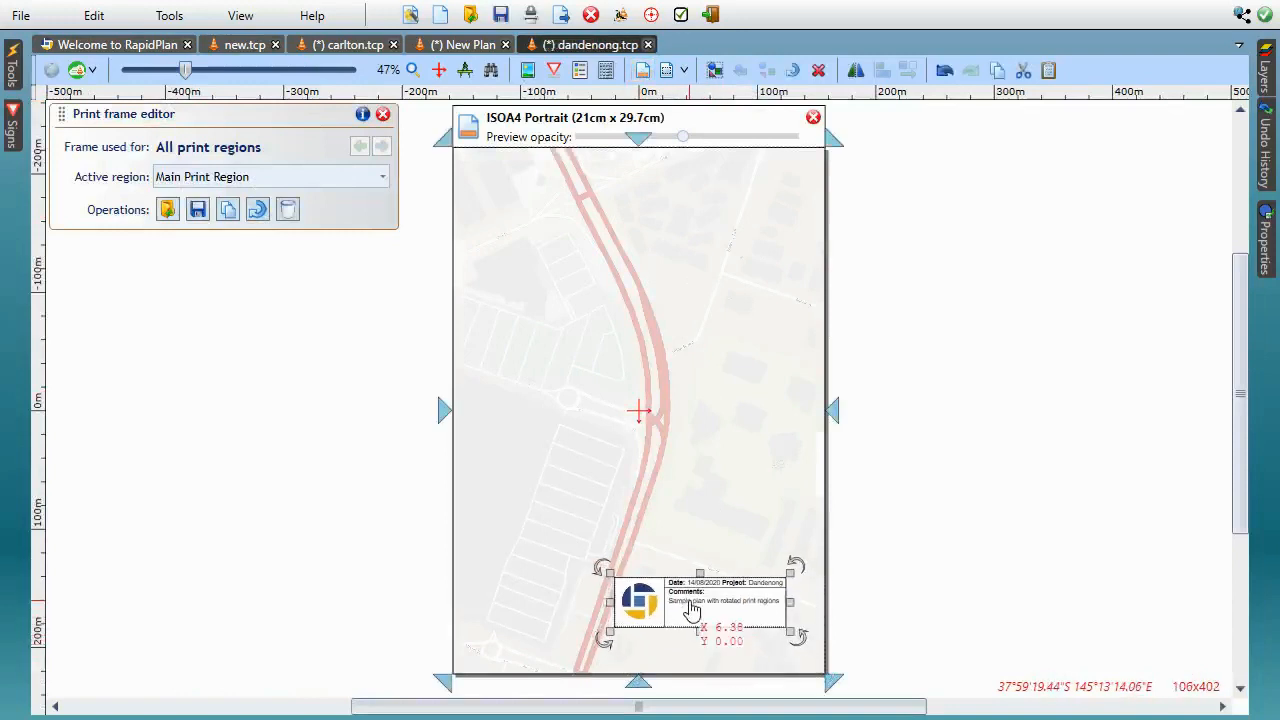
left_click_drag(692, 604, 736, 650)
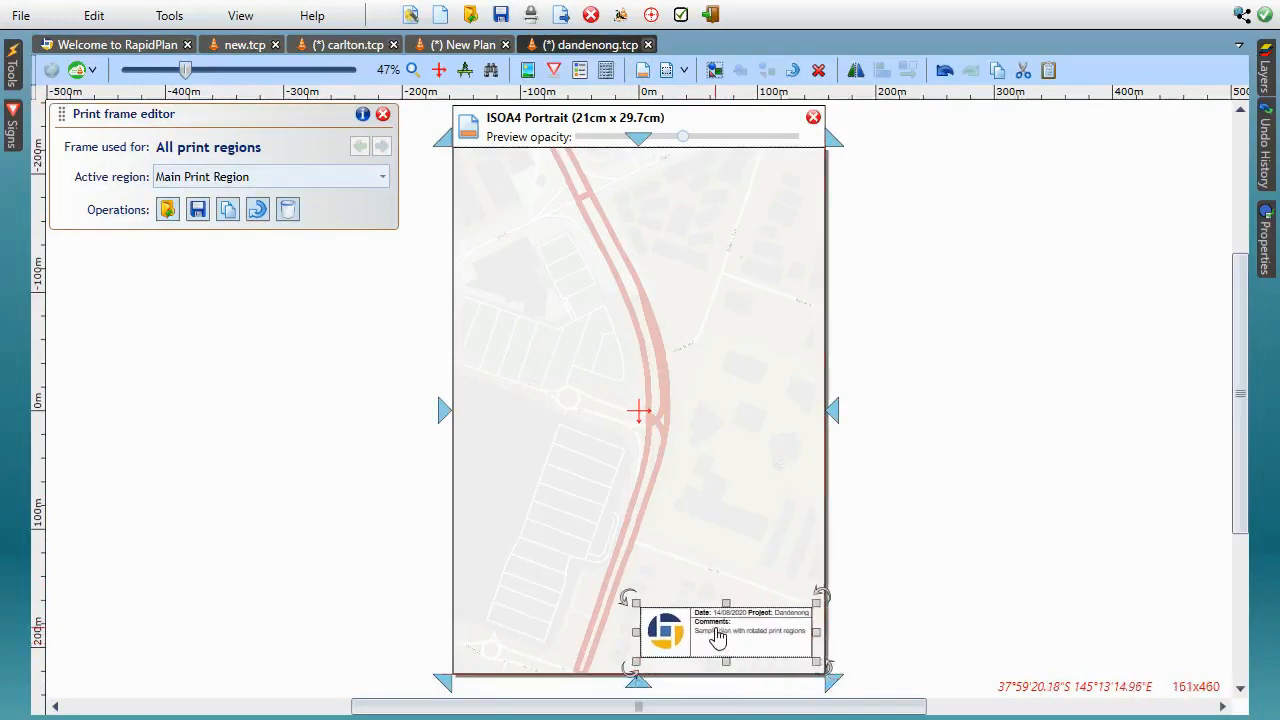
mouse_move(520, 288)
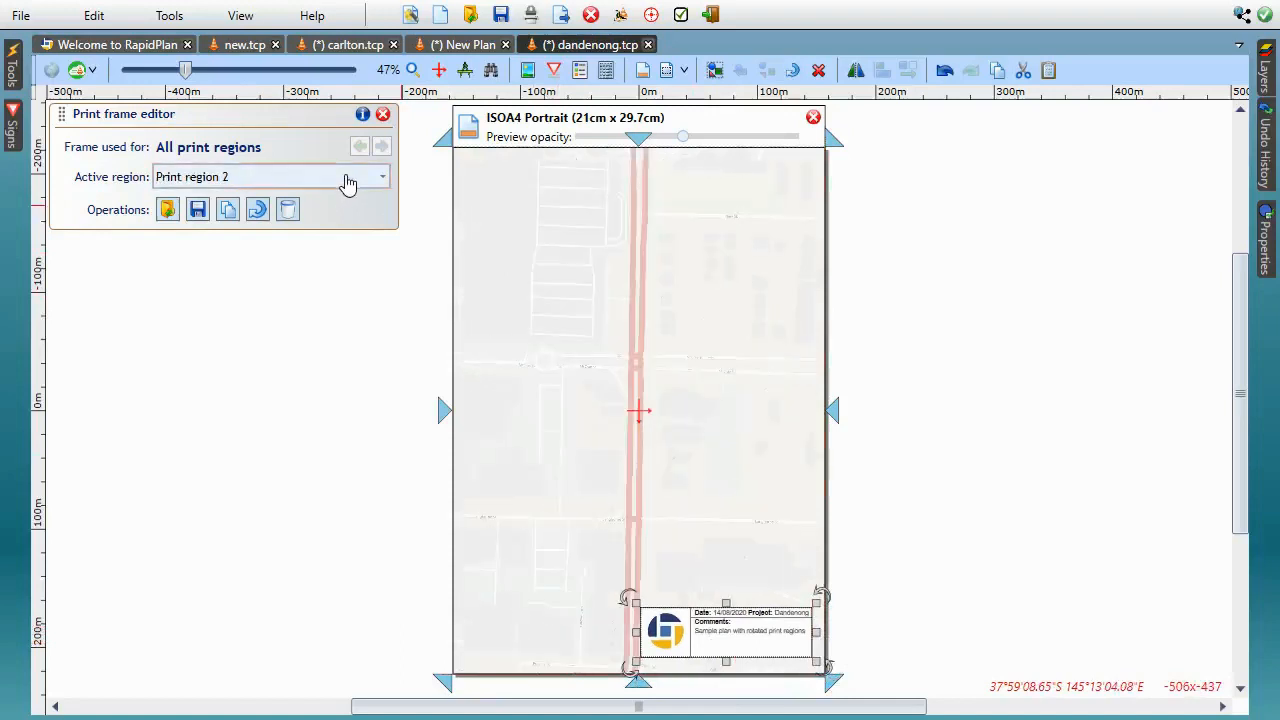
Preview the frames of print regions 2 and 3, then start another new plan.
left_click(384, 176)
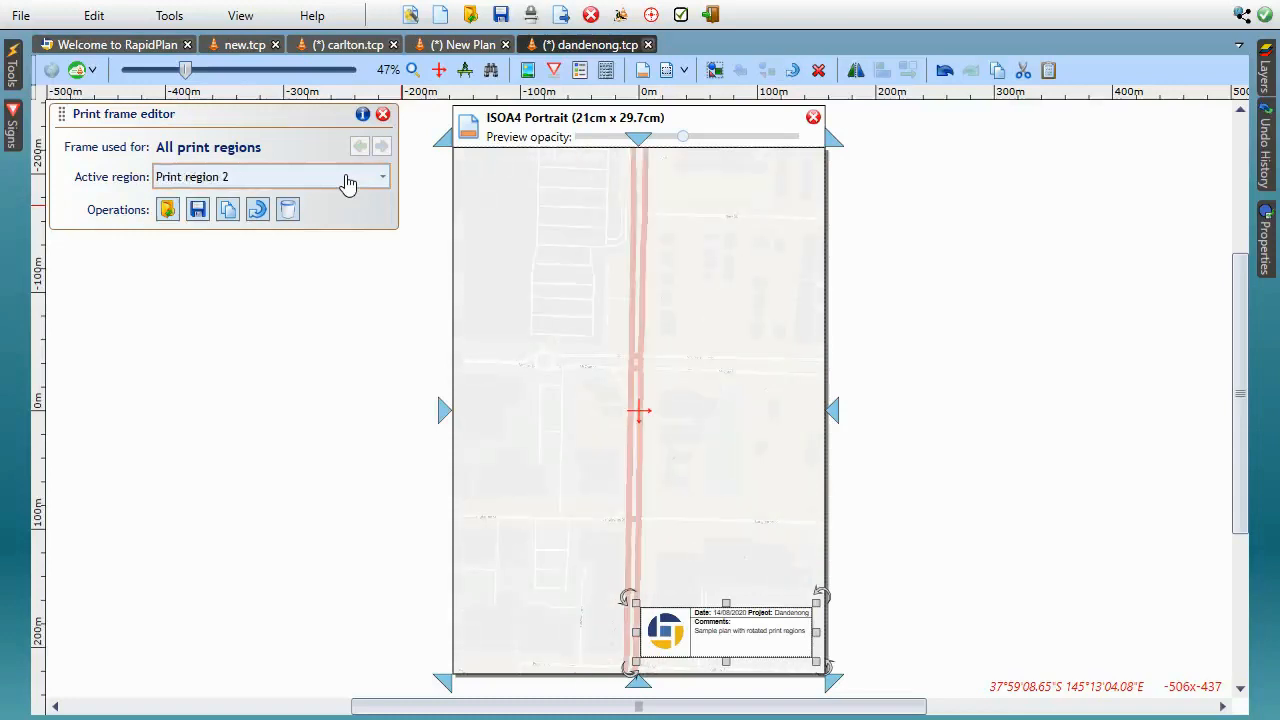
left_click(382, 176)
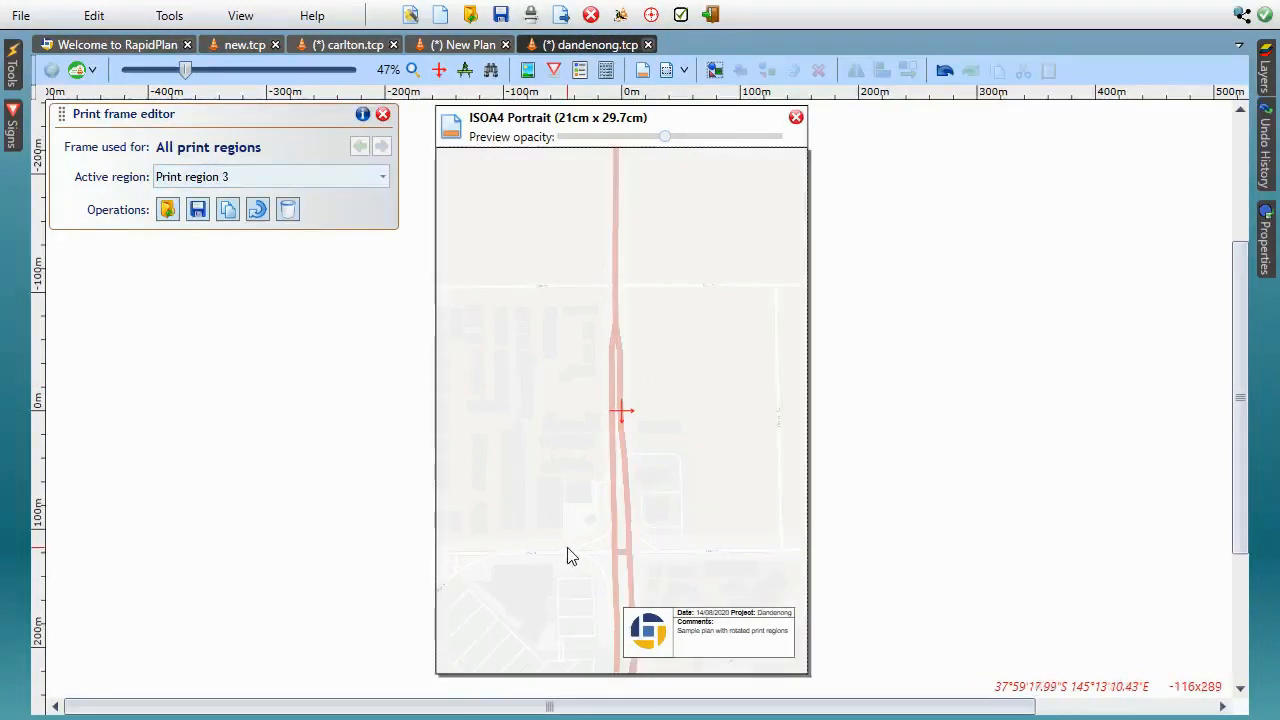
mouse_move(584, 514)
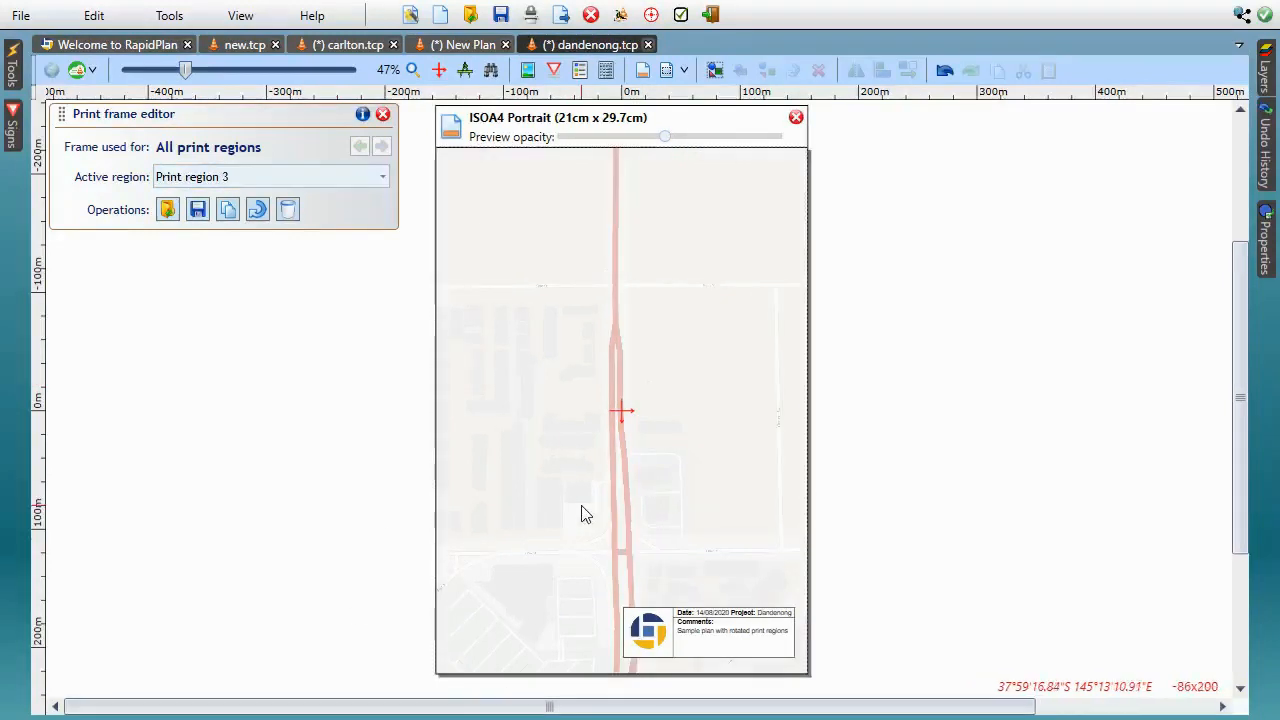
left_click(440, 14)
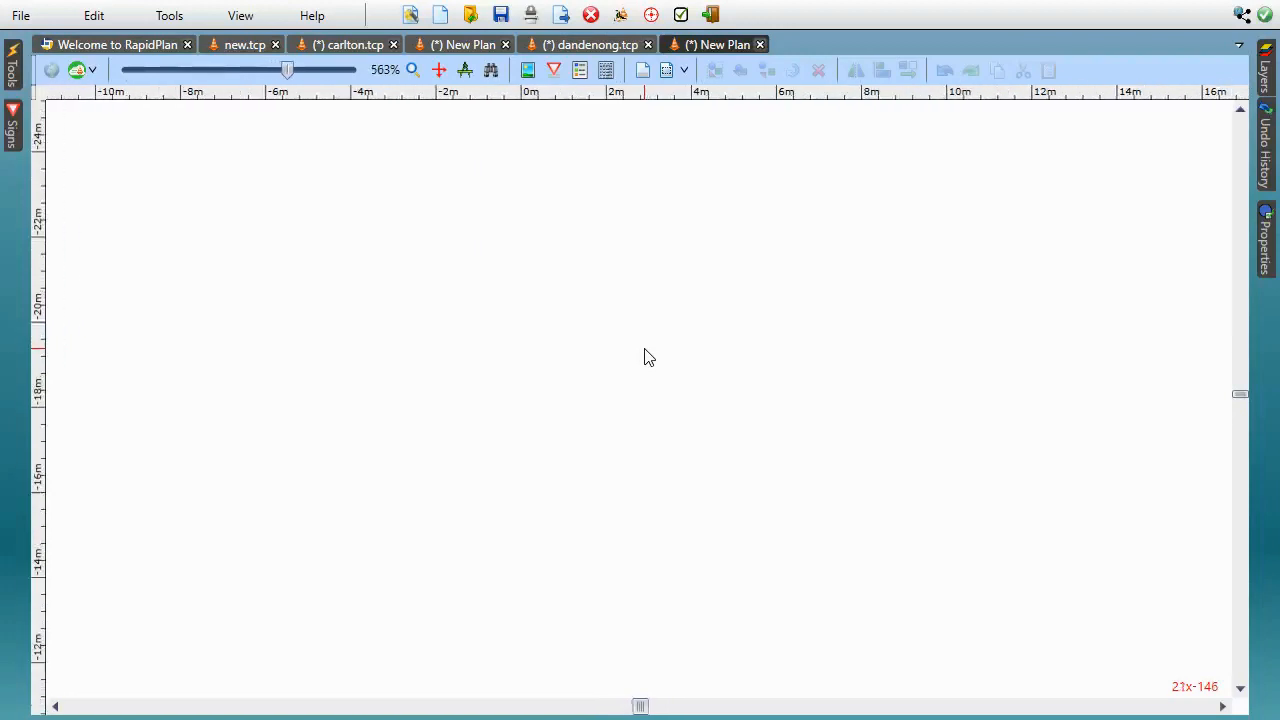
In a new plan, select the middle sign stand and show its Properties.
left_click(12, 62)
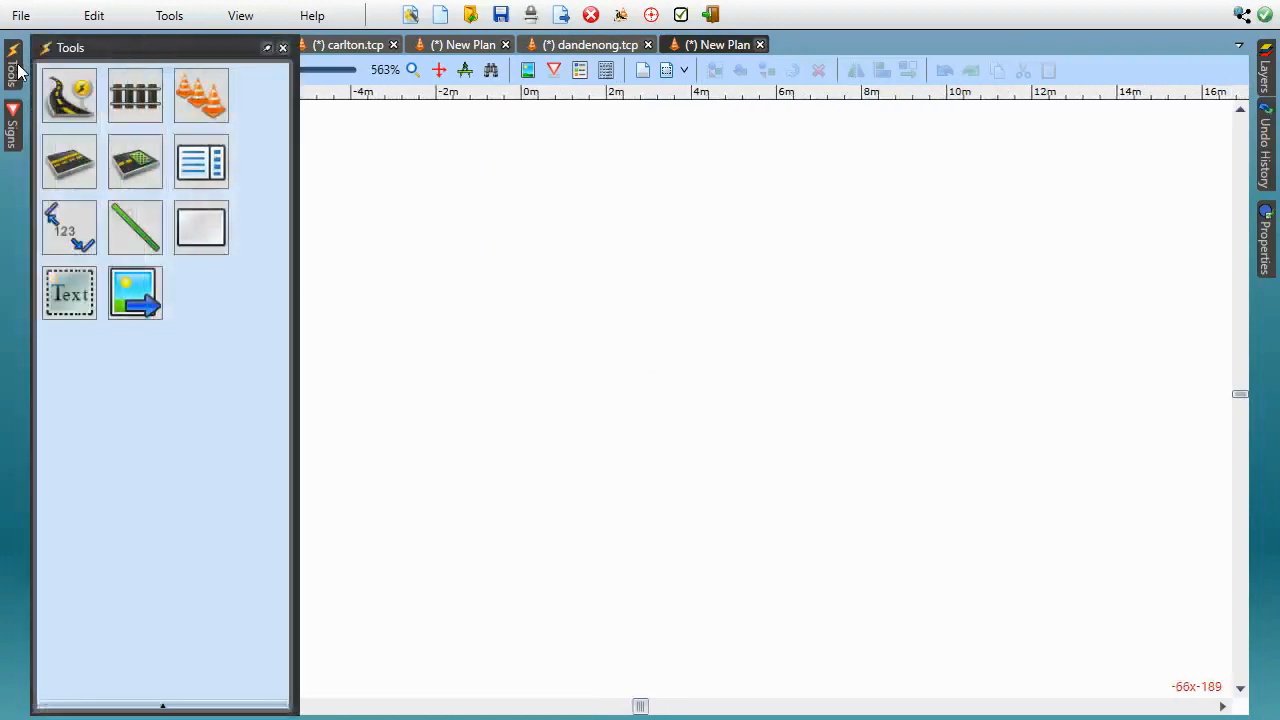
left_click(200, 96)
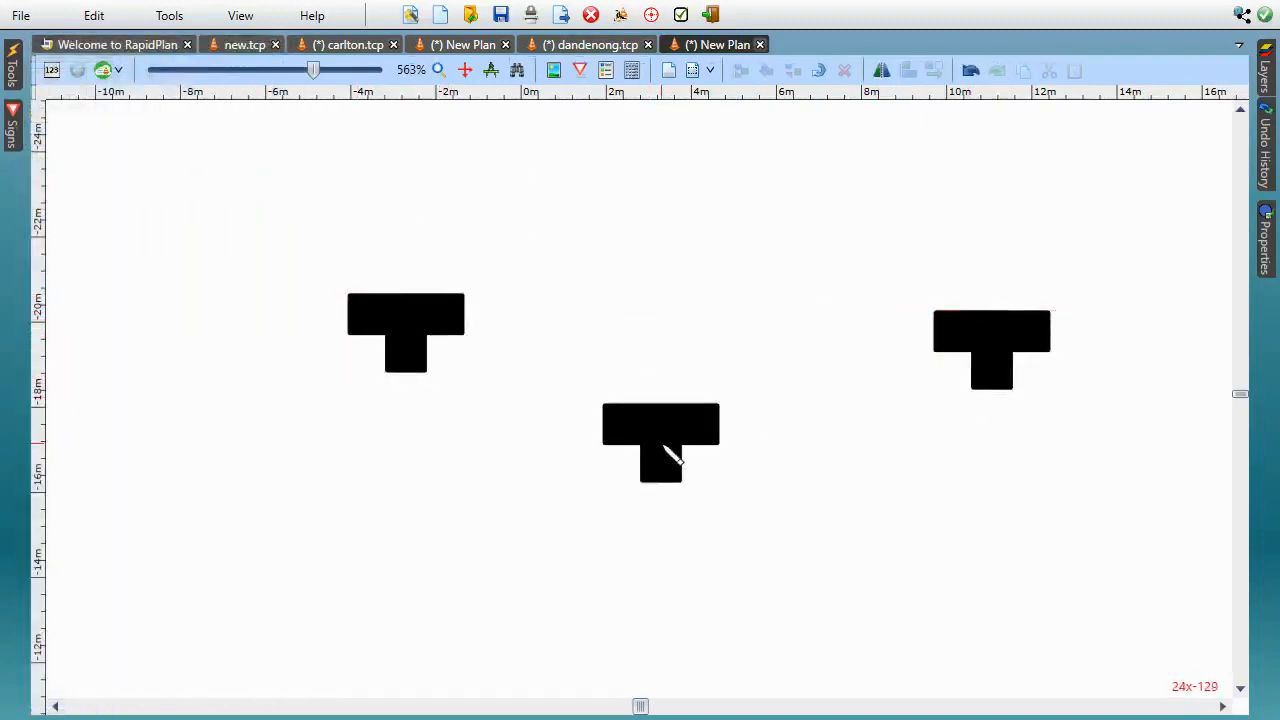
left_click(660, 440)
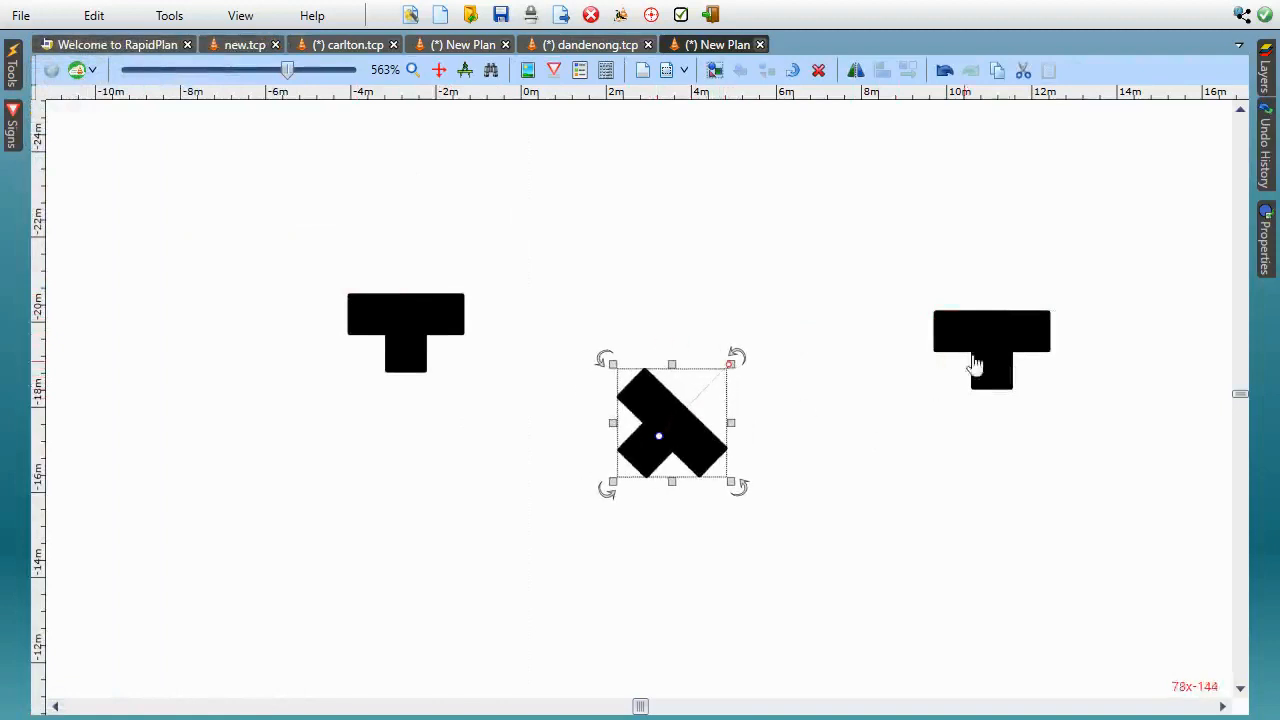
left_click(1264, 238)
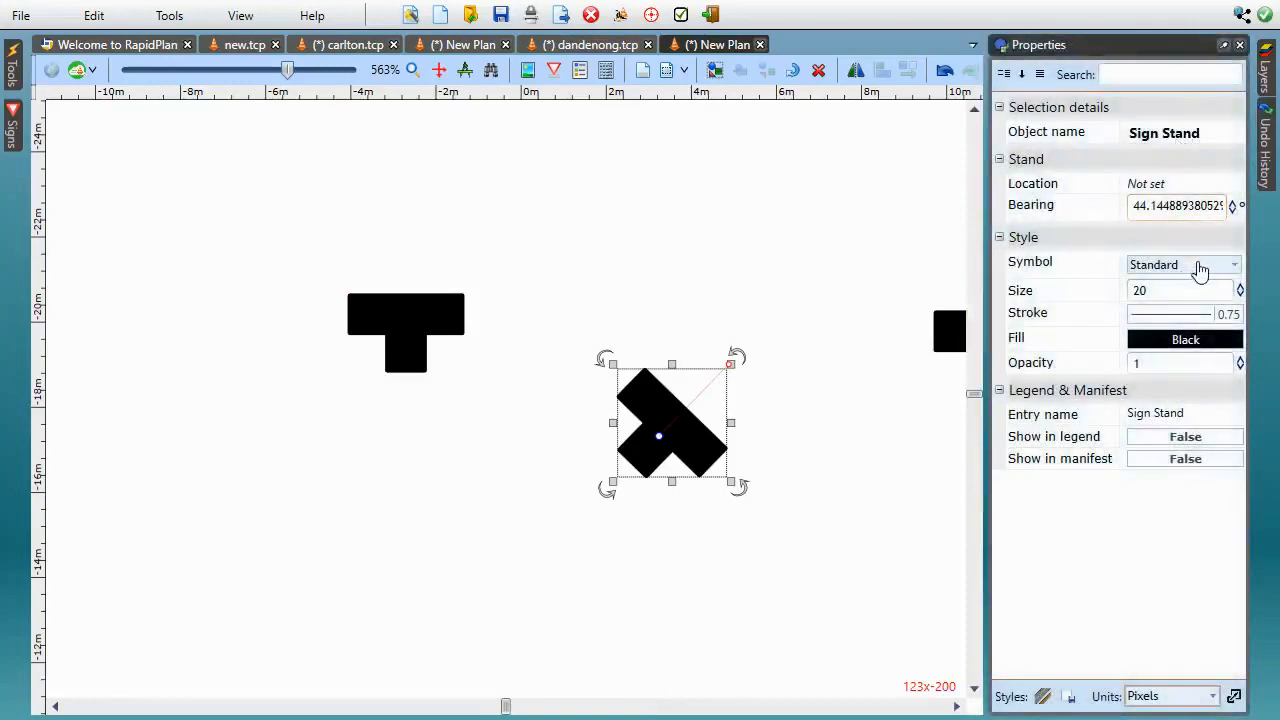
Change the stand's Symbol to Single post, then Double post, and select the blue shape group.
left_click(1180, 264)
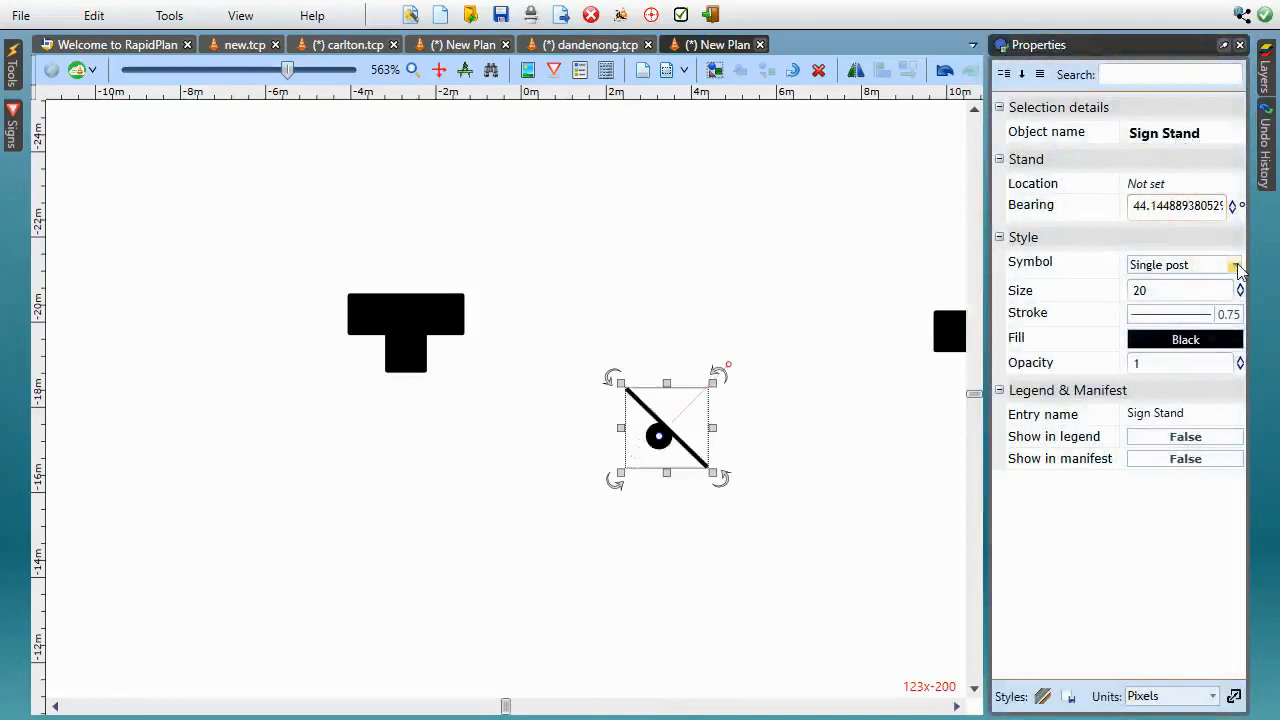
left_click(1236, 264)
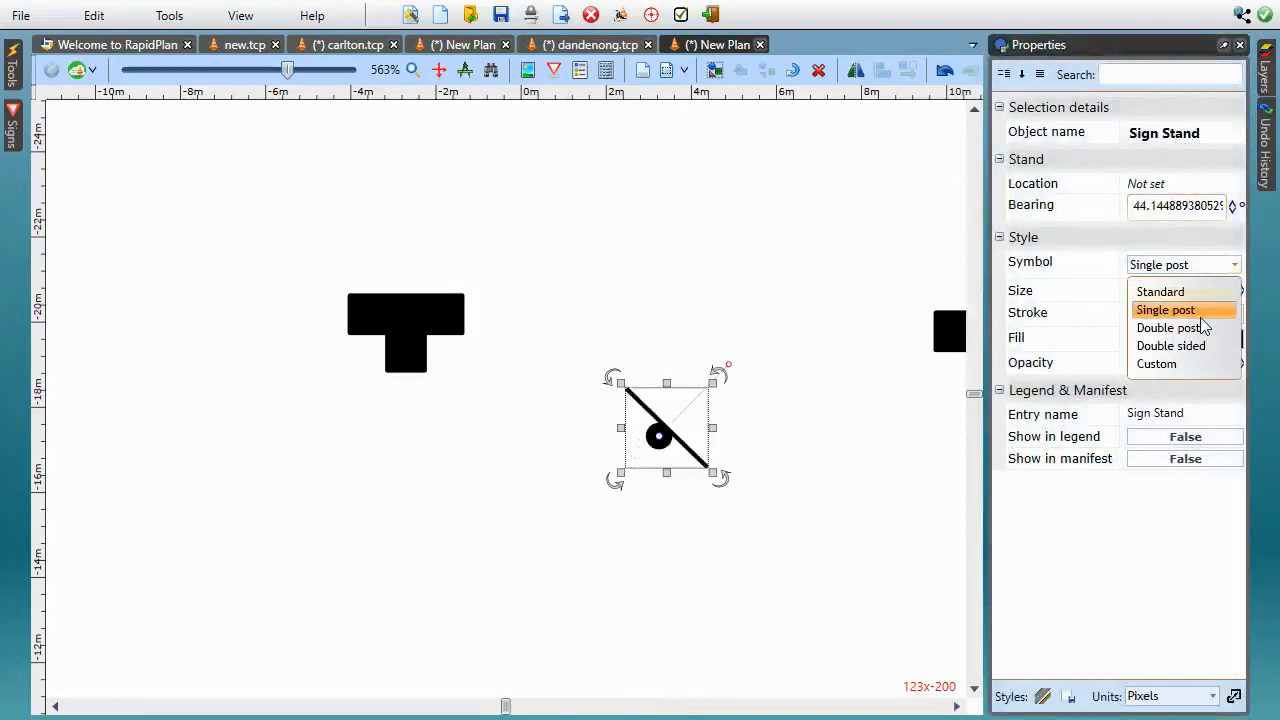
left_click(1170, 328)
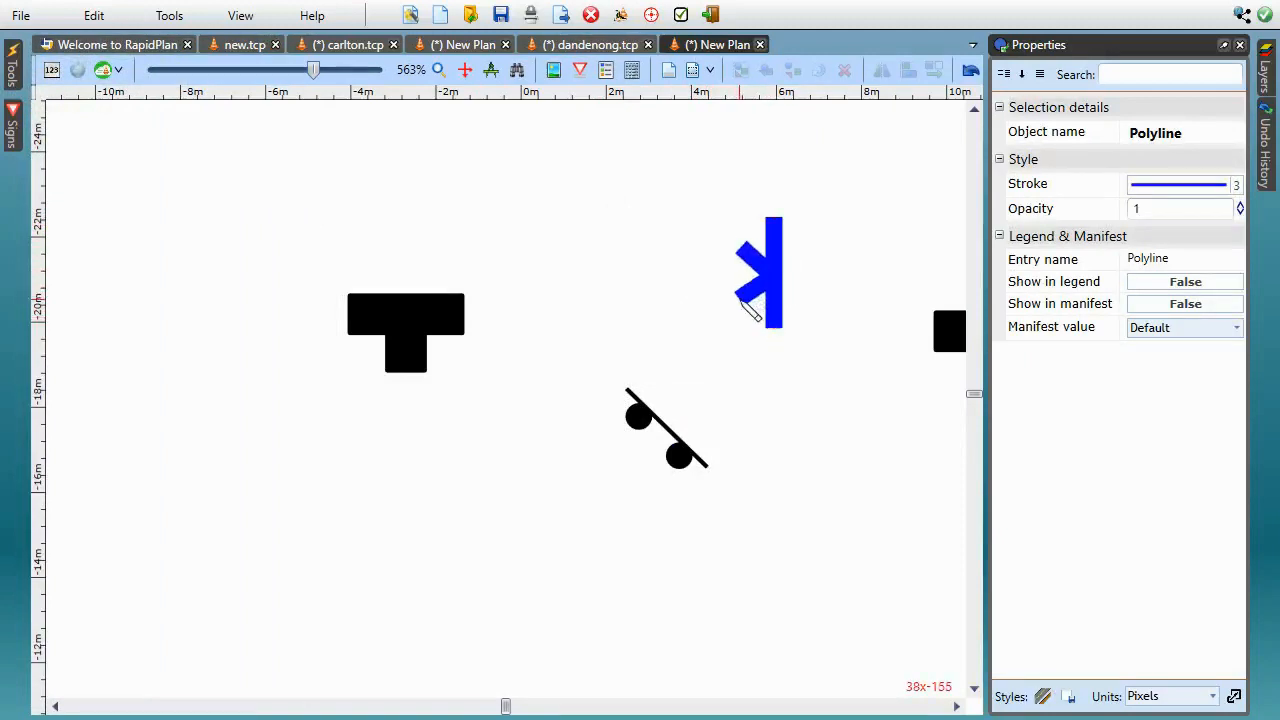
left_click(760, 270)
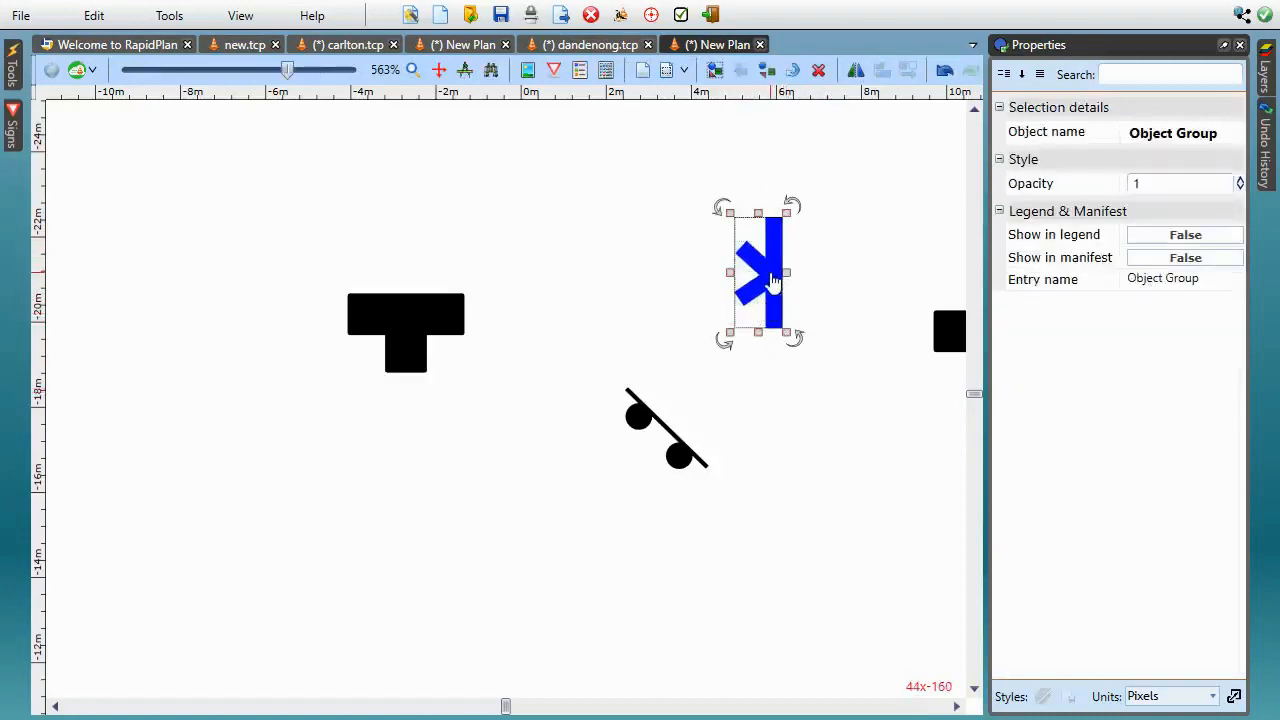
Save the grouped blue shape as a custom sign stand named 'my stand' with its bearing set.
right_click(758, 276)
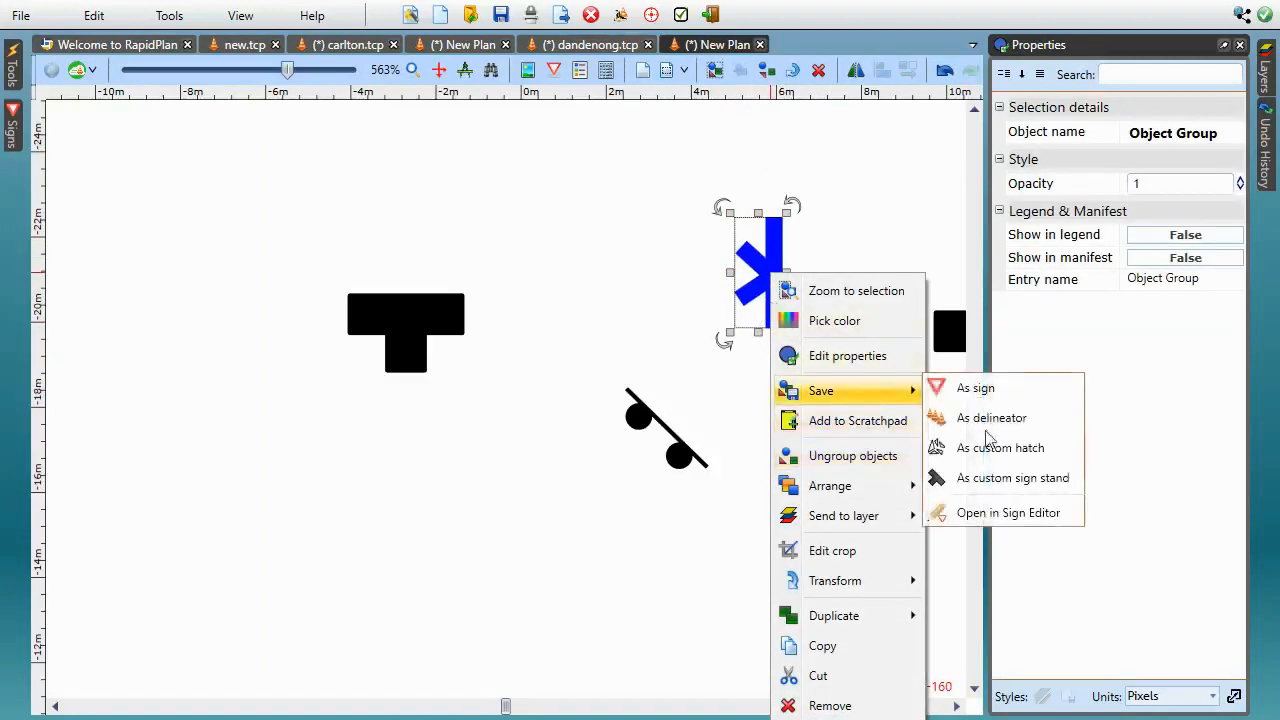
left_click(1012, 476)
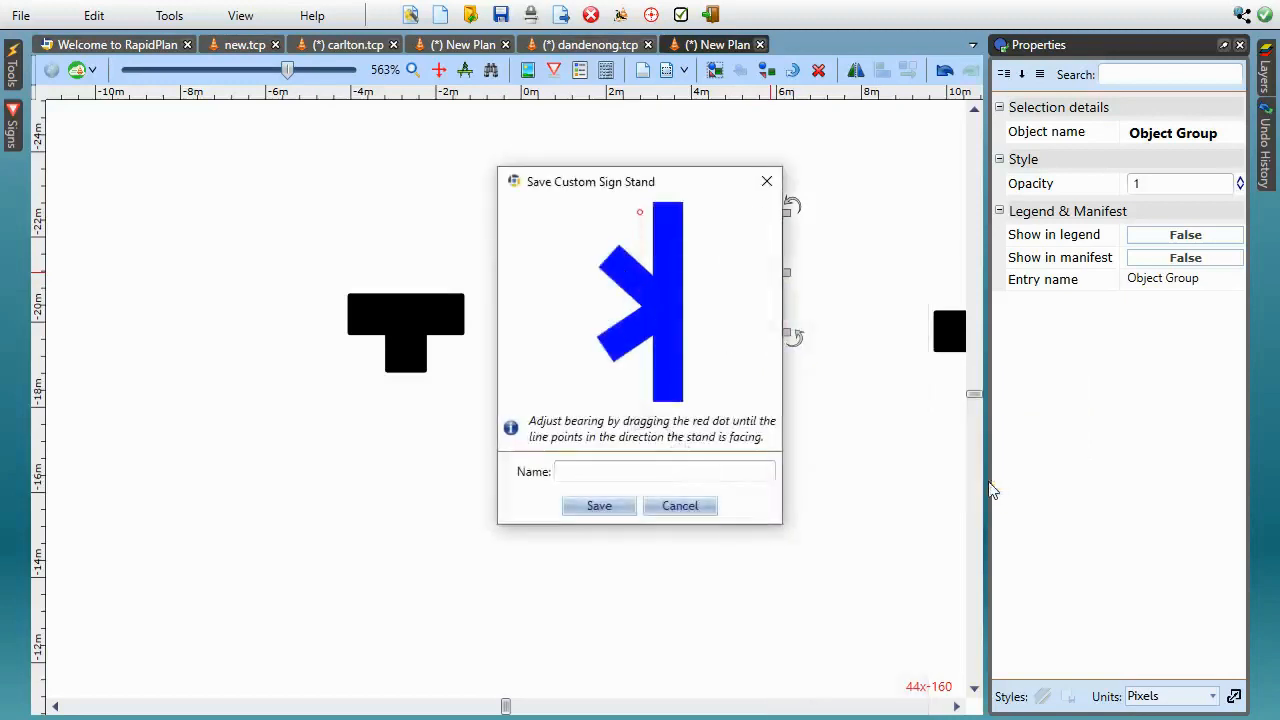
left_click(664, 472)
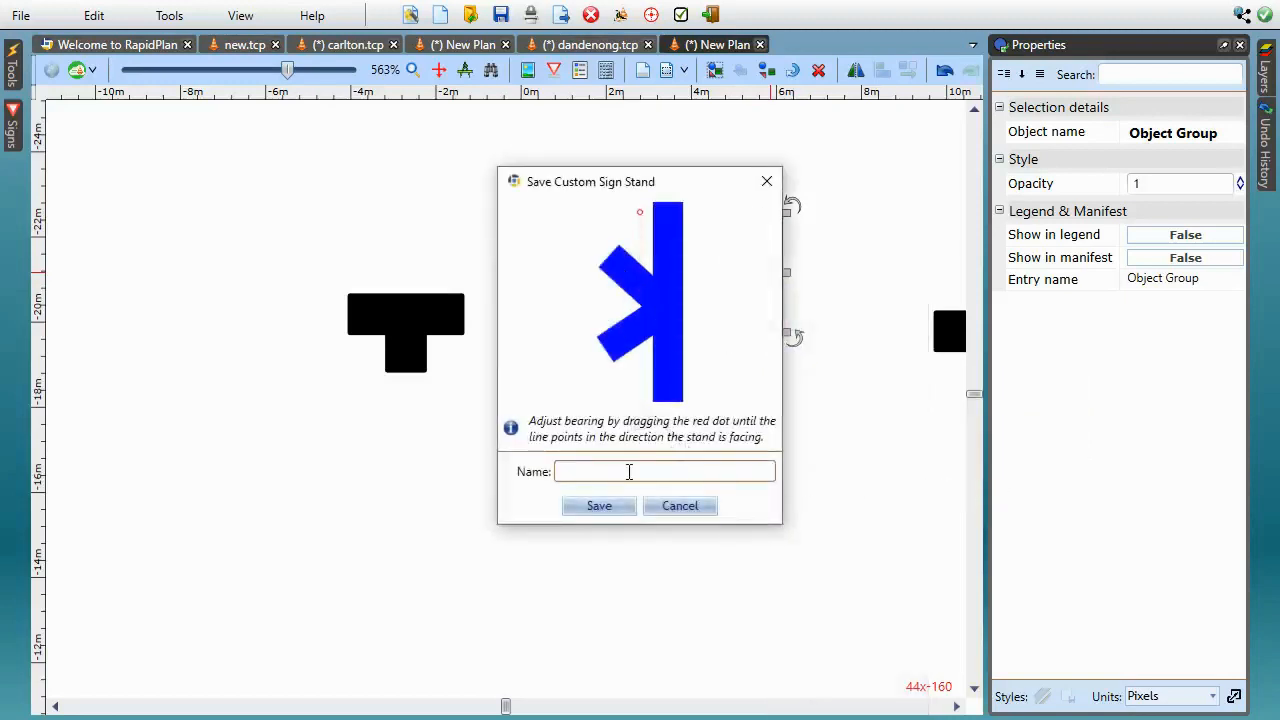
type("my ds")
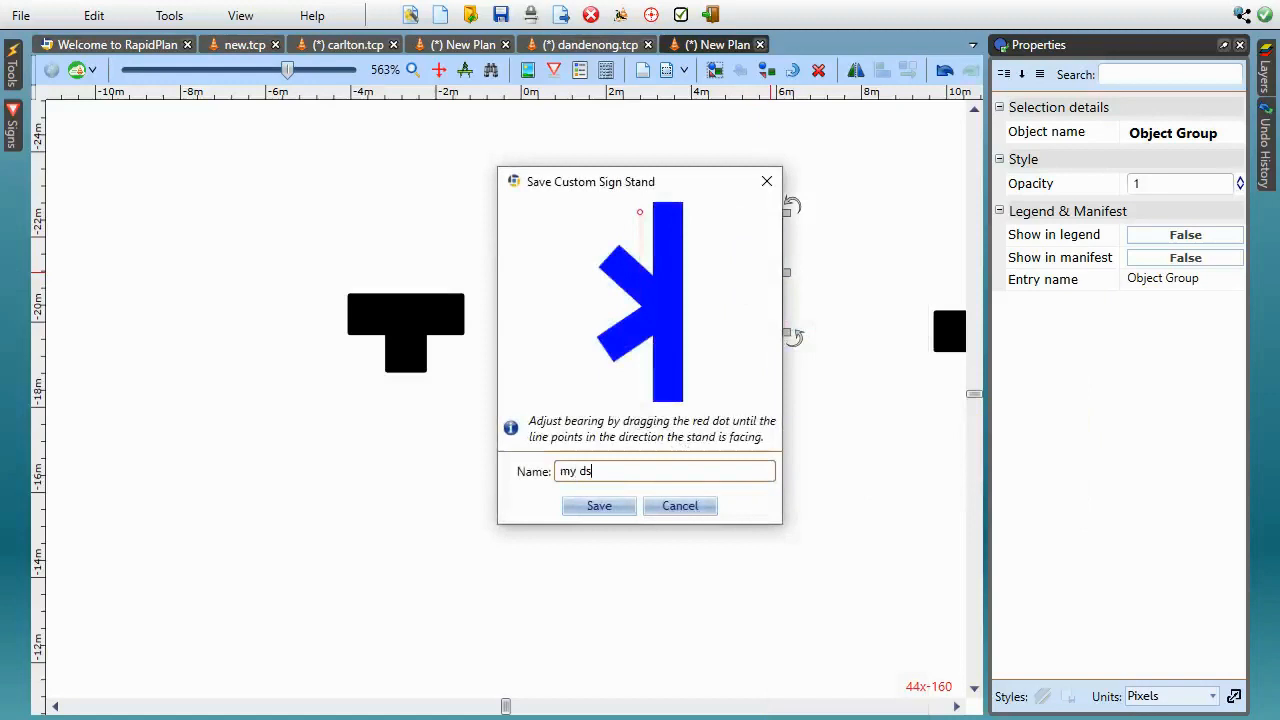
type("tand")
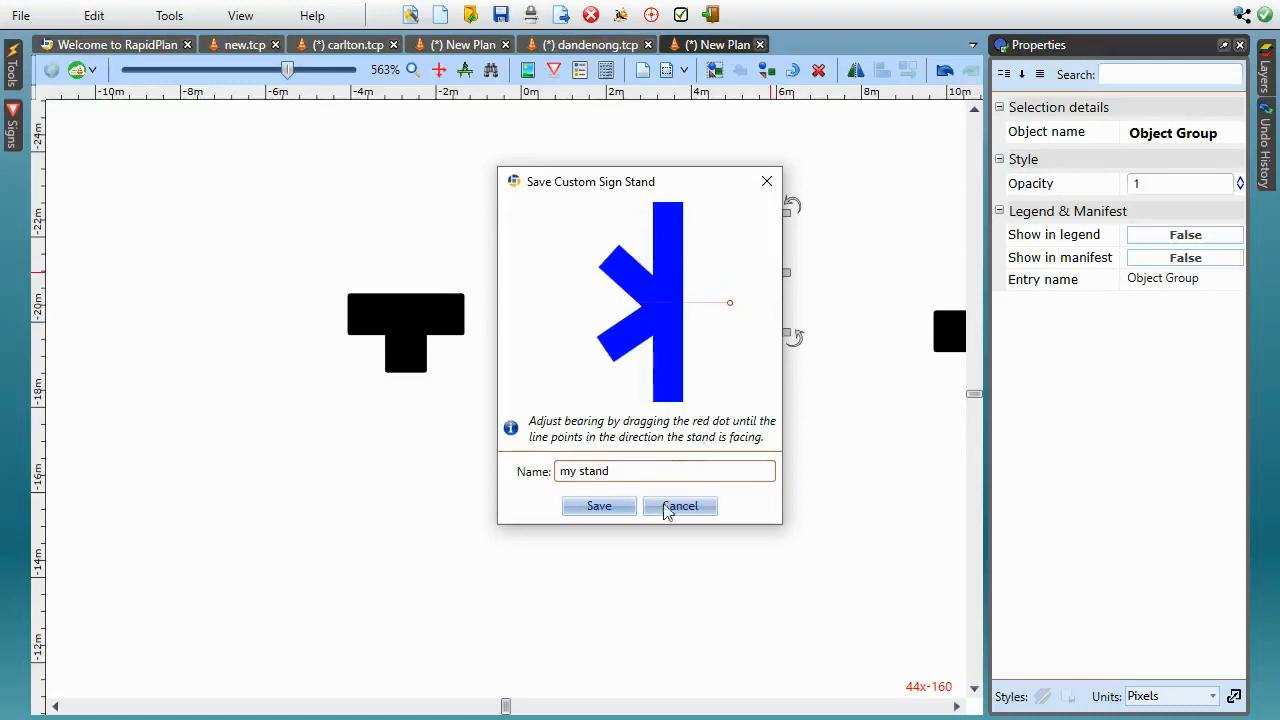
left_click(680, 506)
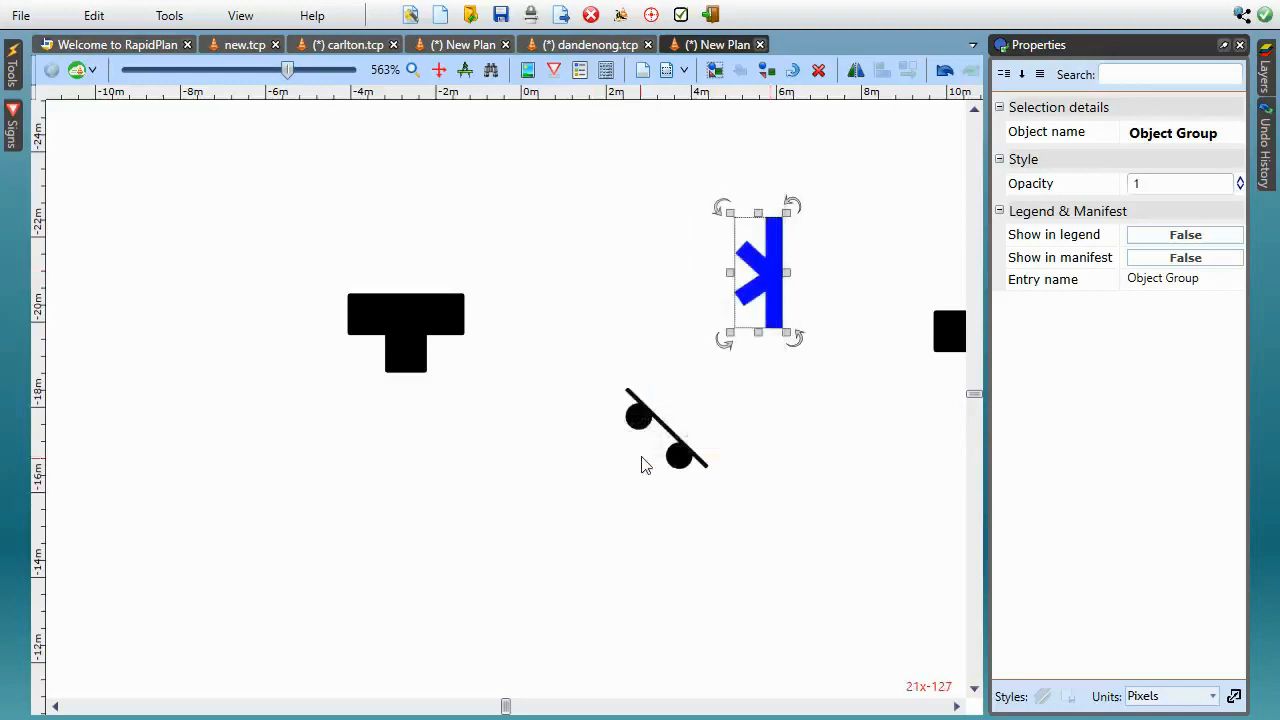
Set the double-post stand's Symbol to the custom 'my stand' shape and rotate it.
left_click(664, 430)
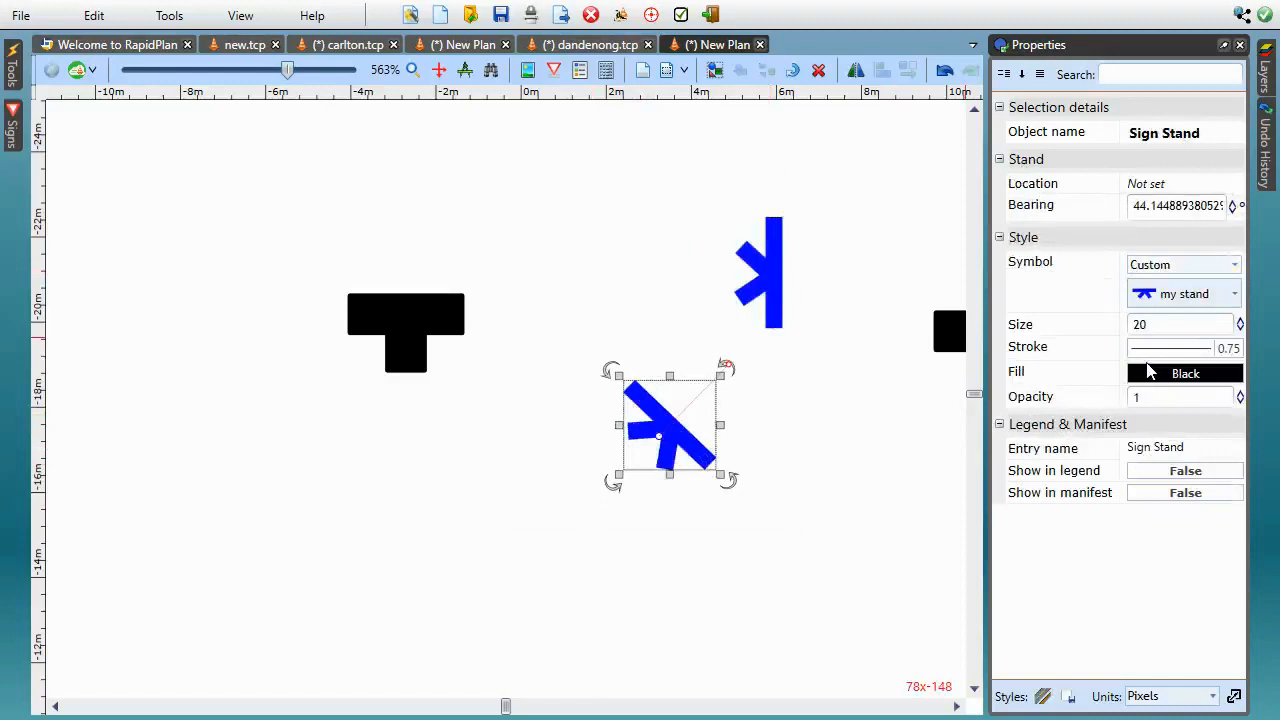
left_click(1234, 292)
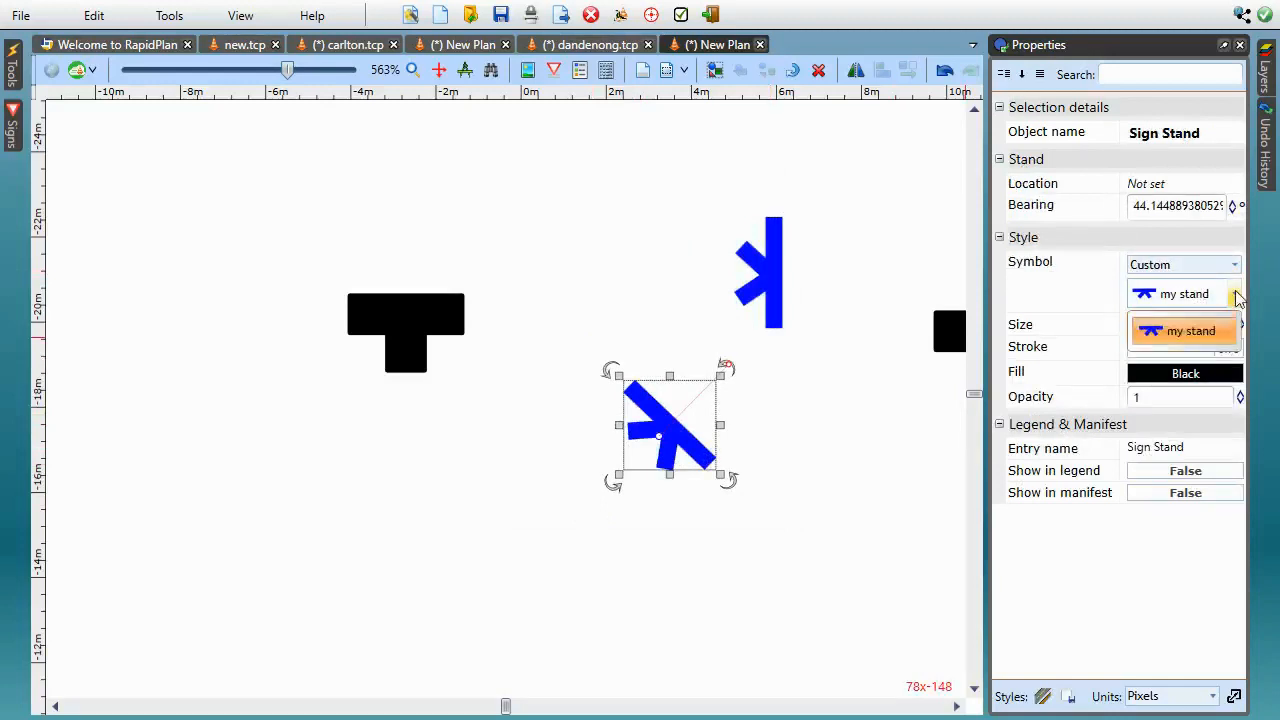
left_click(1184, 330)
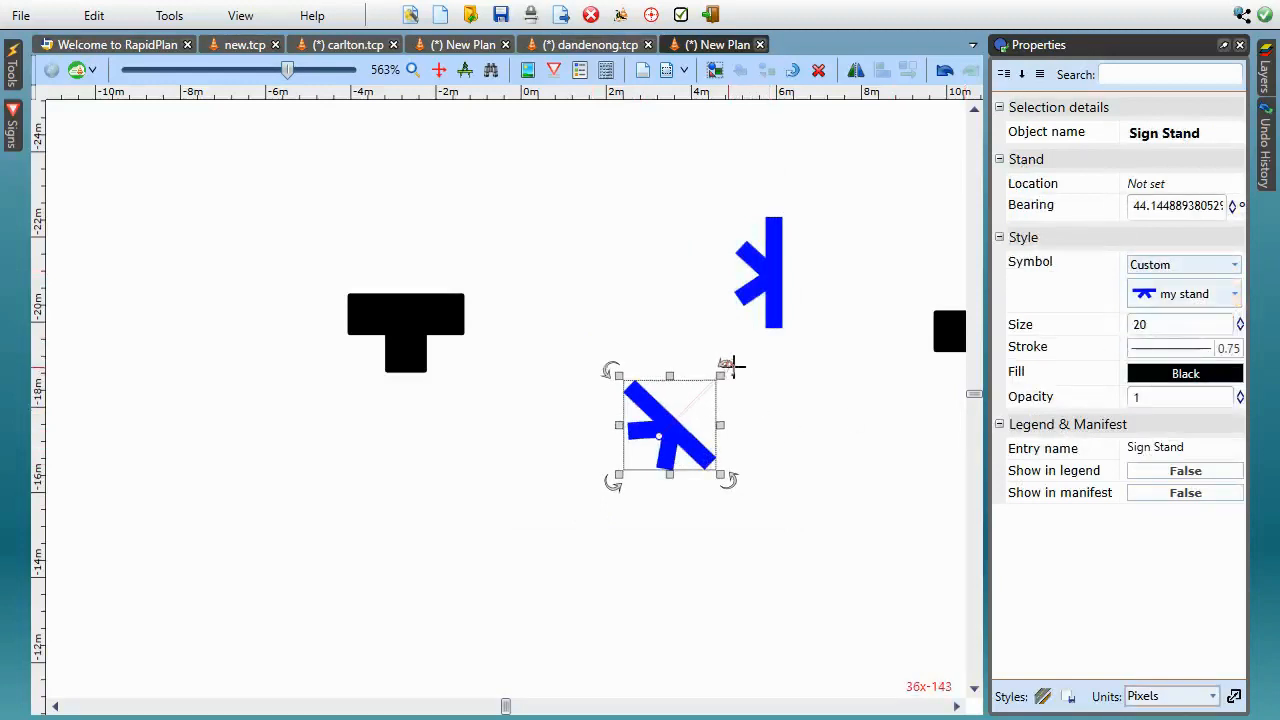
left_click_drag(728, 364, 750, 394)
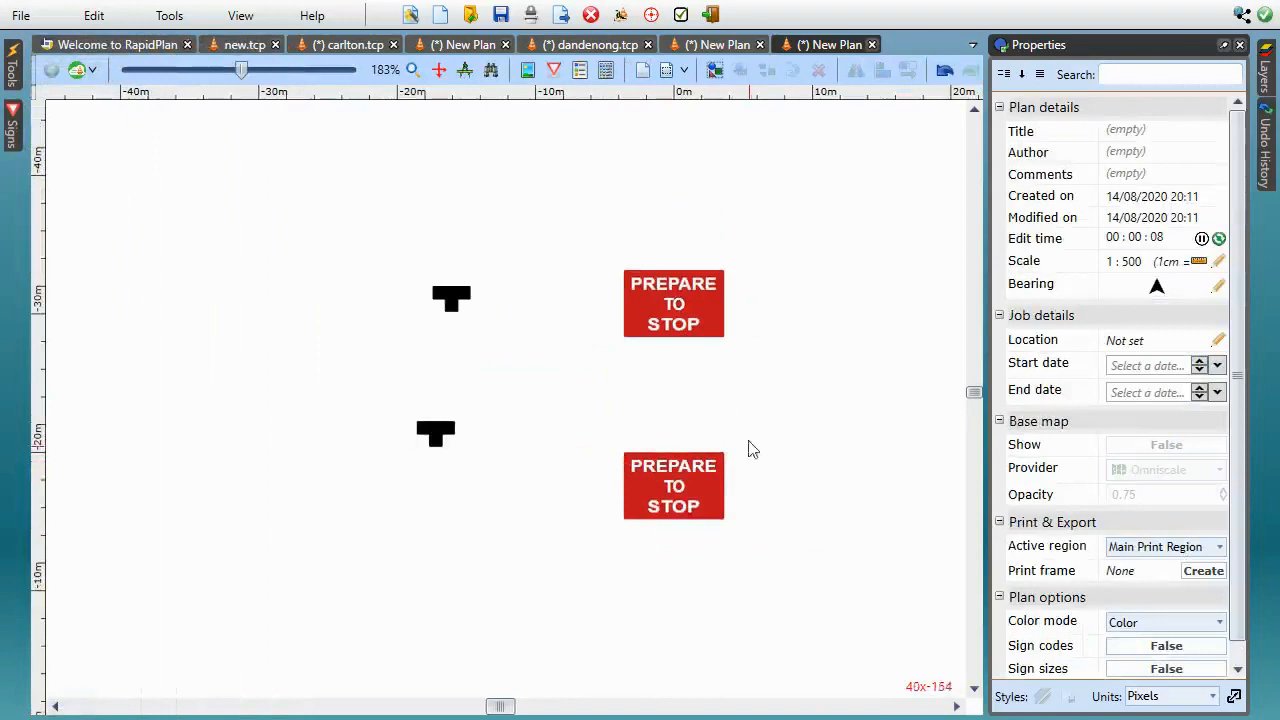
Drag the upper PREPARE TO STOP sign's connection handle onto the left stand, then select the lower sign.
left_click(672, 304)
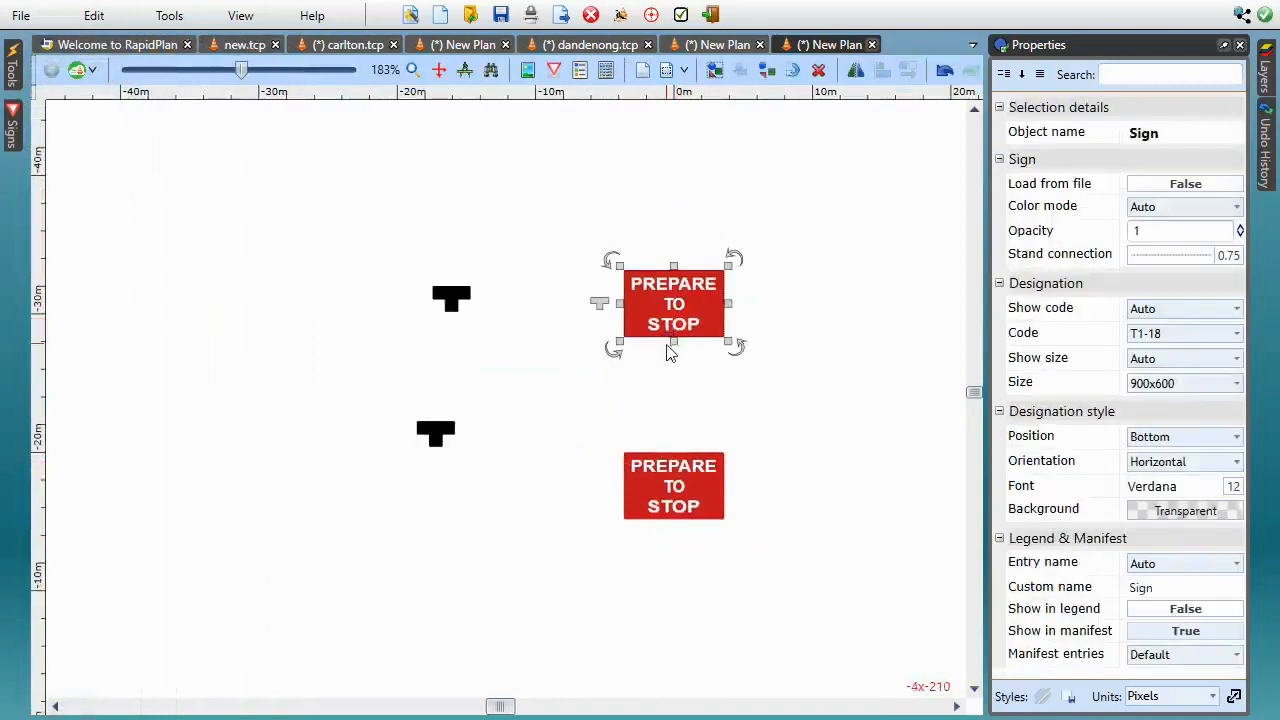
mouse_move(598, 304)
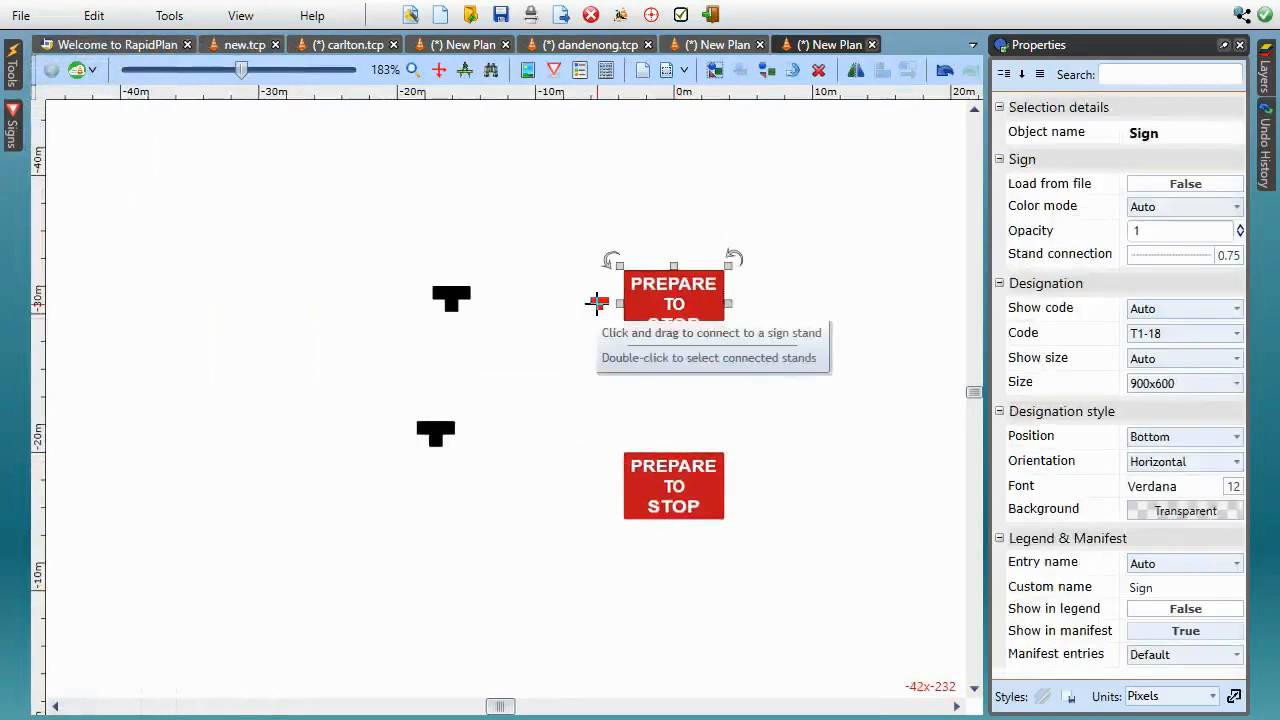
left_click_drag(598, 302, 460, 320)
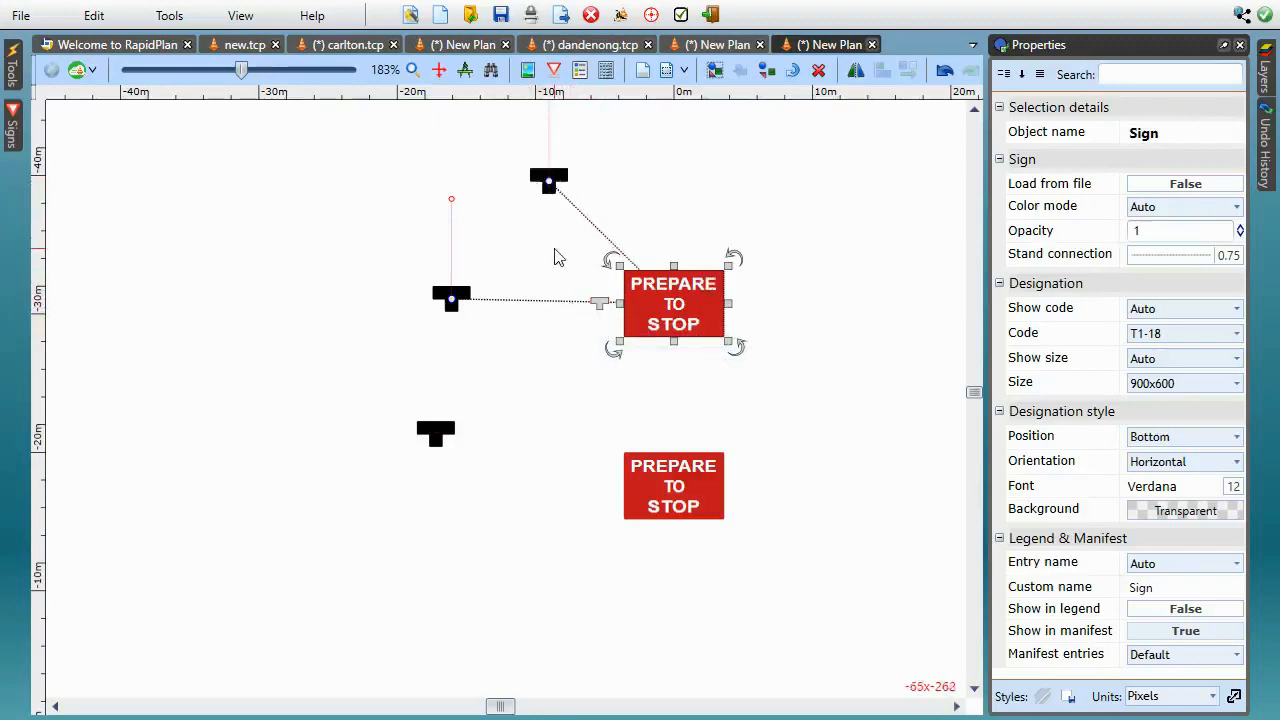
mouse_move(570, 190)
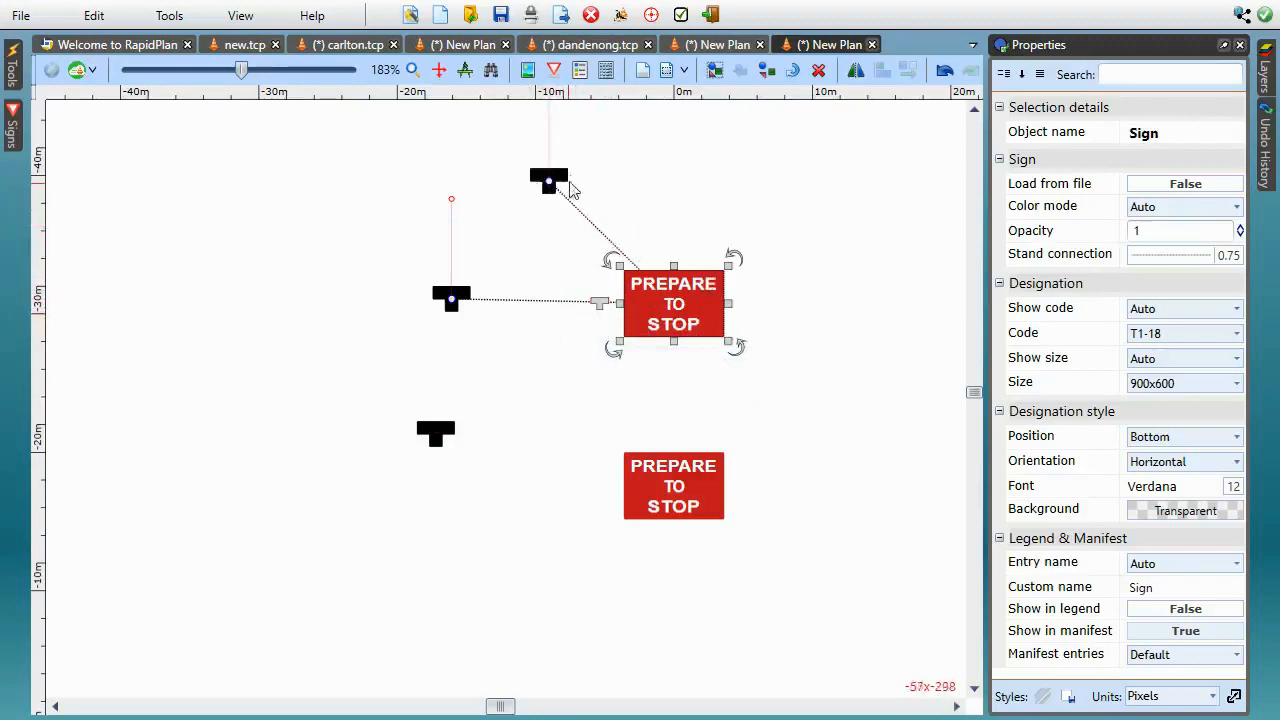
left_click(672, 486)
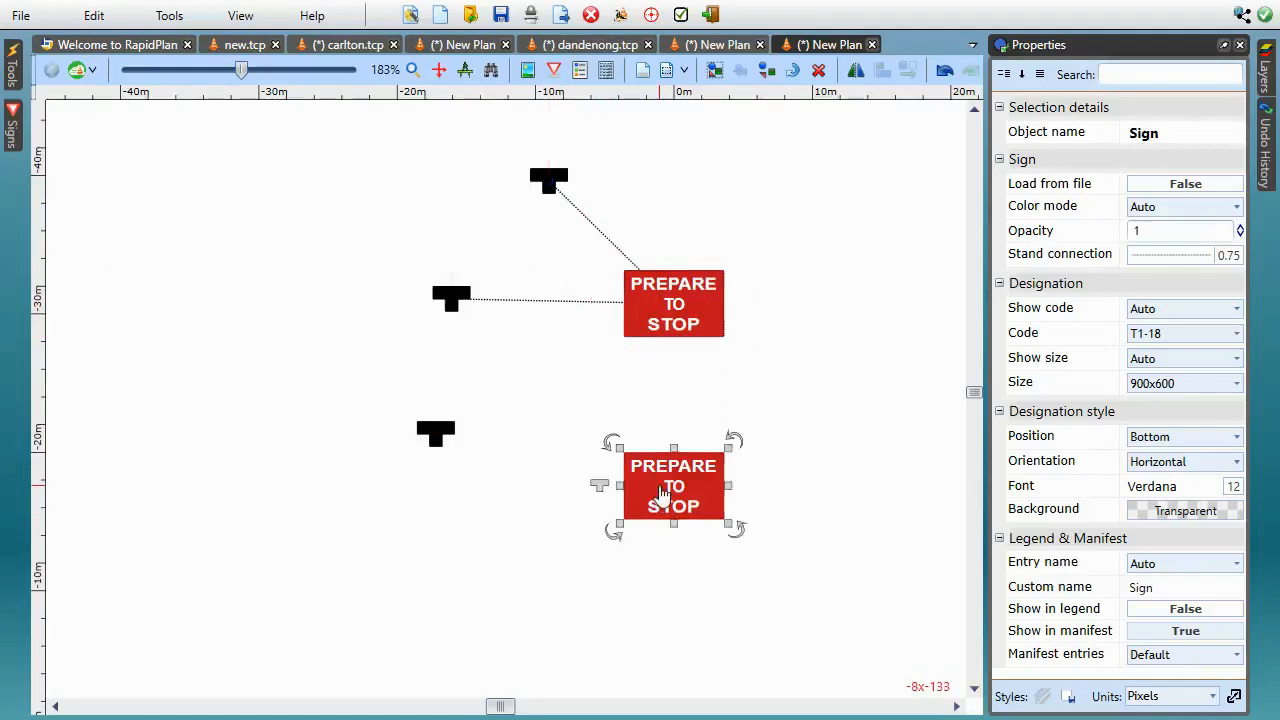
mouse_move(600, 482)
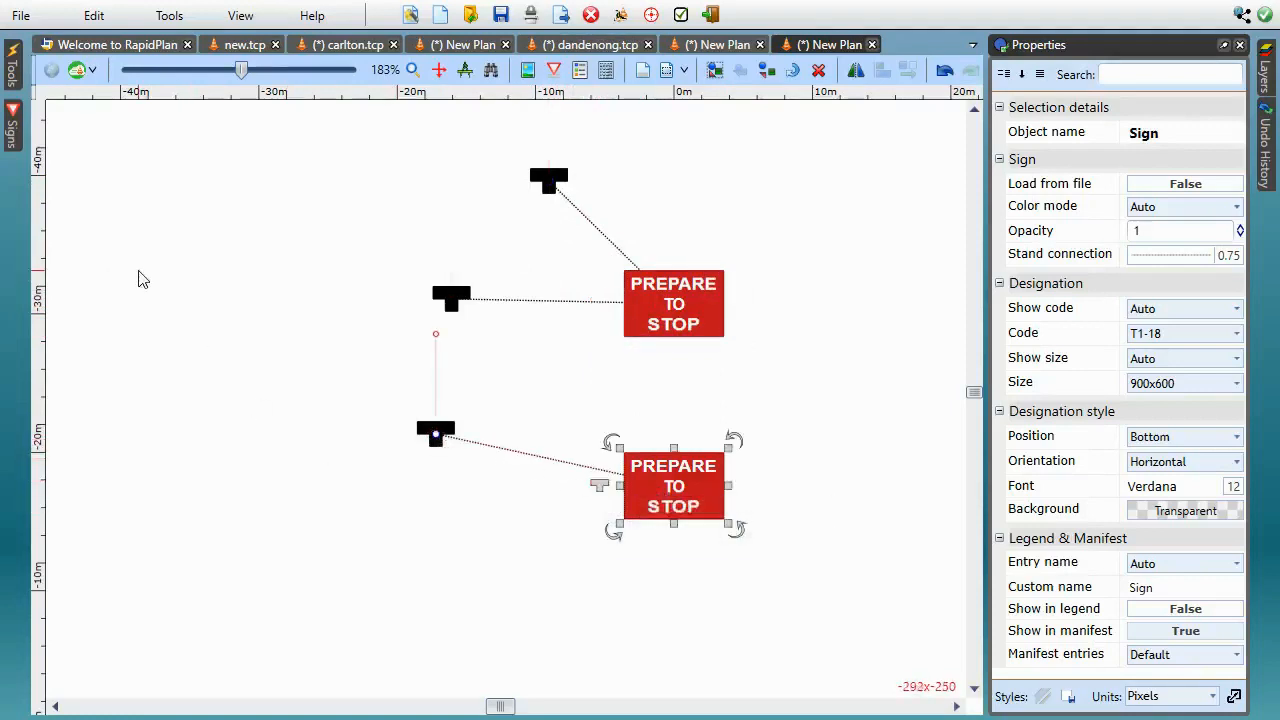
Insert a manifest box on the empty plan area listing 3 x T1-18.
right_click(144, 278)
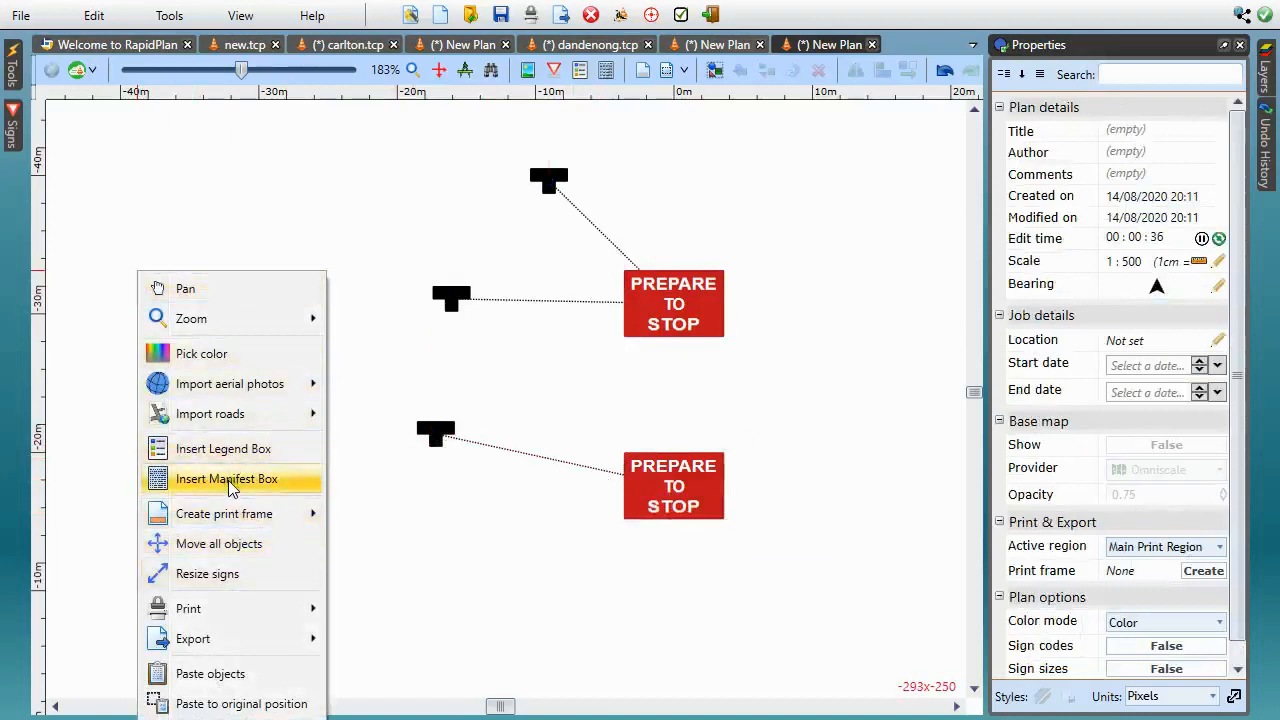
left_click(228, 478)
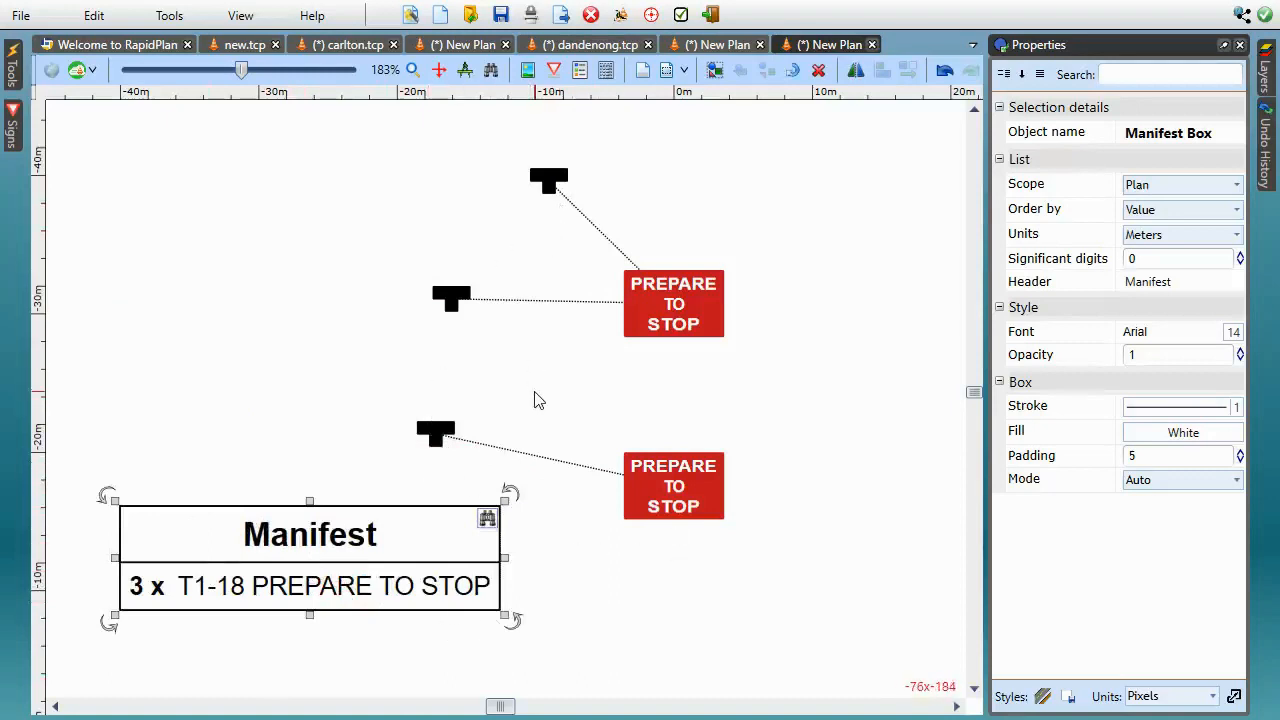
mouse_move(508, 360)
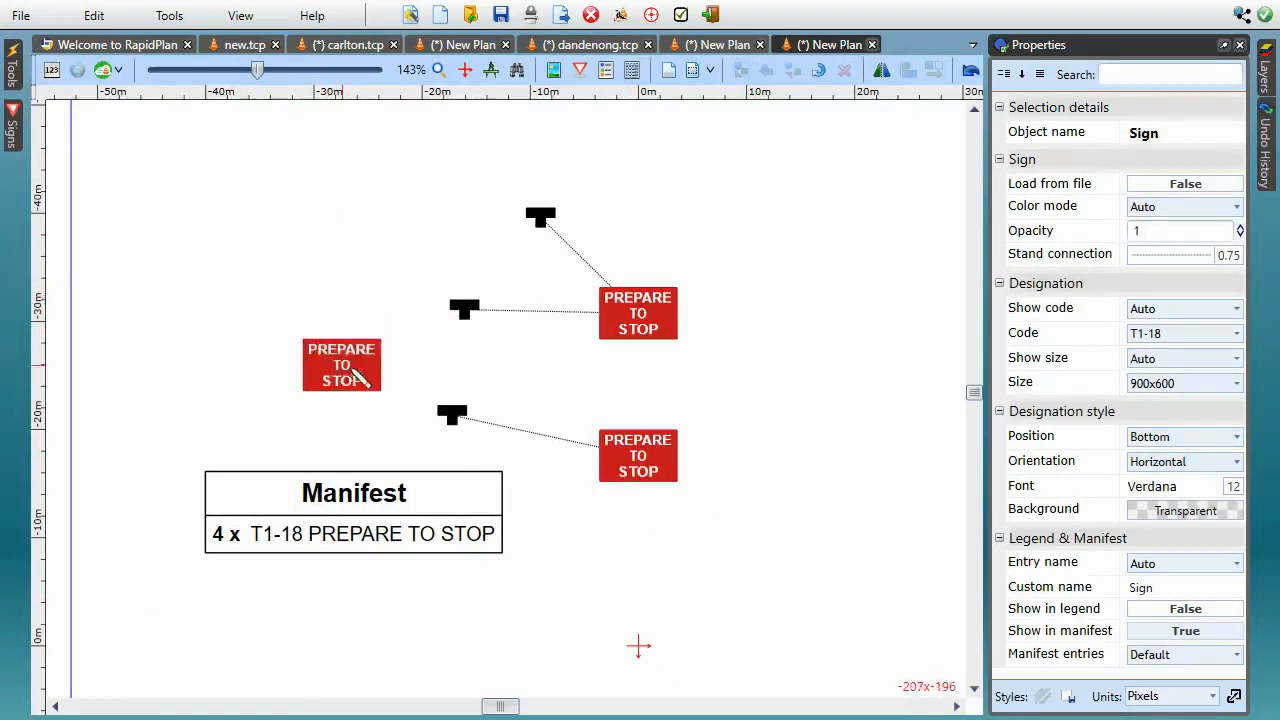
Drag the new PREPARE TO STOP sign left and up above its stand.
left_click_drag(340, 364, 250, 270)
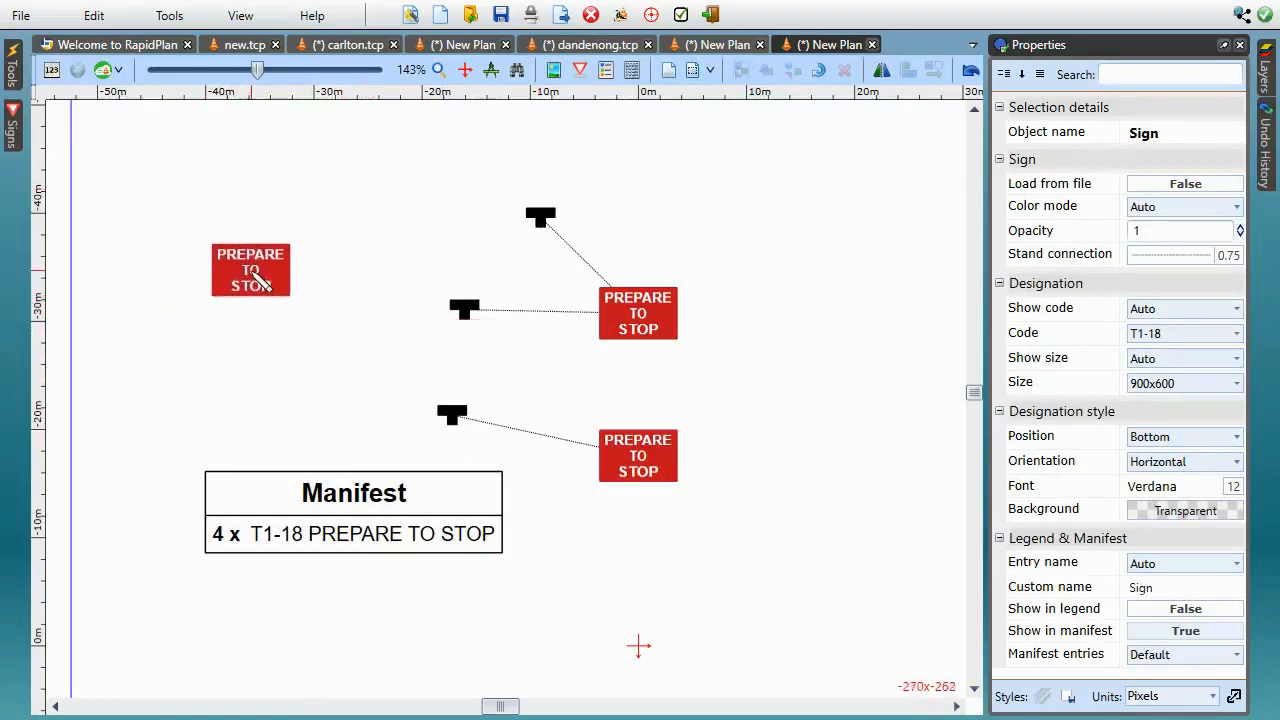
left_click_drag(250, 268, 204, 264)
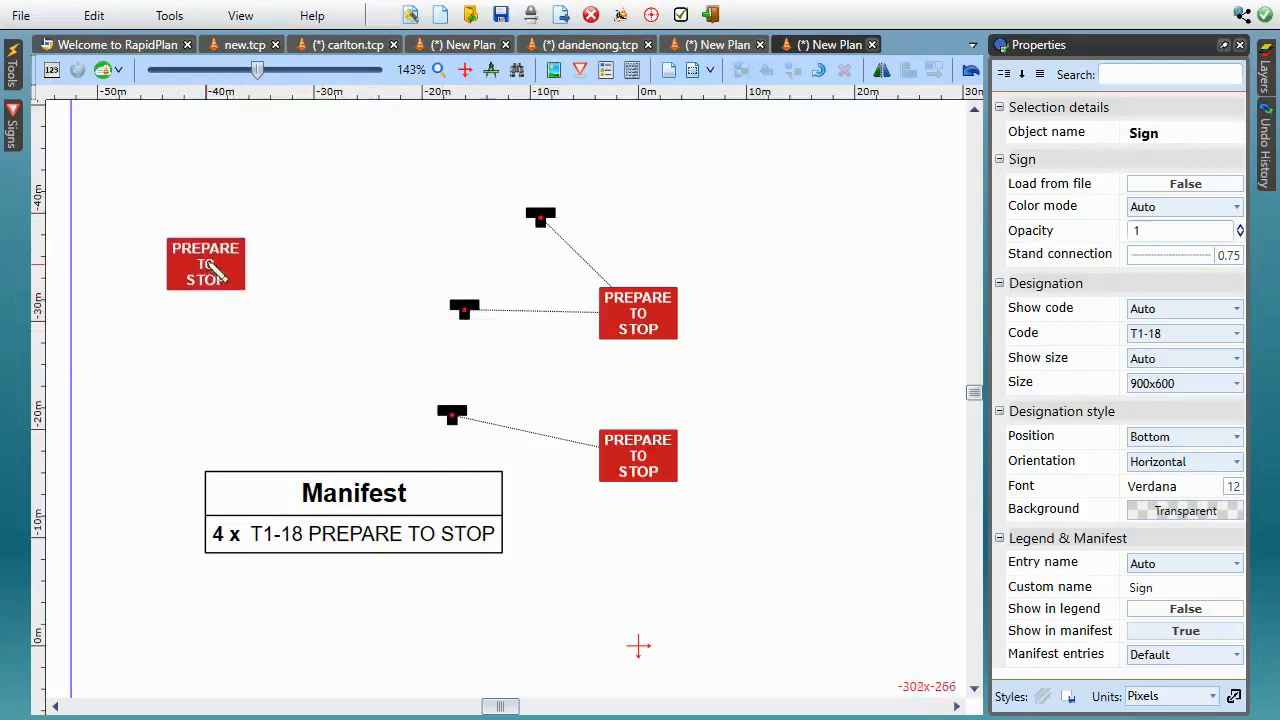
left_click_drag(204, 264, 356, 244)
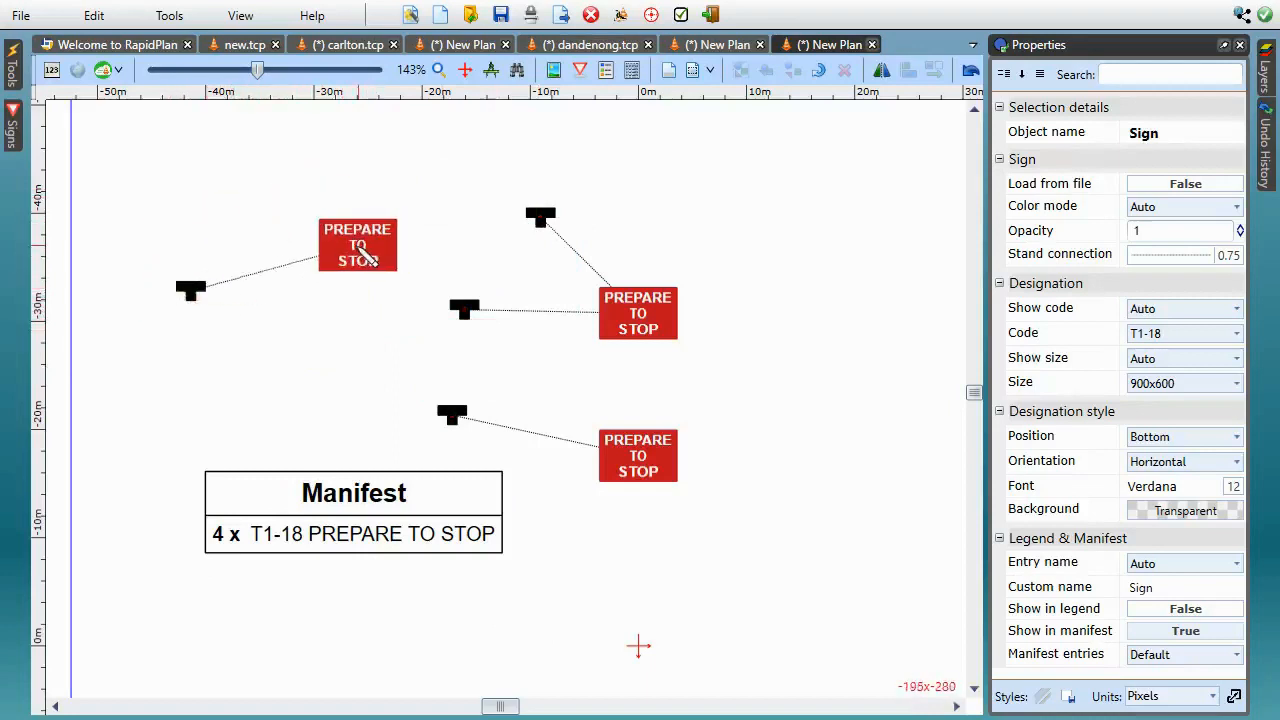
left_click_drag(356, 244, 352, 188)
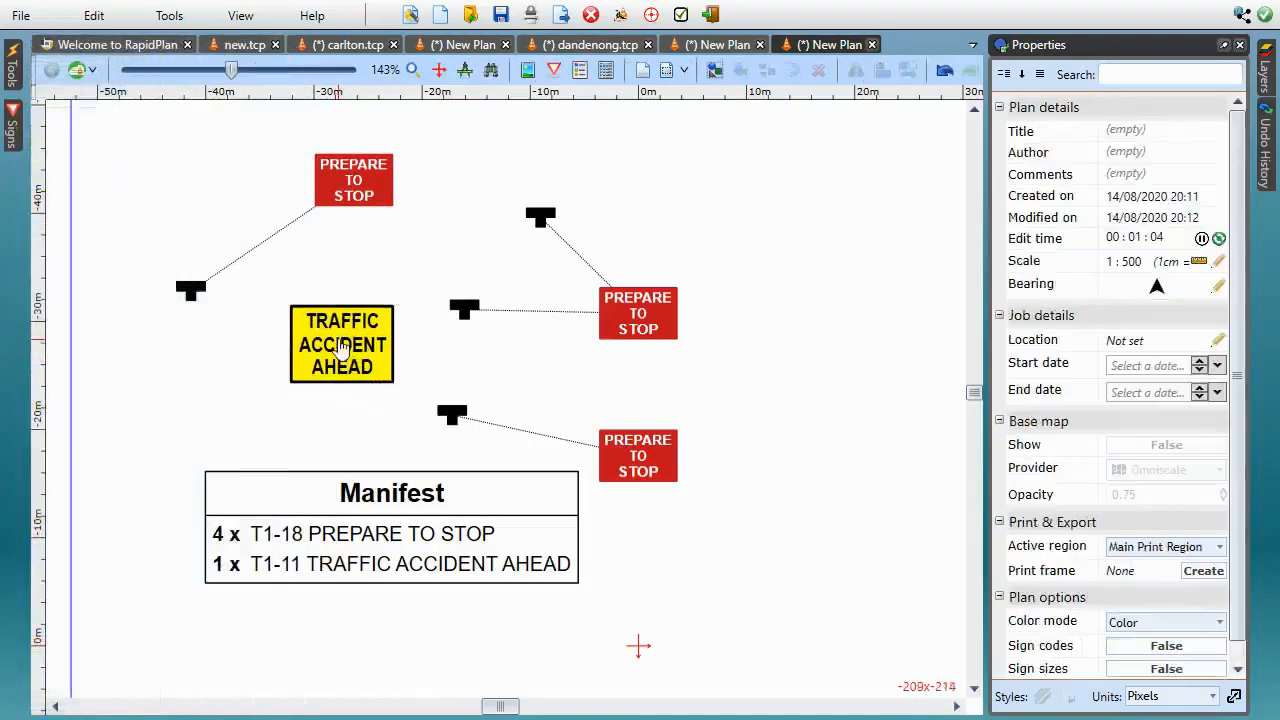
Add the TRAFFIC ACCIDENT AHEAD sign to the plan, then return to the welcome screen.
left_click(342, 344)
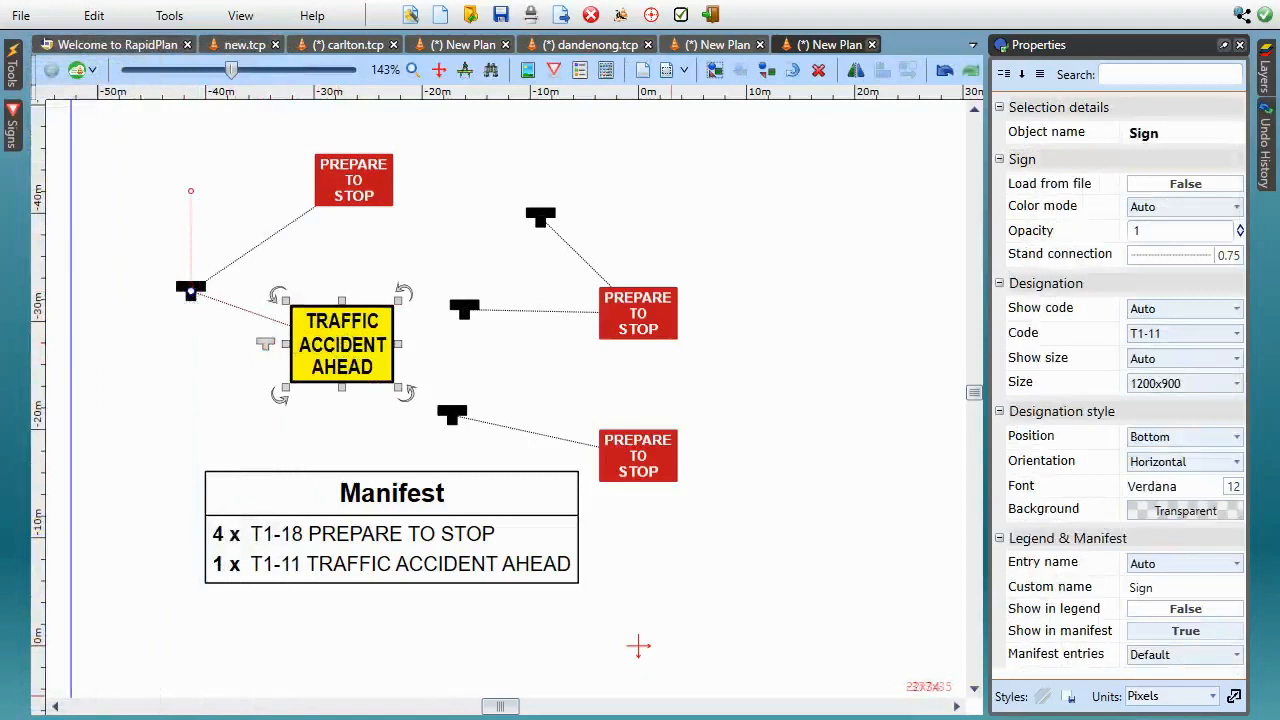
mouse_move(768, 540)
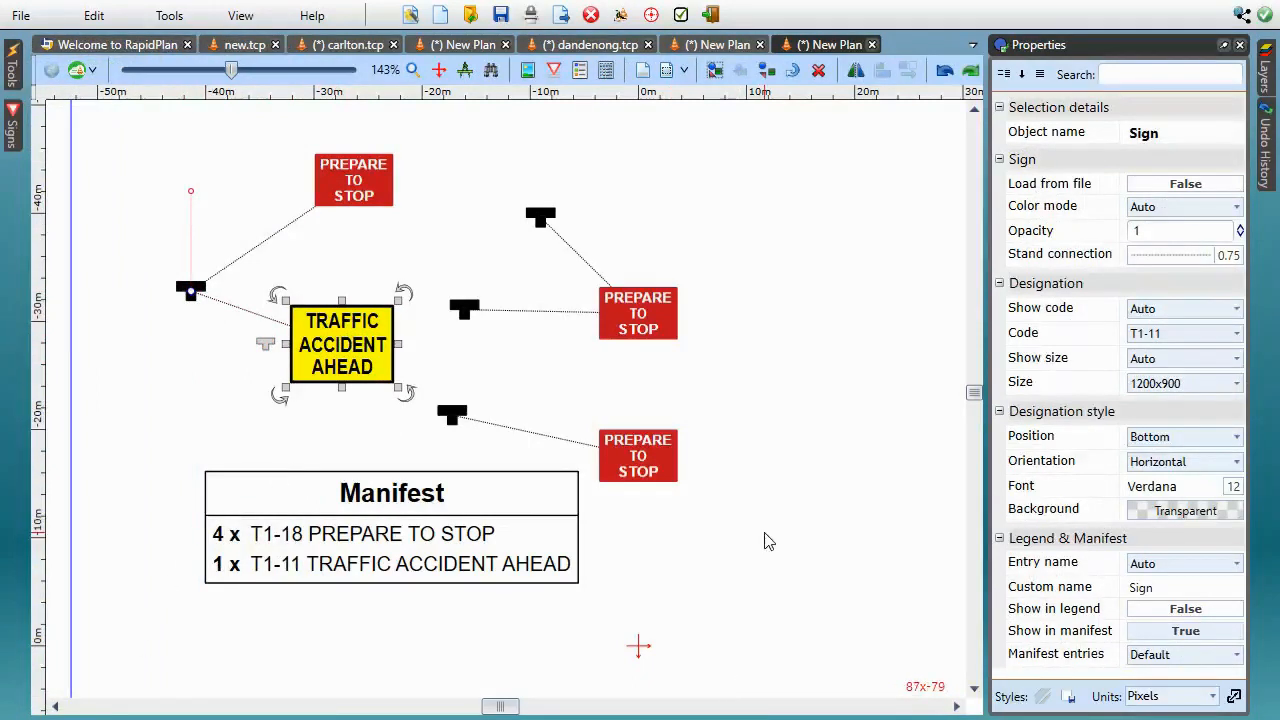
mouse_move(790, 468)
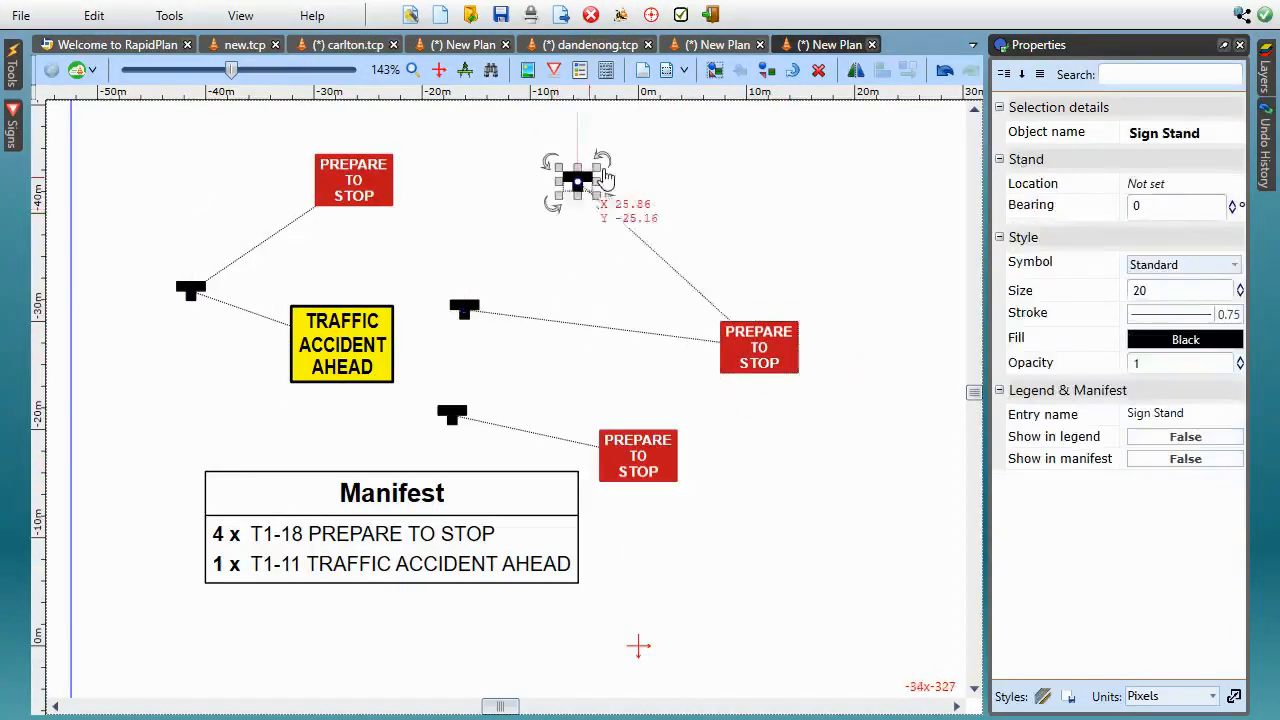
left_click(760, 348)
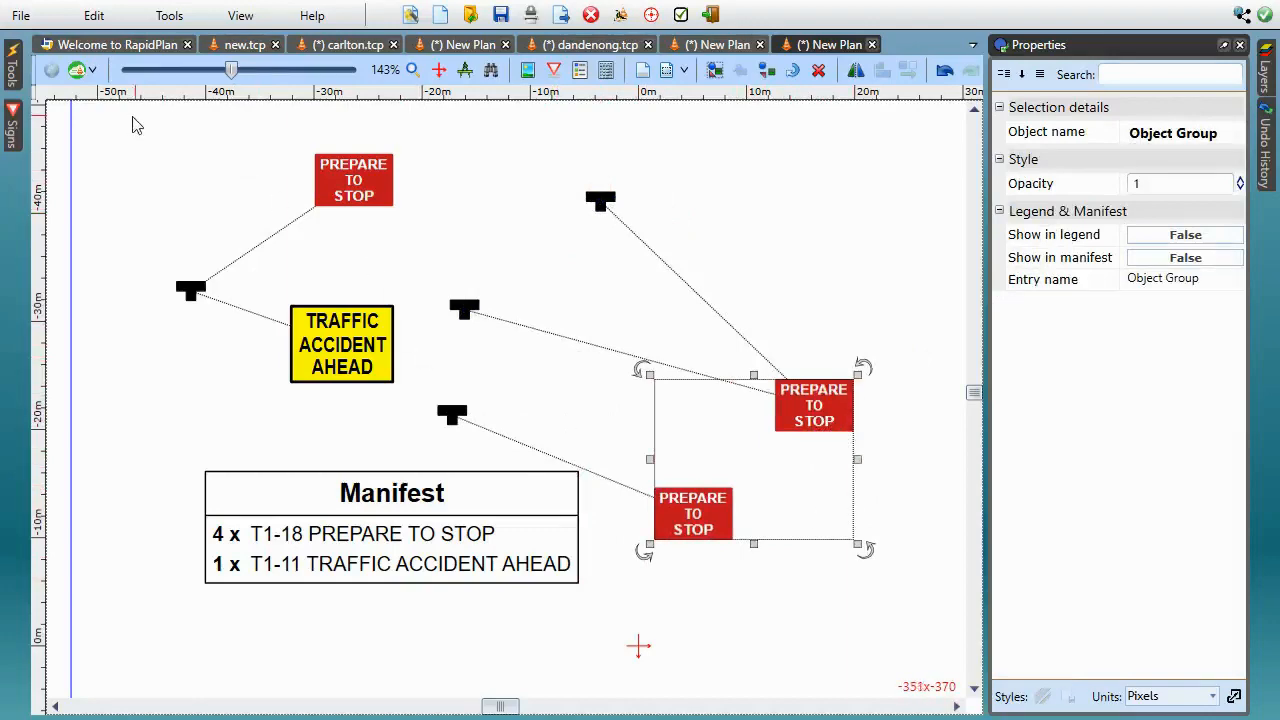
left_click(112, 44)
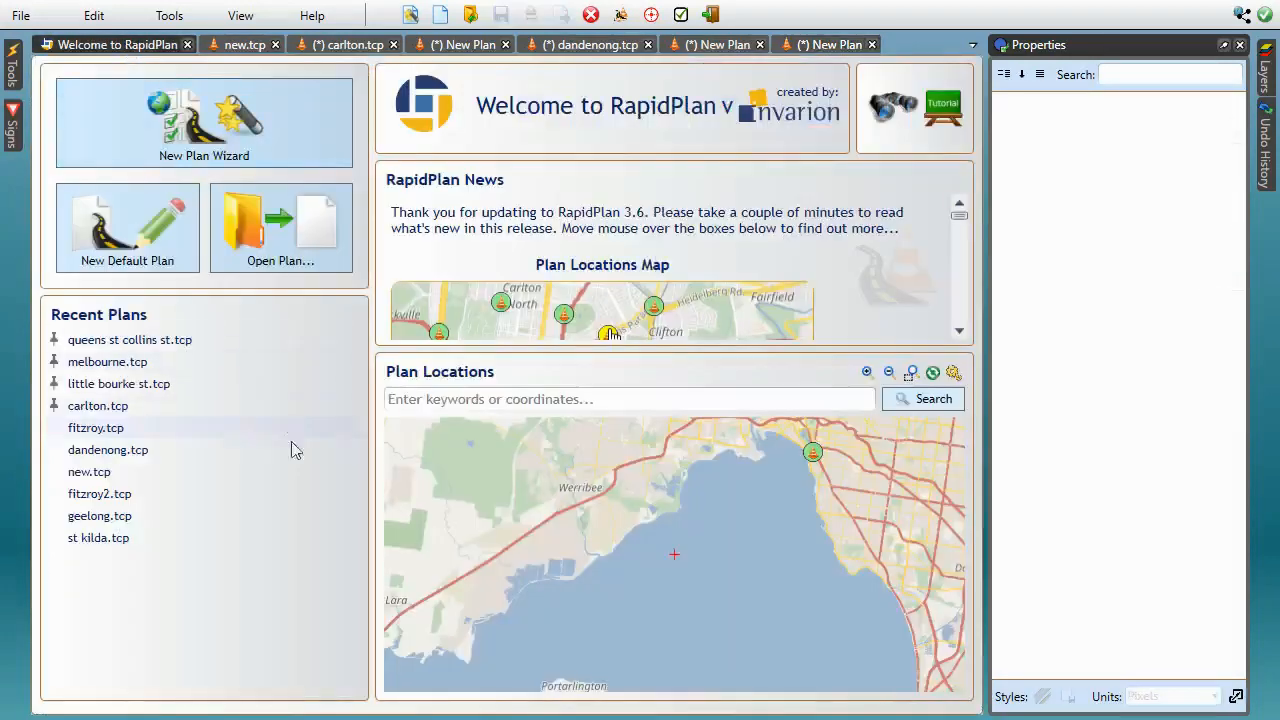
mouse_move(96, 428)
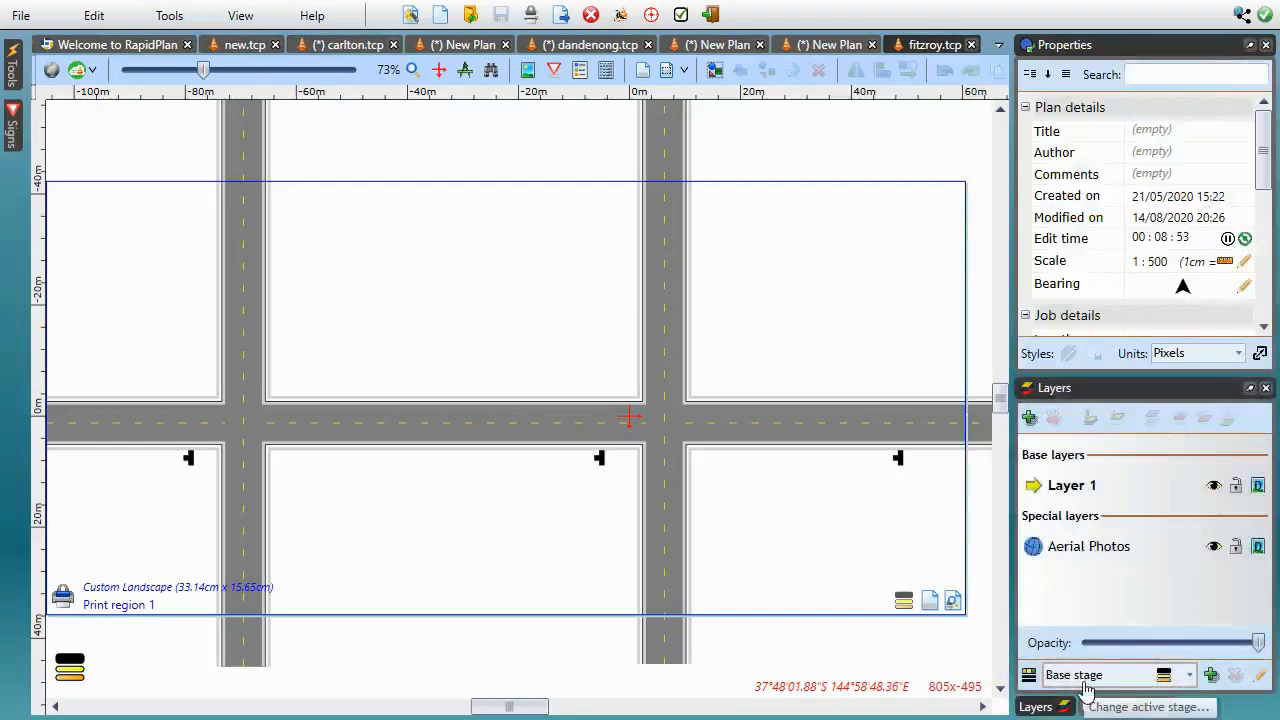
Switch the fitzroy plan's active stage to Day, then to Night with its three 60 signs.
left_click(1116, 674)
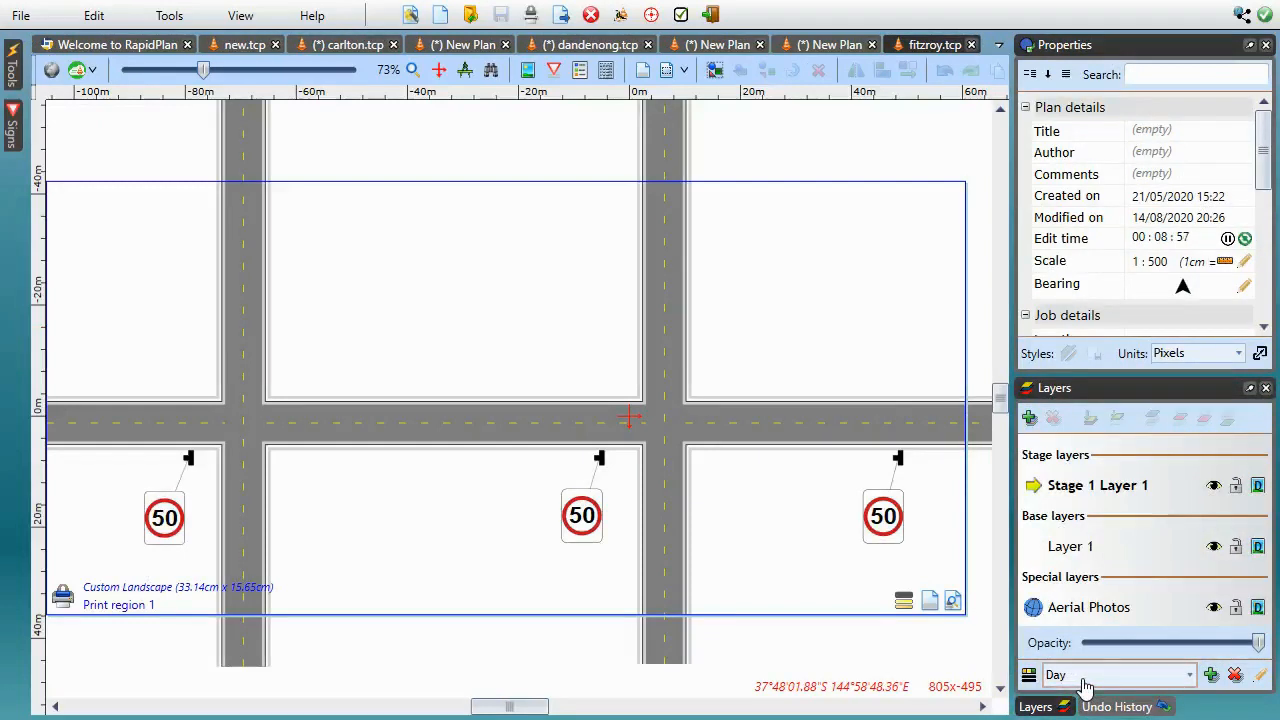
left_click(1110, 674)
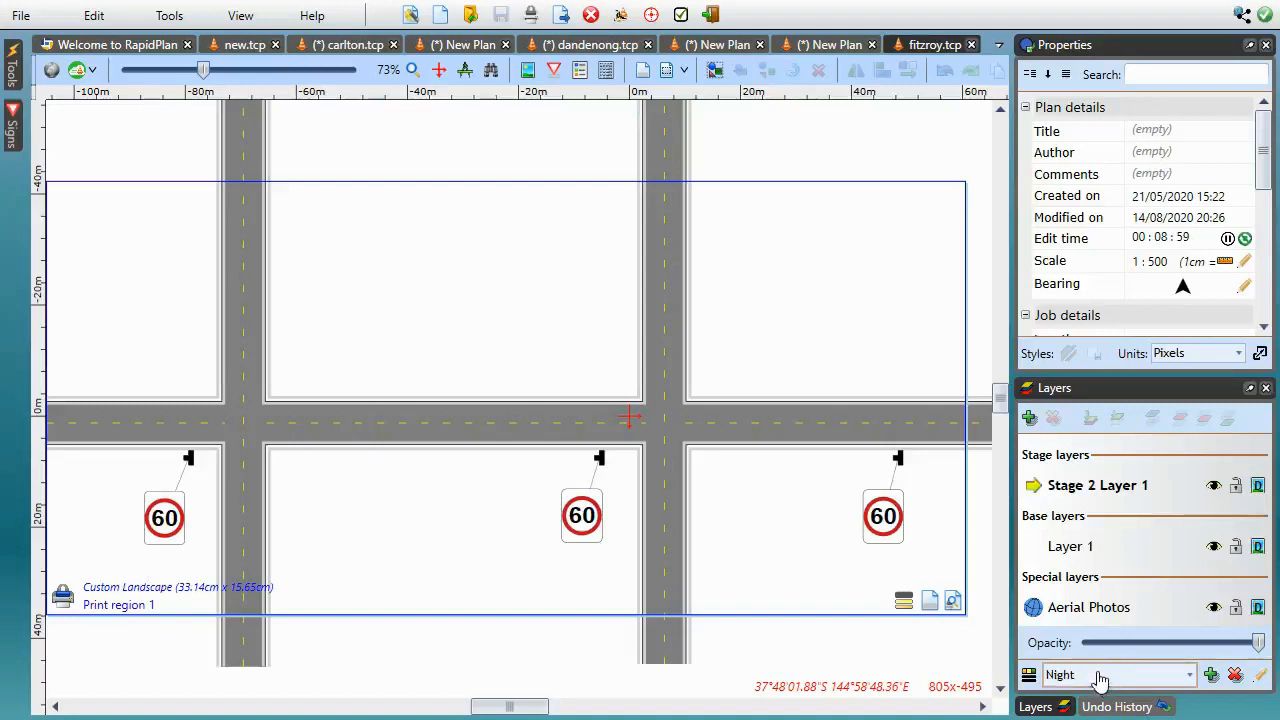
mouse_move(676, 520)
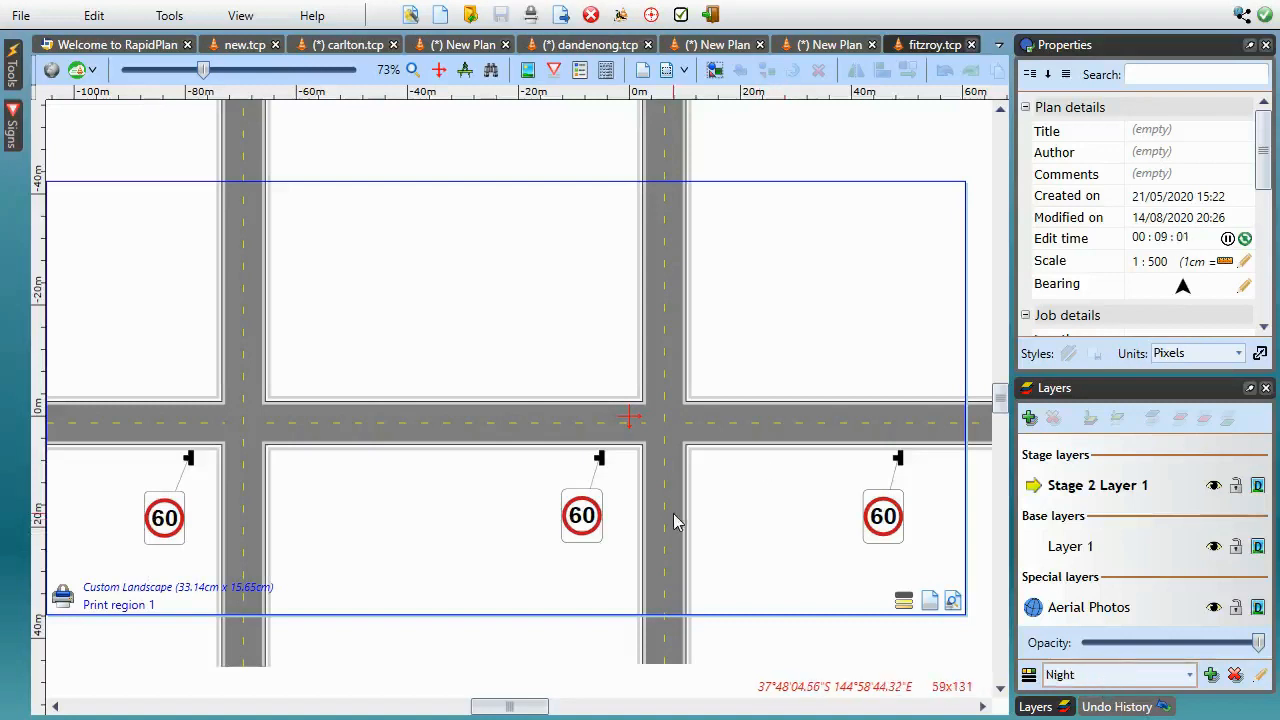
mouse_move(676, 584)
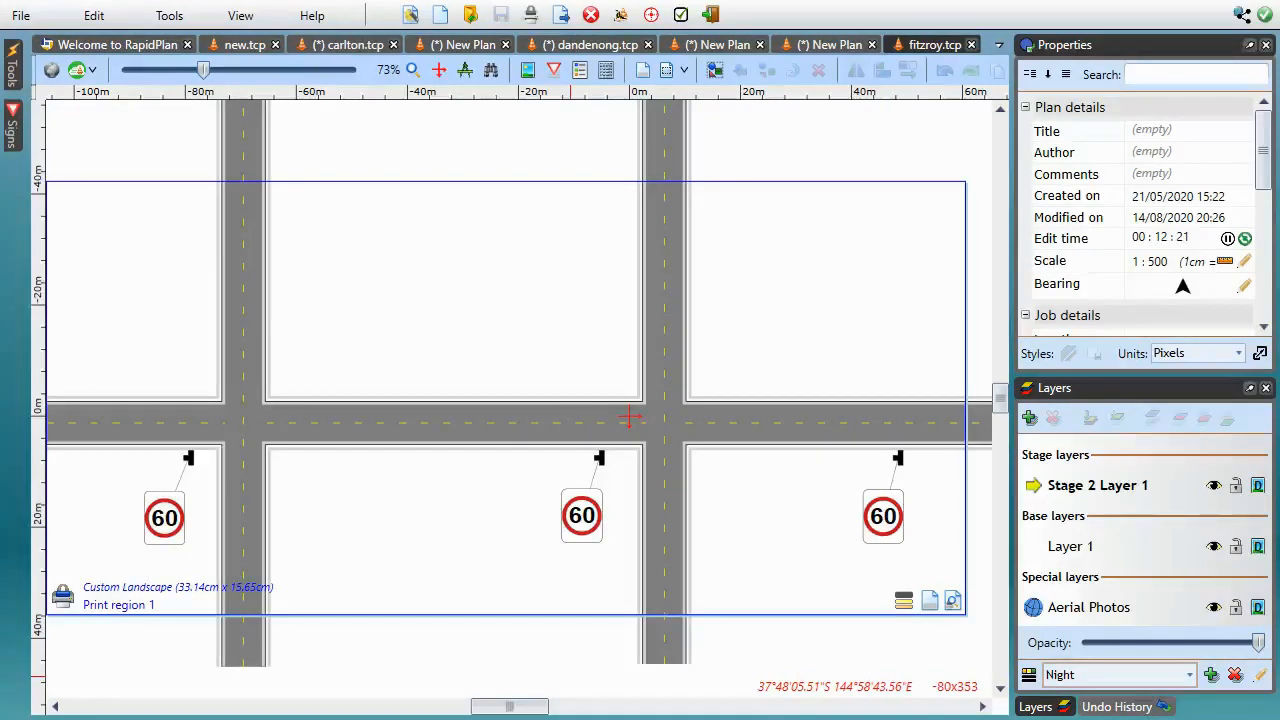
mouse_move(624, 464)
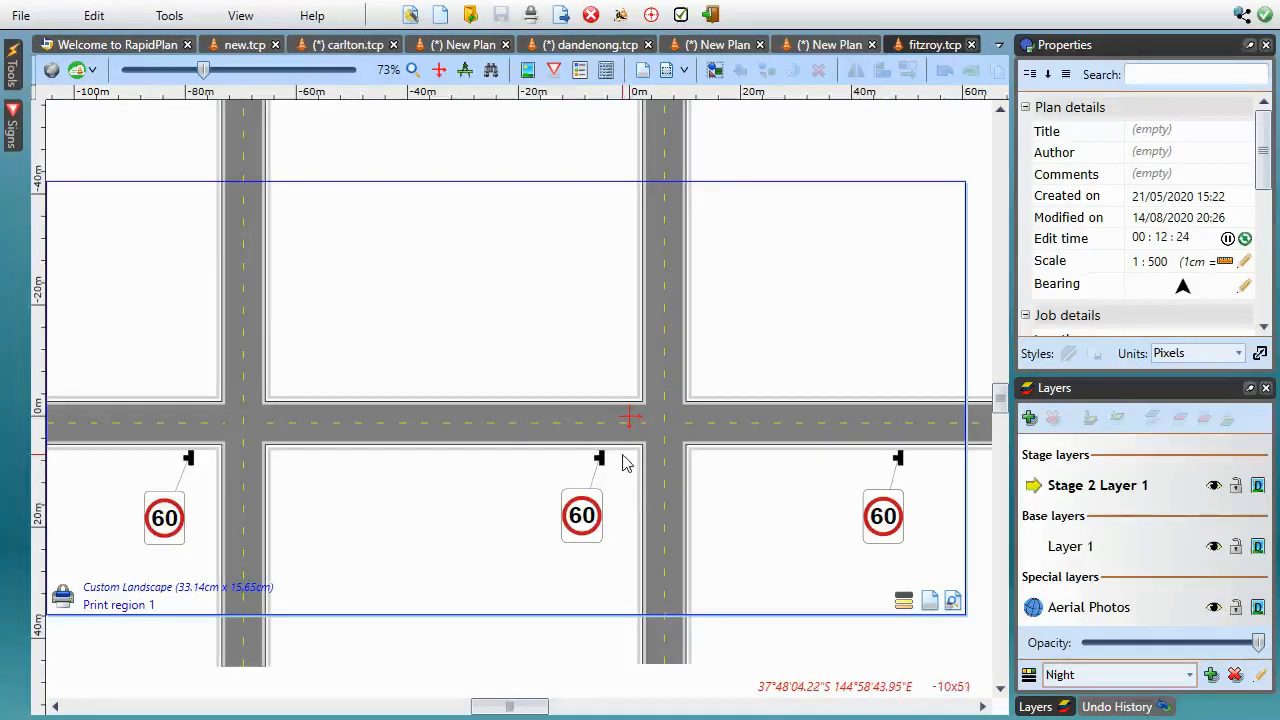
mouse_move(624, 444)
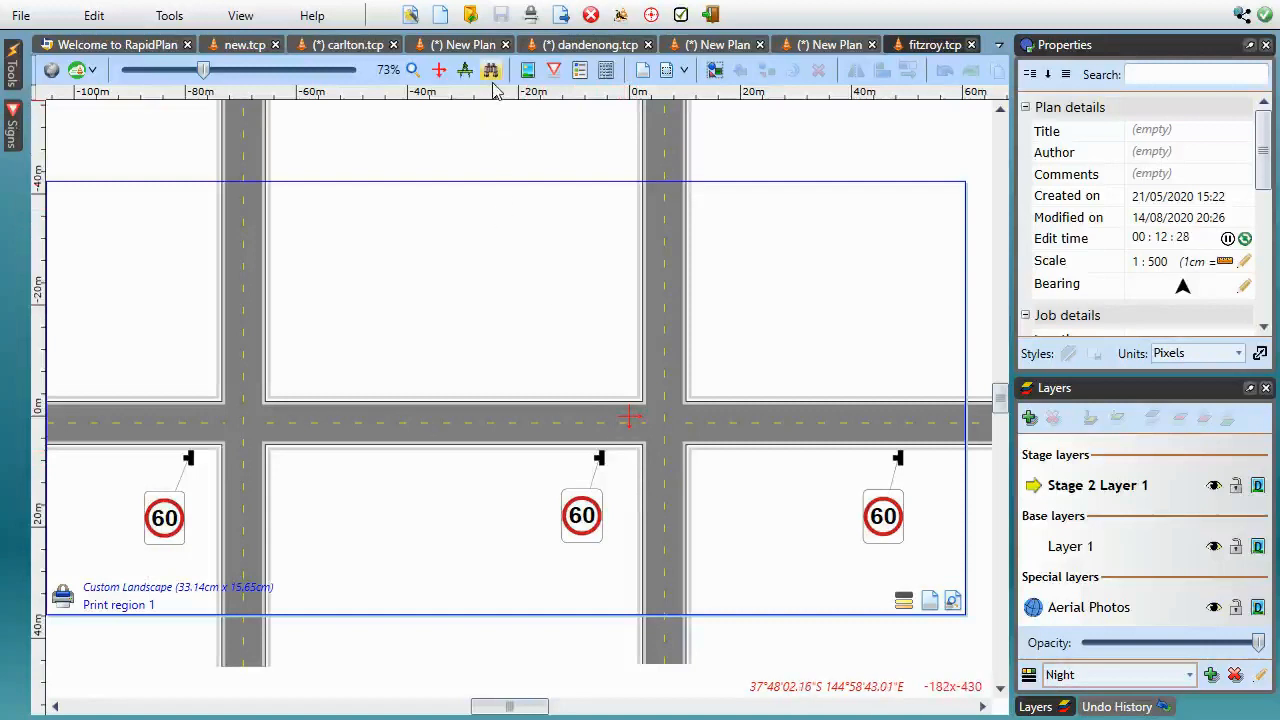
mouse_move(492, 70)
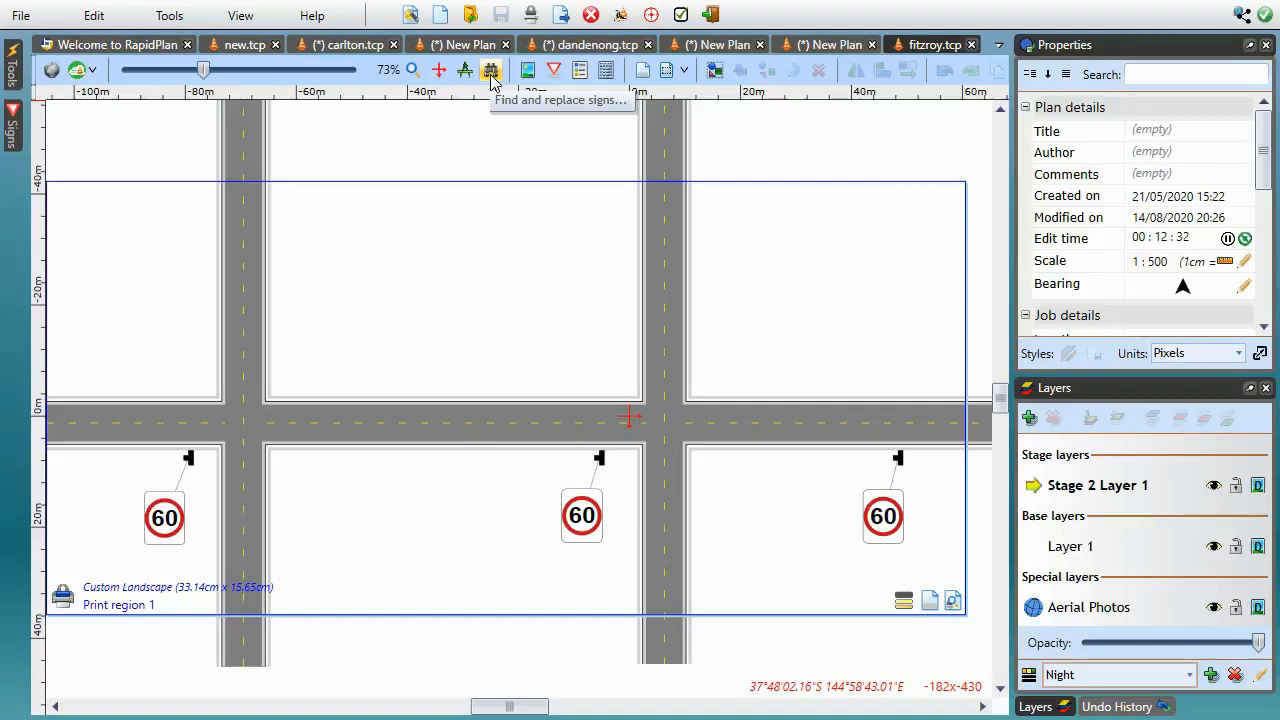
Search the plan for 'speed 60' signs, selecting all three, and show the advanced criteria.
left_click(492, 70)
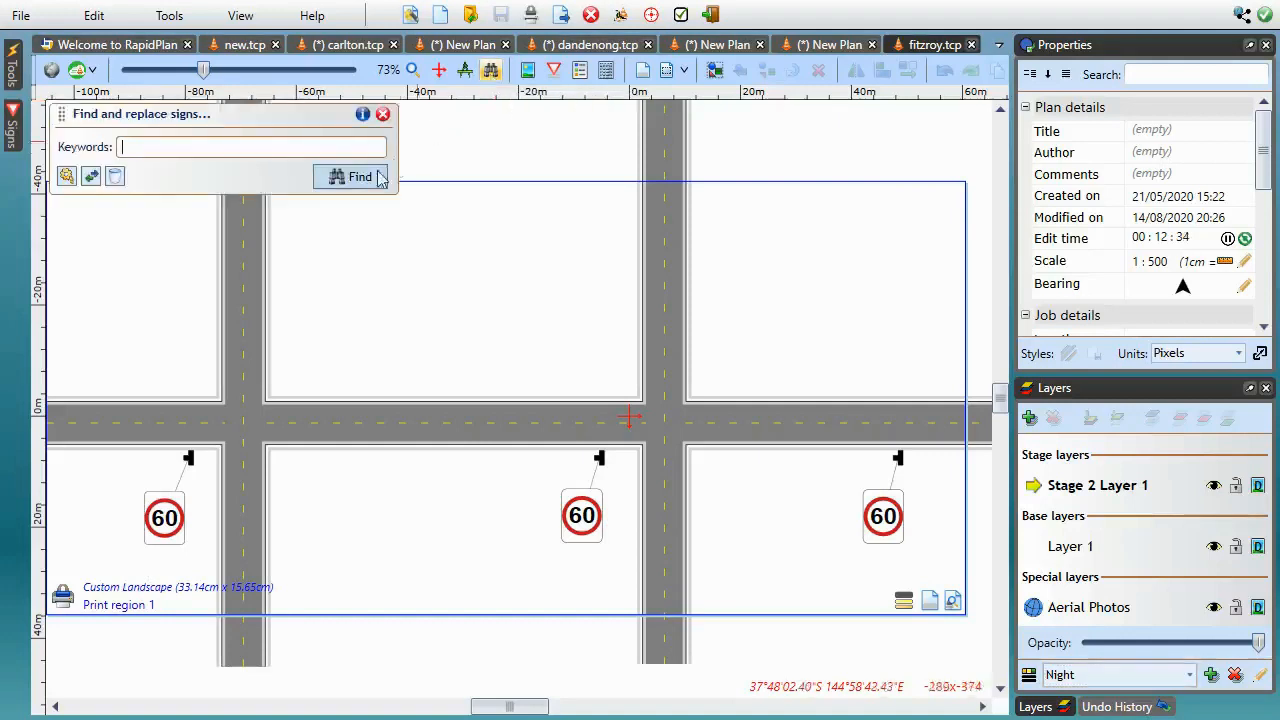
type("sp")
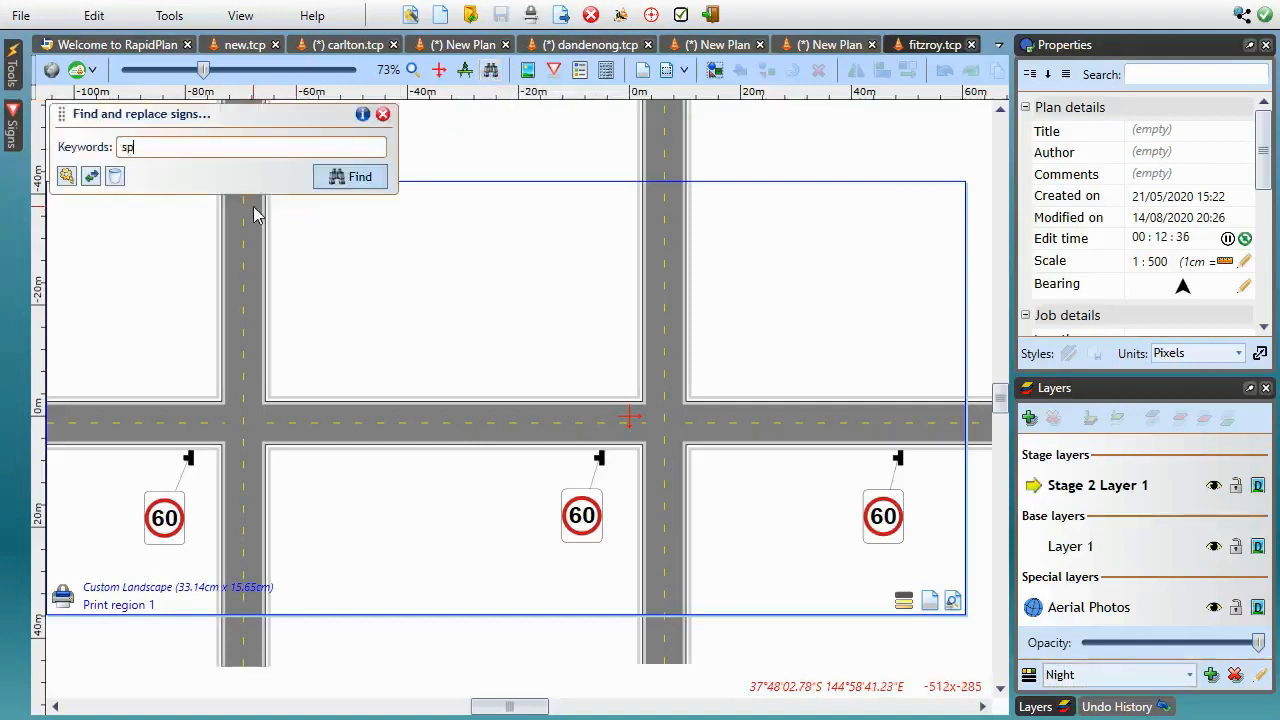
type("eed")
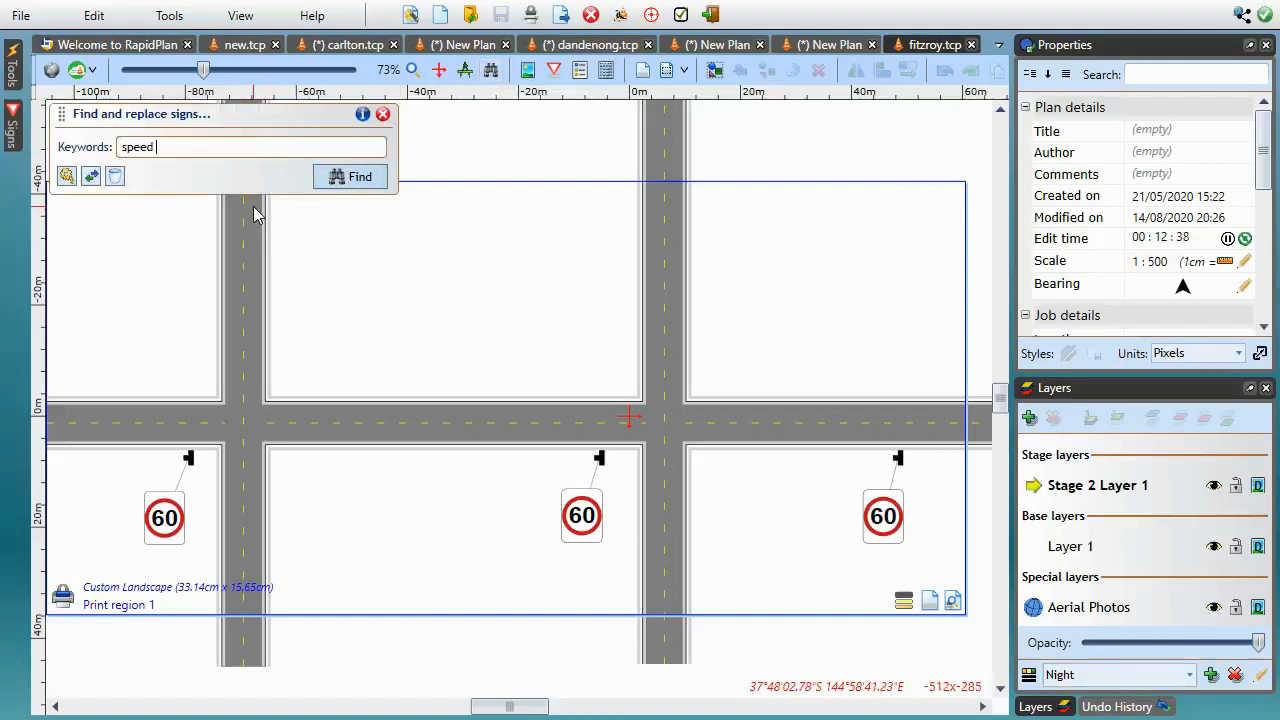
left_click(350, 176)
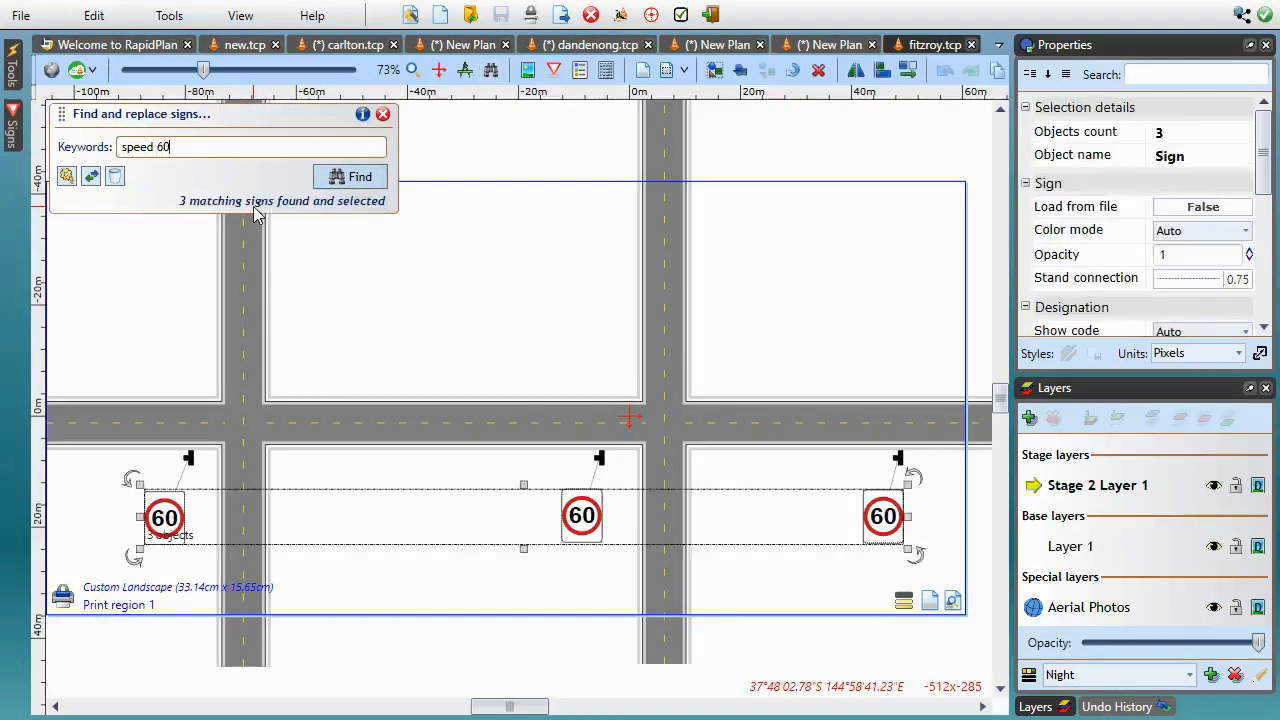
mouse_move(66, 176)
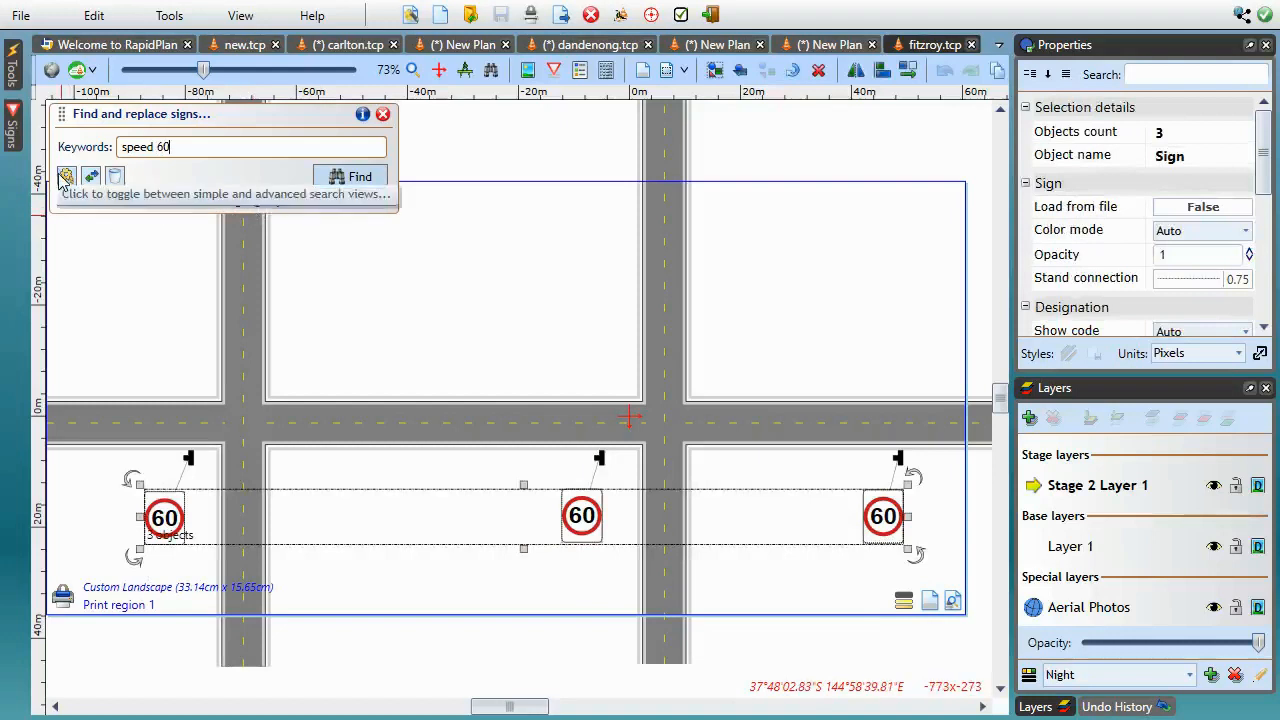
left_click(66, 176)
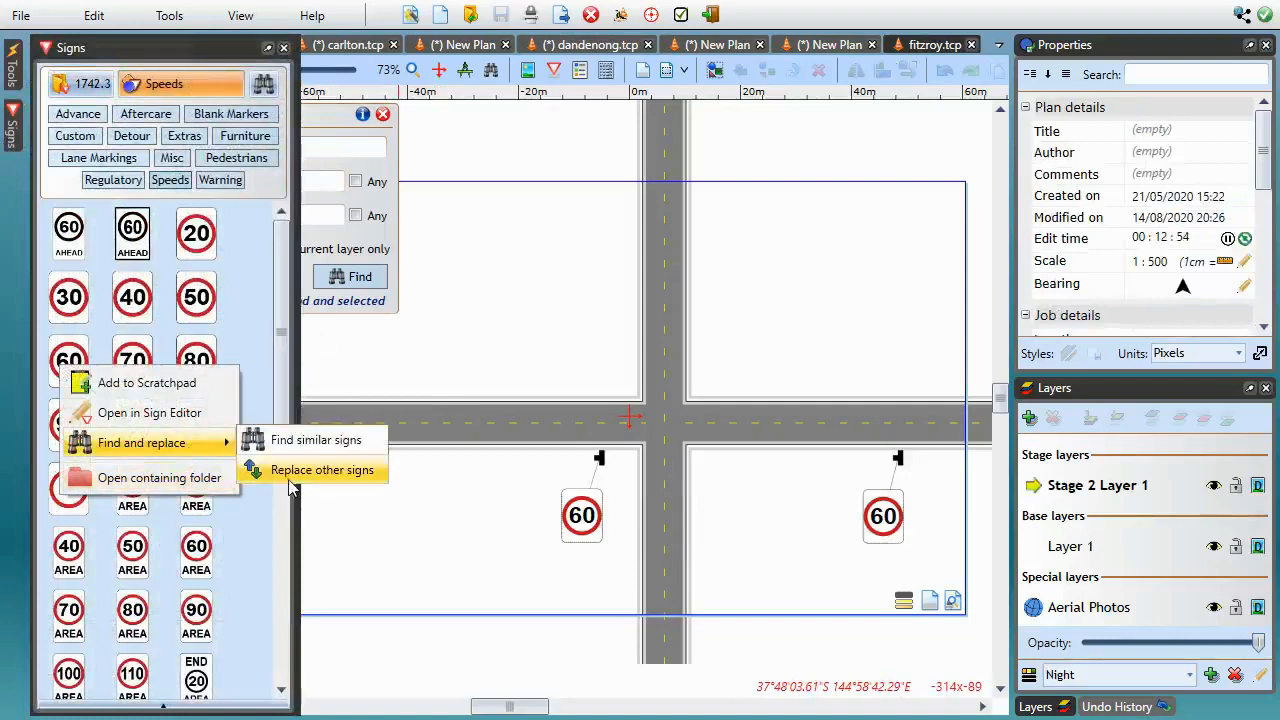
Fill the search criteria from the 60 sign: 'SPEED LIMIT 60', code R4-1 (60), size 450x600.
left_click(314, 440)
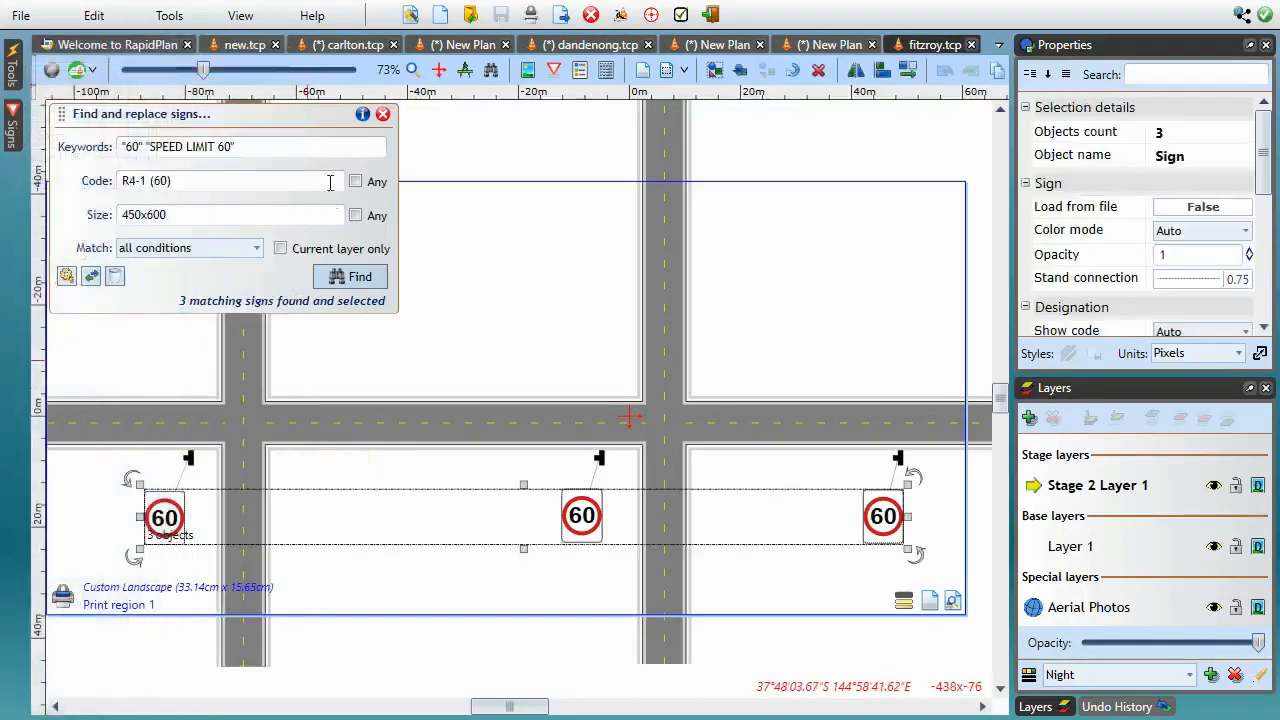
mouse_move(768, 640)
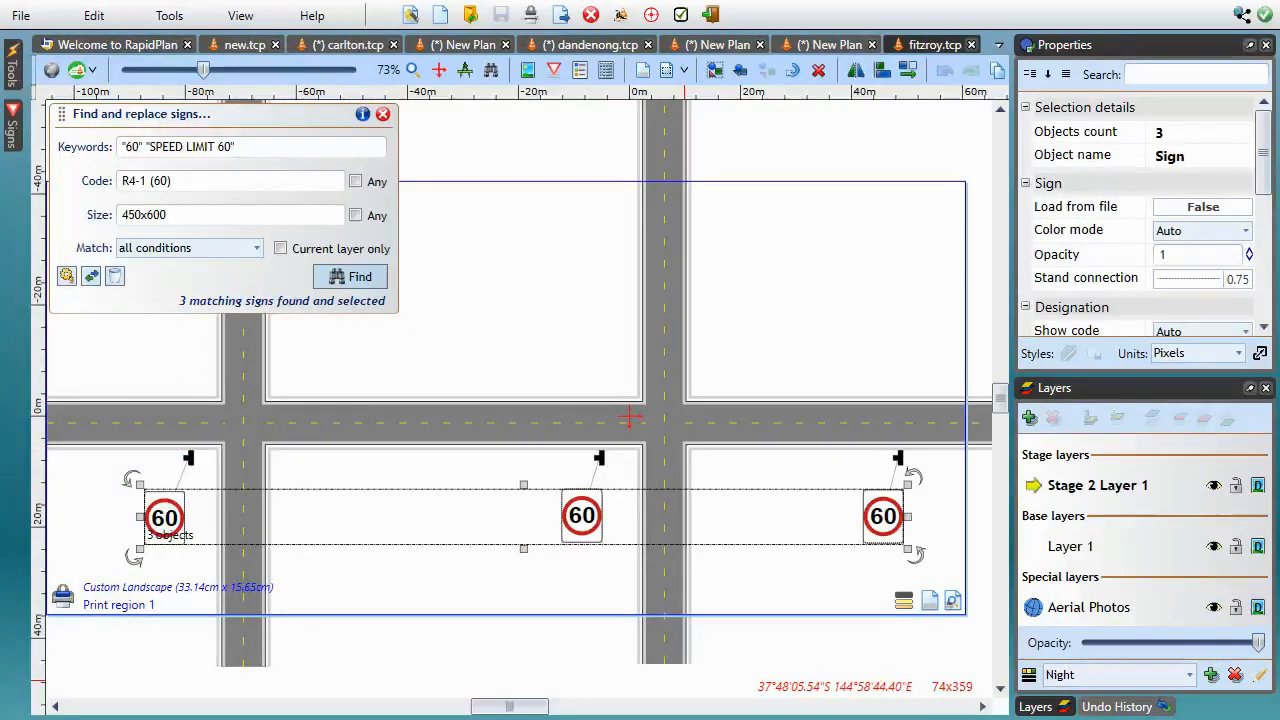
mouse_move(576, 472)
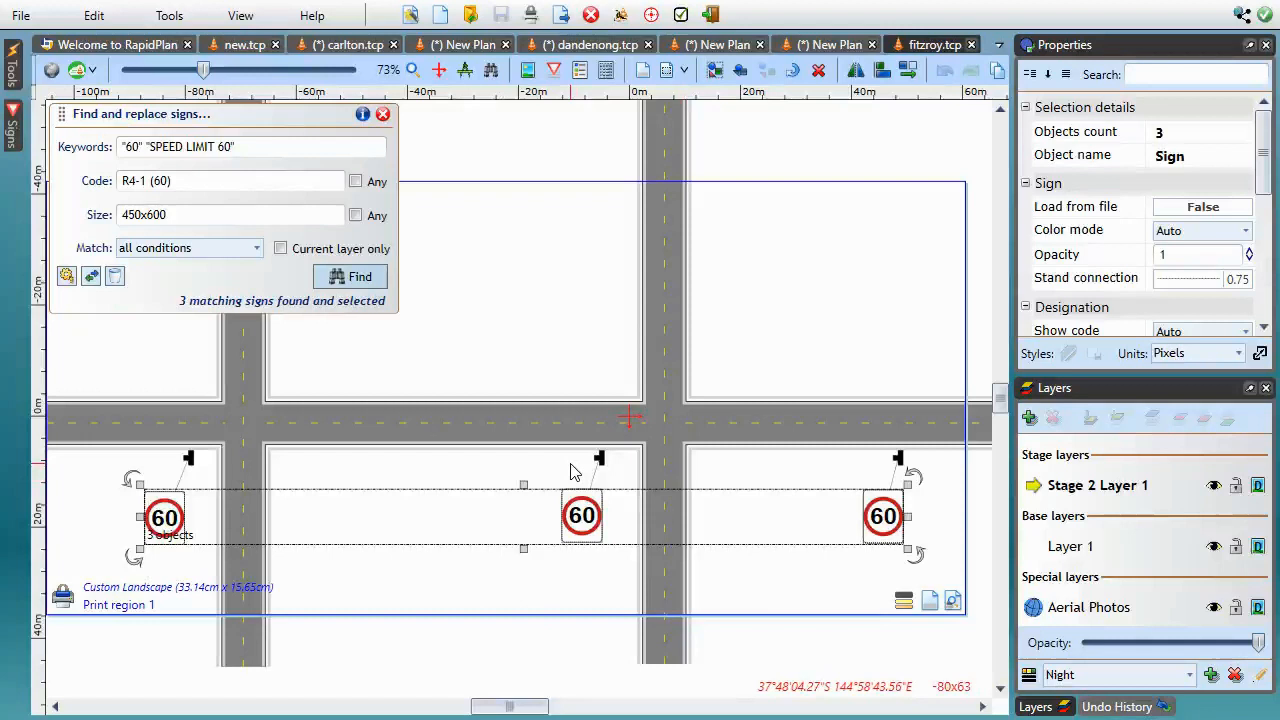
mouse_move(344, 408)
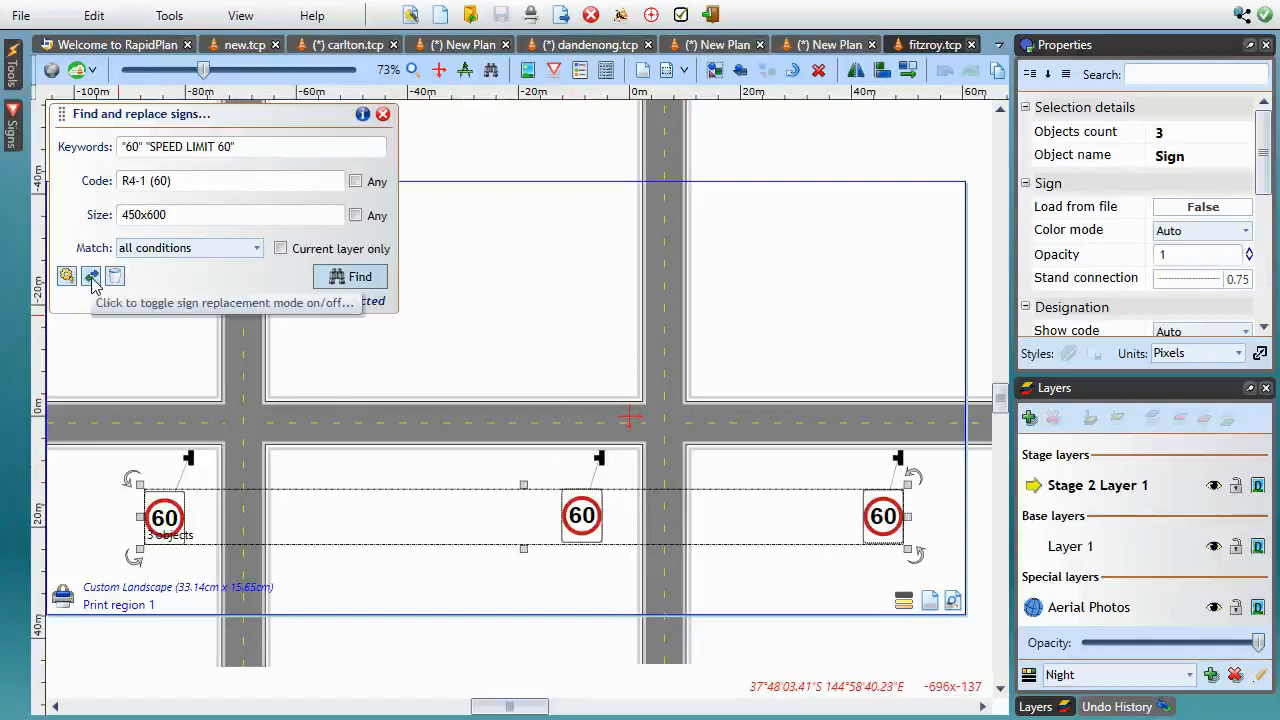
Turn on replacement mode, load the 30 sign from the library and replace all three 60 signs.
left_click(90, 276)
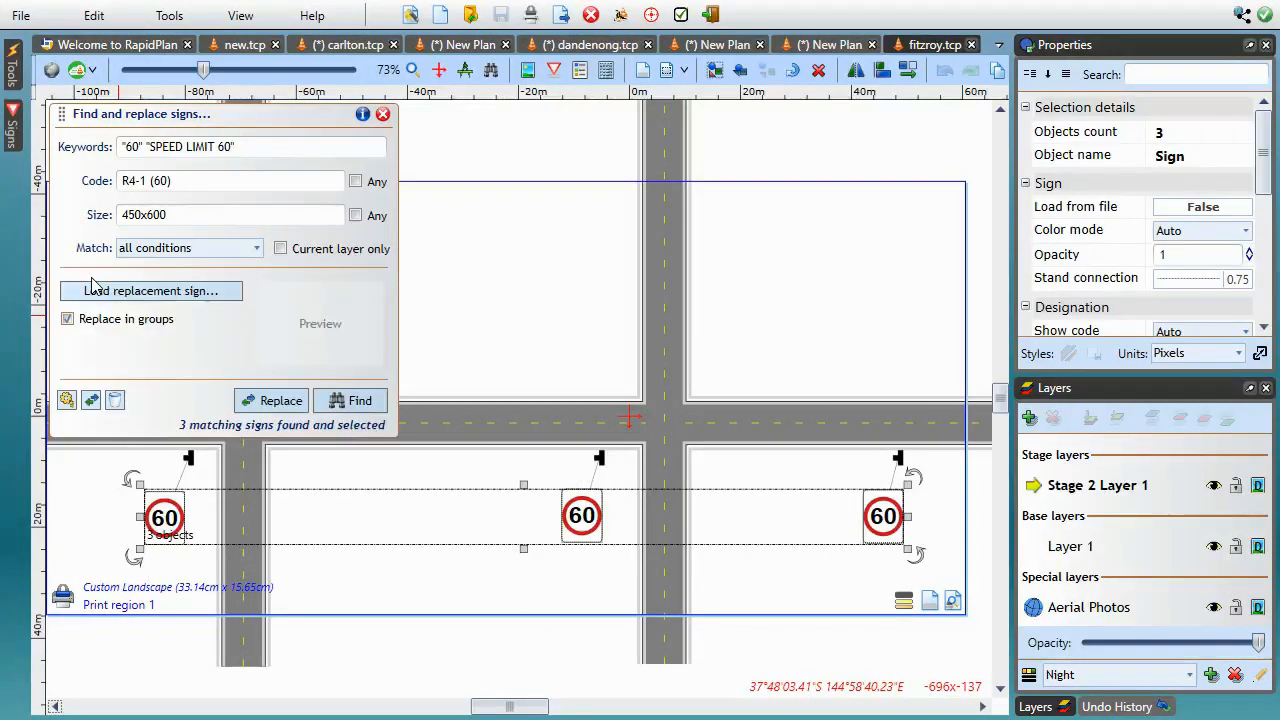
mouse_move(660, 428)
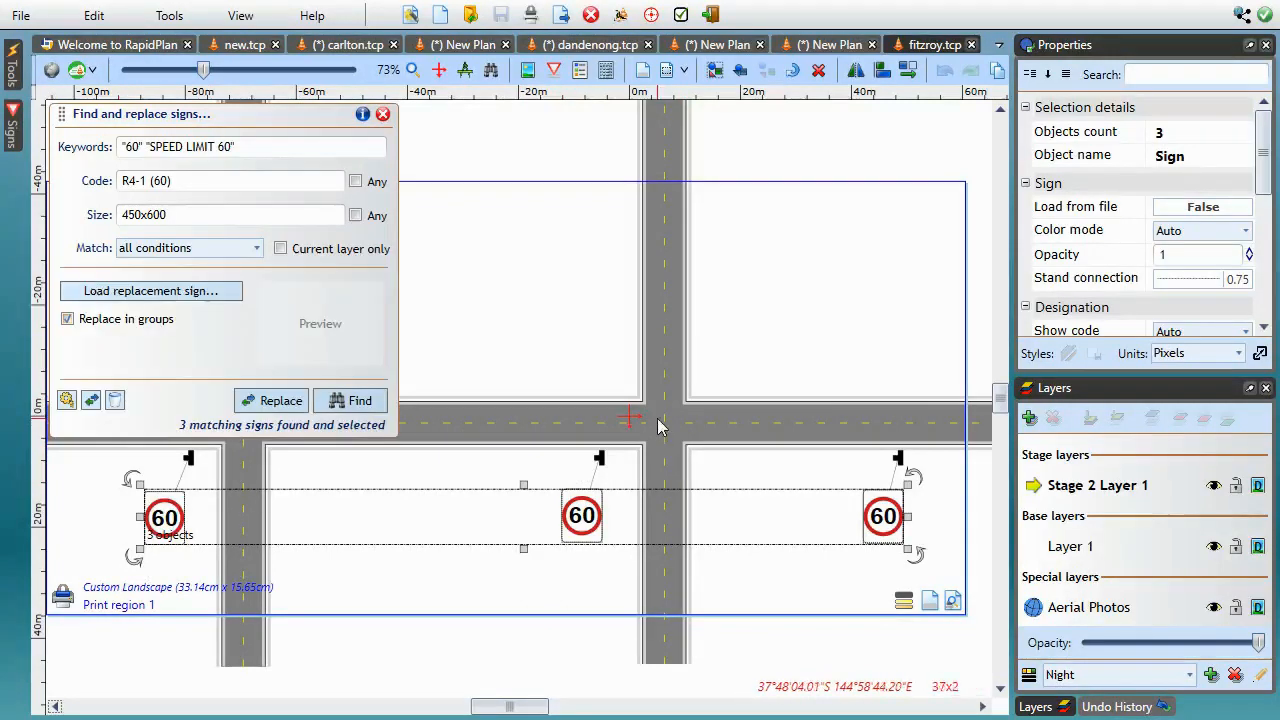
mouse_move(668, 418)
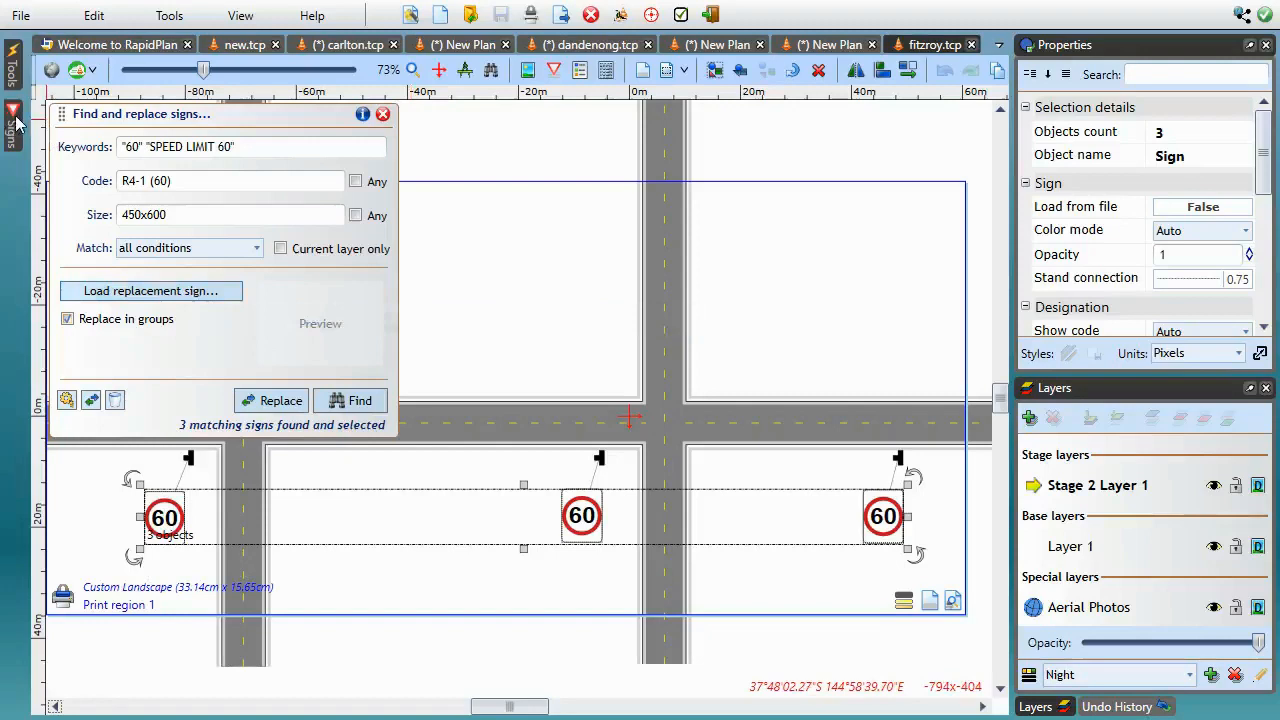
left_click(12, 114)
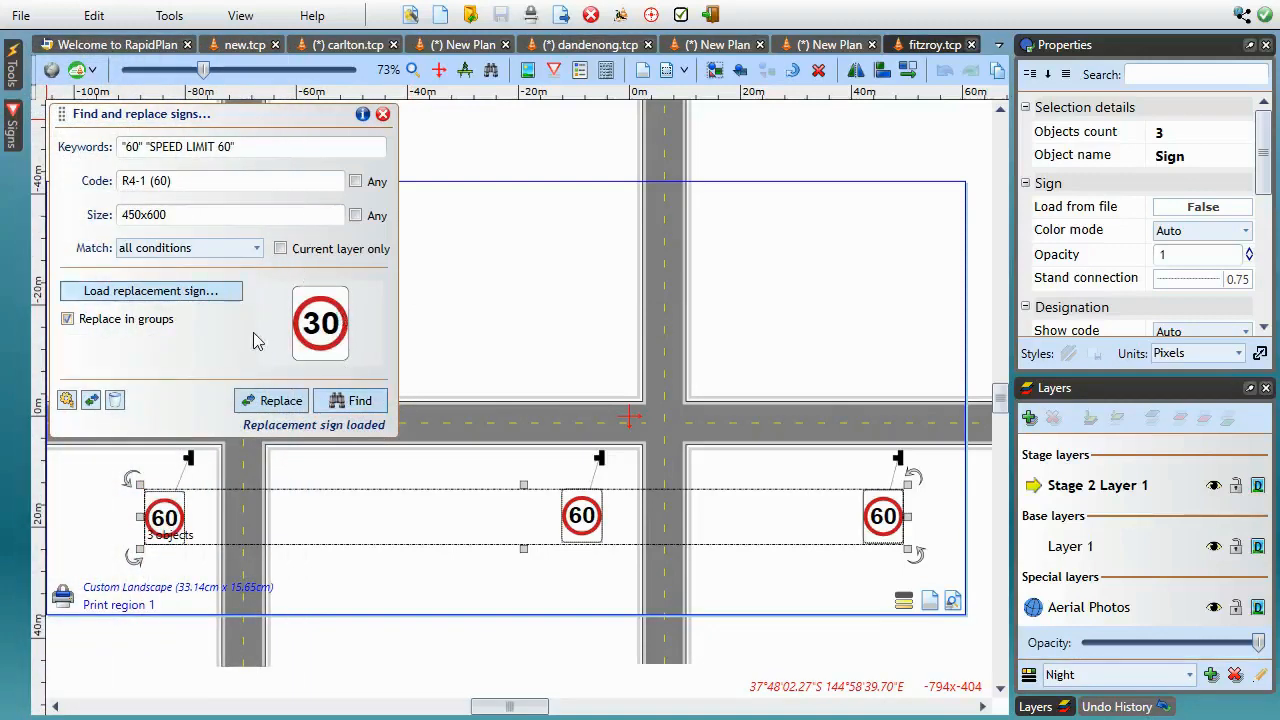
mouse_move(252, 332)
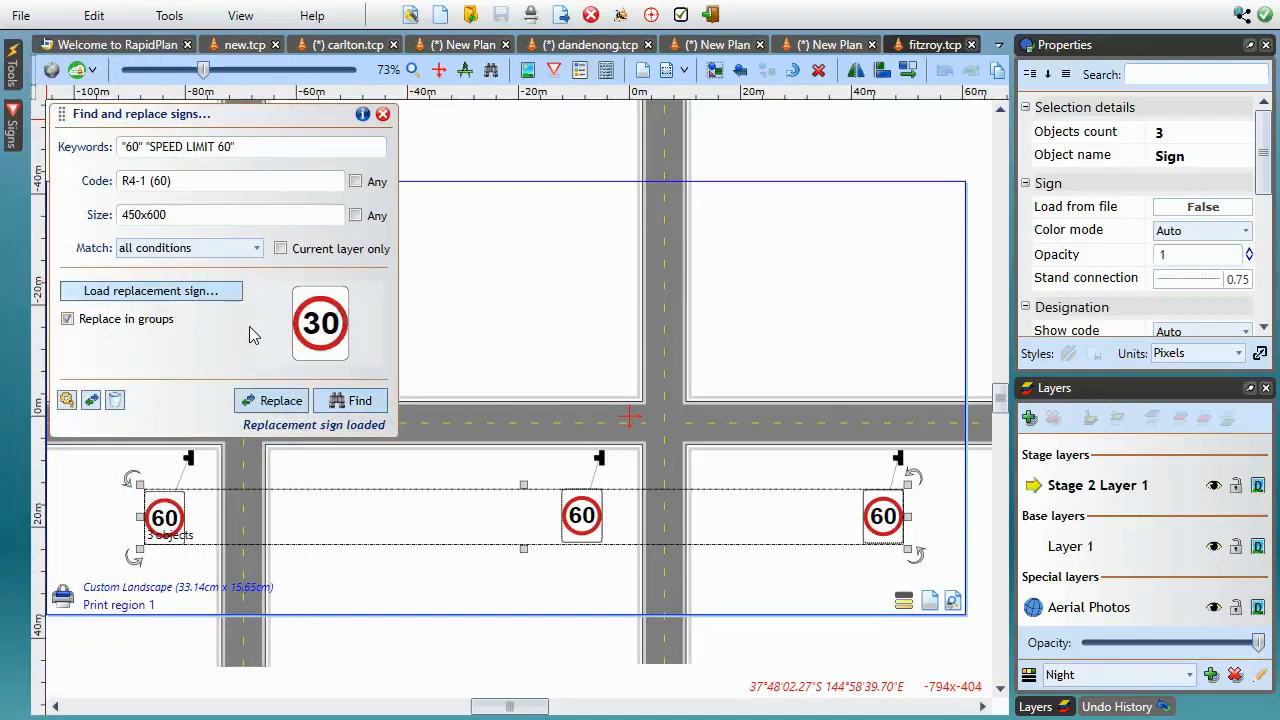
mouse_move(244, 328)
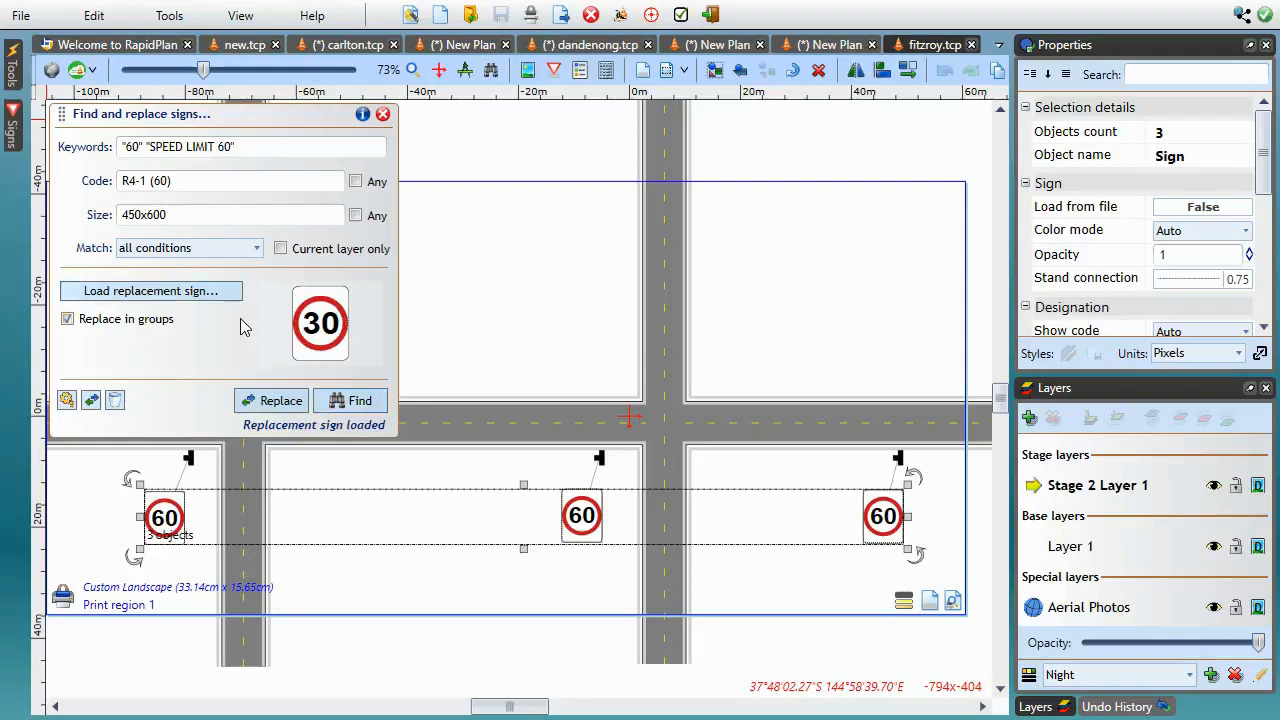
mouse_move(178, 442)
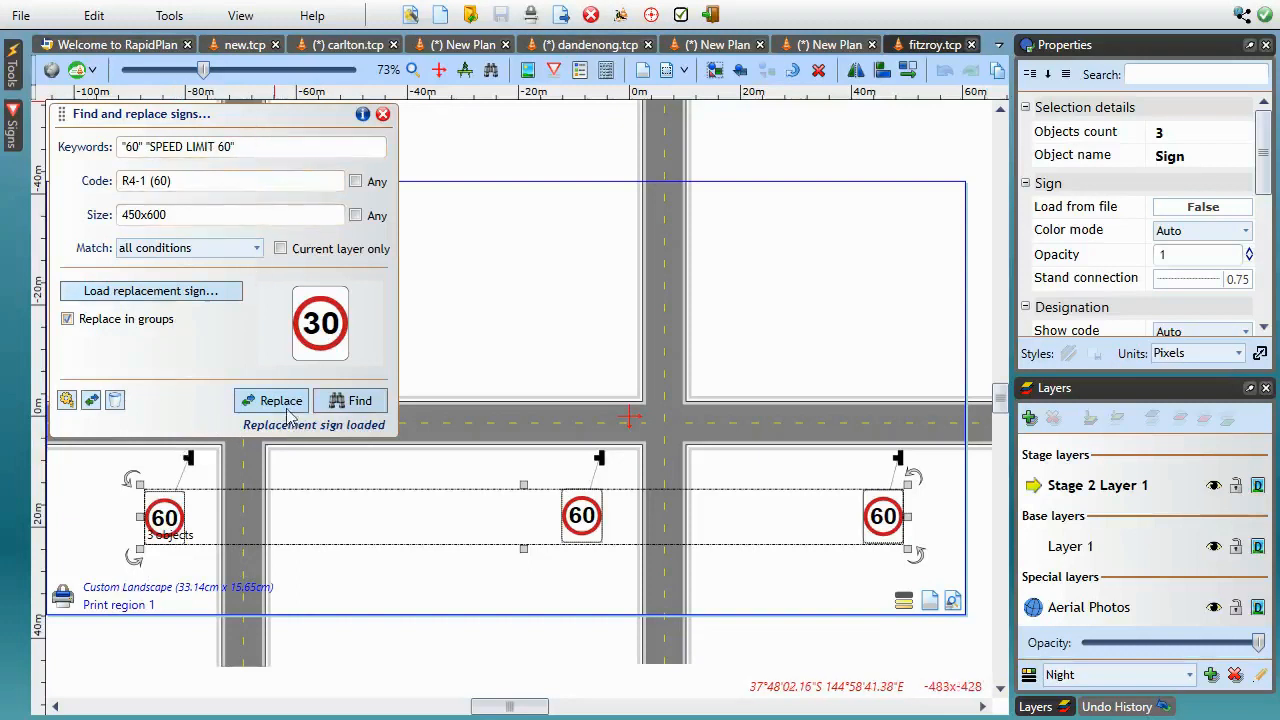
left_click(280, 400)
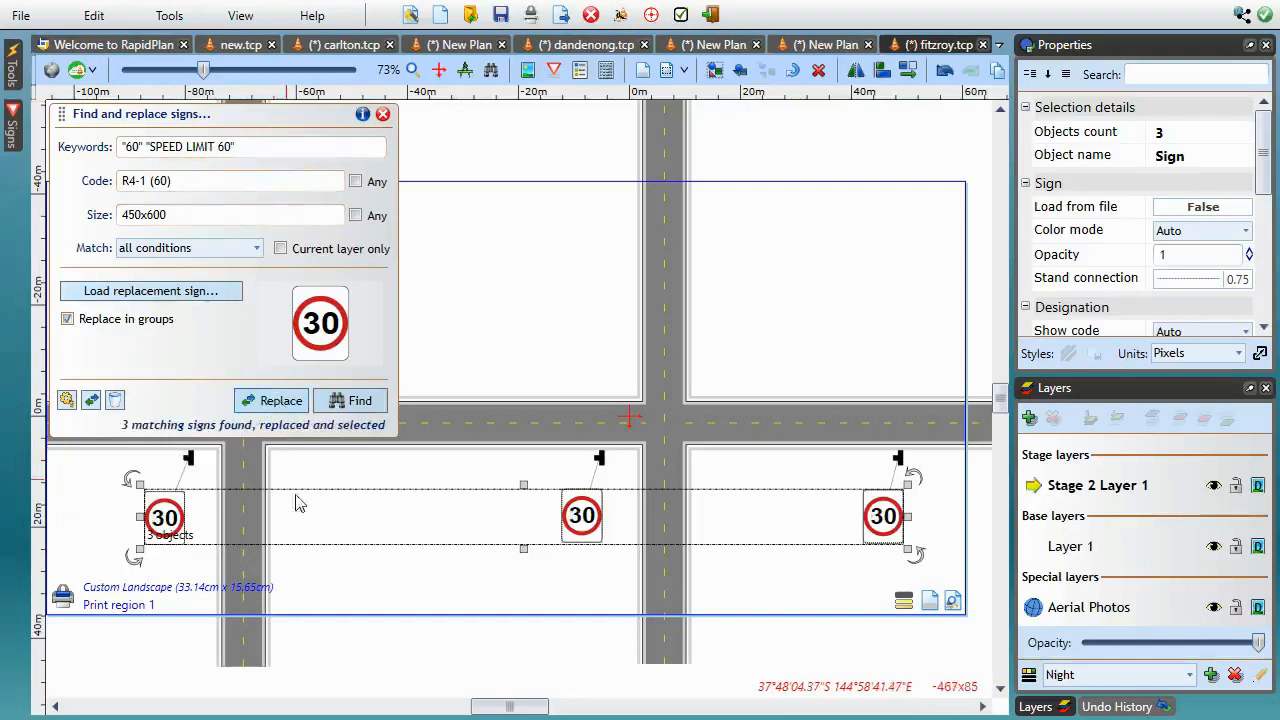
mouse_move(108, 444)
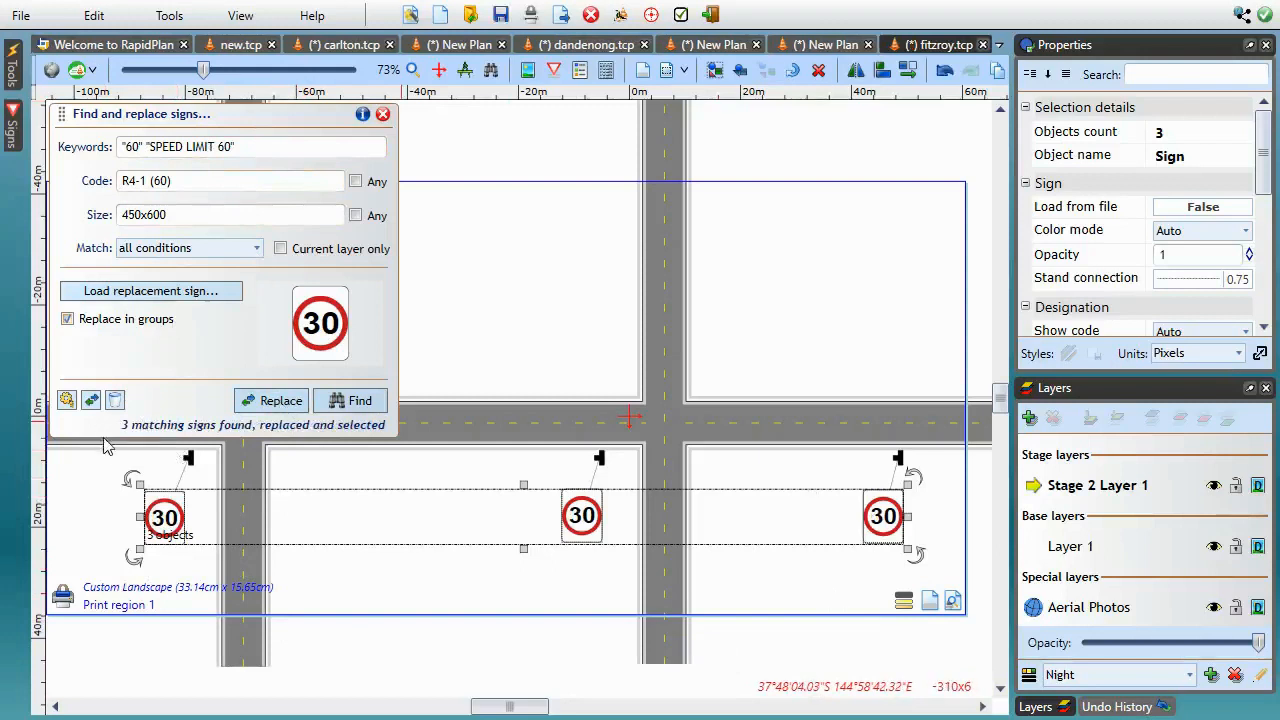
mouse_move(180, 556)
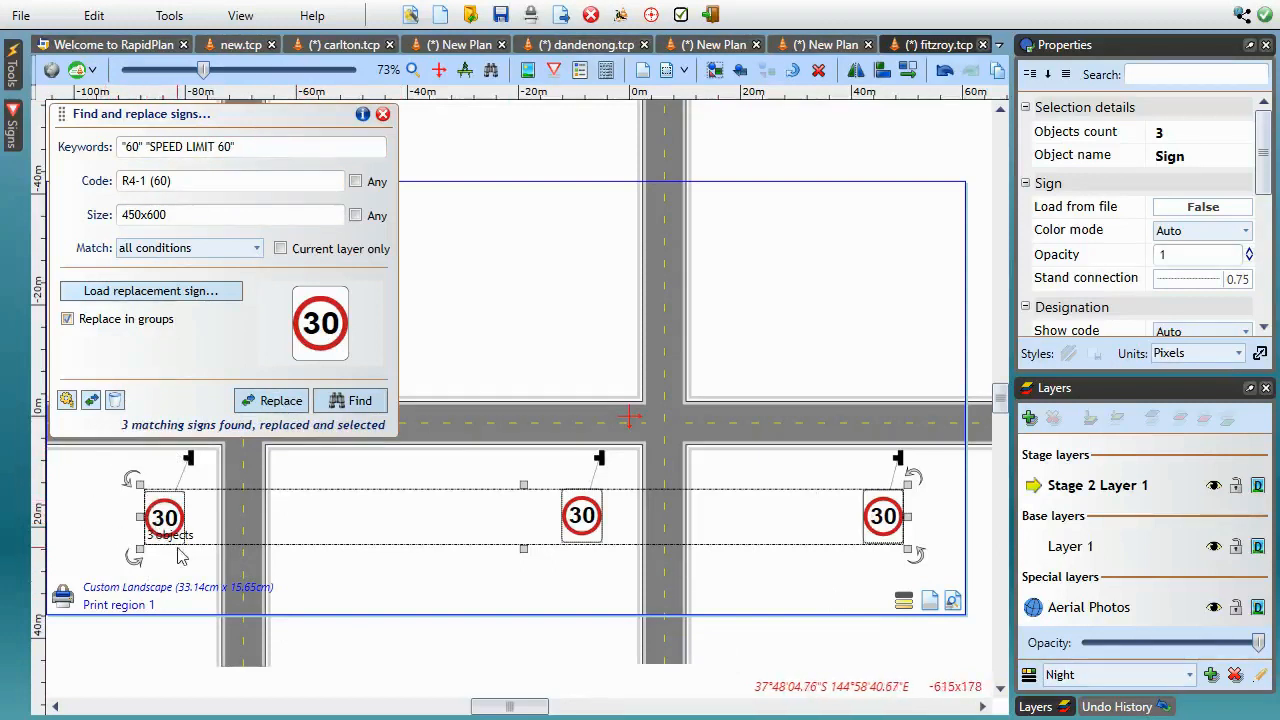
mouse_move(380, 570)
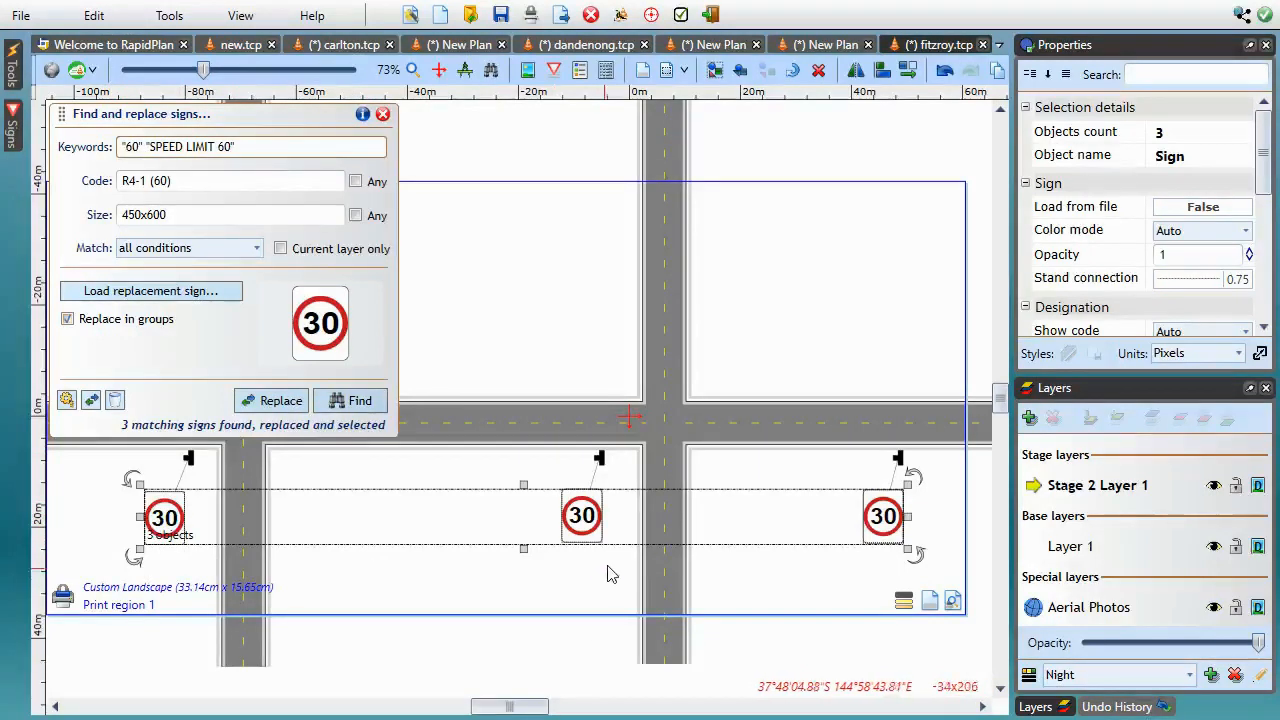
mouse_move(652, 448)
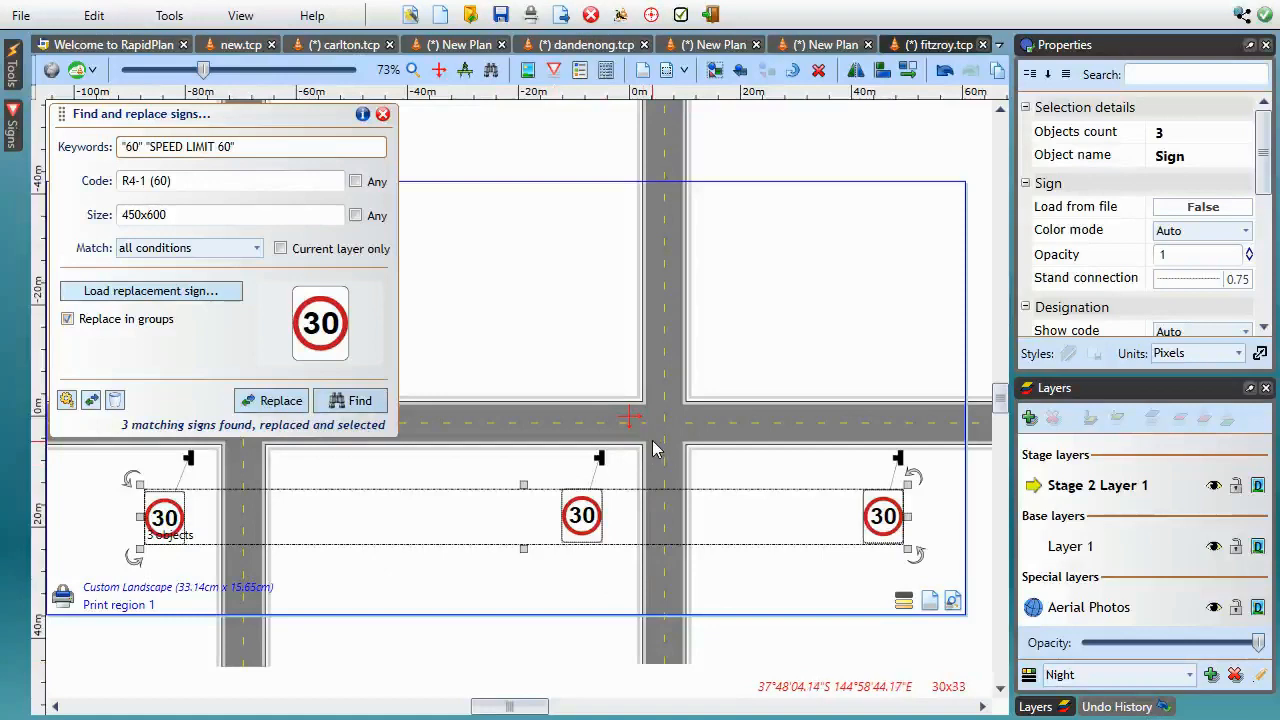
mouse_move(562, 252)
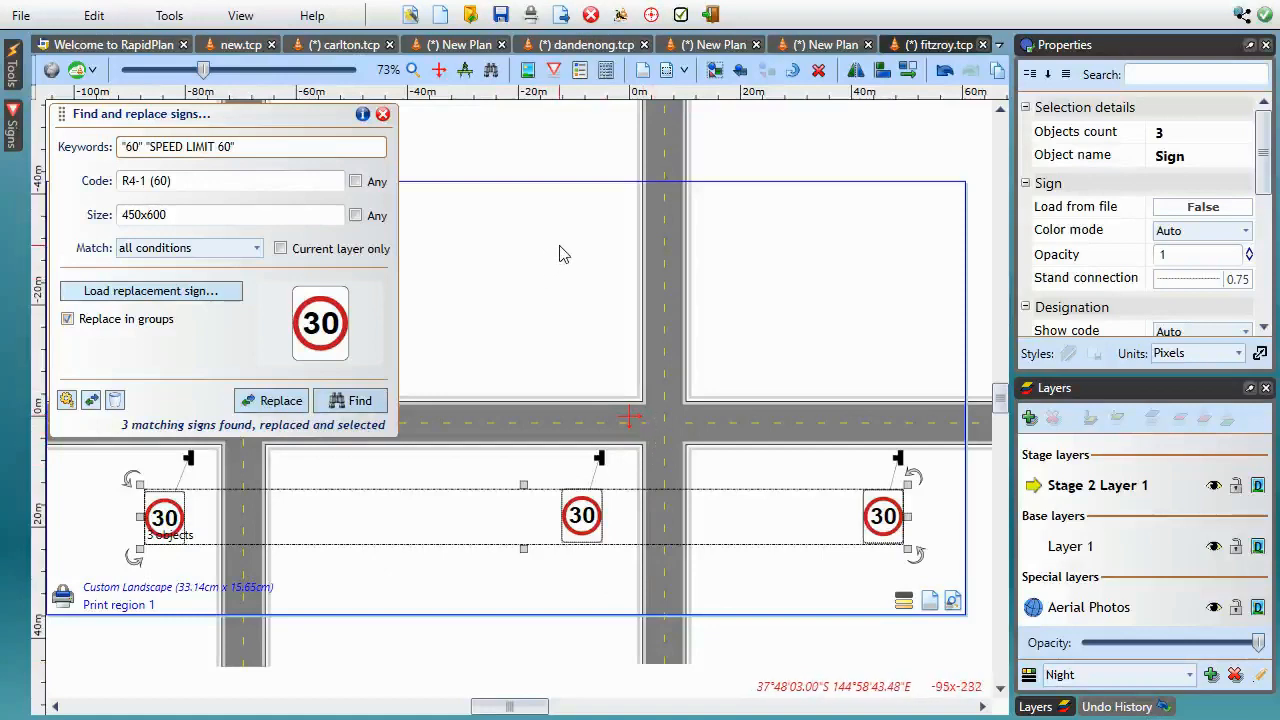
Switch from the welcome screen to the st kilda.tcp plan with the curved road.
left_click(112, 44)
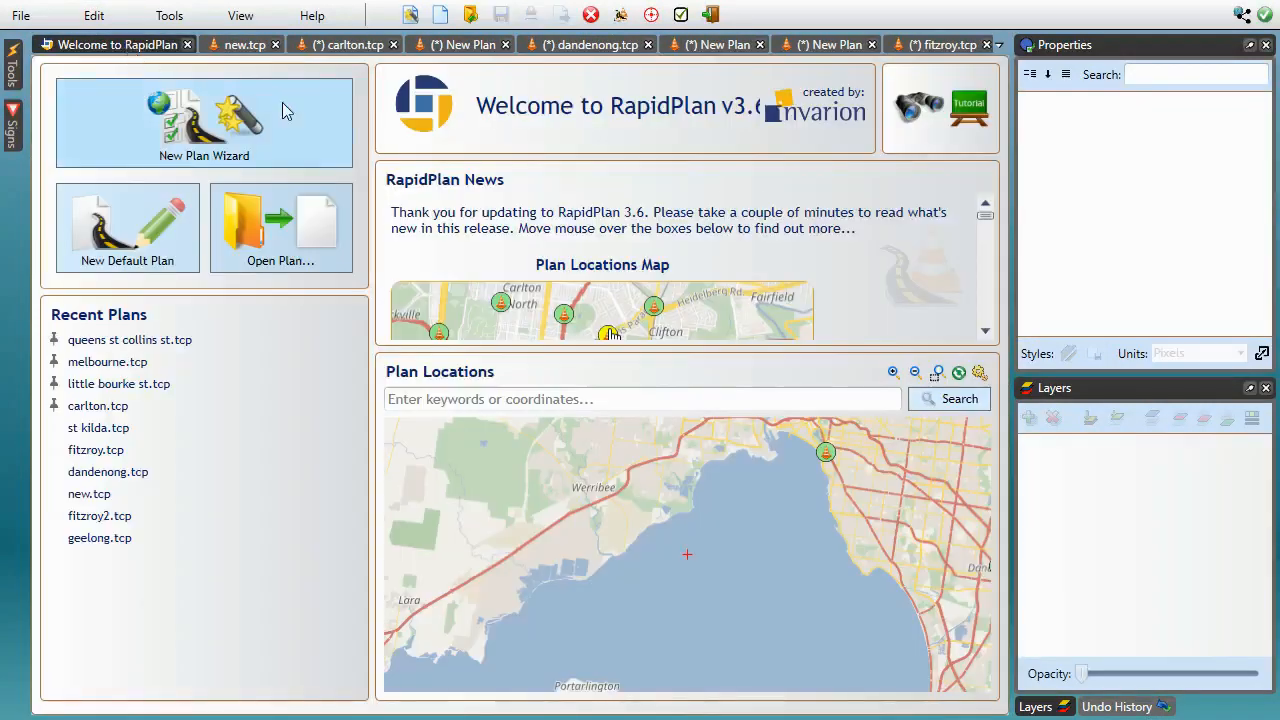
mouse_move(316, 600)
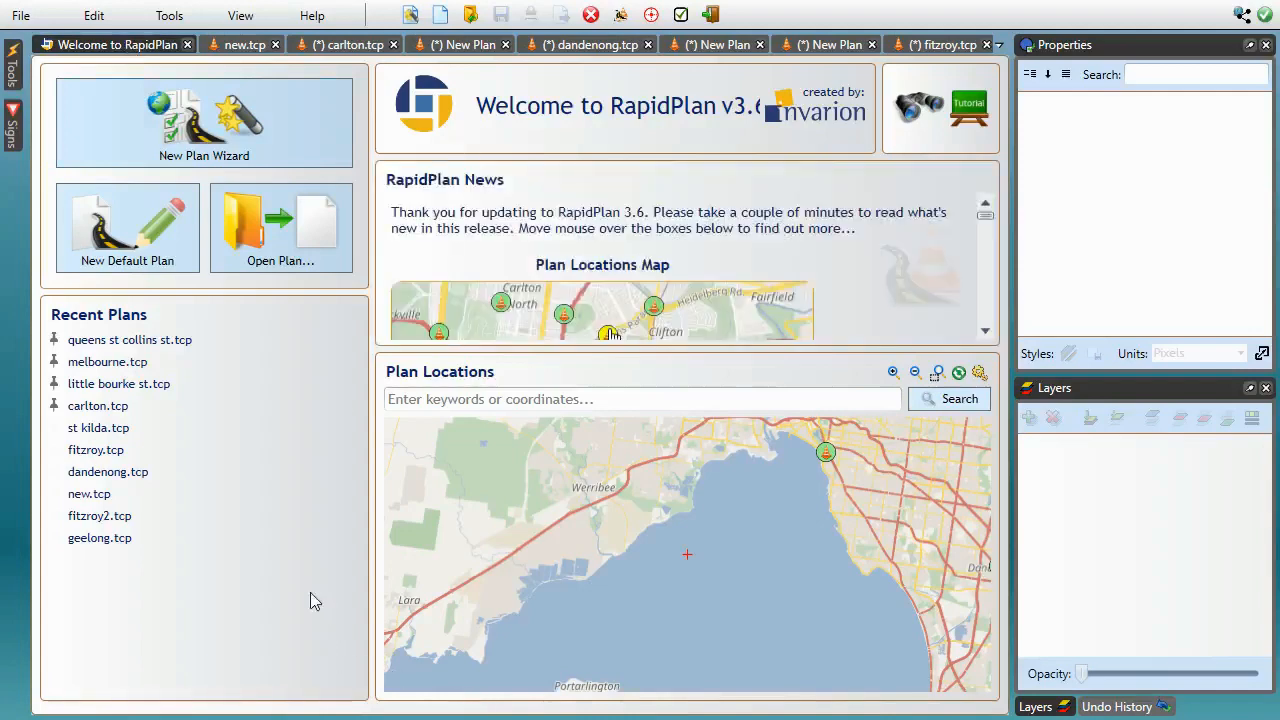
left_click(98, 428)
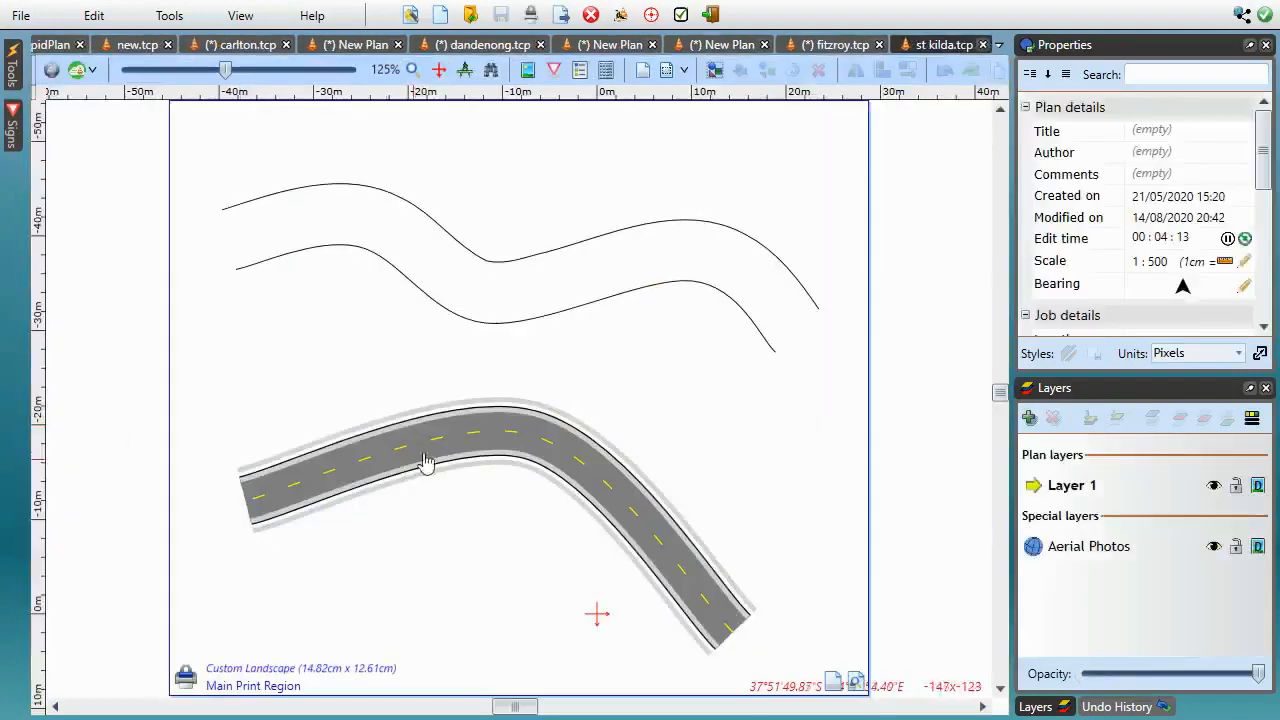
With the Bezier tool, draw a straight line snapping from the upper curve to the lower curve.
left_click(12, 64)
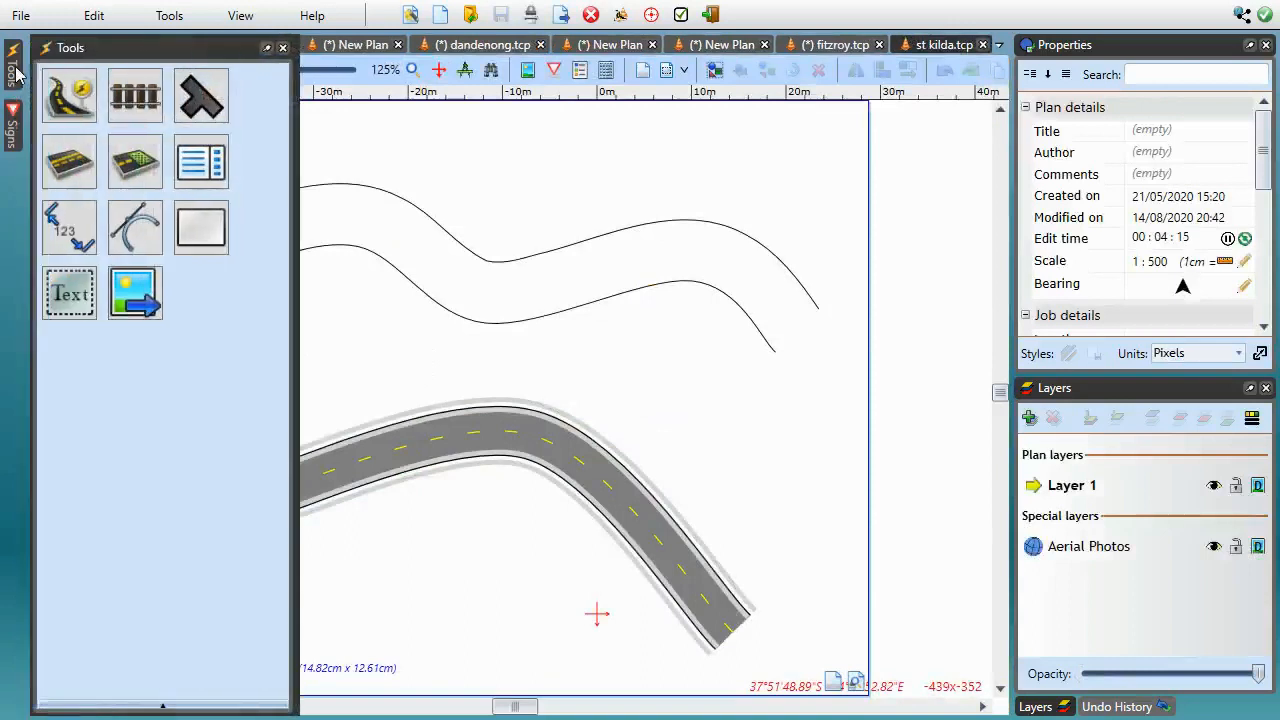
left_click(136, 228)
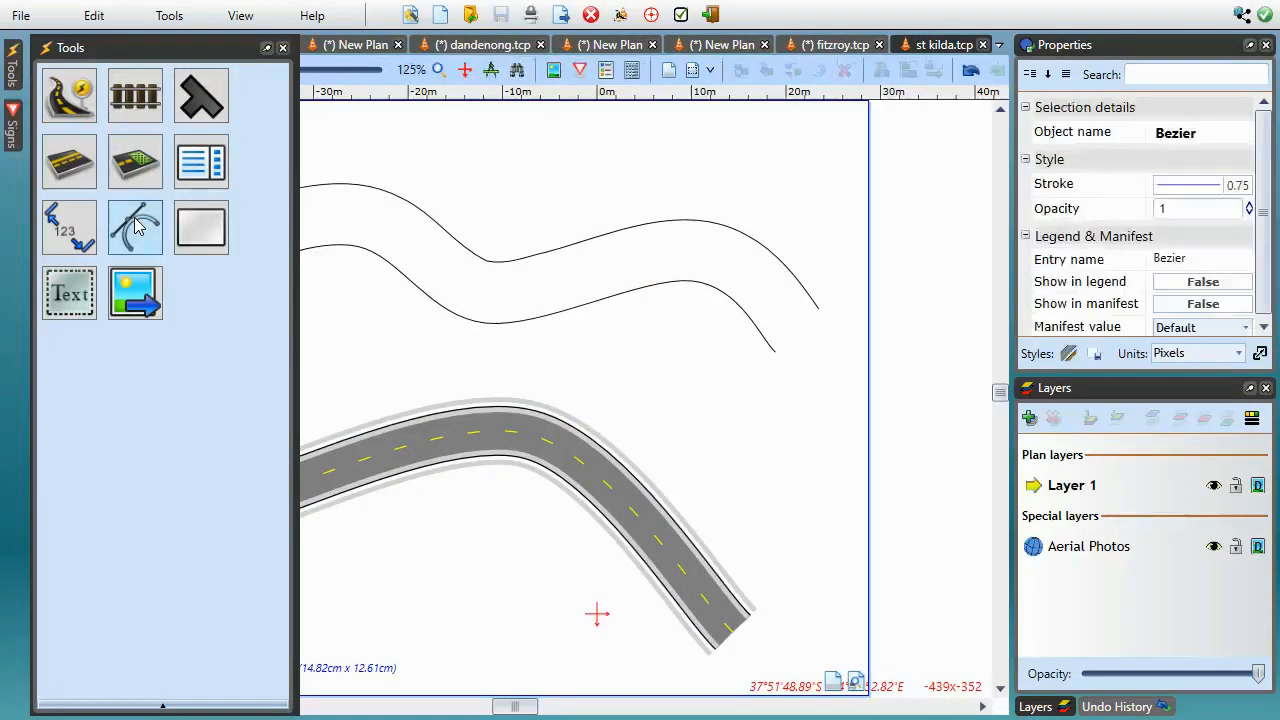
left_click(136, 228)
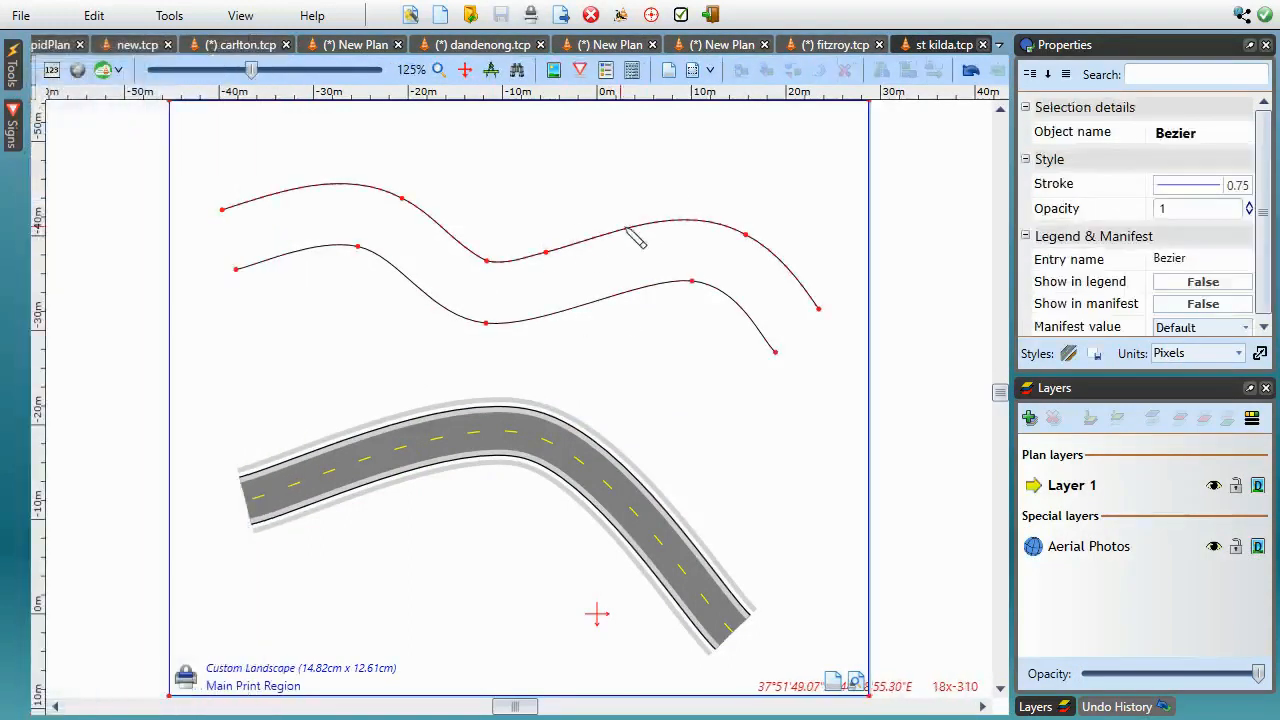
left_click_drag(636, 238, 716, 188)
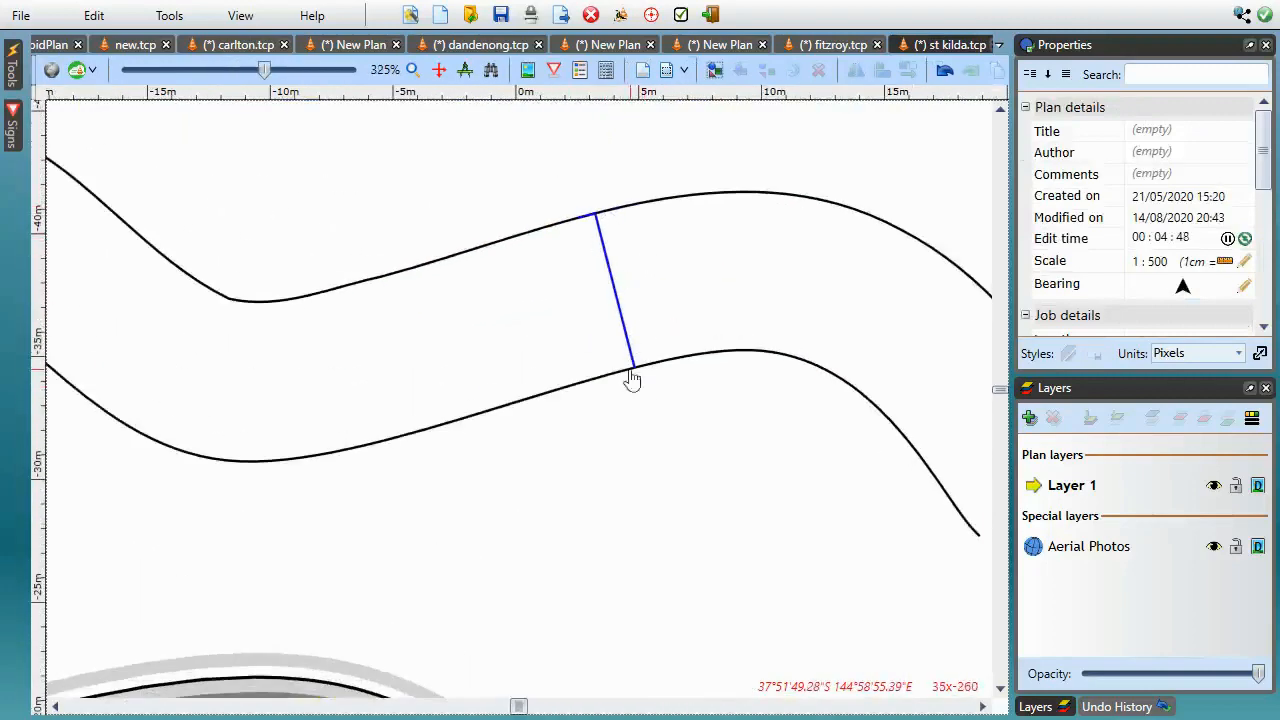
Place a green hatched work area snapped along the inner lane of the road's bend.
scroll("down", 3)
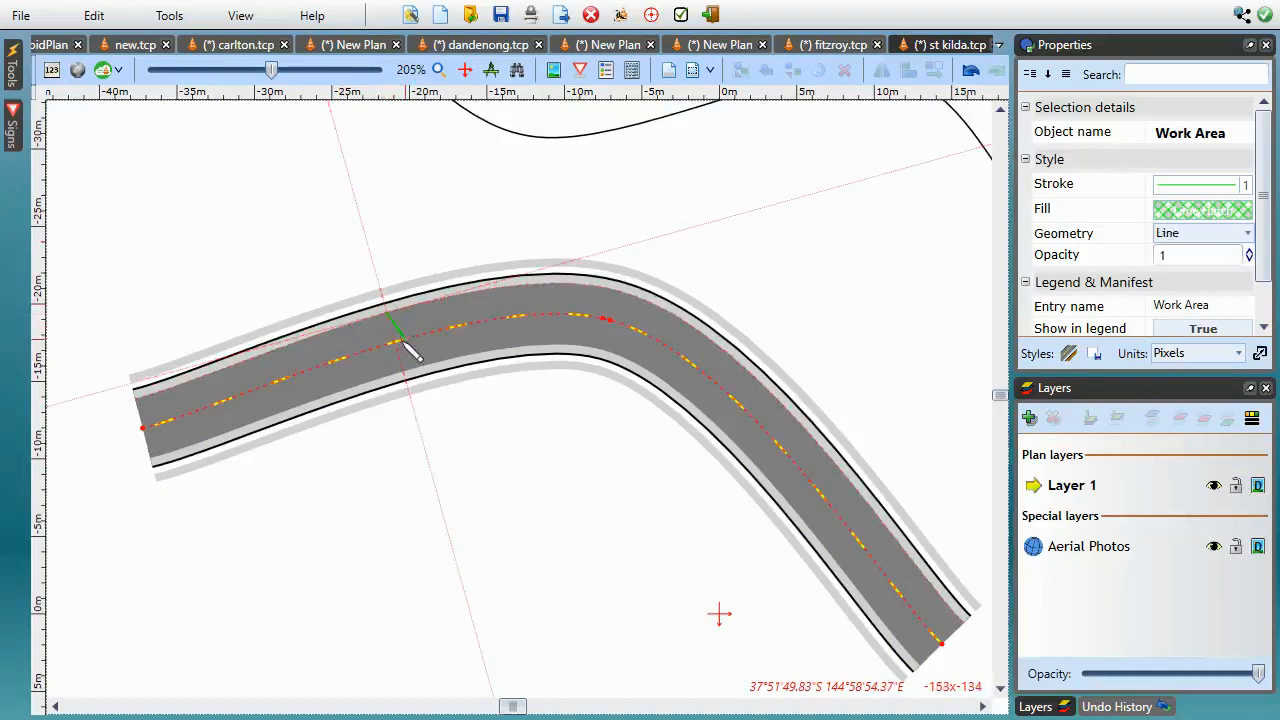
left_click(1202, 232)
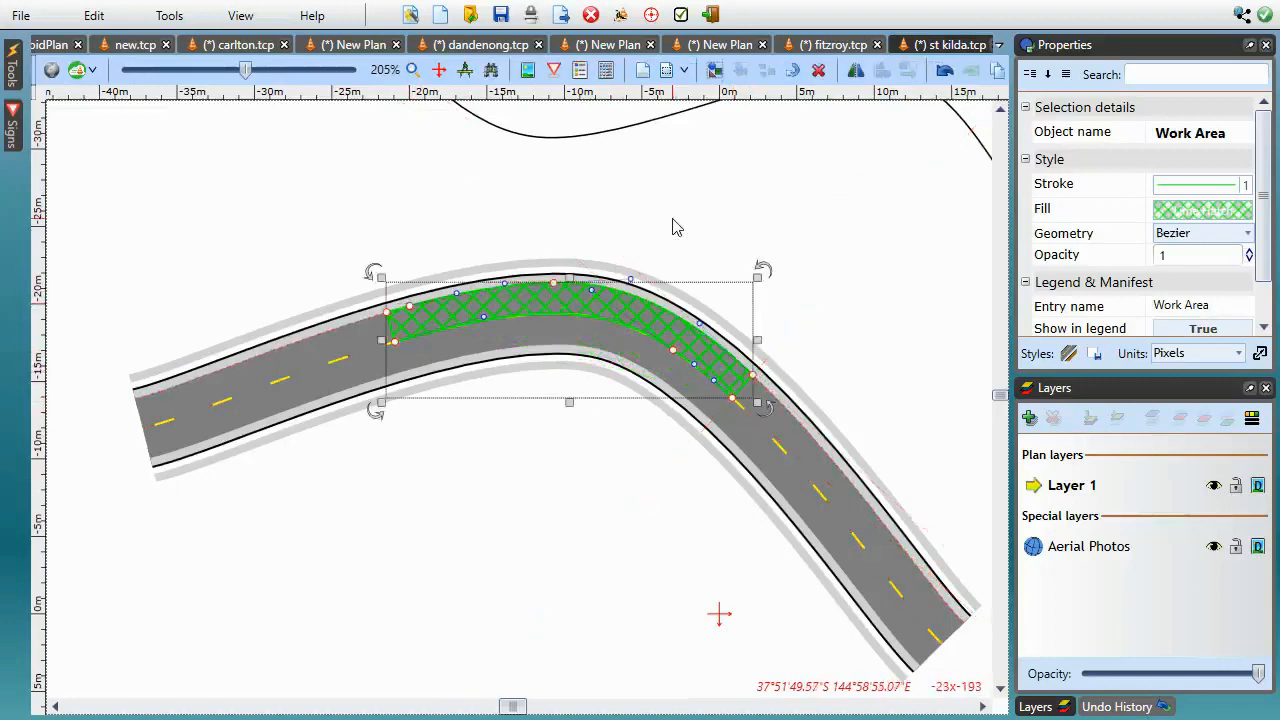
left_click(244, 638)
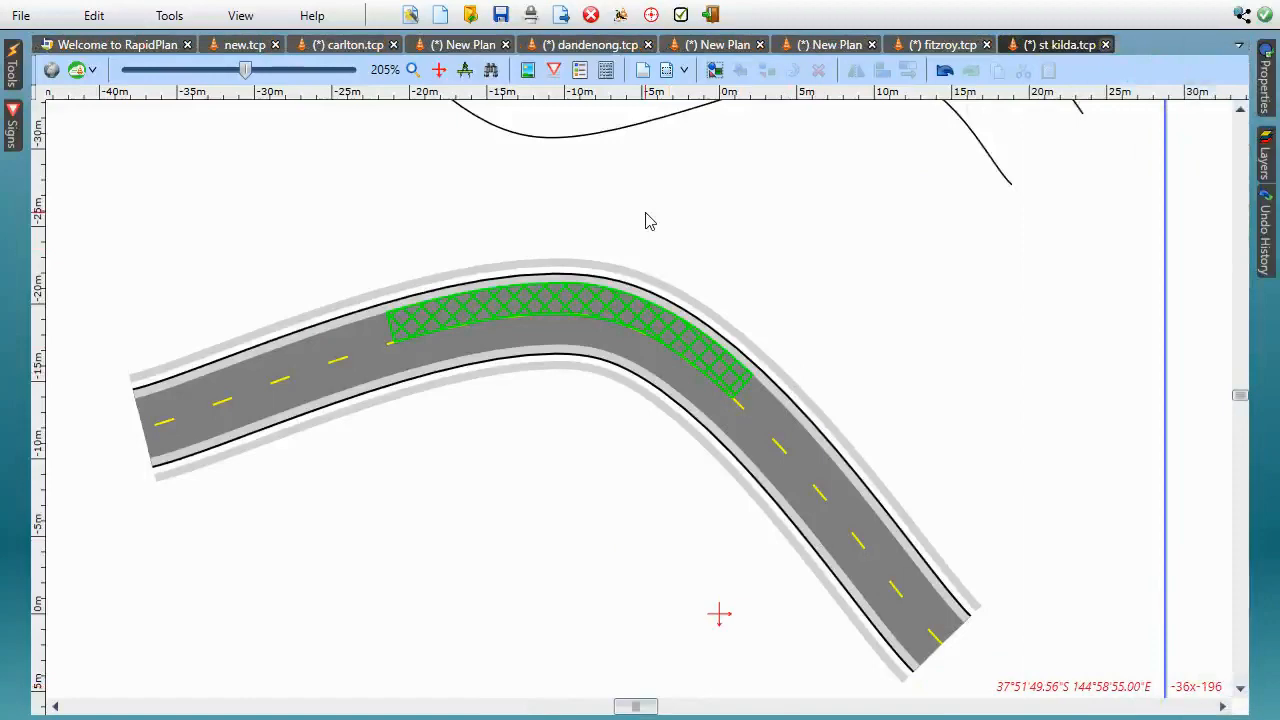
Back on the welcome screen, expand RapidPlan News down to the Custom Sign Stands and Search & Replace highlights.
left_click(118, 44)
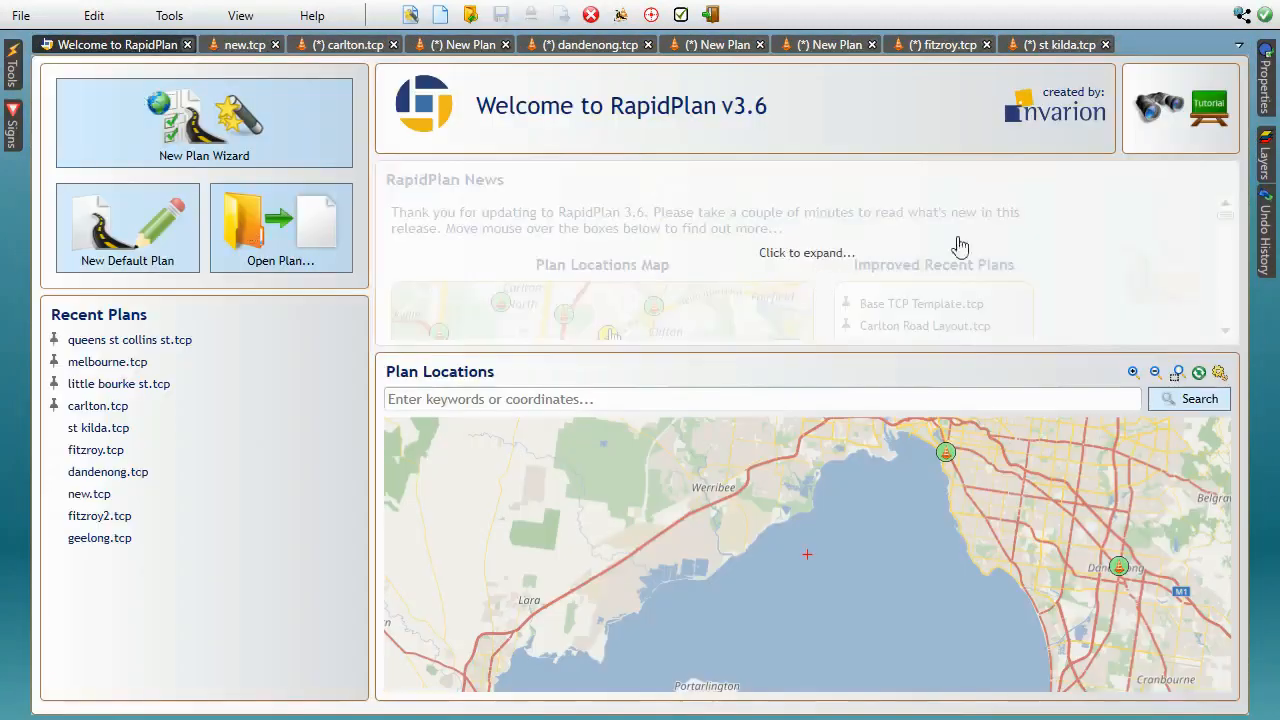
left_click(806, 252)
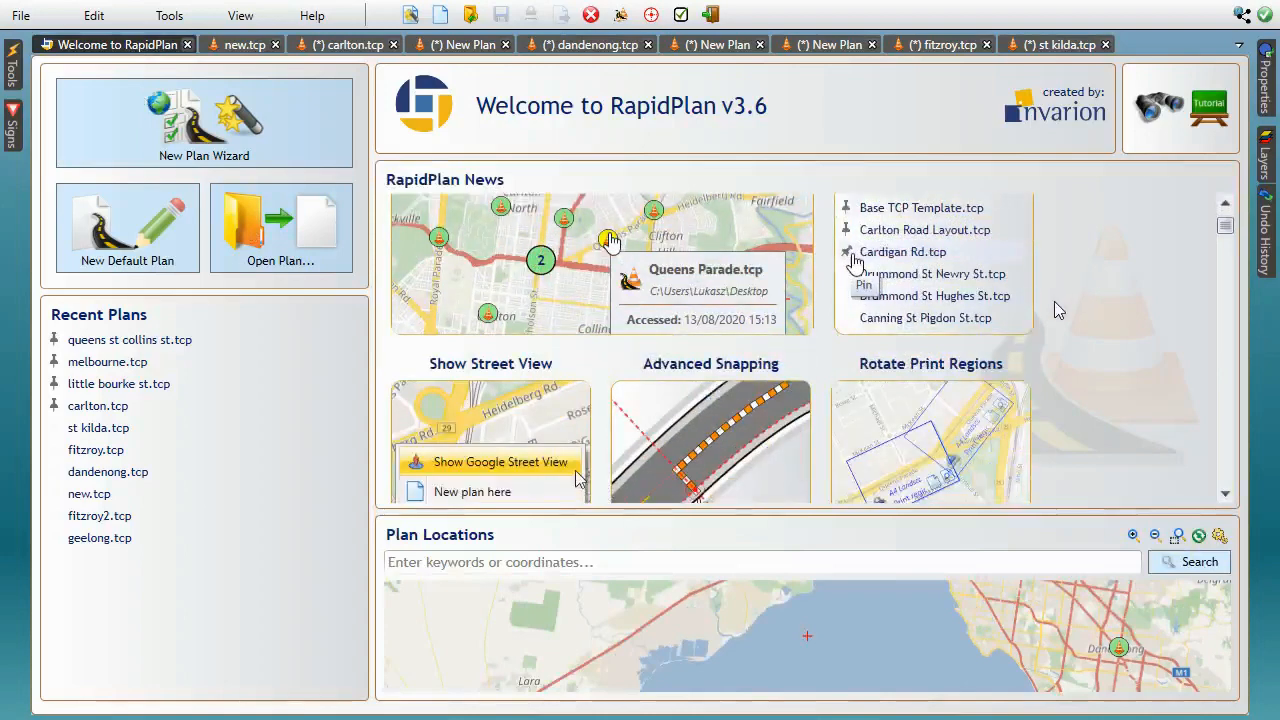
scroll("down", 3)
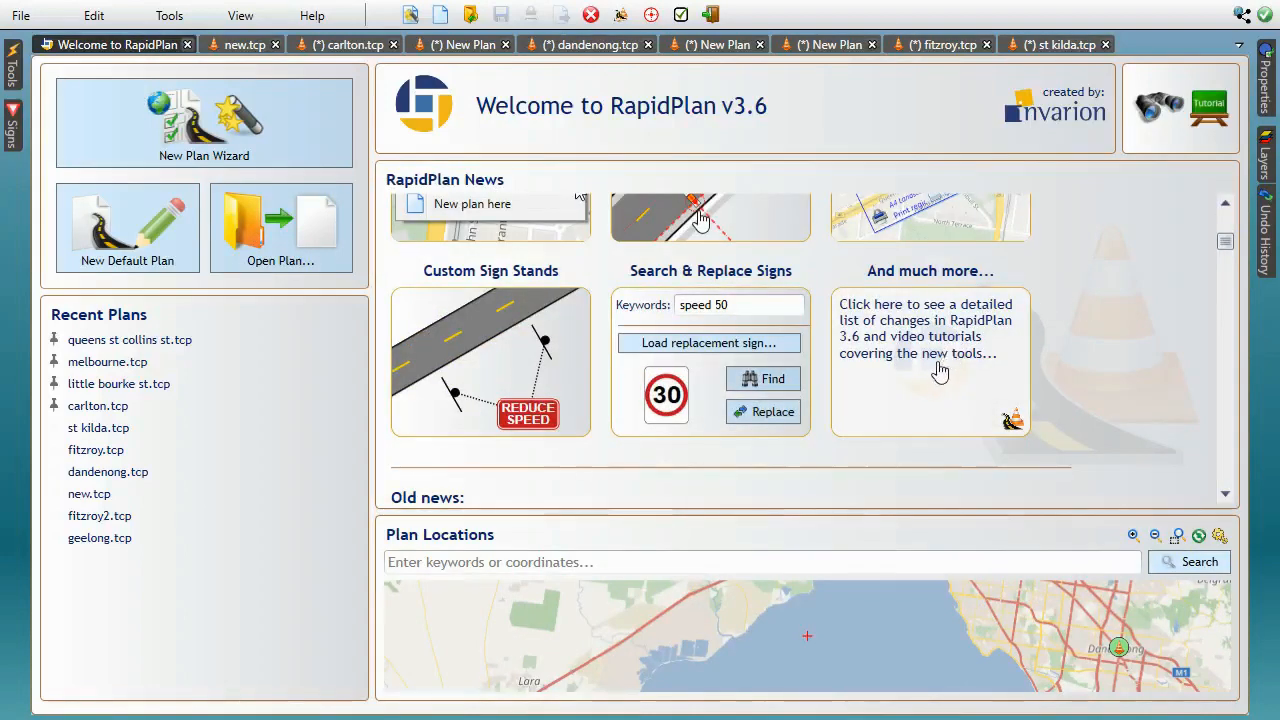
mouse_move(916, 386)
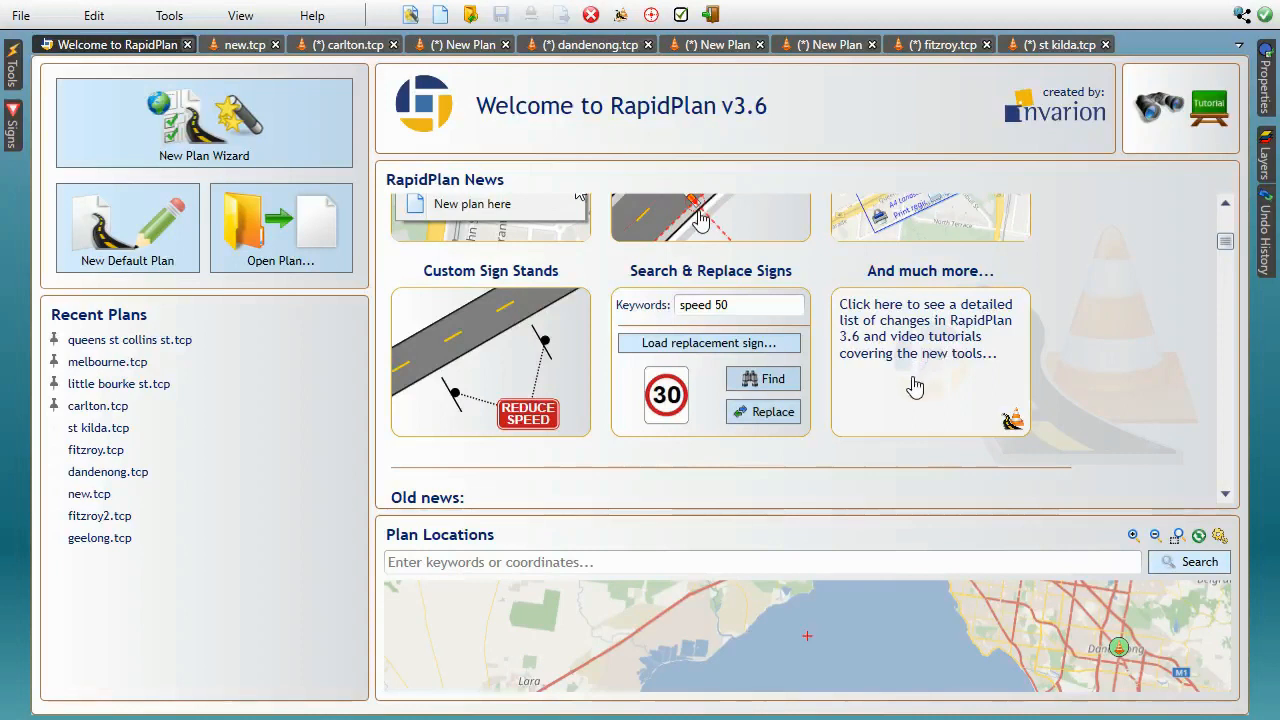
mouse_move(944, 316)
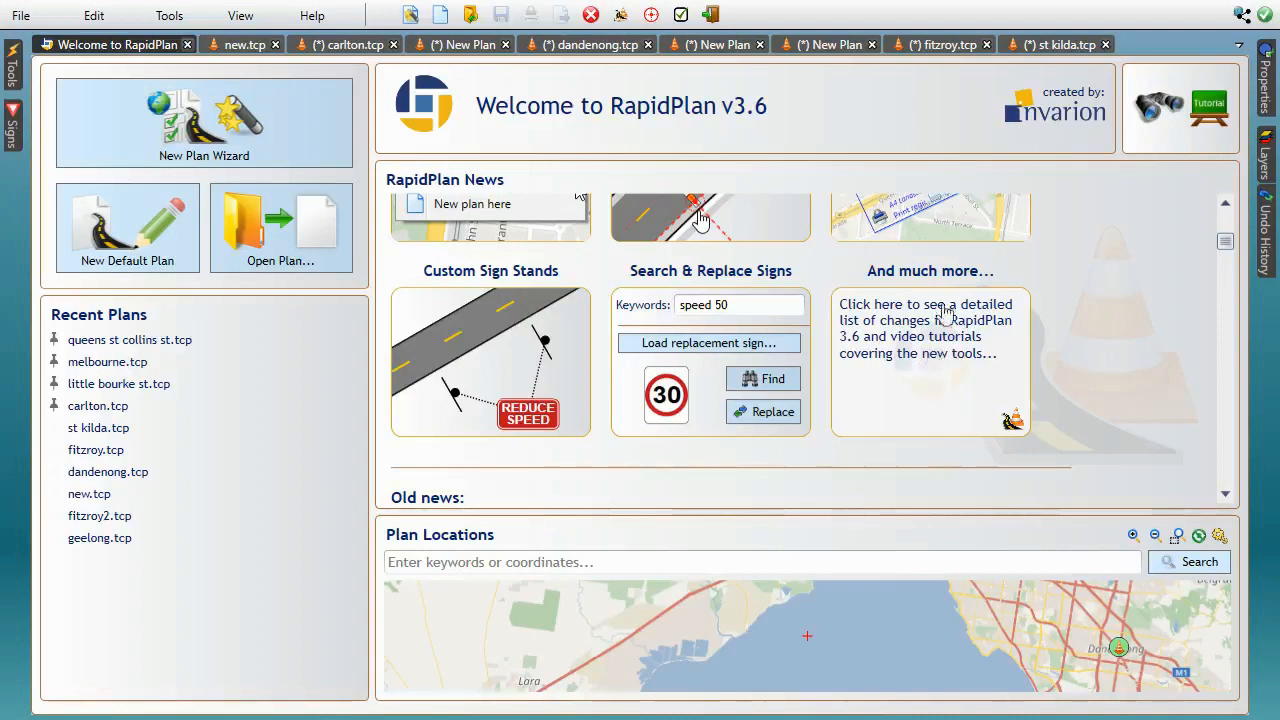